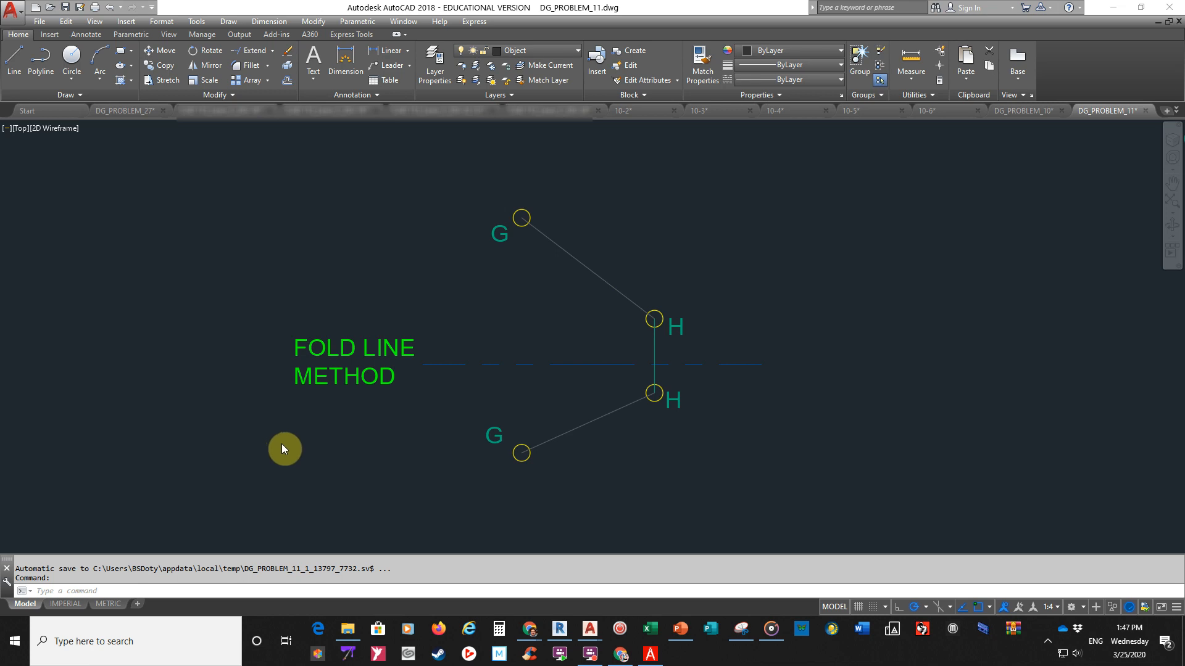
mouse_move(280, 440)
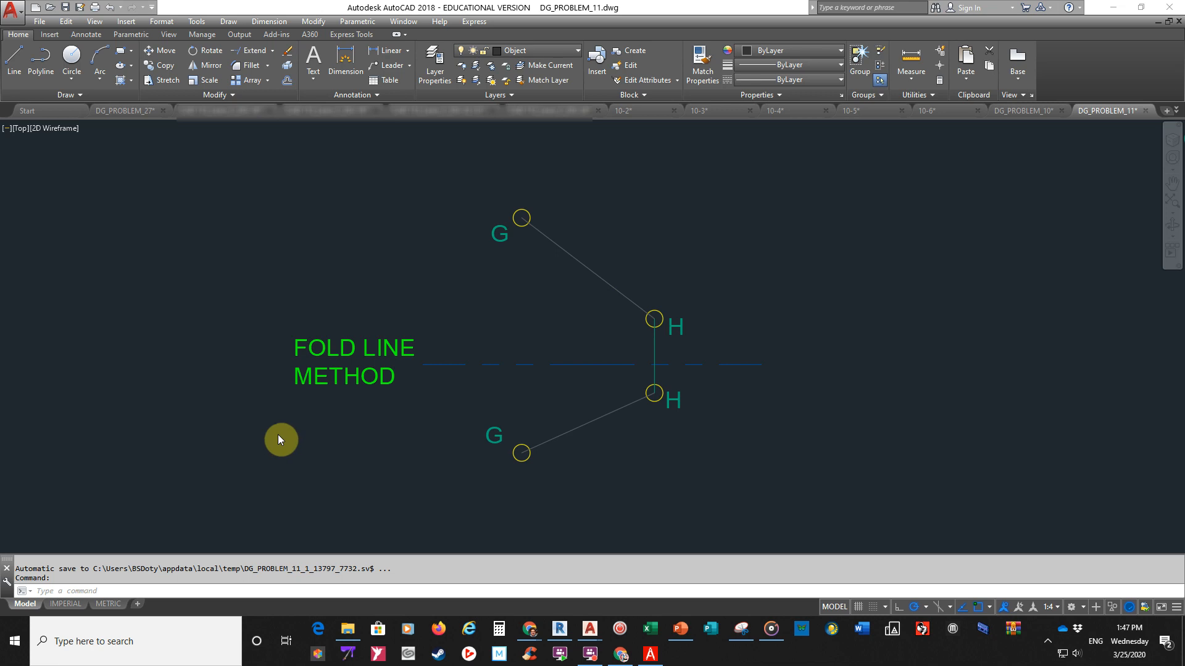
mouse_move(306, 457)
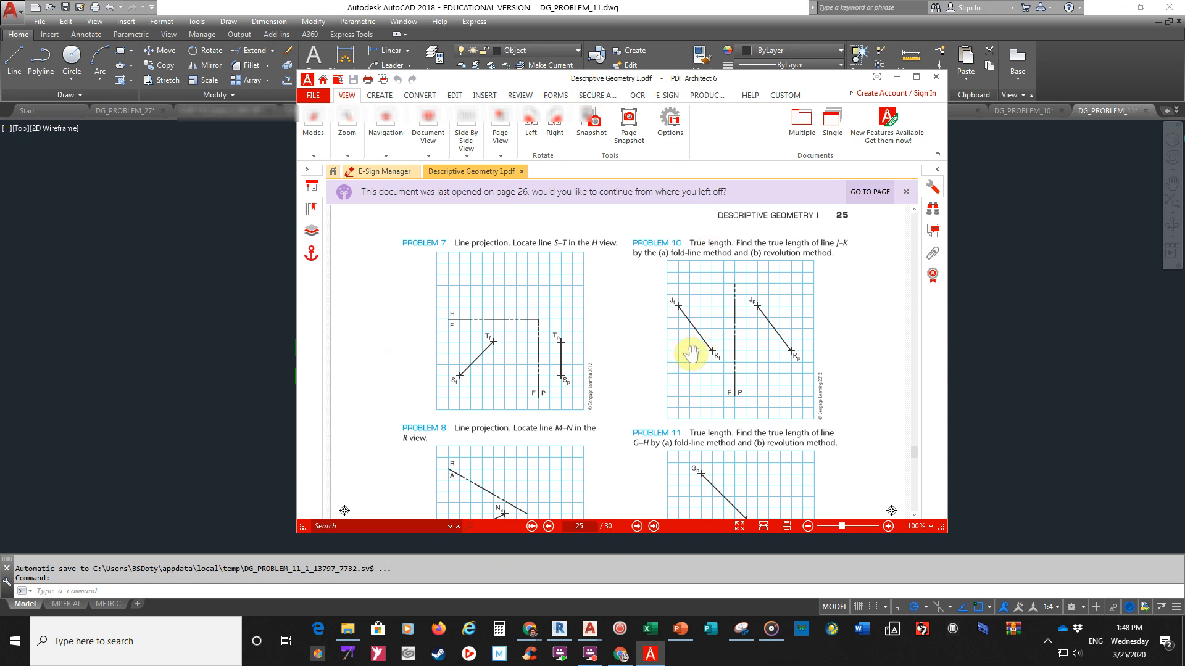
mouse_move(629, 323)
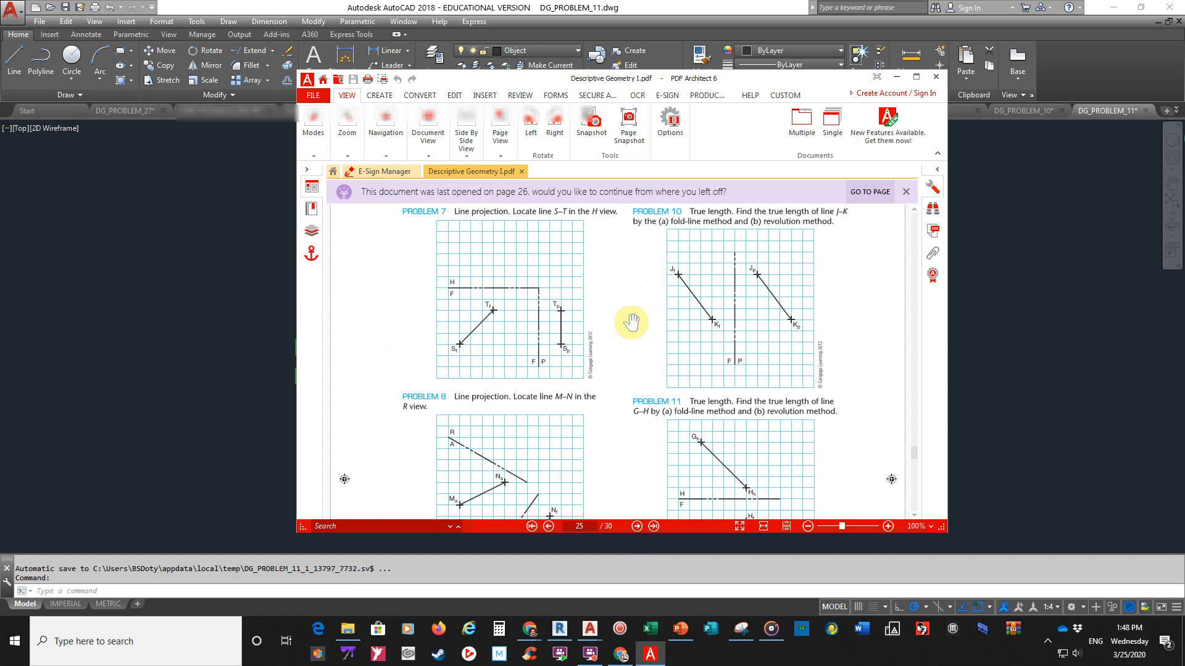
Scroll page 25 of the workbook so Problem 11's line G–H and fold line are visible.
scroll(down, 3)
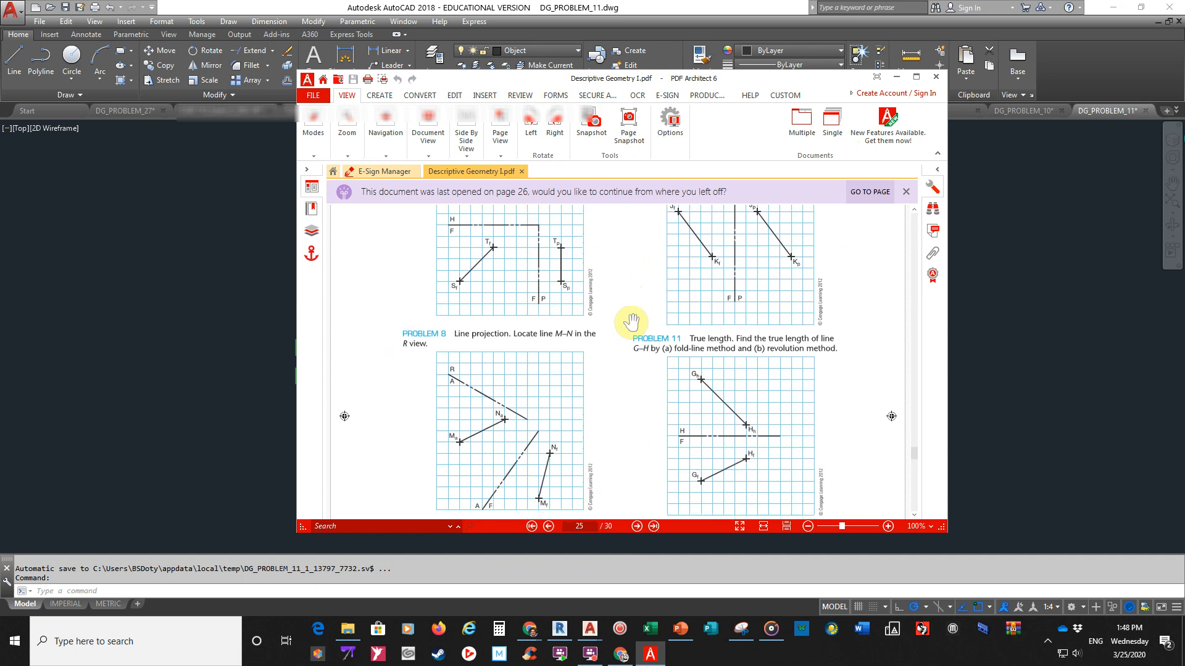
scroll(up, 3)
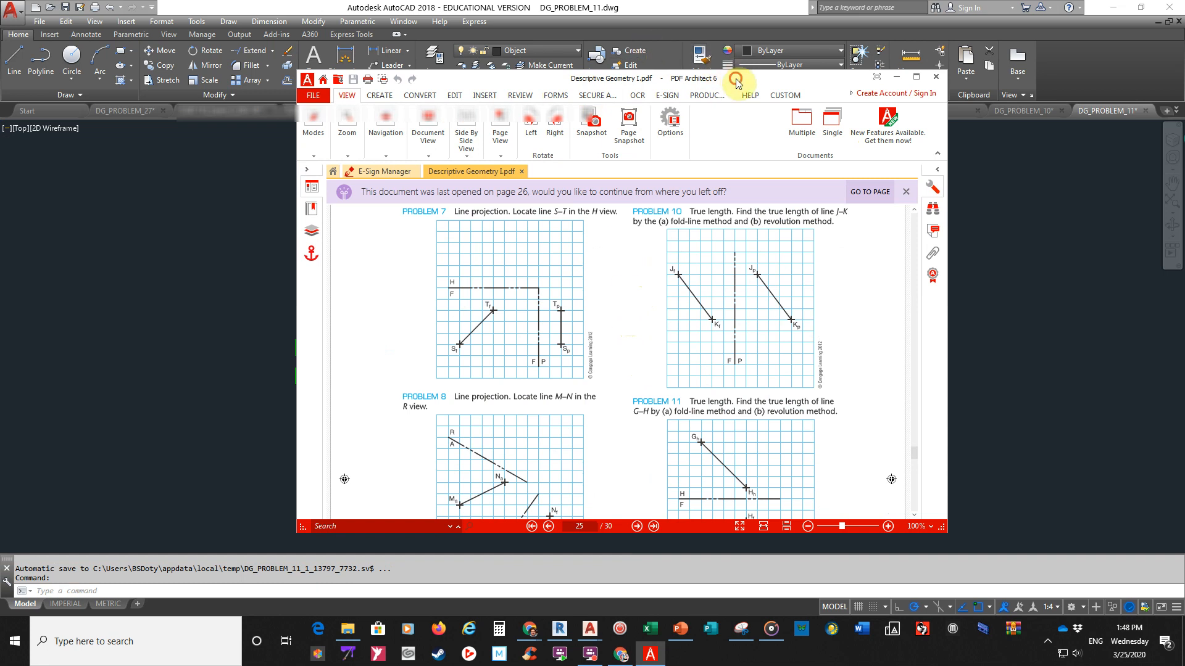
Minimize the PDF viewer and erase the stray segment connecting the two H points.
click(935, 77)
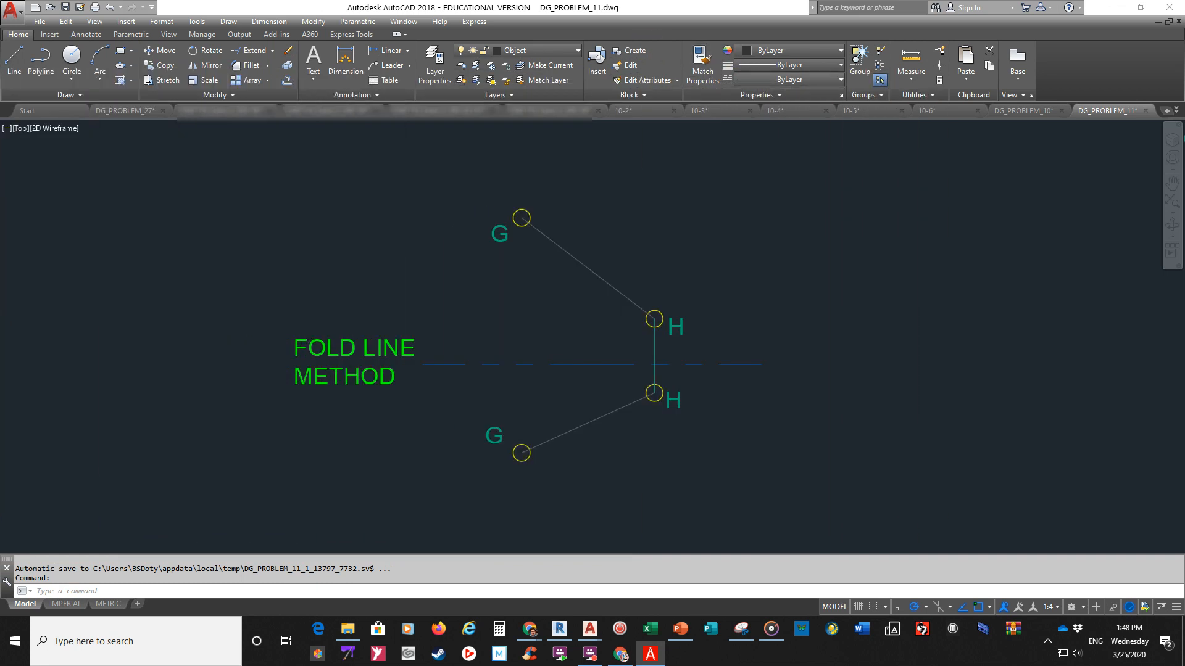
mouse_move(536, 312)
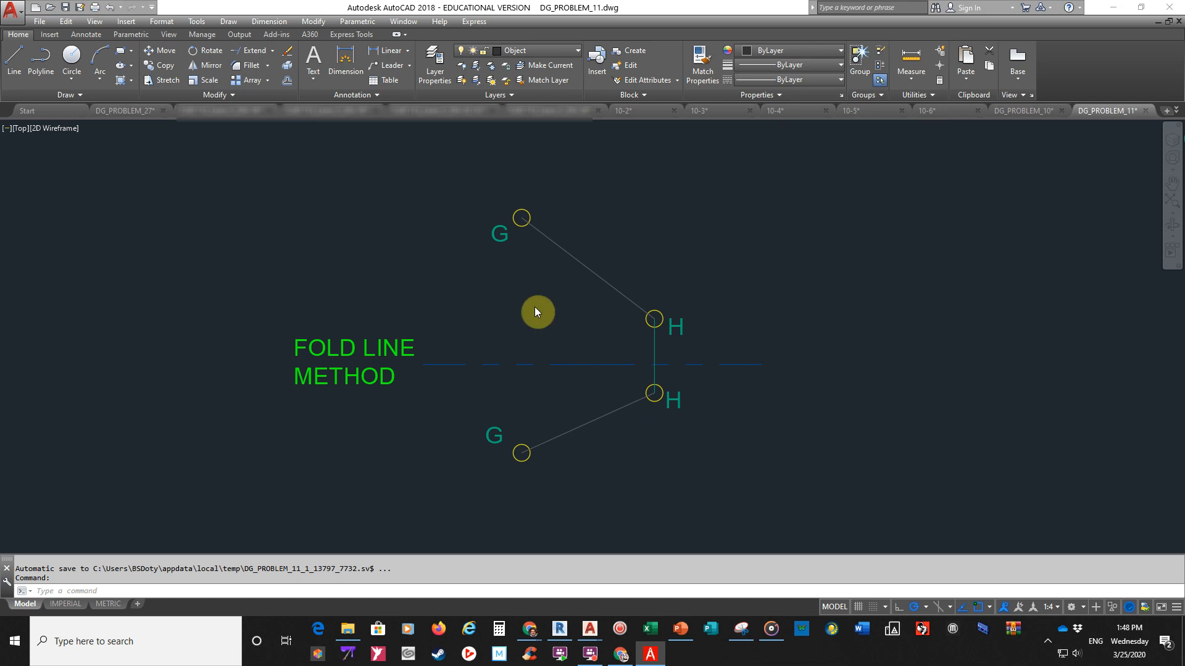
mouse_move(807, 452)
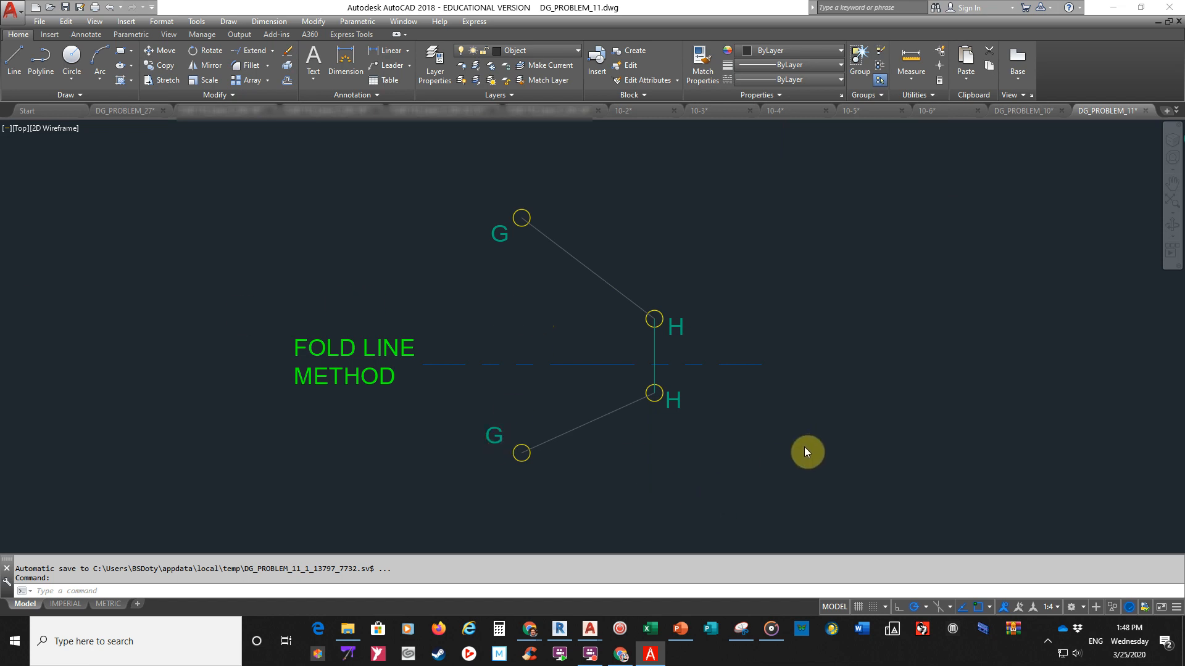
click(807, 452)
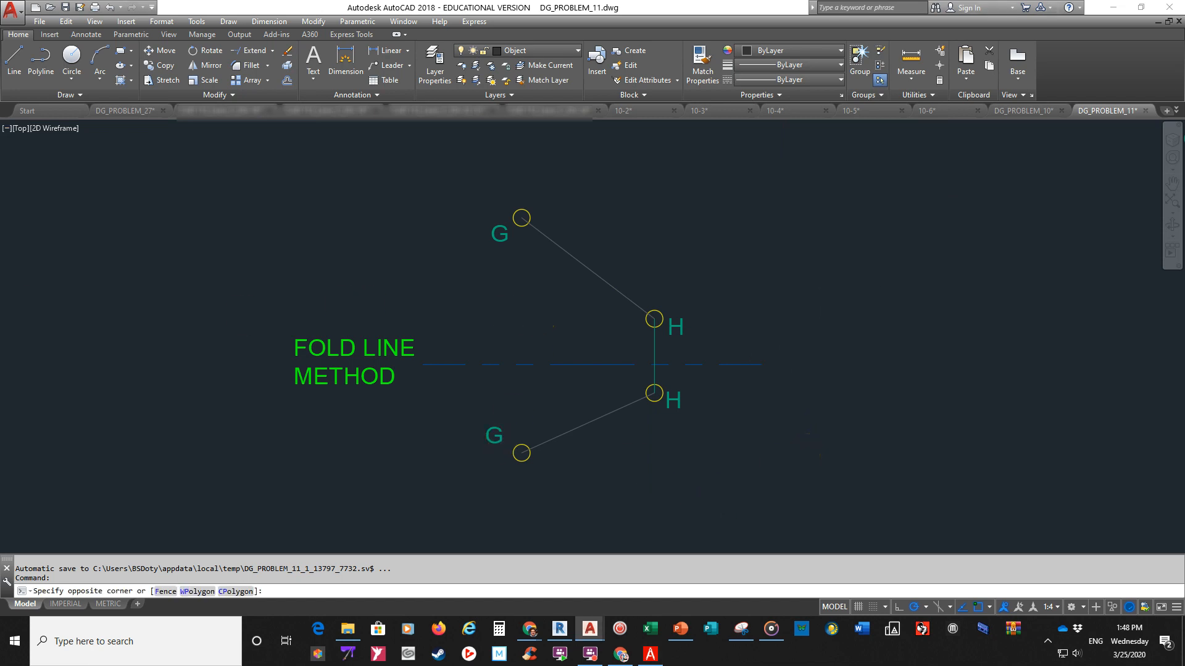
scroll(down, 3)
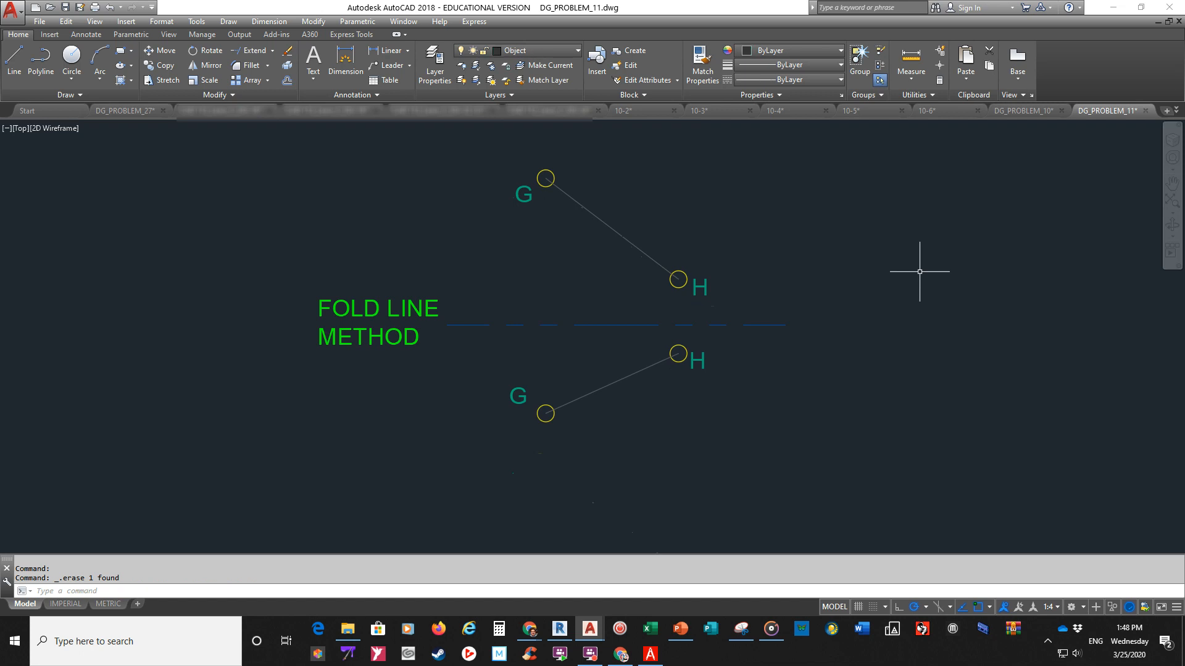
mouse_move(637, 492)
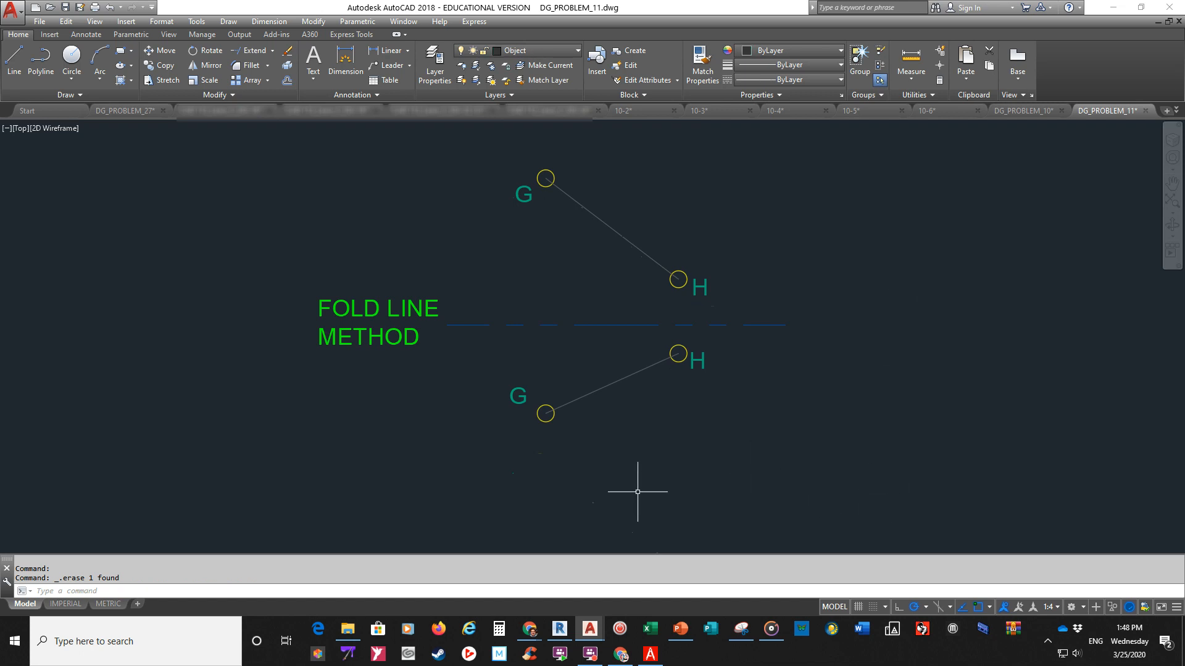
mouse_move(603, 357)
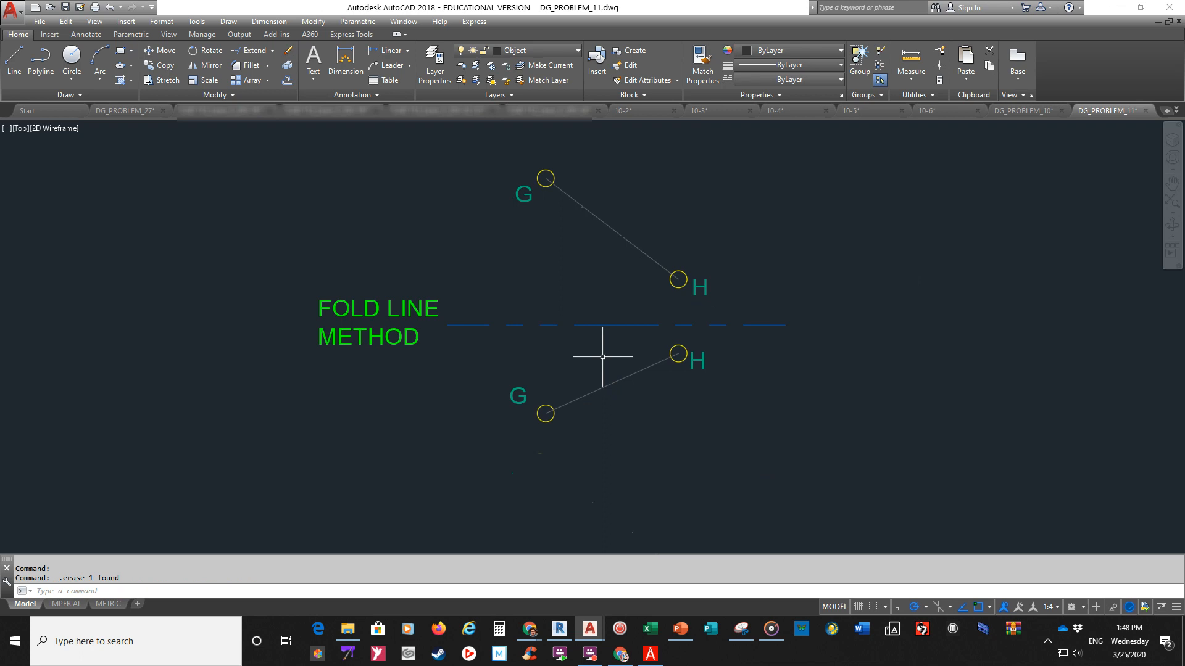
mouse_move(576, 249)
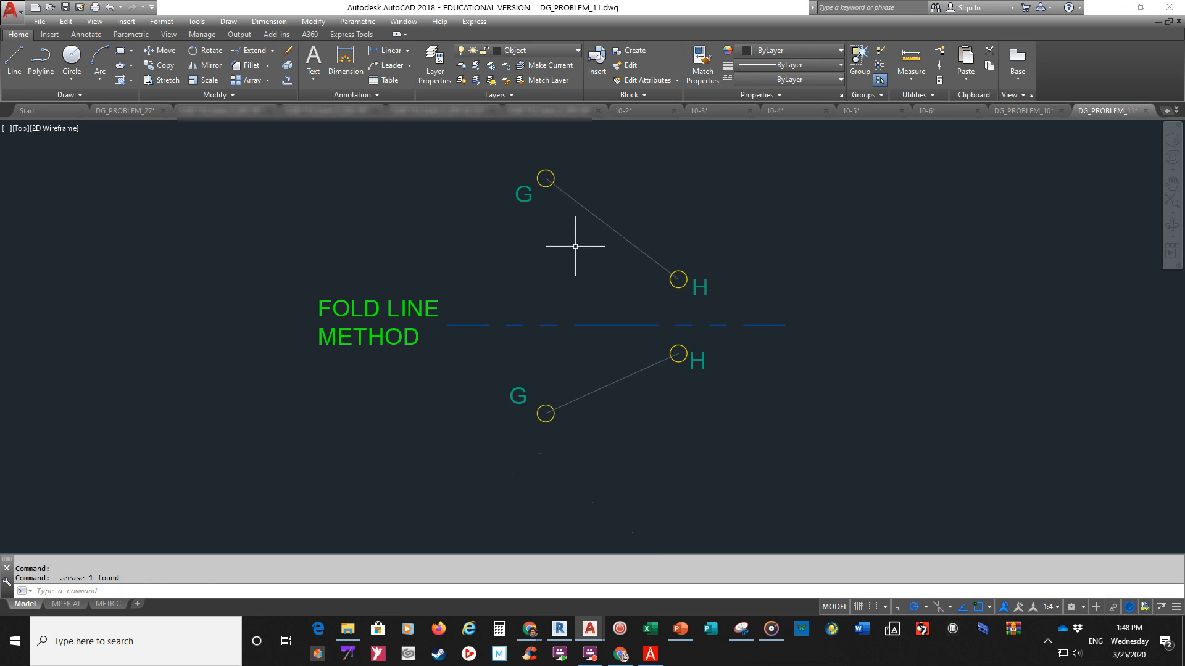
mouse_move(562, 260)
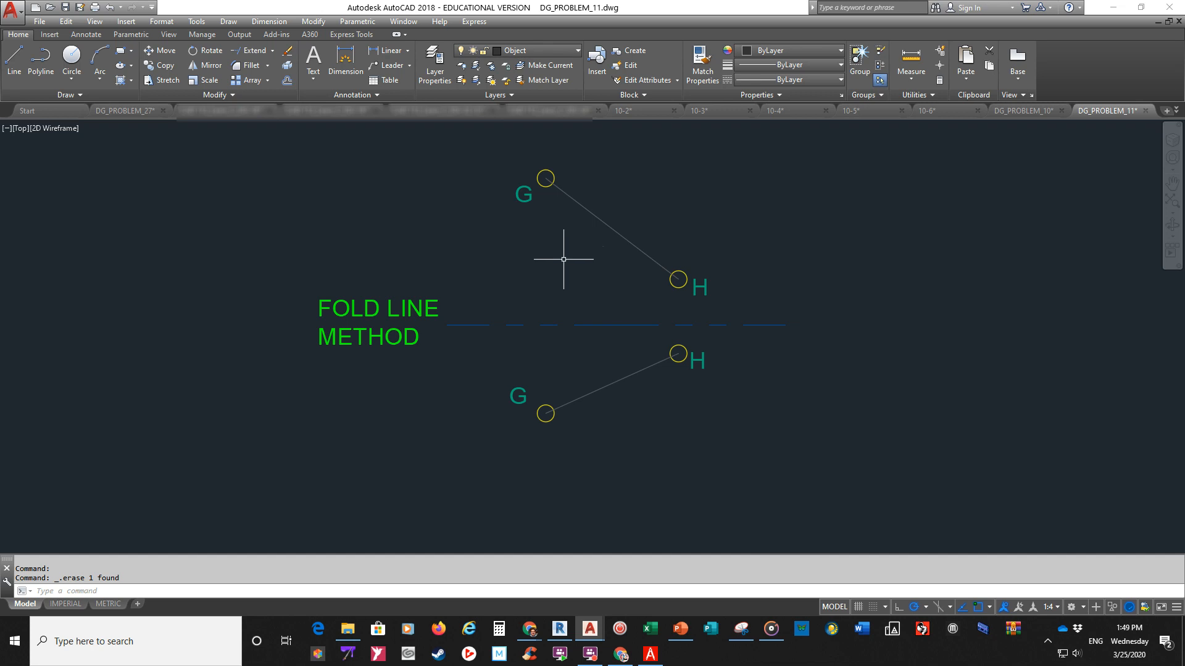
mouse_move(566, 269)
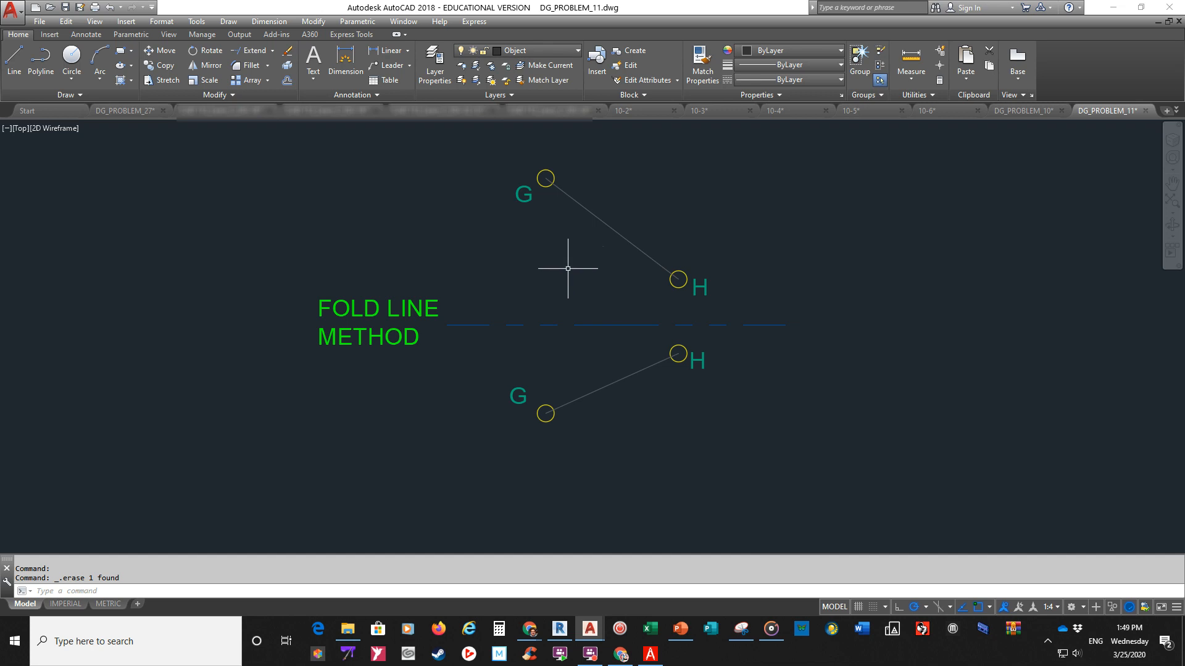
mouse_move(566, 230)
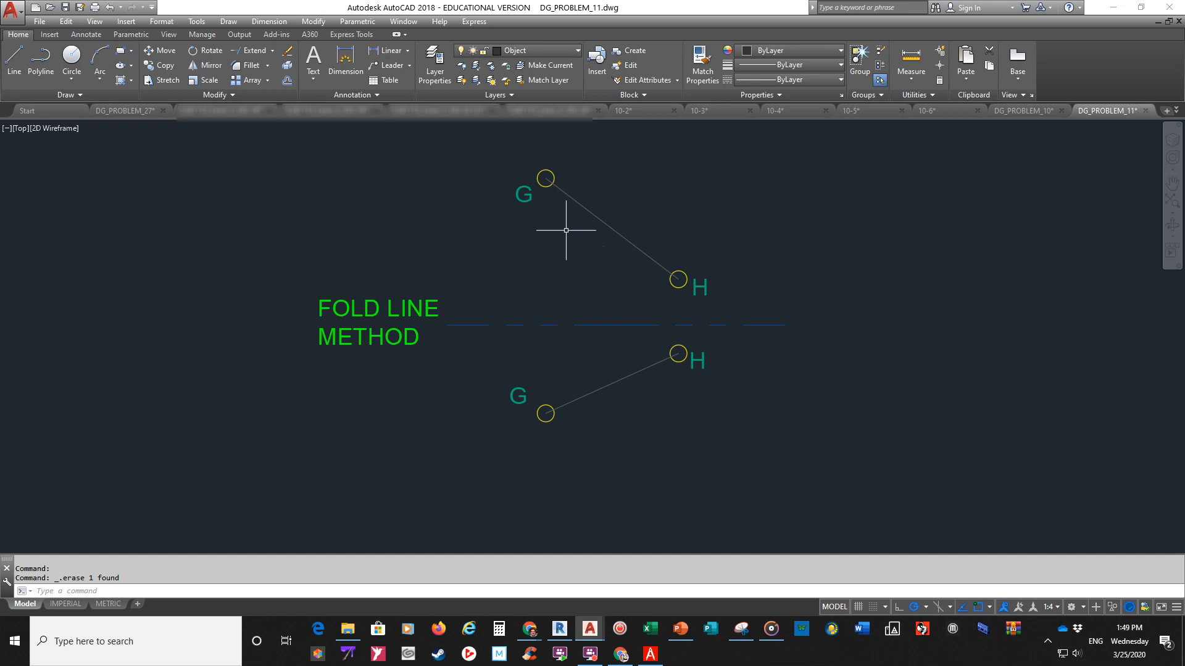
mouse_move(605, 326)
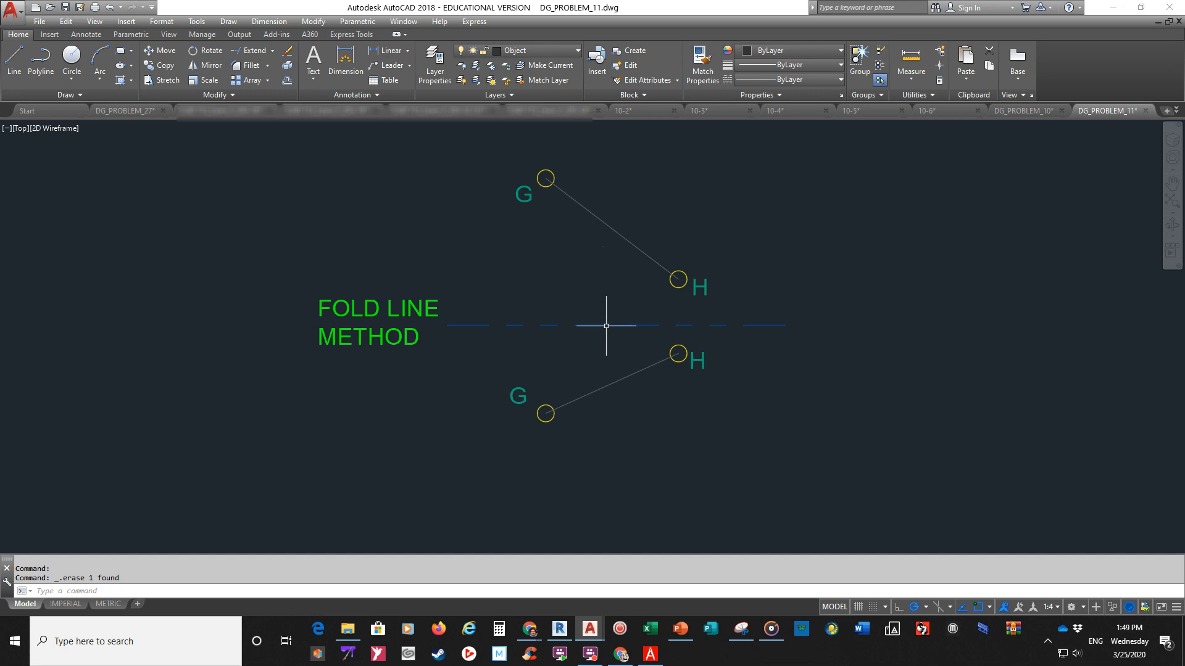
mouse_move(576, 267)
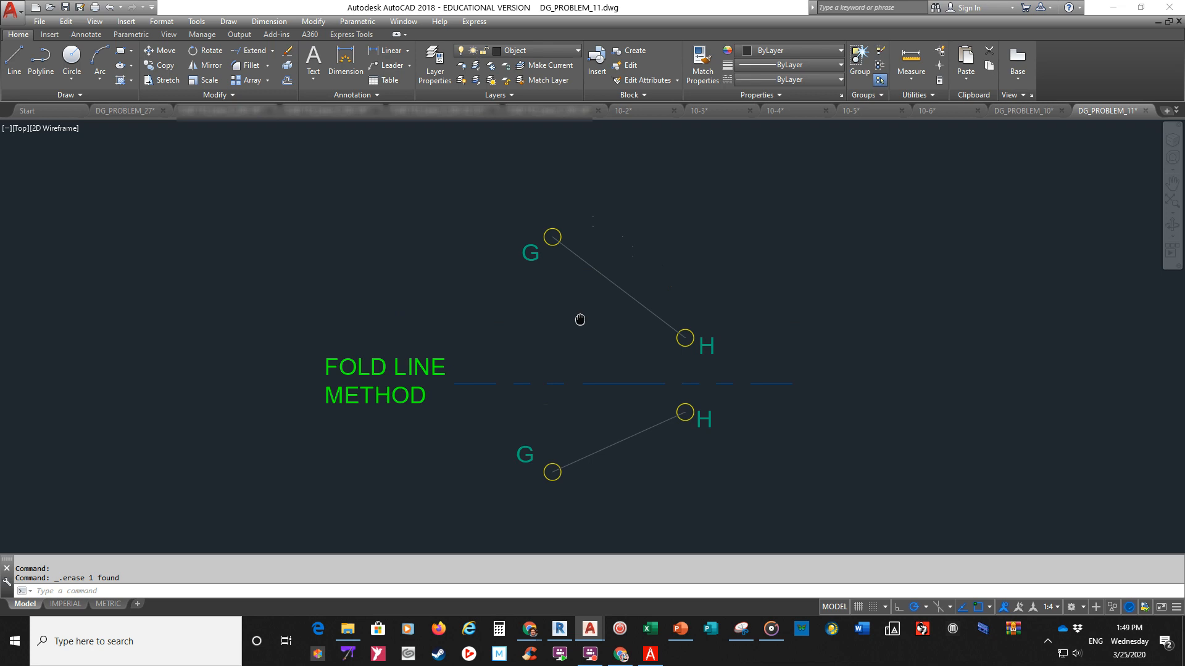
mouse_move(580, 317)
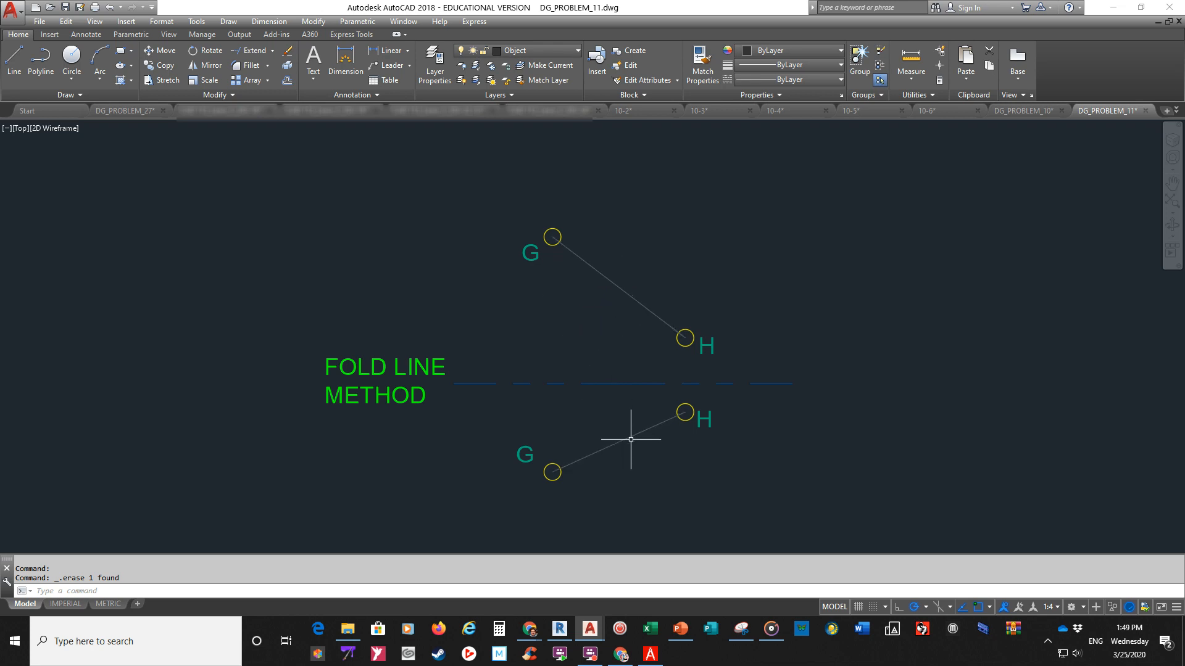
mouse_move(609, 333)
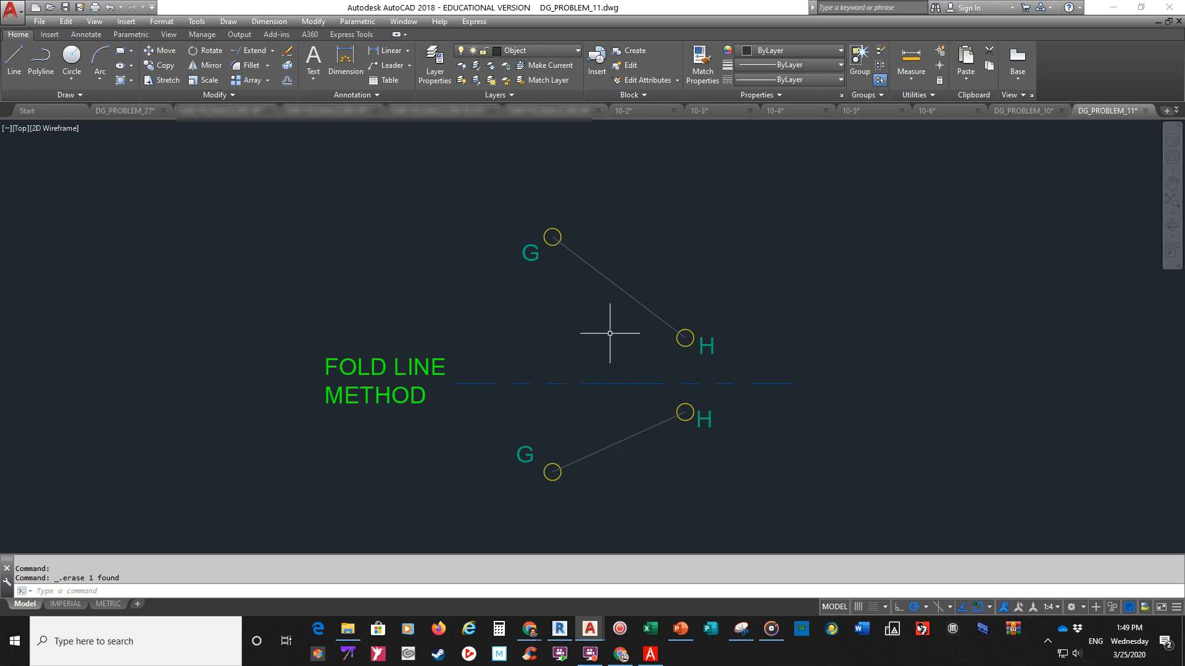
mouse_move(637, 408)
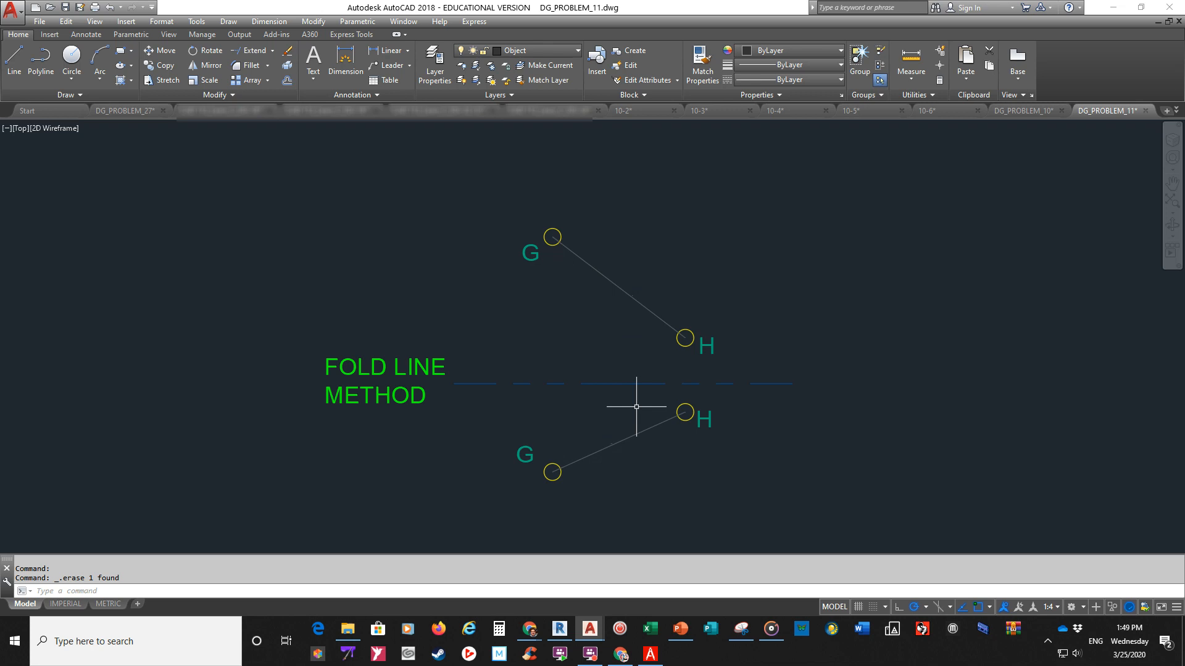
mouse_move(616, 333)
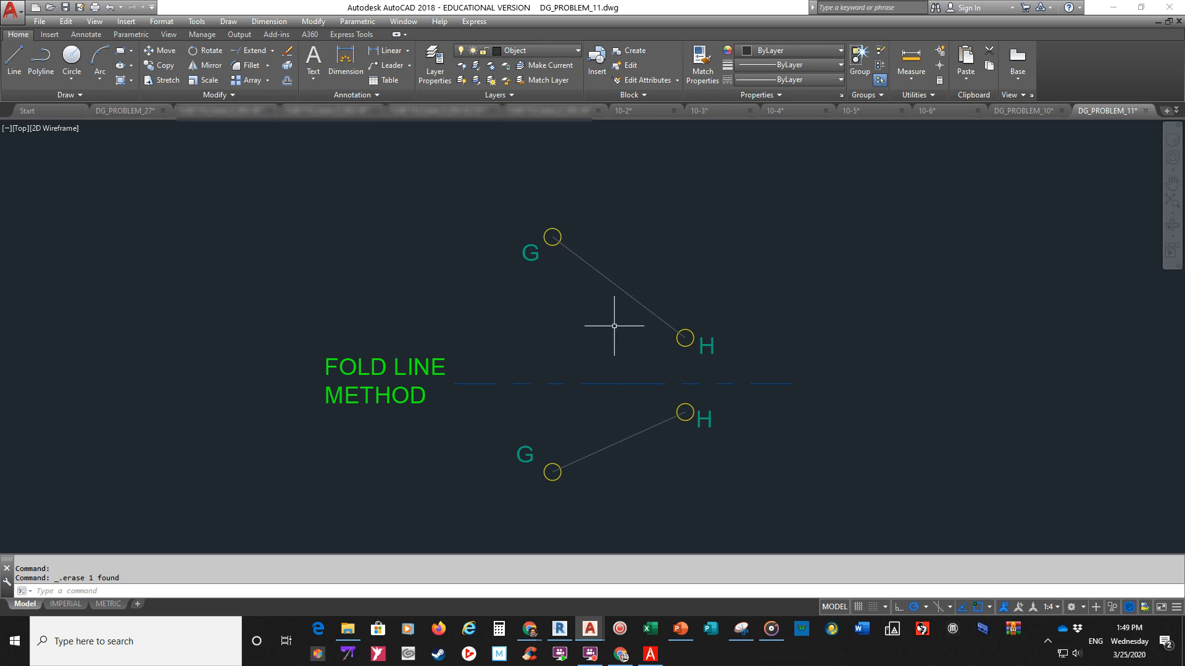
mouse_move(620, 291)
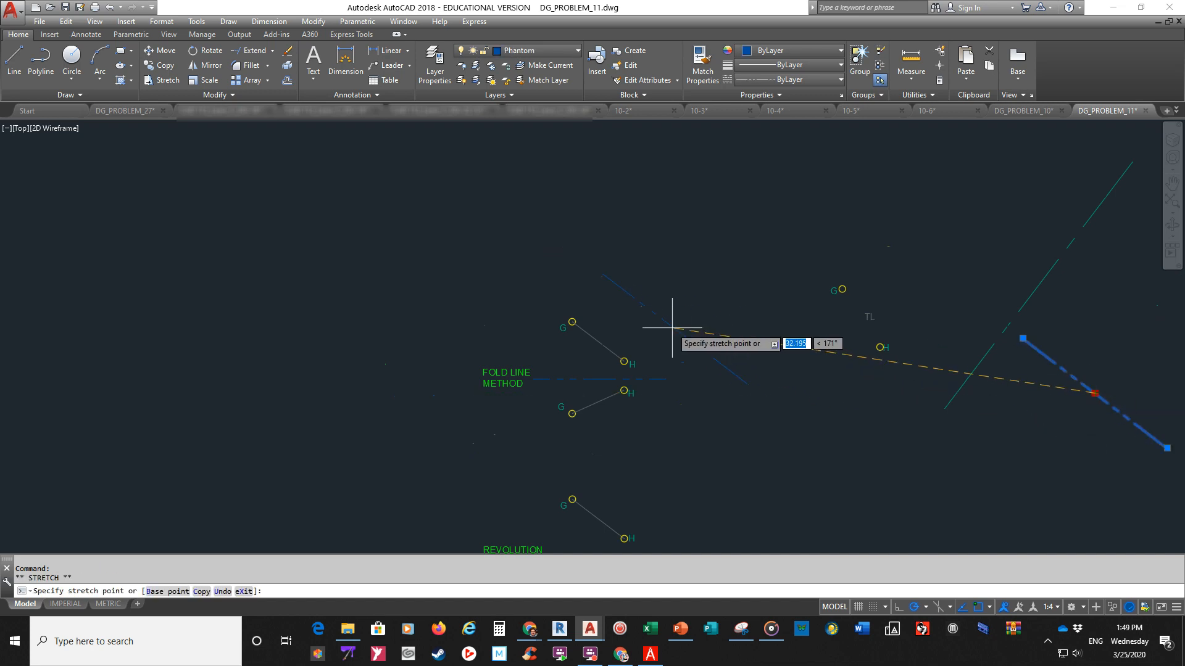
mouse_move(619, 313)
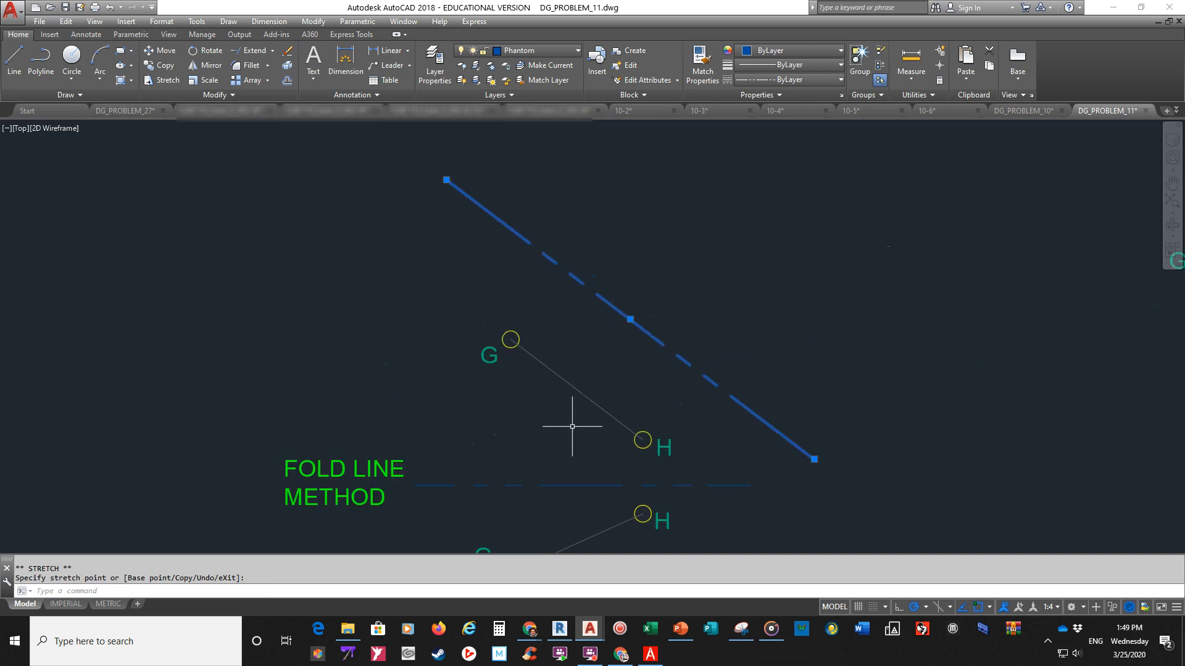
Finish the grip-stretch of the phantom line parallel to G–H and deselect it.
key(Escape)
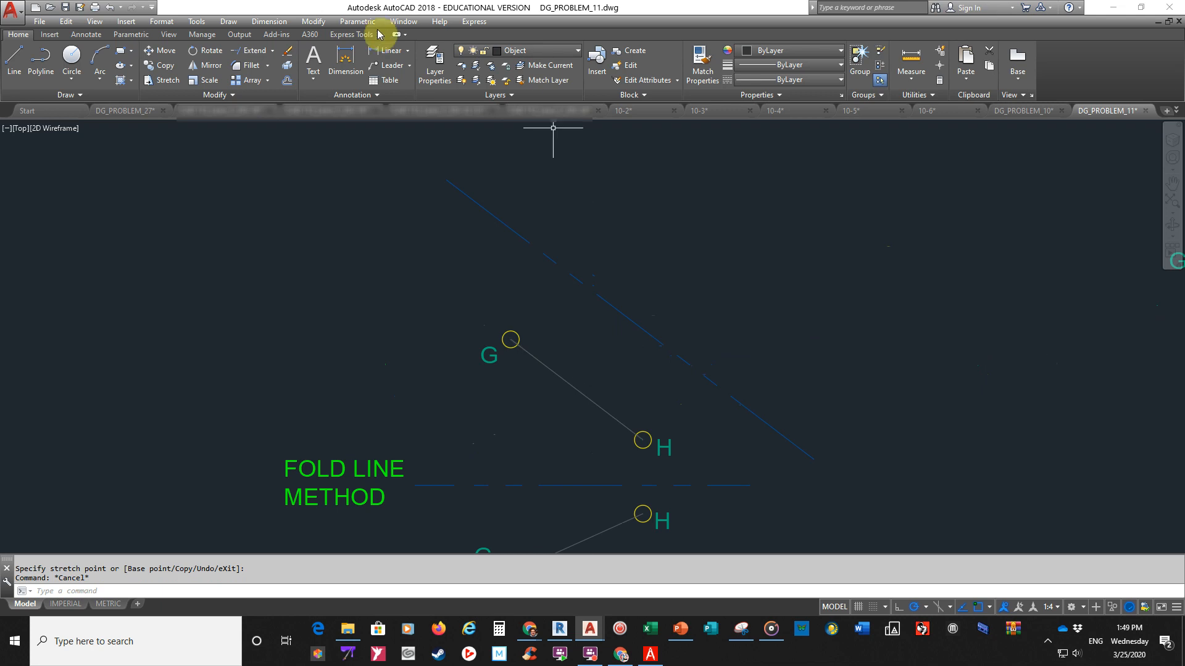
mouse_move(357, 21)
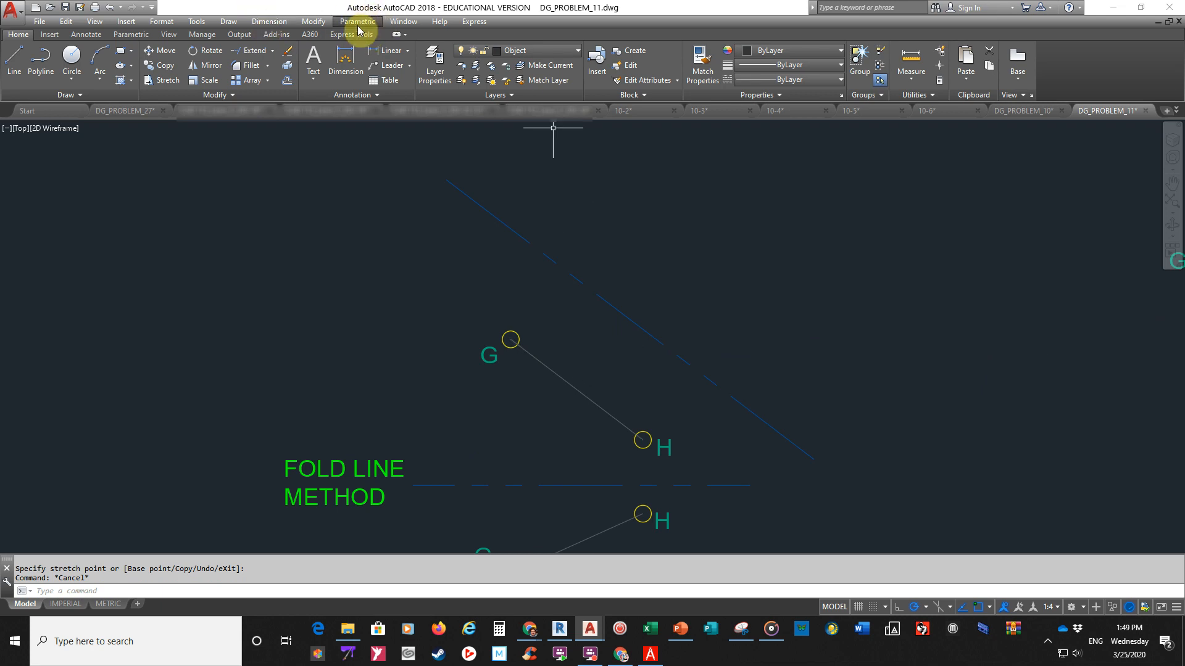
Browse the Parametric and Express menus and bring up the geometric constraint list.
click(357, 21)
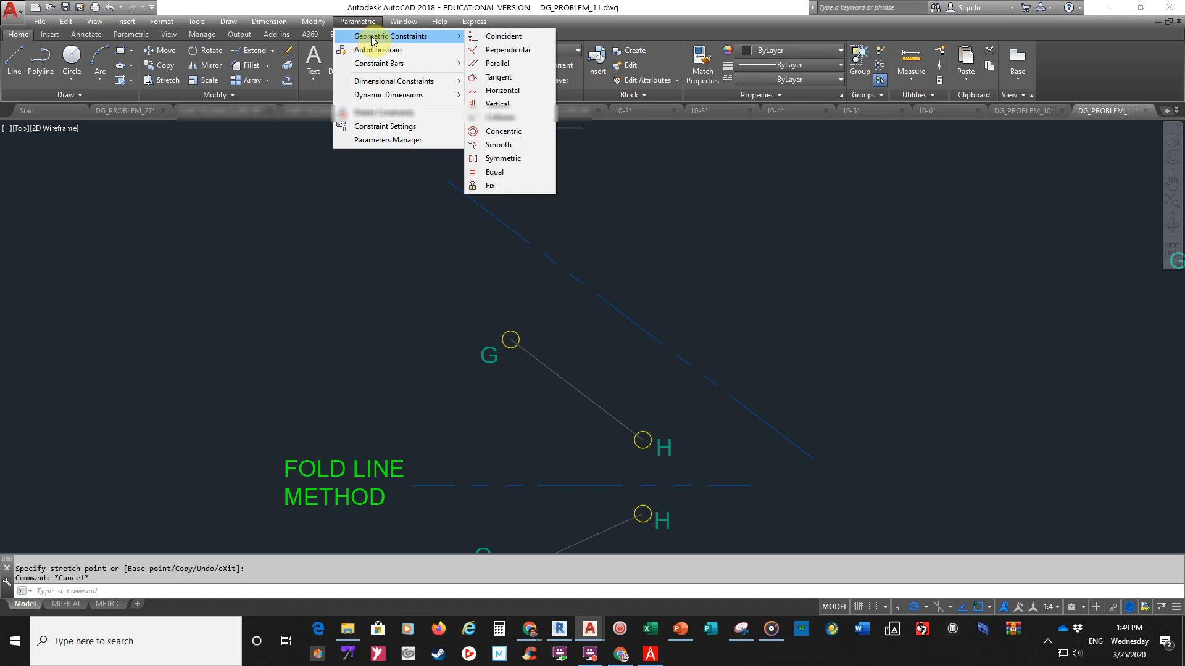
click(125, 21)
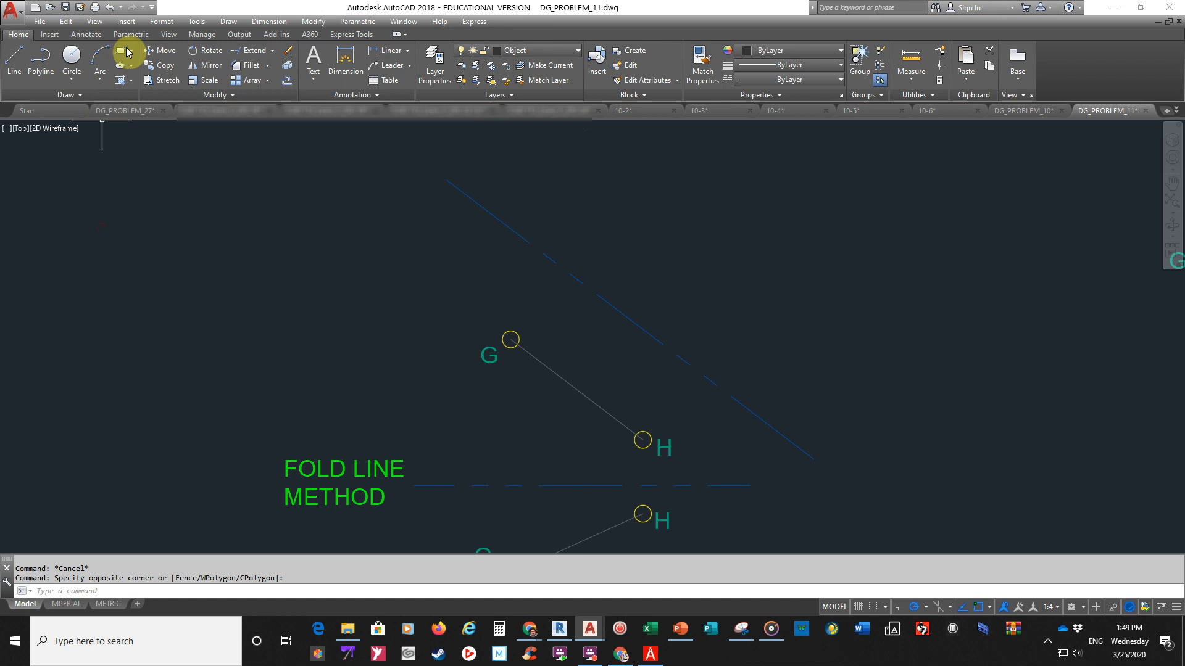
click(131, 34)
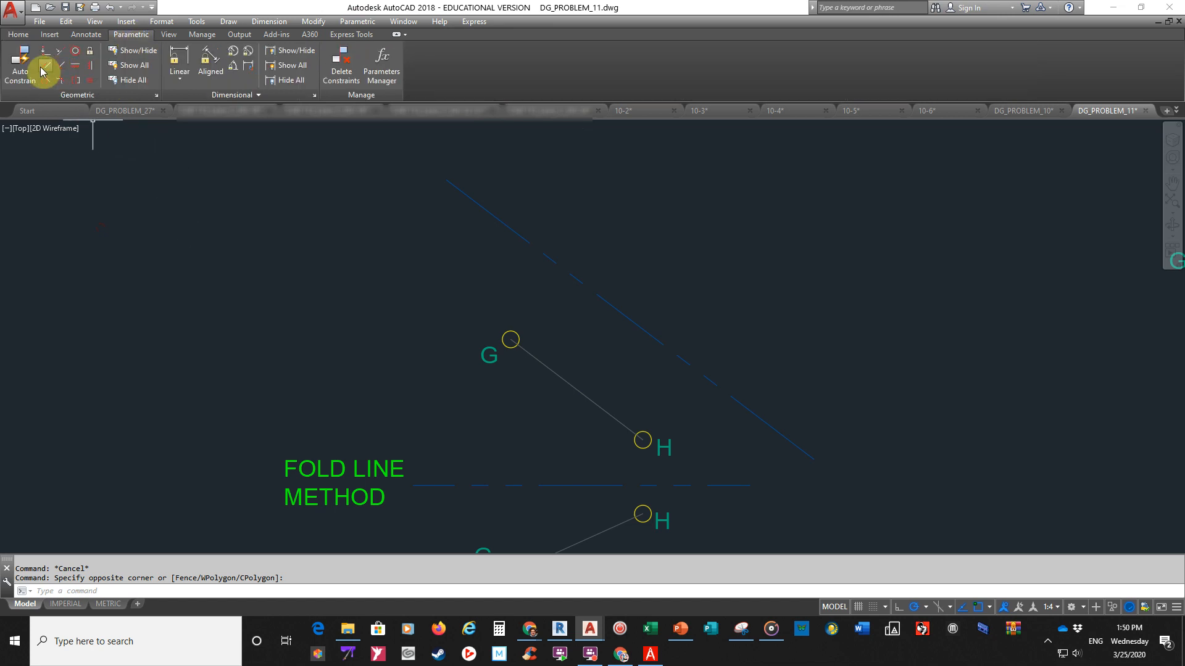
mouse_move(44, 66)
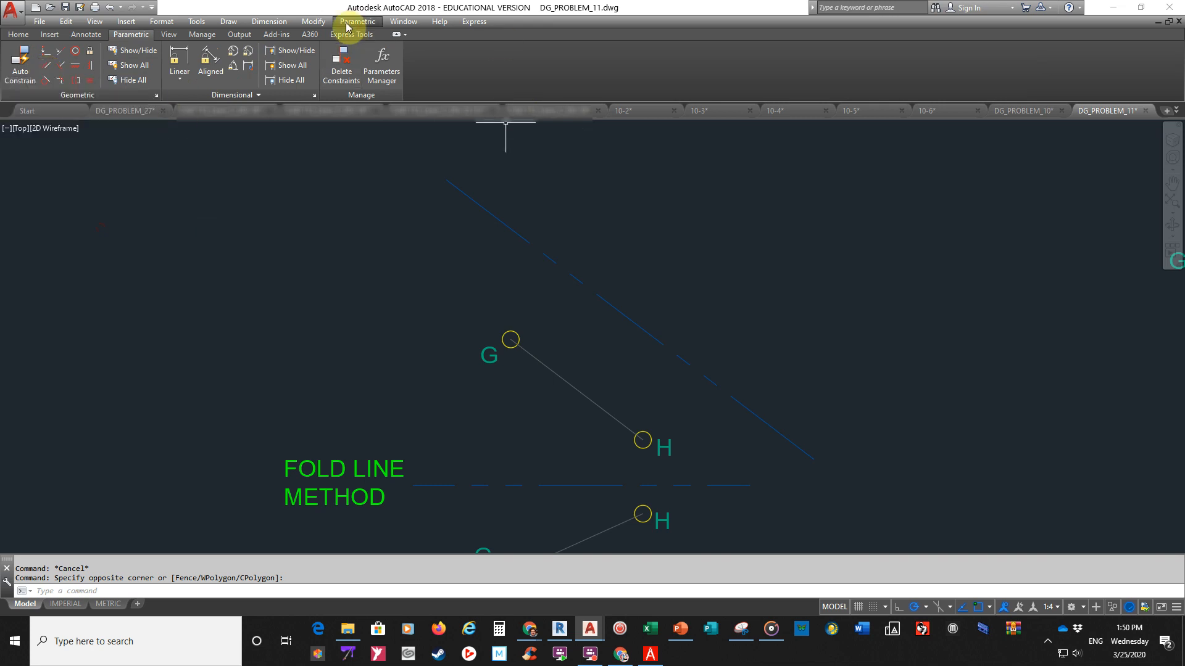
click(357, 20)
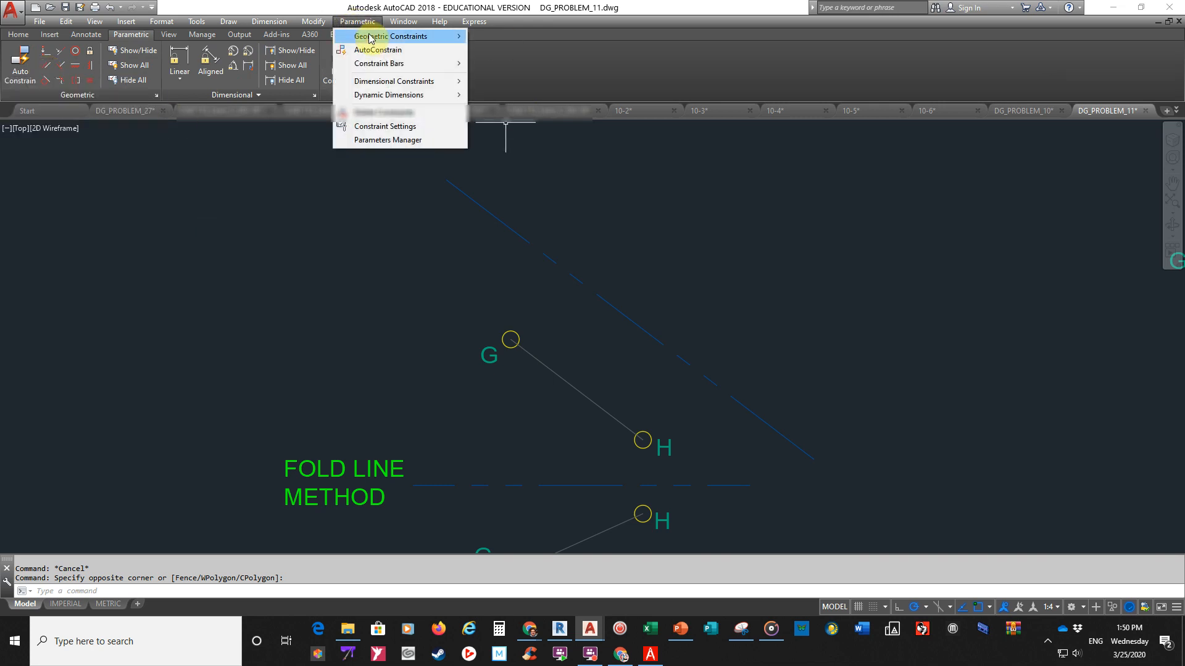
click(474, 21)
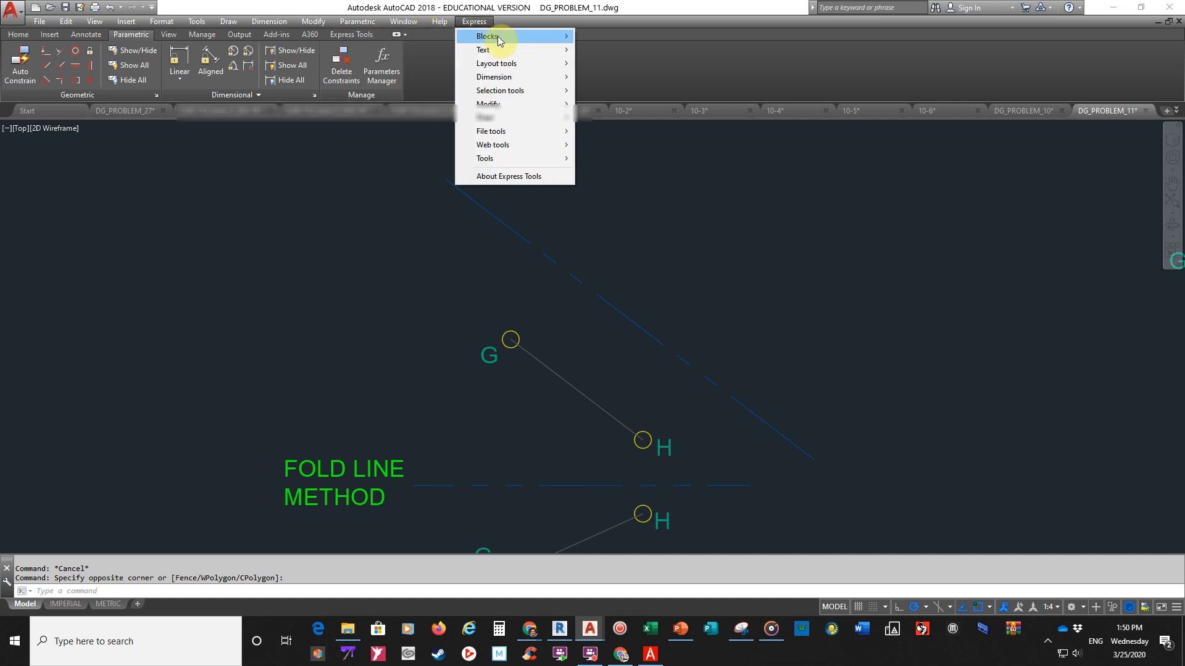
click(357, 20)
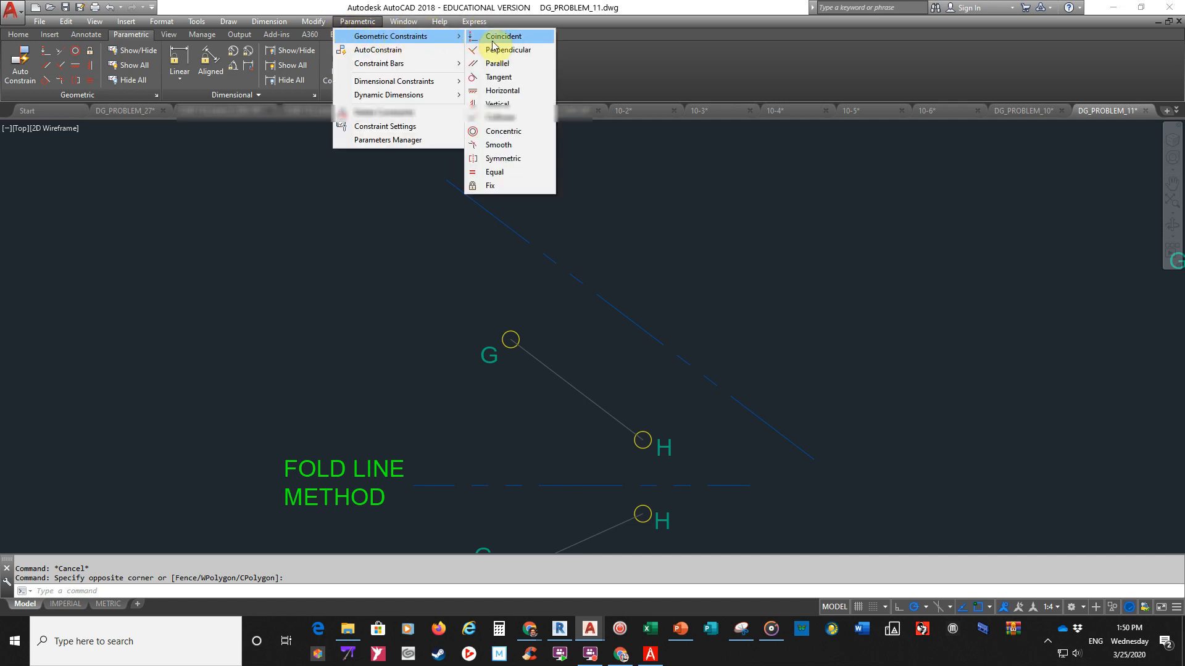
mouse_move(498, 63)
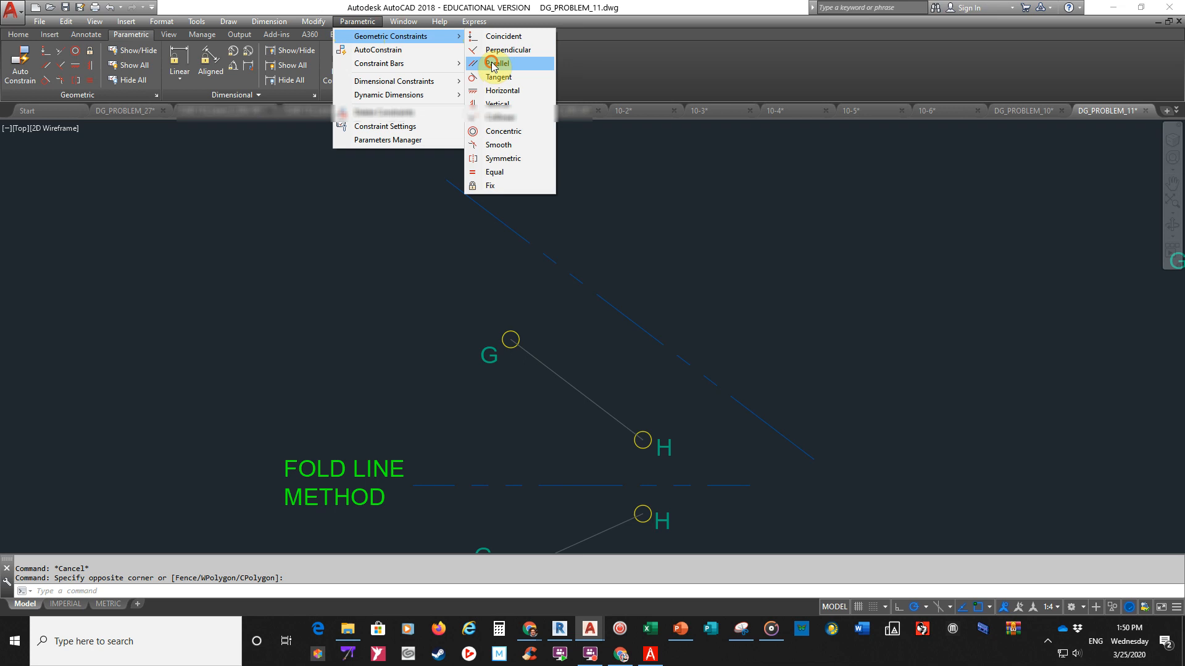
Start a Parallel constraint with line G–H as the reference, then cancel it.
click(498, 63)
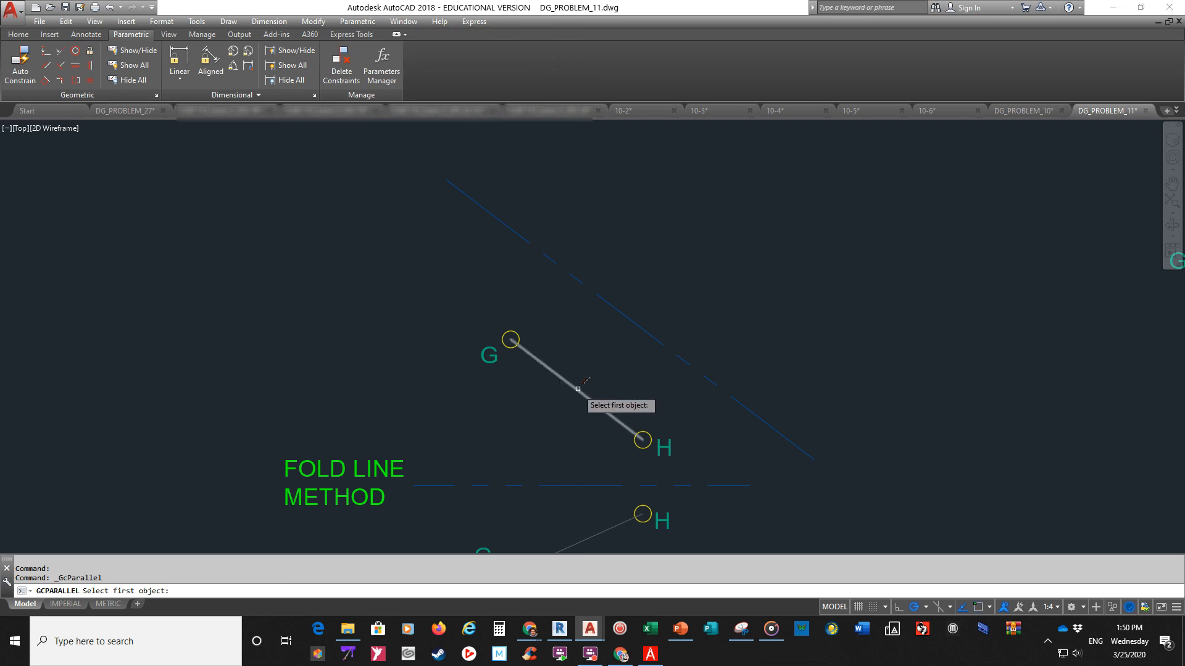
click(576, 389)
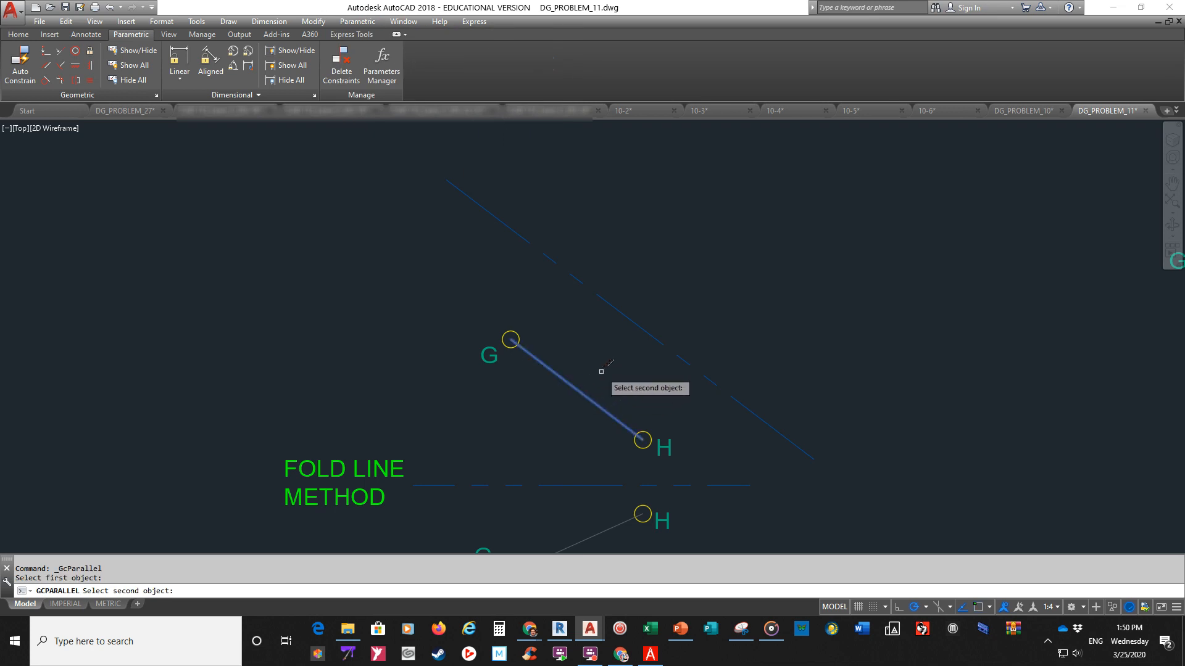
mouse_move(624, 314)
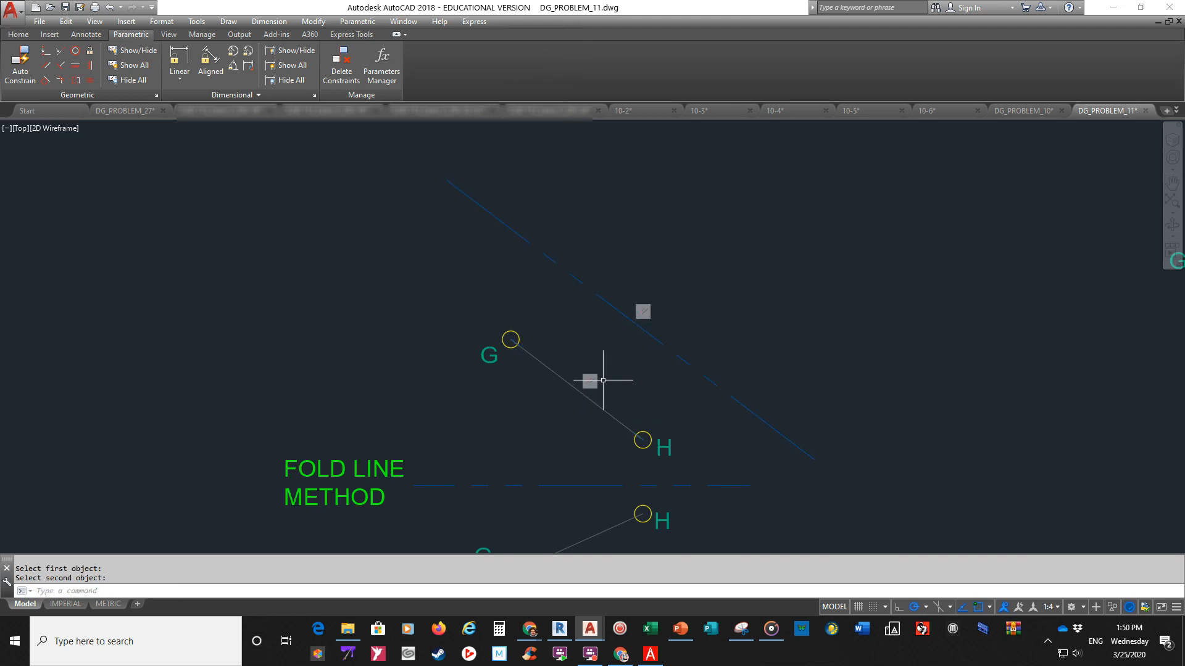
mouse_move(582, 323)
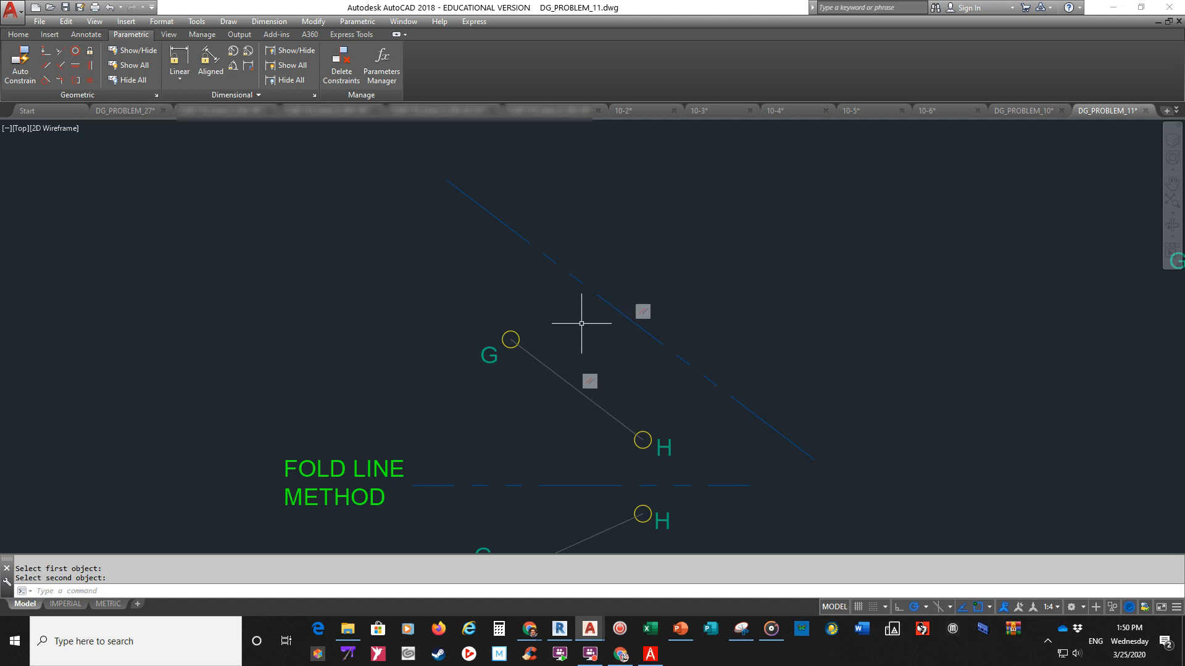
mouse_move(590, 330)
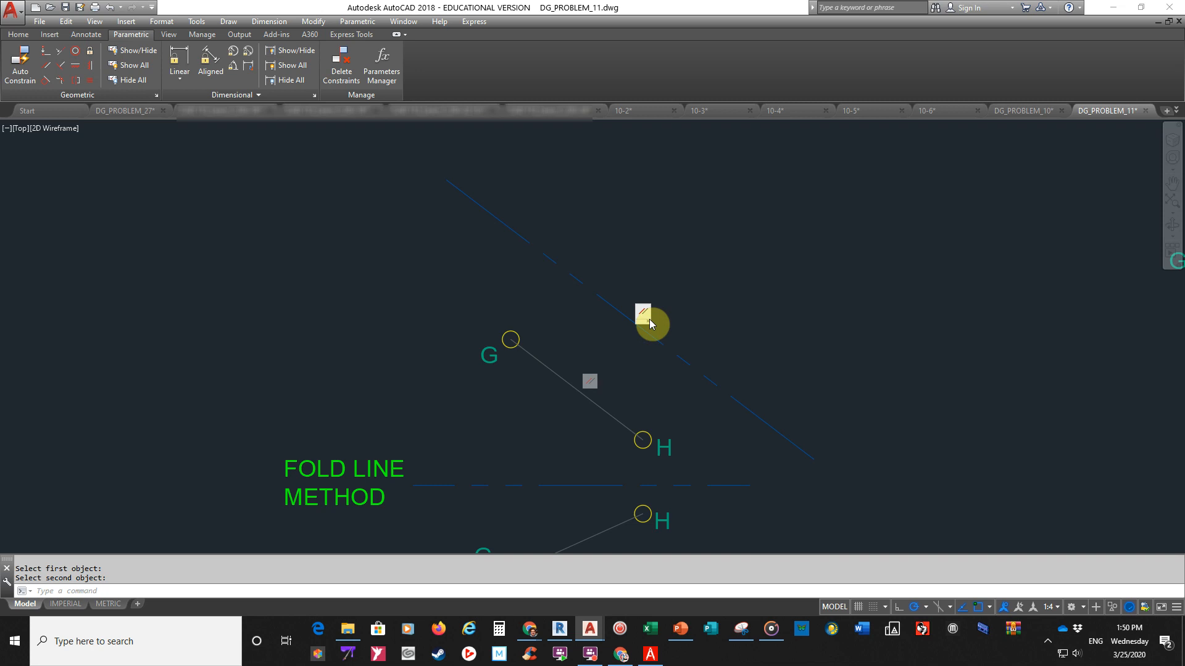
mouse_move(596, 398)
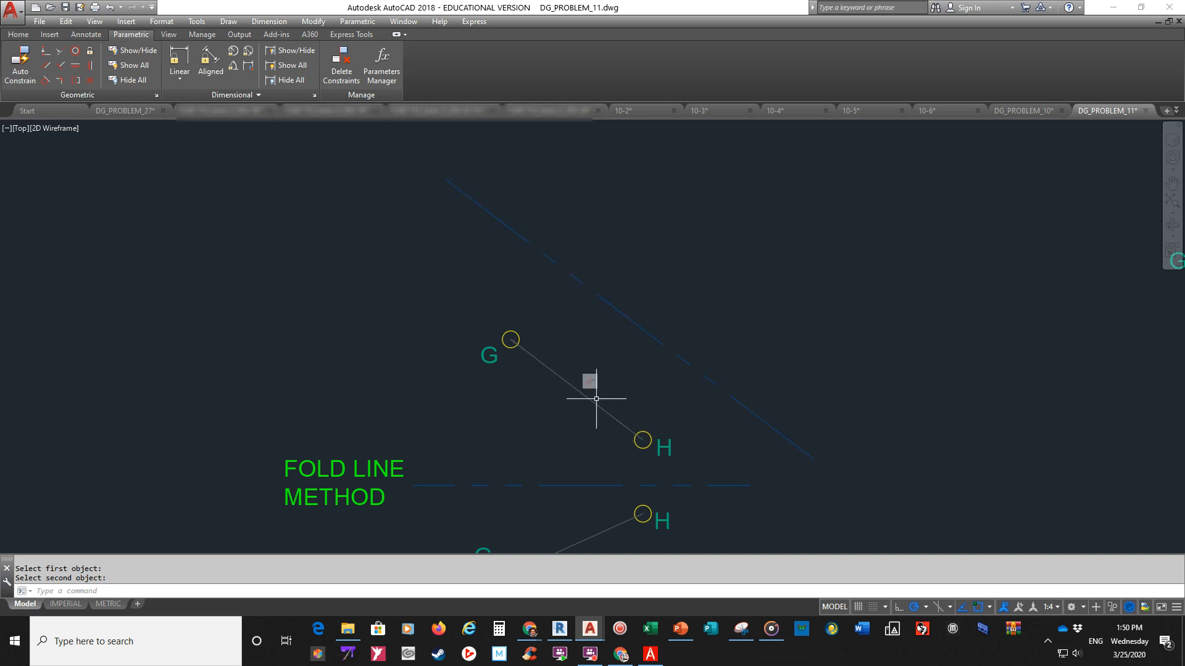
mouse_move(750, 270)
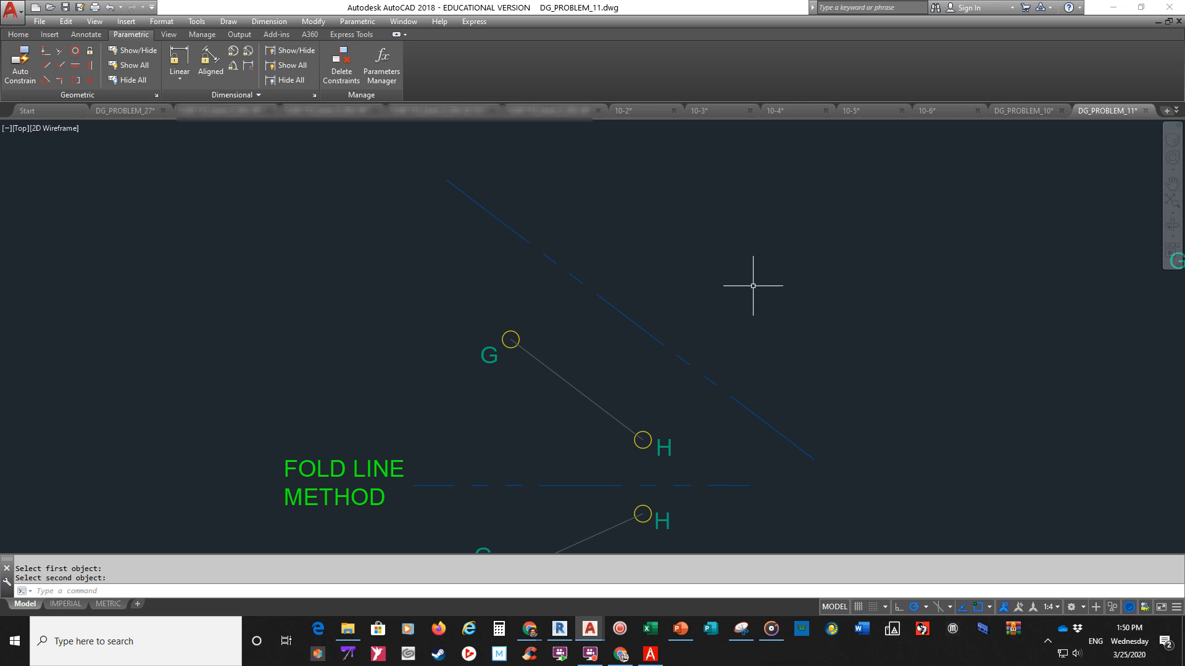
mouse_move(751, 247)
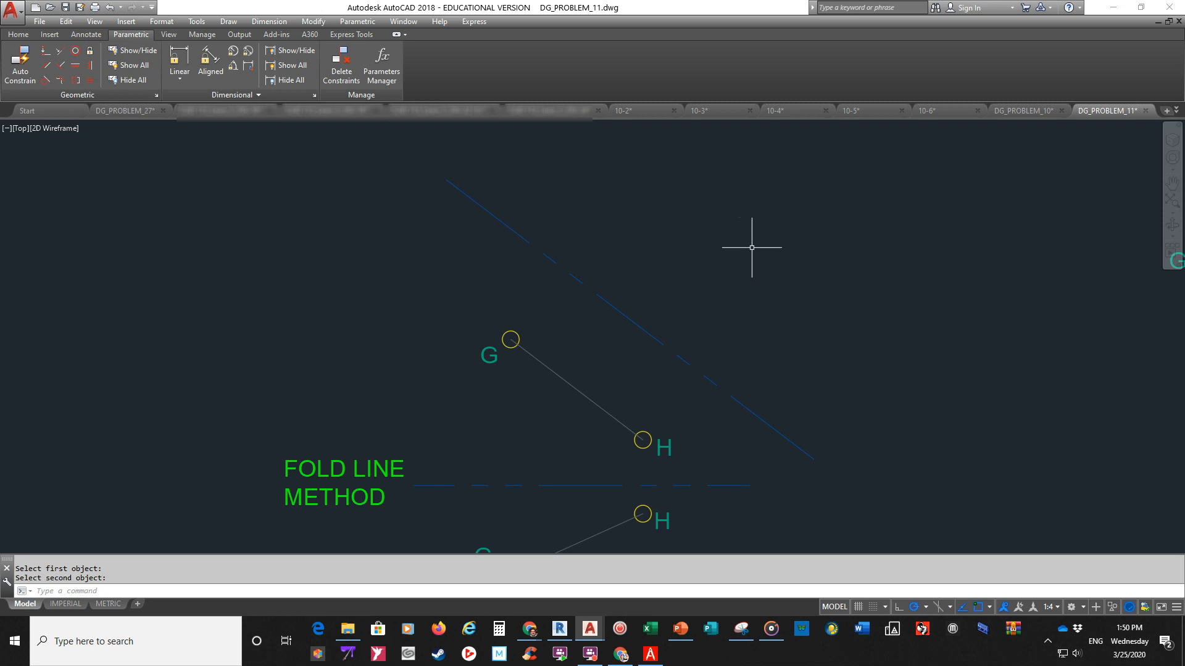
mouse_move(771, 280)
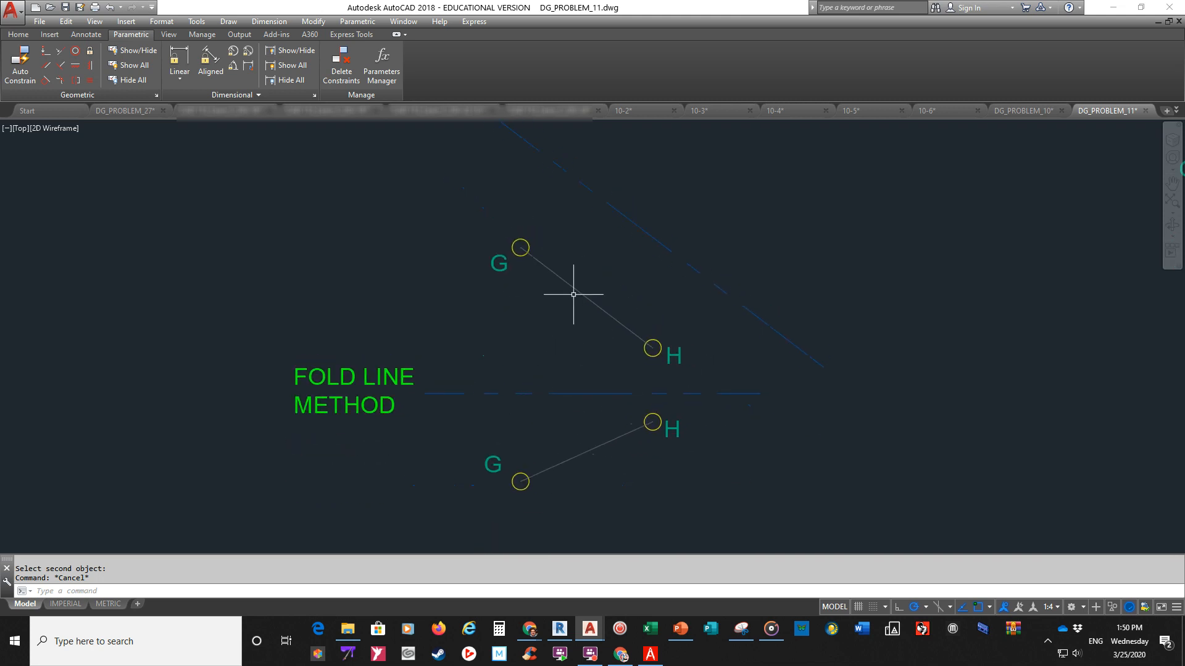
mouse_move(572, 451)
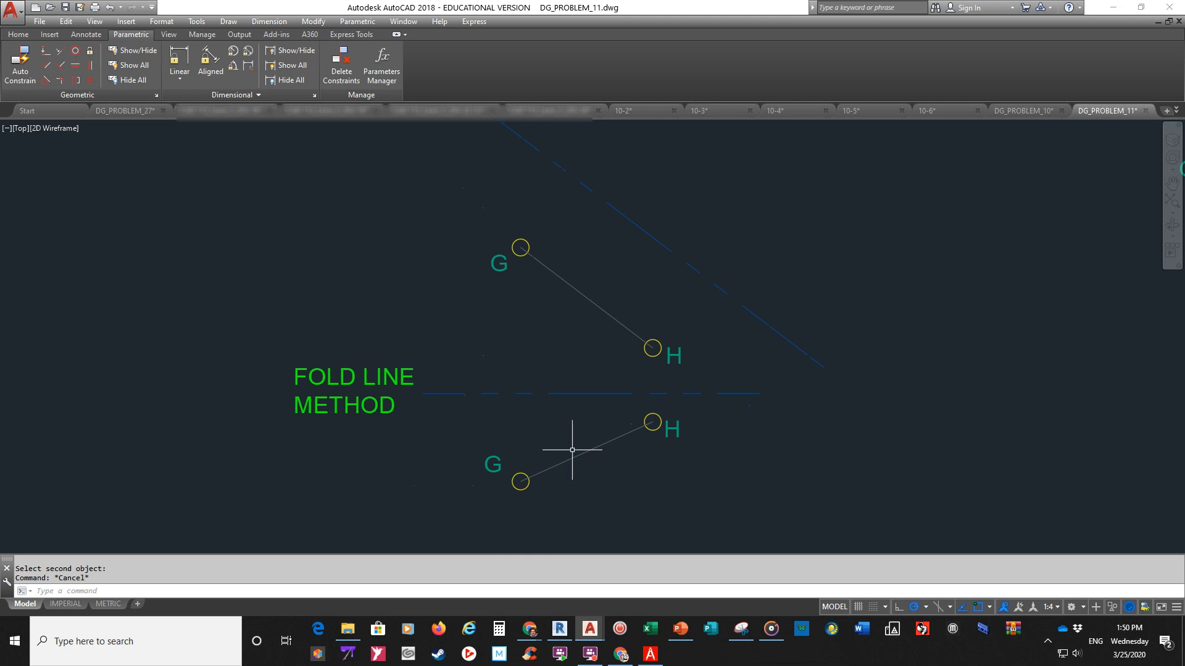
mouse_move(648, 284)
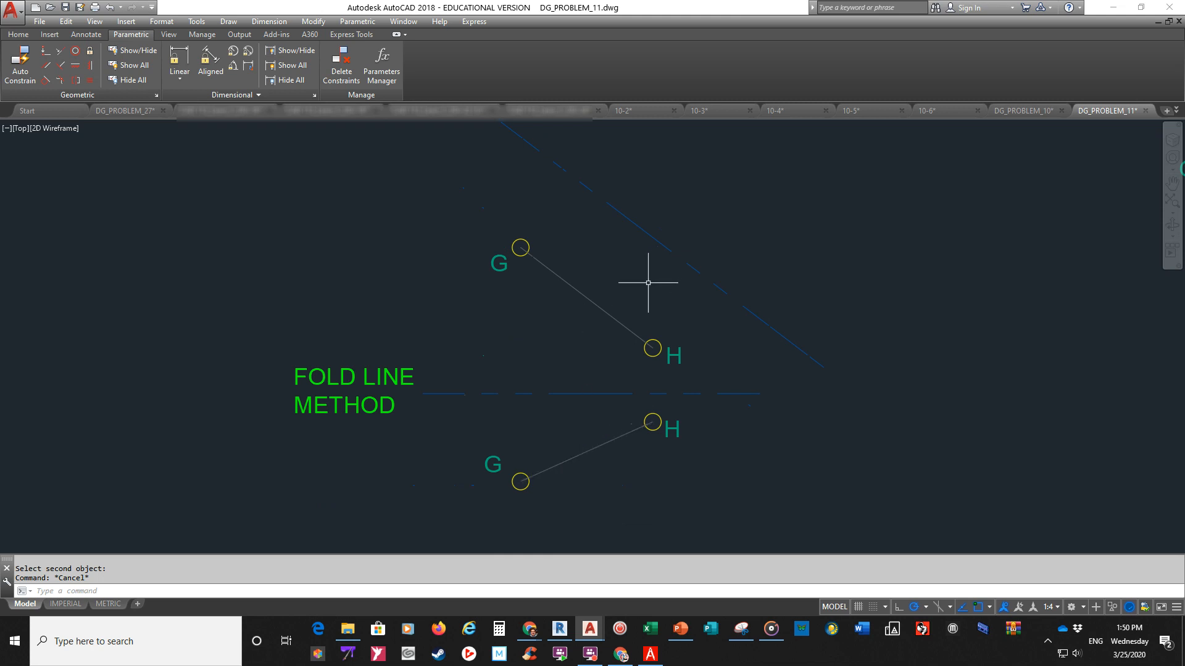
mouse_move(618, 267)
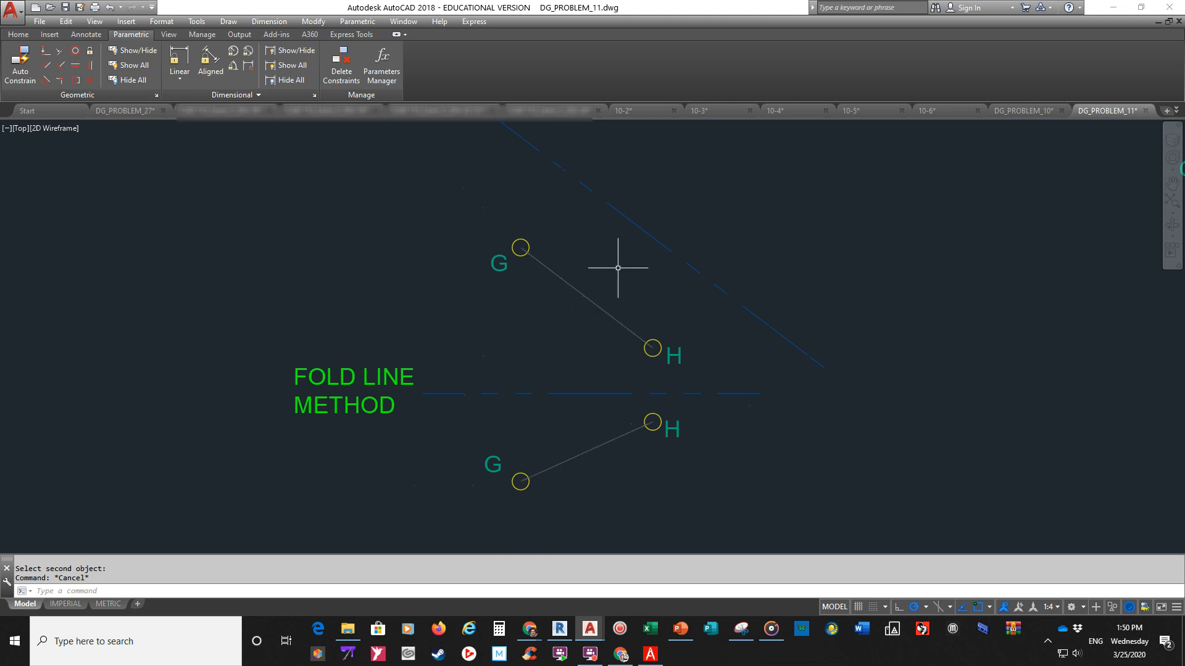
mouse_move(656, 272)
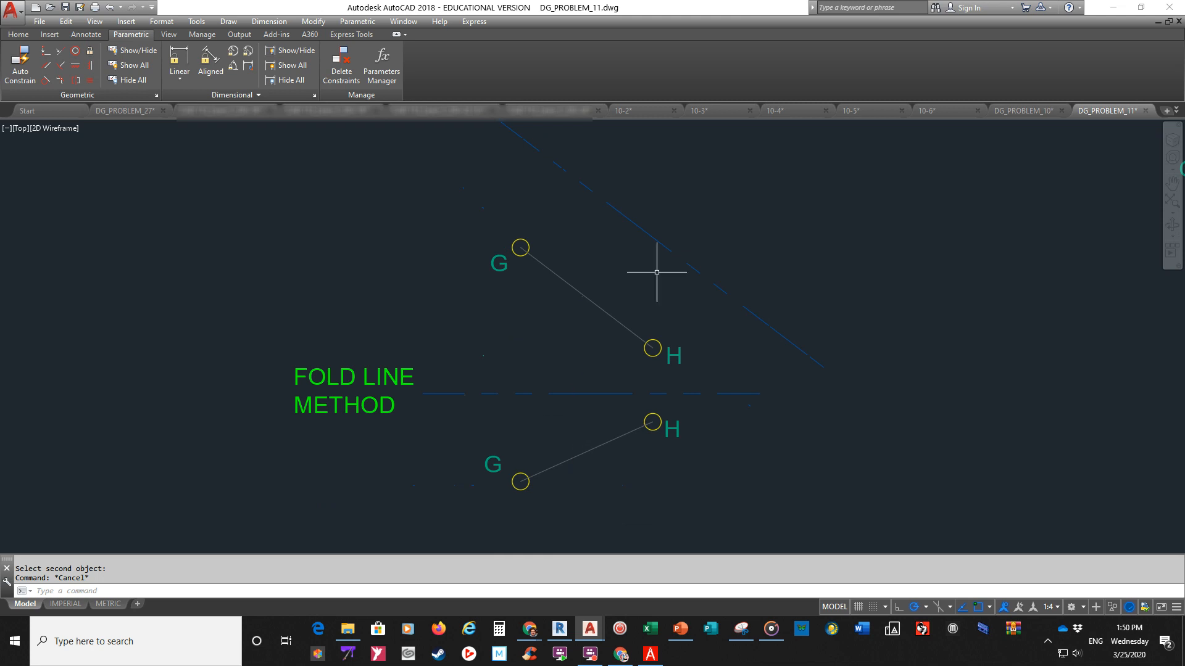
scroll(down, 3)
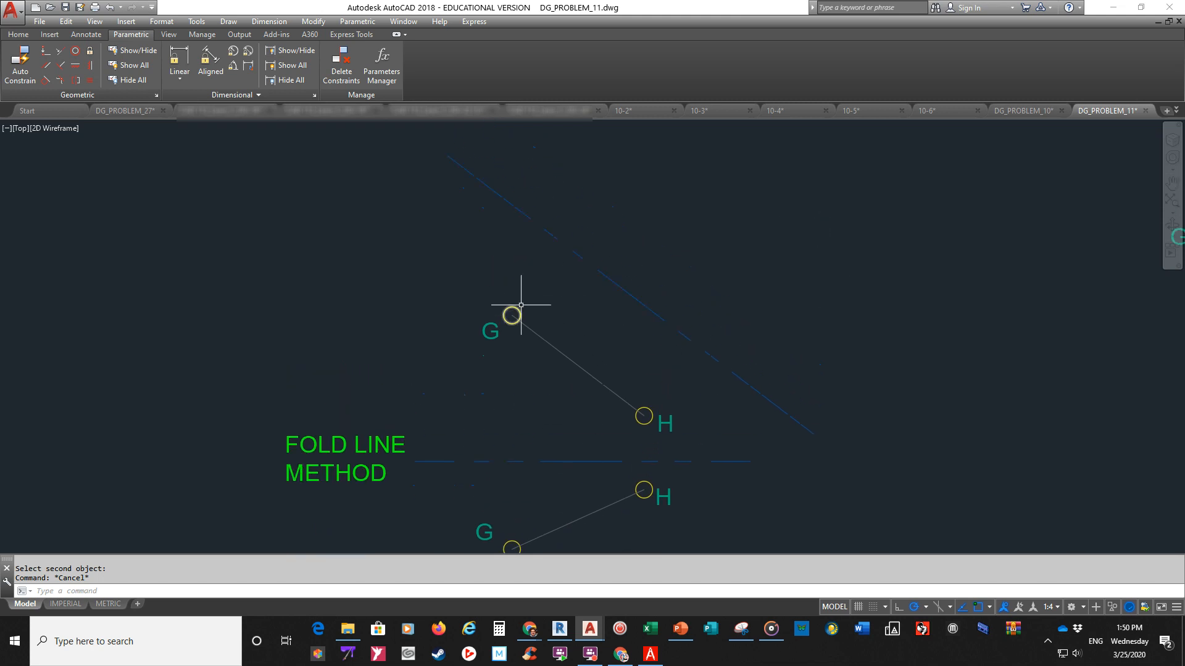
mouse_move(763, 293)
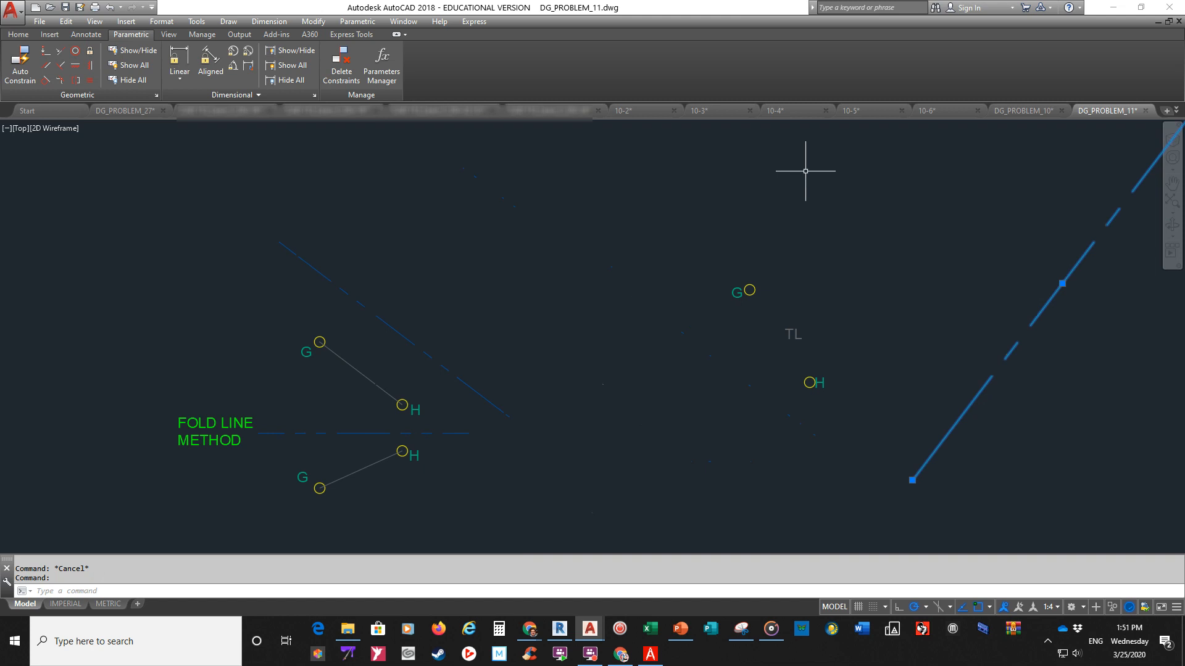
Draw a ray from point H using the Perpendicular snap on the fold line.
click(17, 34)
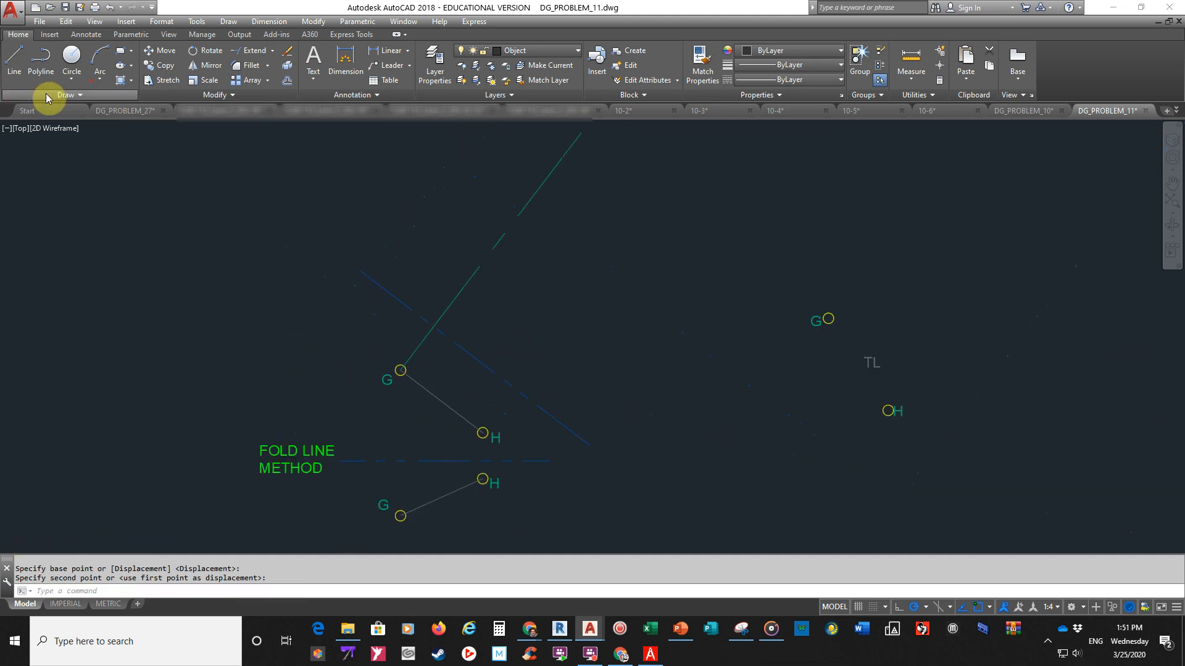
click(66, 95)
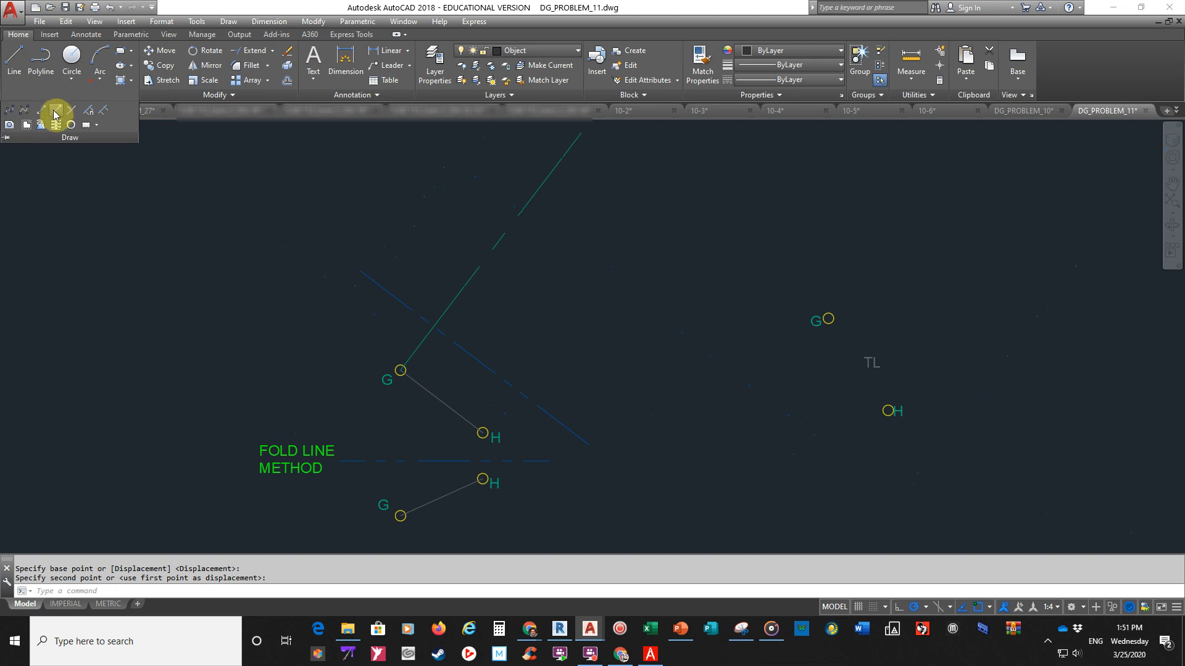
click(66, 121)
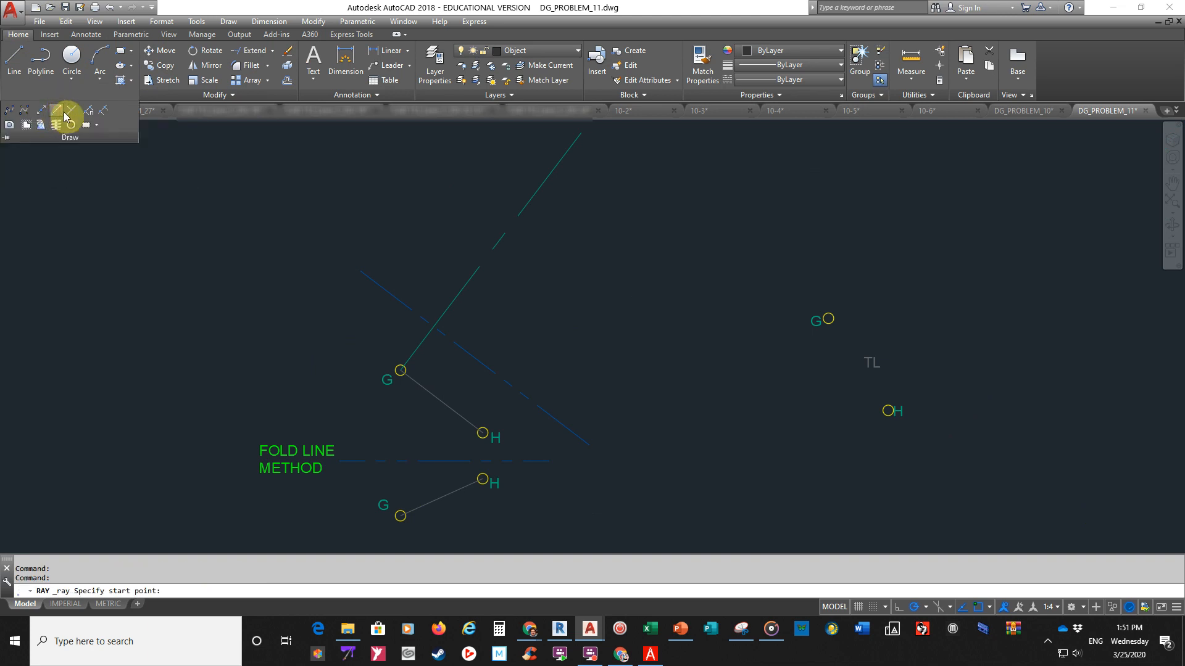
click(482, 432)
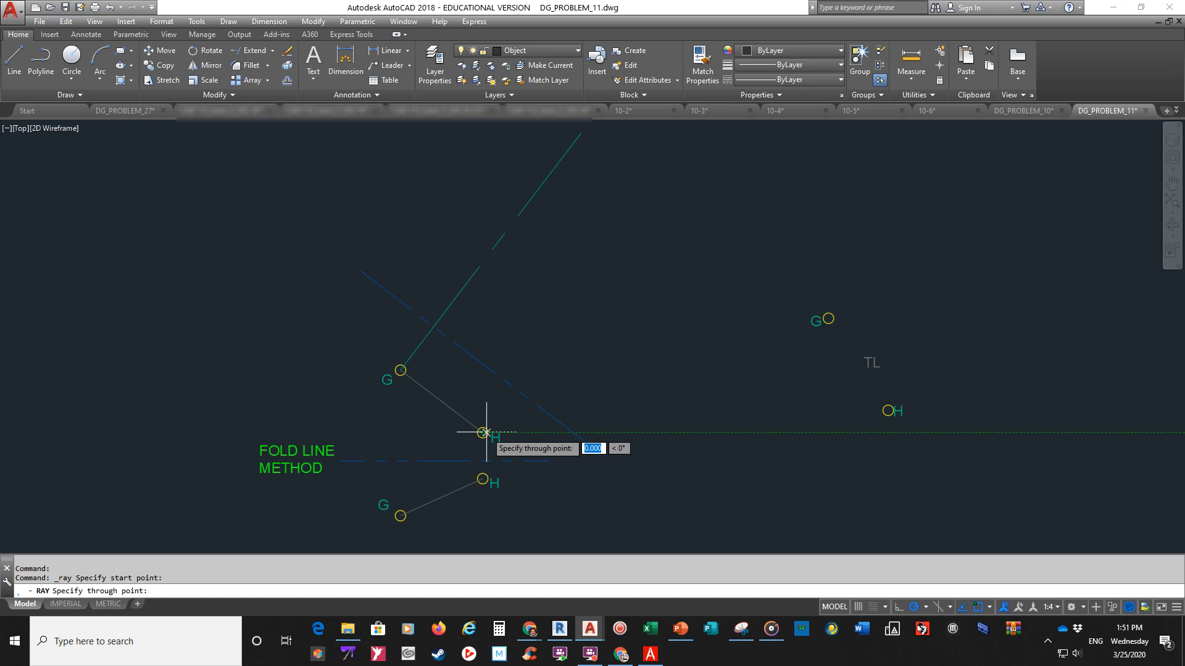
text(per)
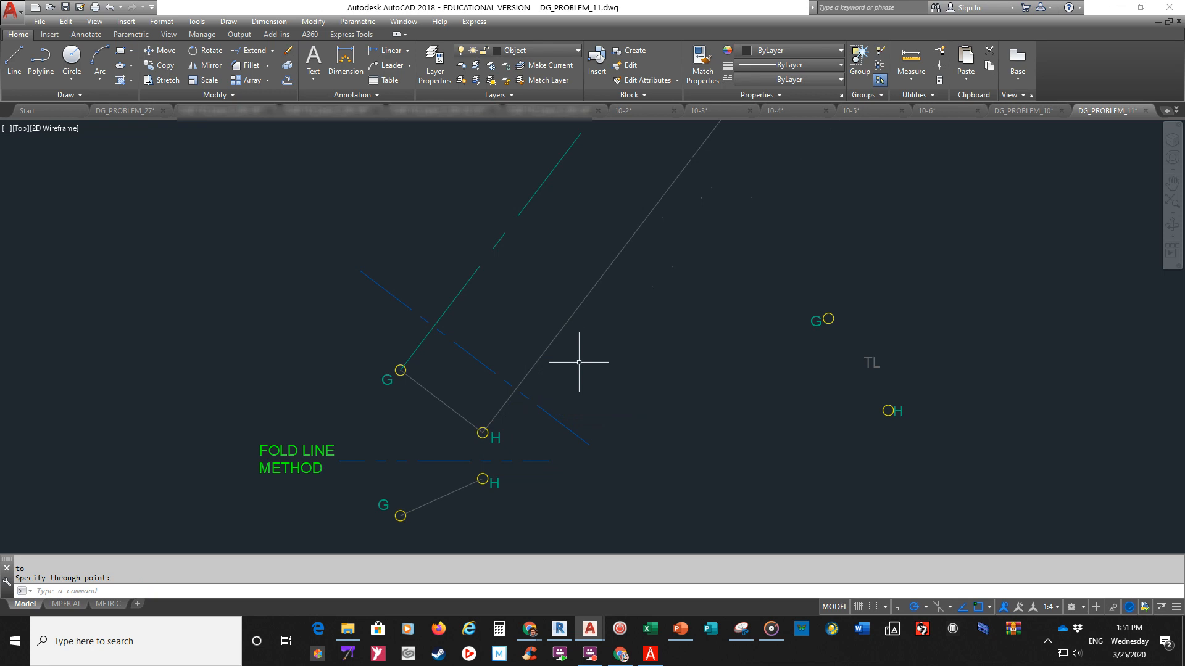
mouse_move(481, 434)
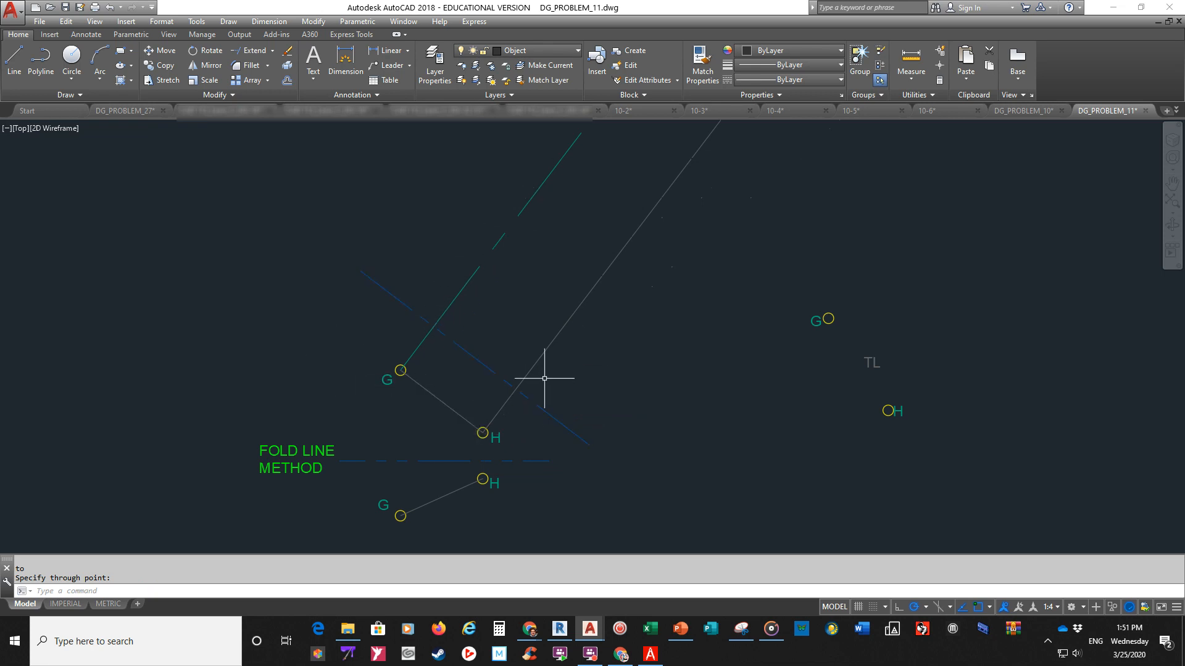
mouse_move(531, 323)
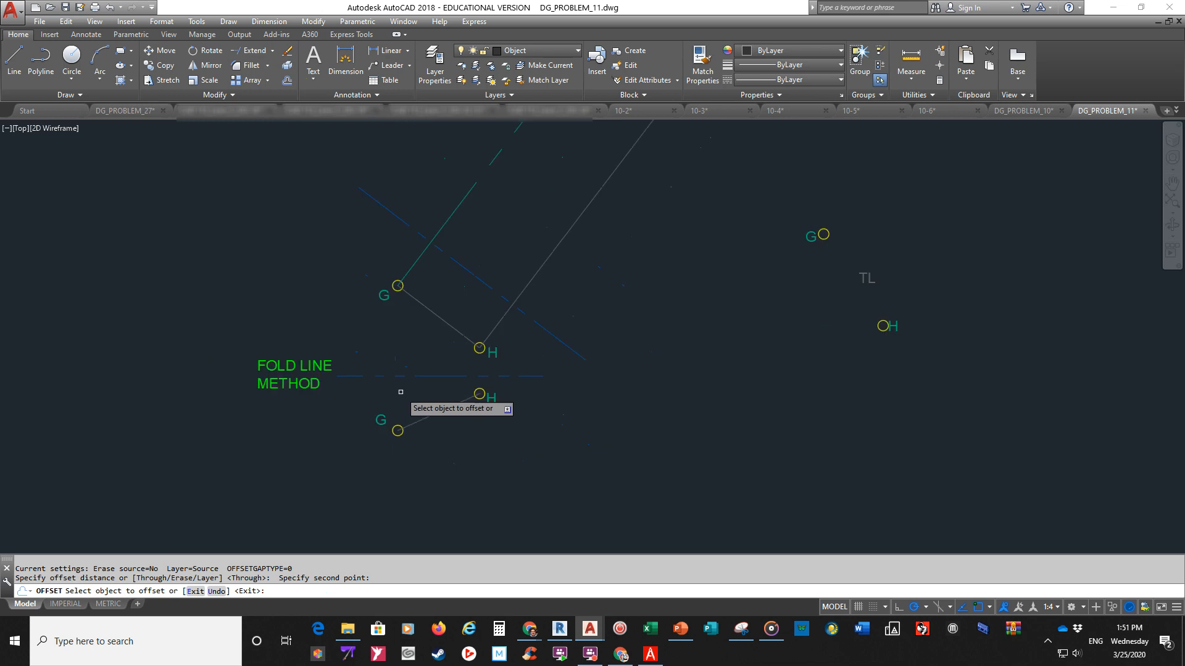
Offset the fold line and reference line toward H to locate point H in the auxiliary view.
click(423, 220)
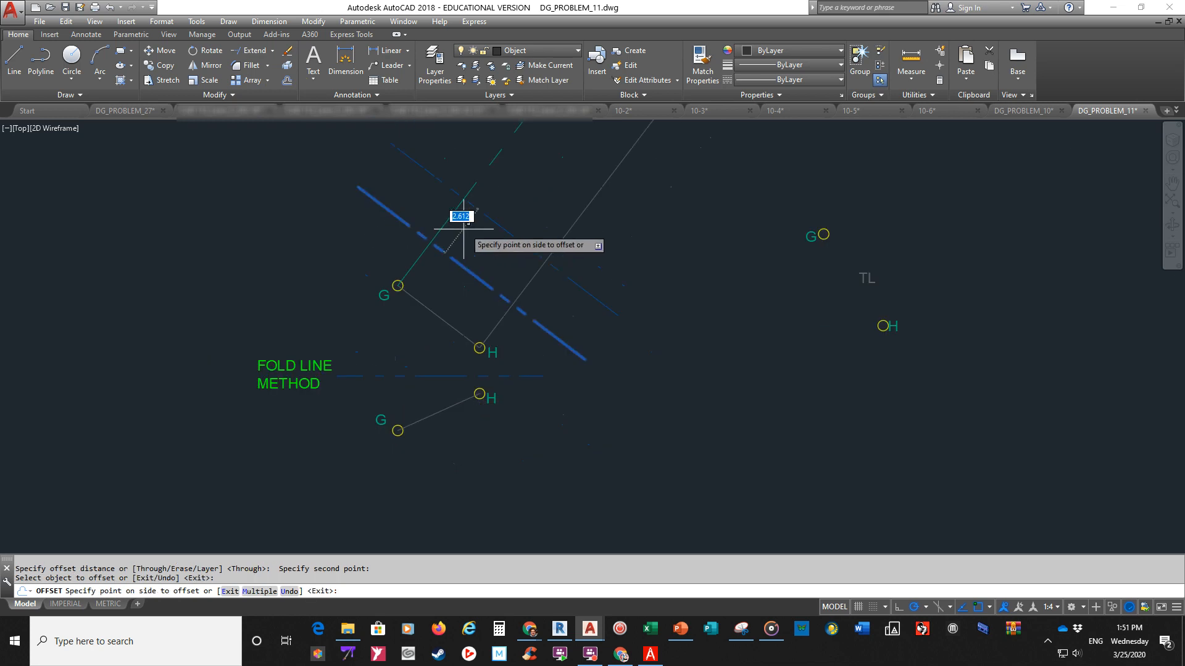
click(474, 407)
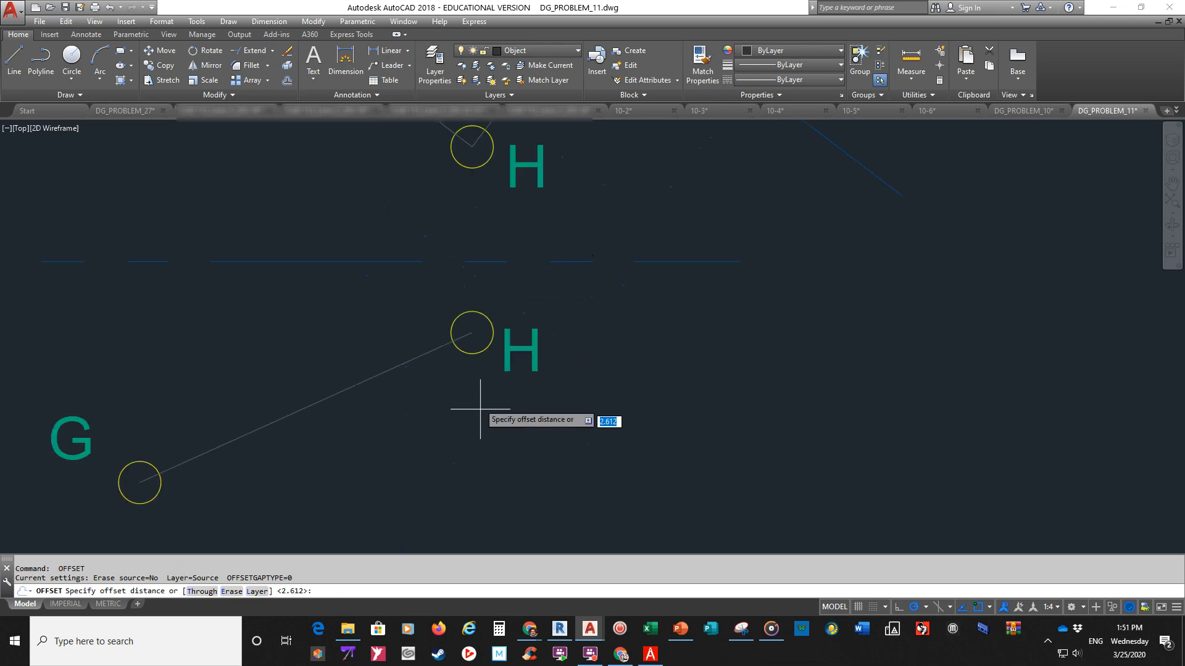
click(470, 333)
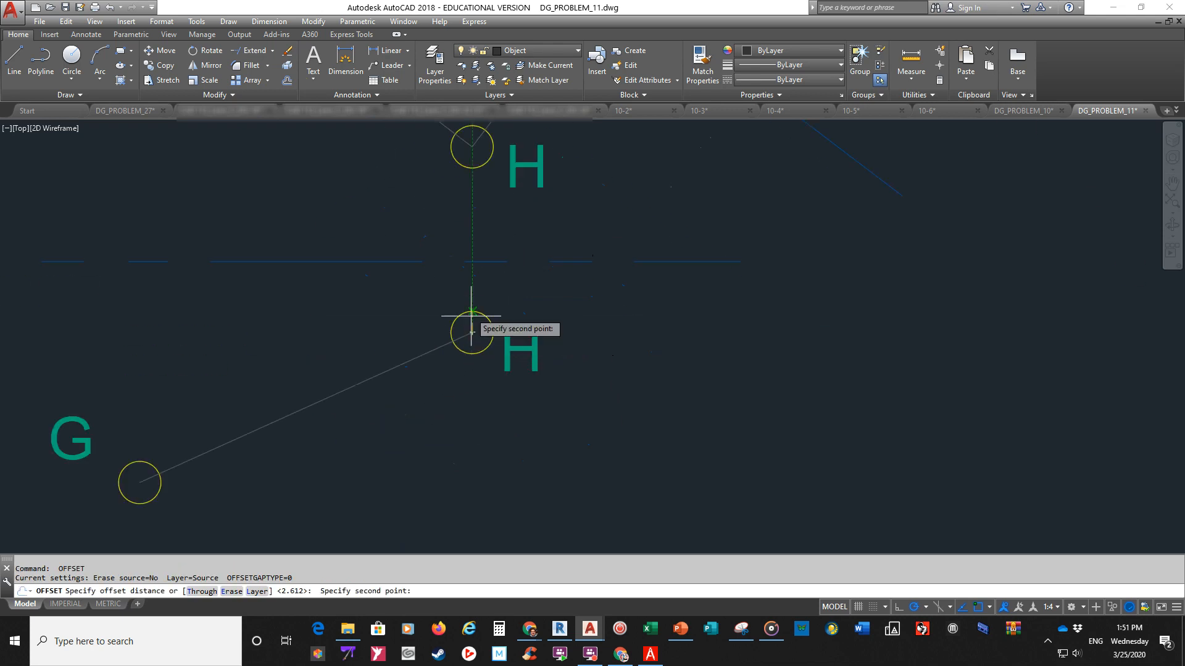
click(471, 332)
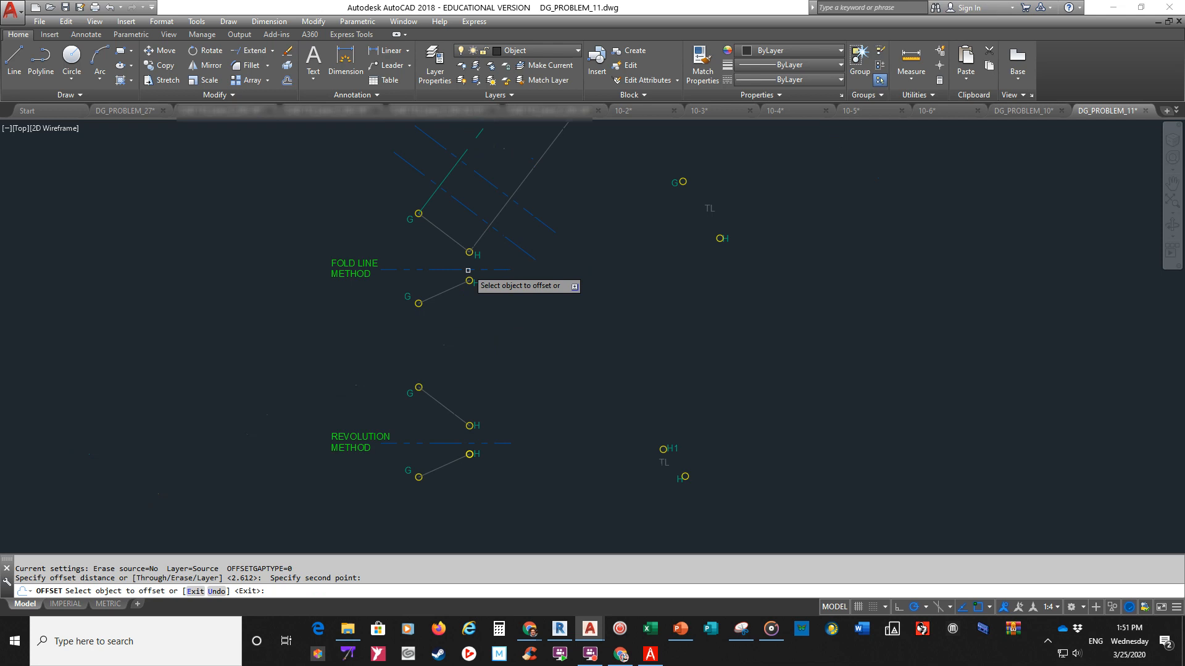
click(467, 269)
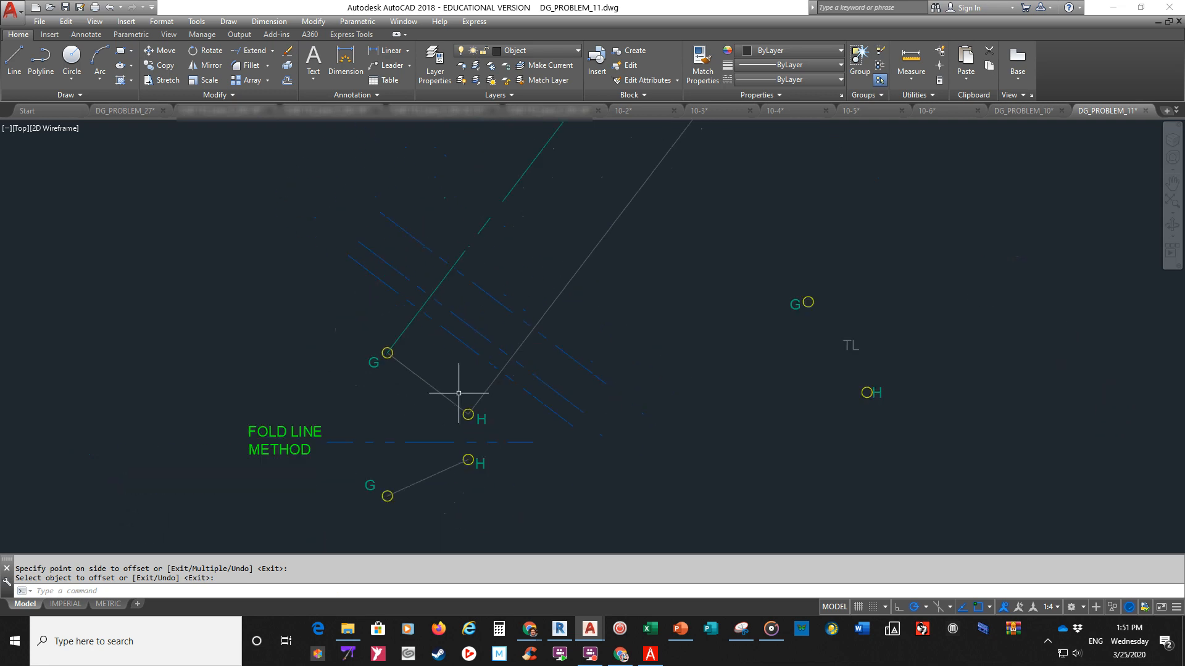
mouse_move(393, 406)
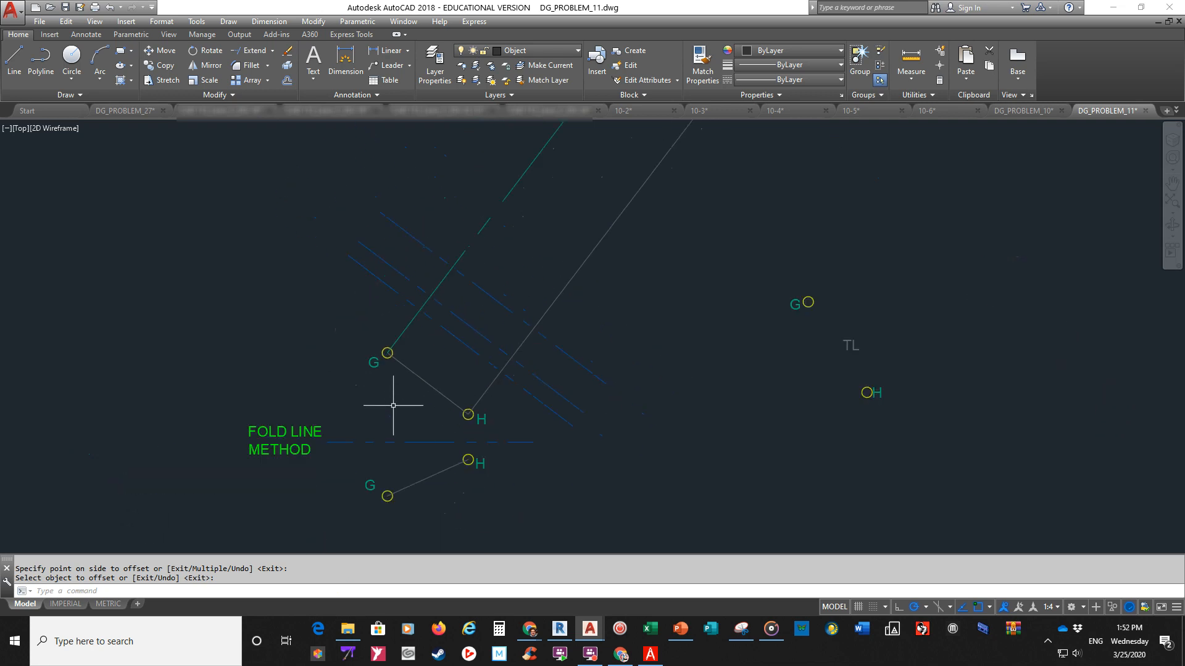
mouse_move(398, 421)
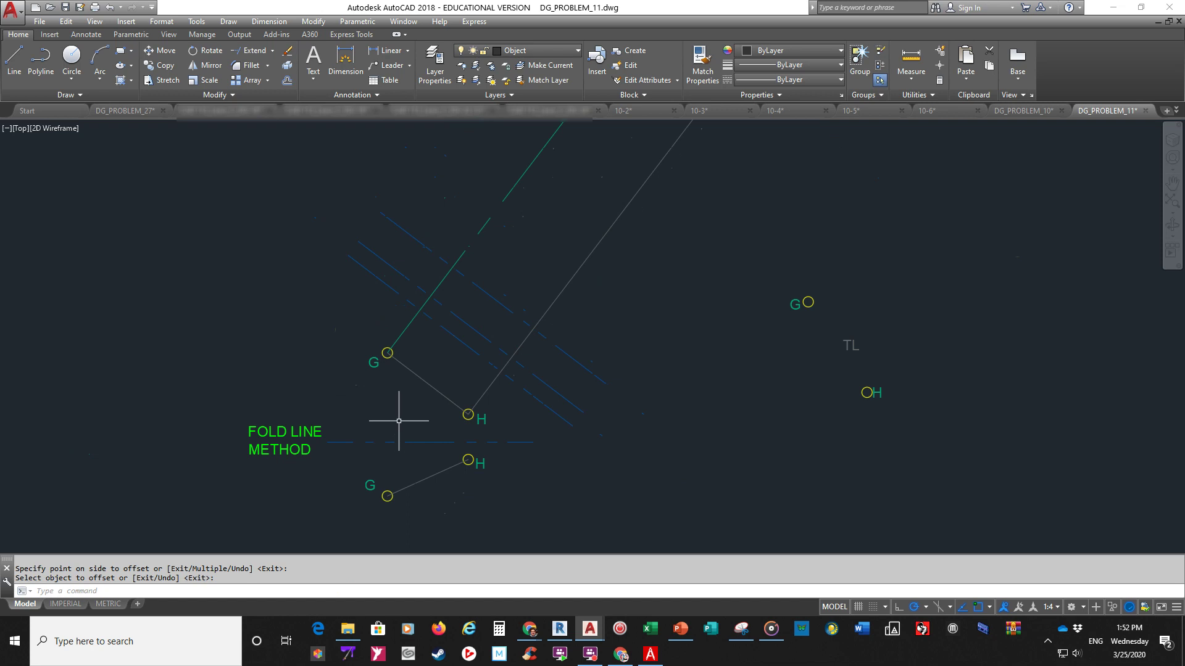
mouse_move(426, 371)
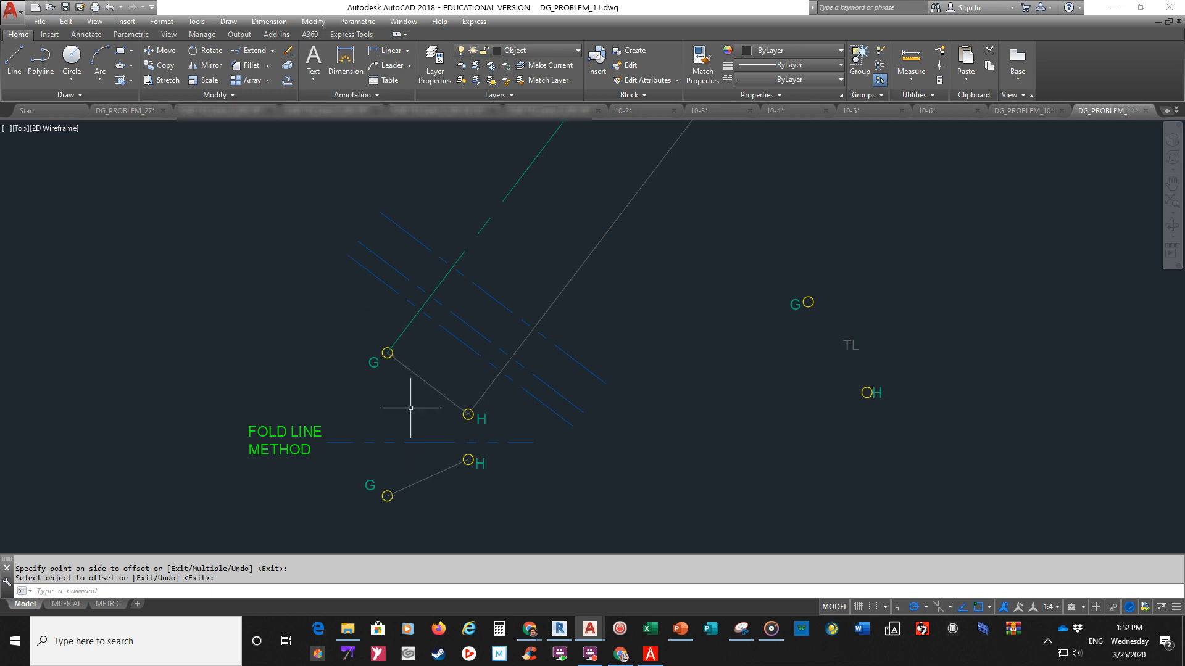
mouse_move(417, 371)
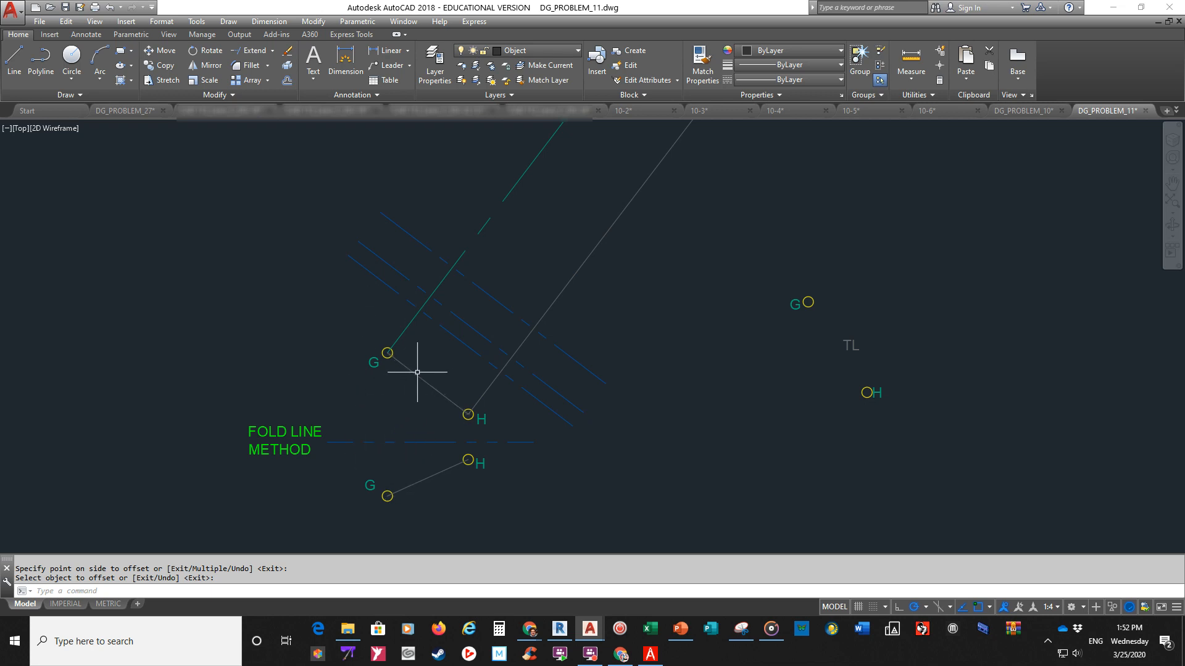
mouse_move(404, 391)
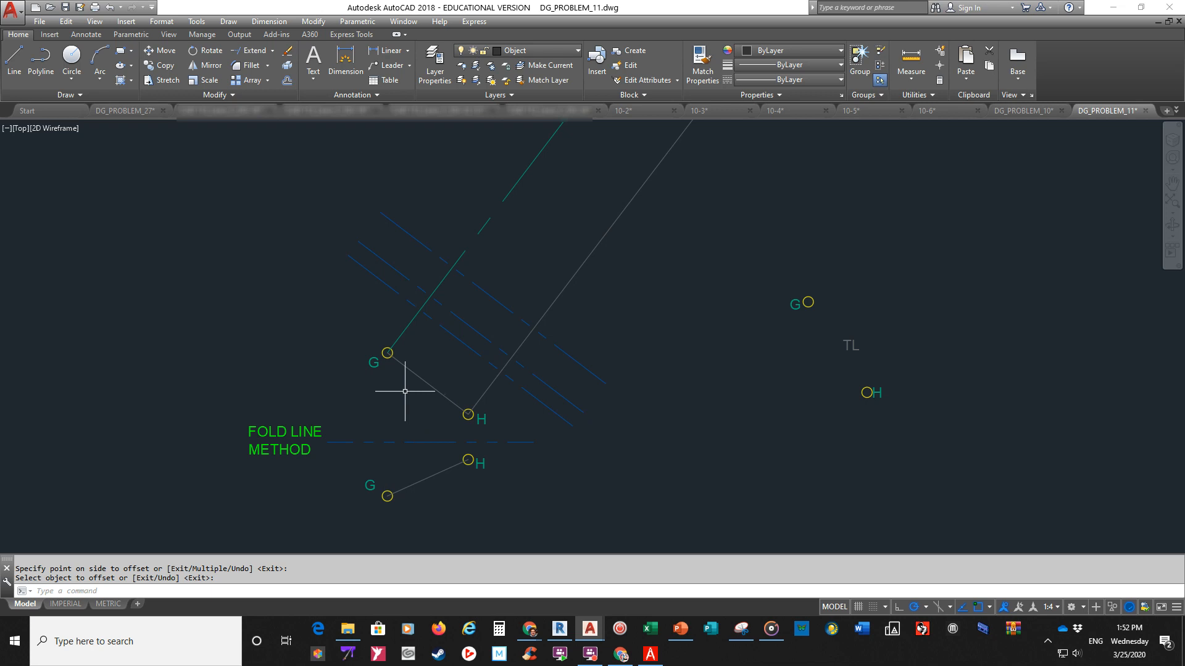
mouse_move(385, 353)
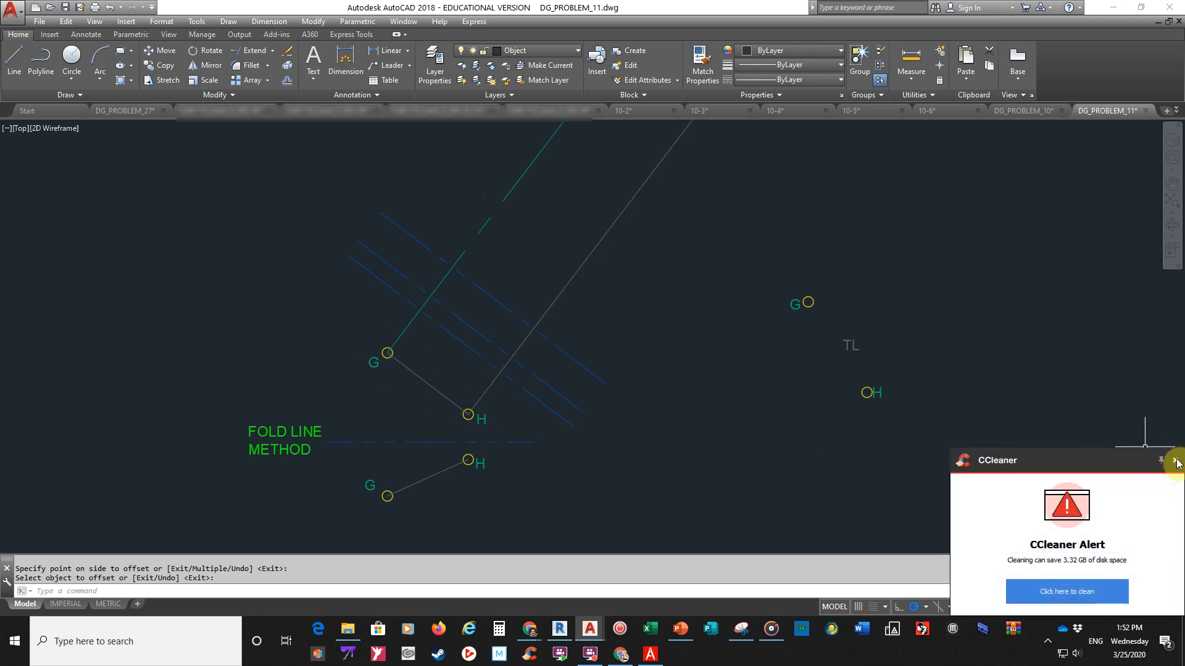
click(1162, 461)
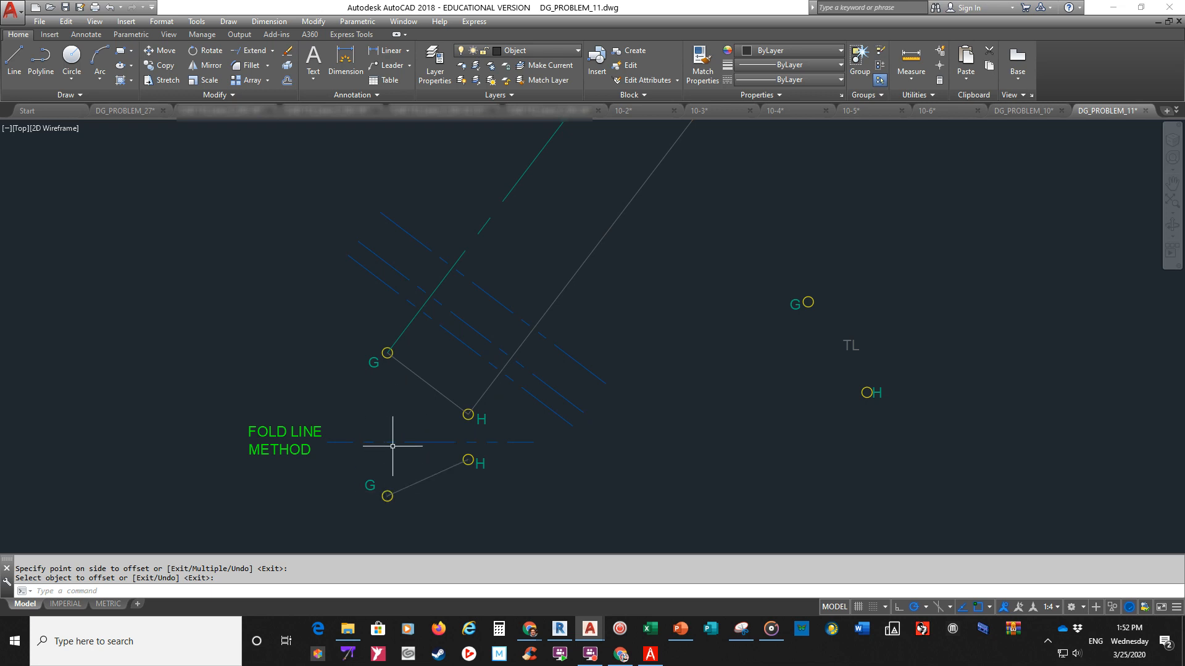
click(445, 330)
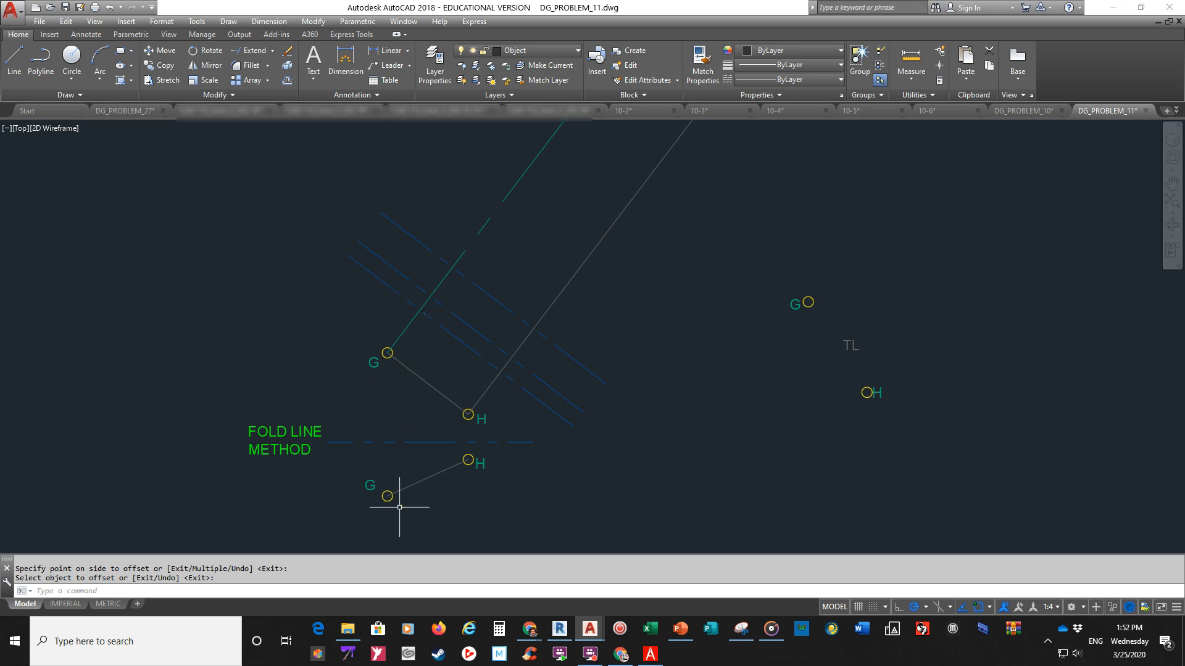
mouse_move(414, 420)
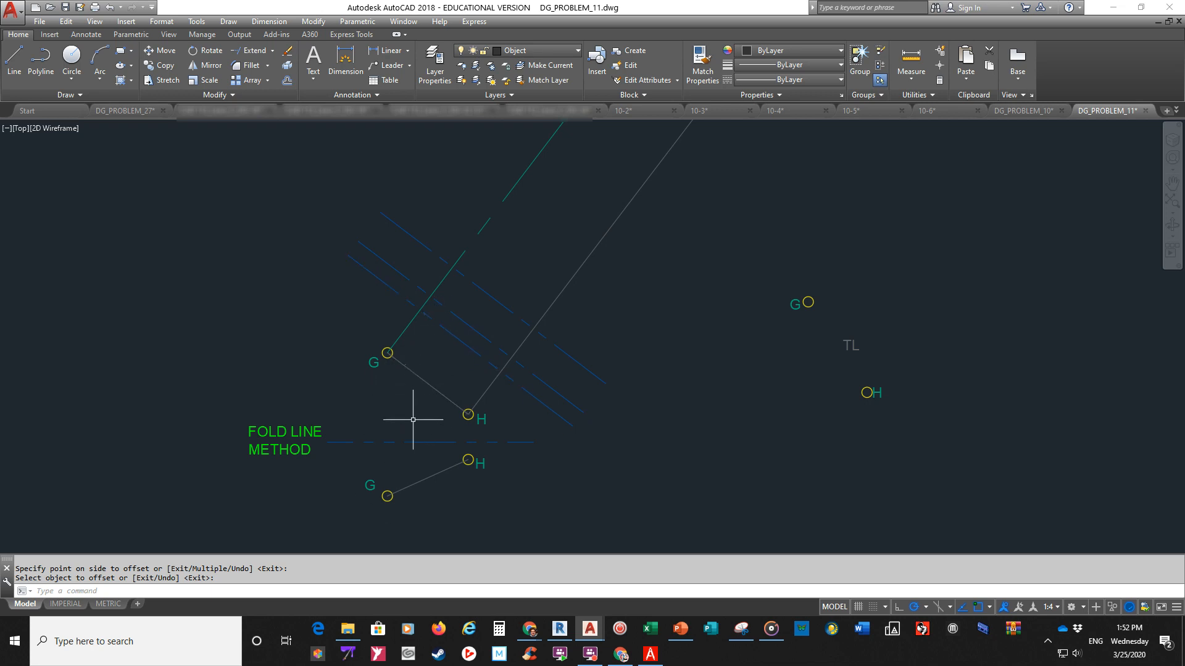
mouse_move(387, 446)
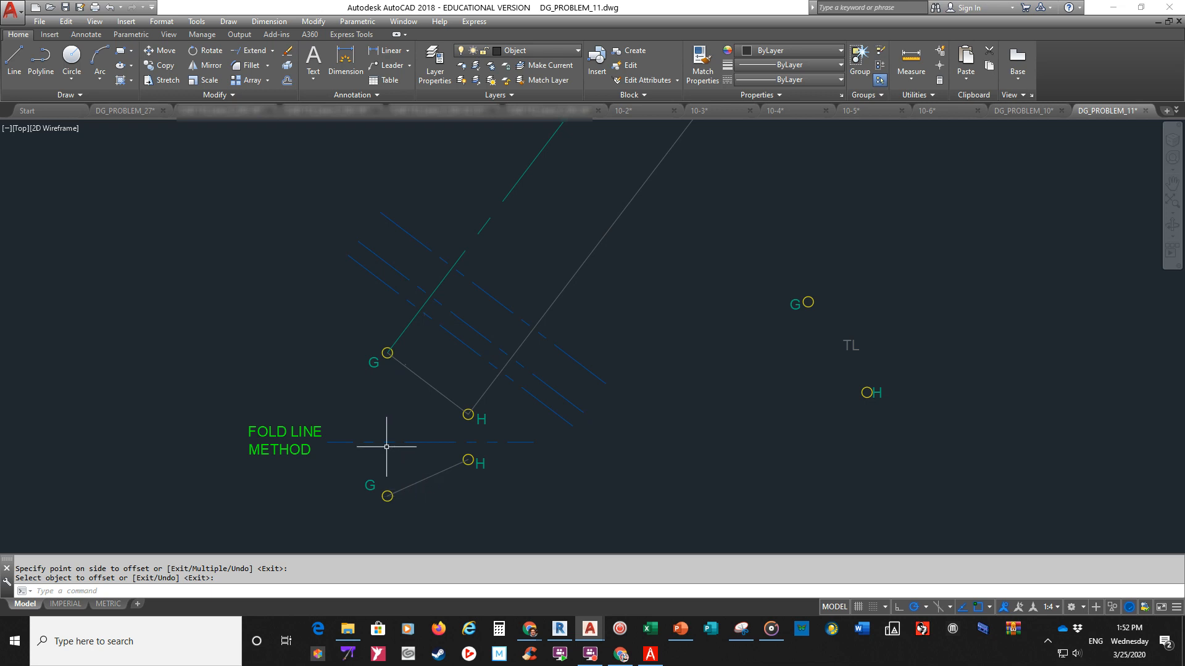
mouse_move(417, 461)
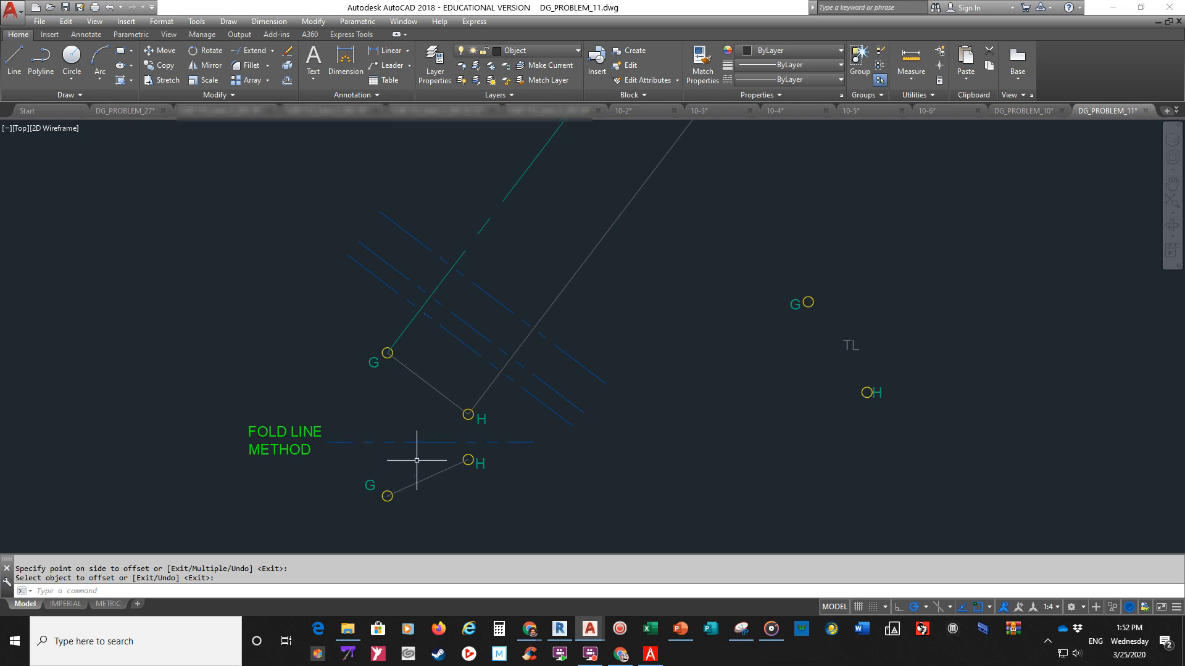
mouse_move(471, 361)
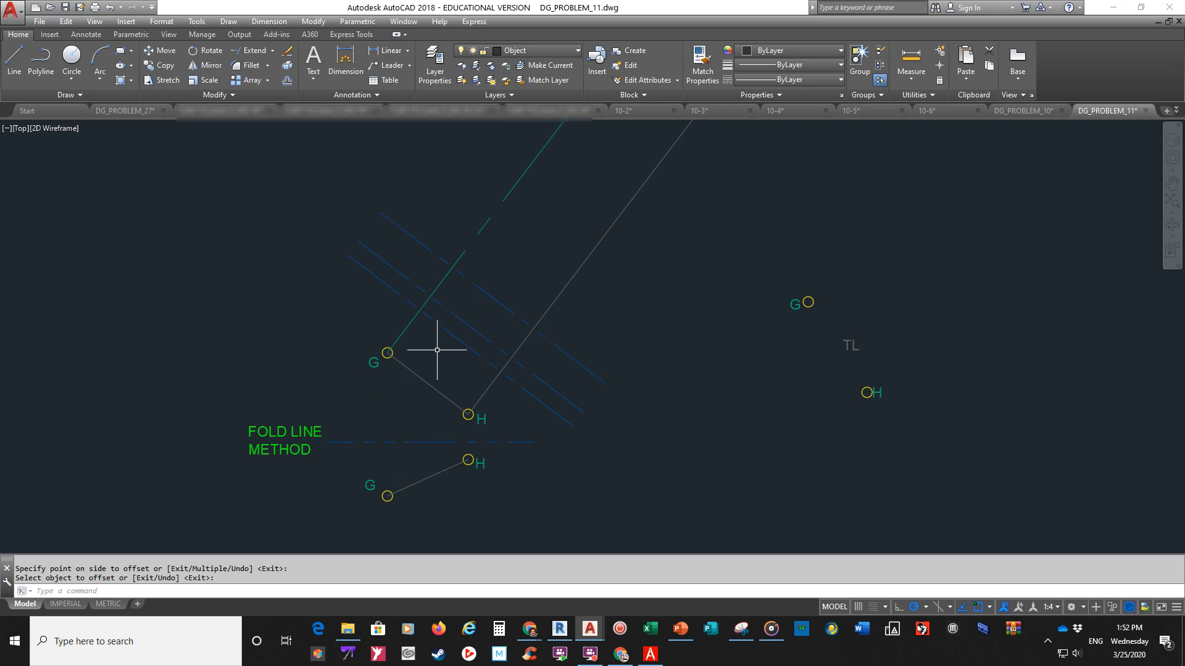
mouse_move(406, 478)
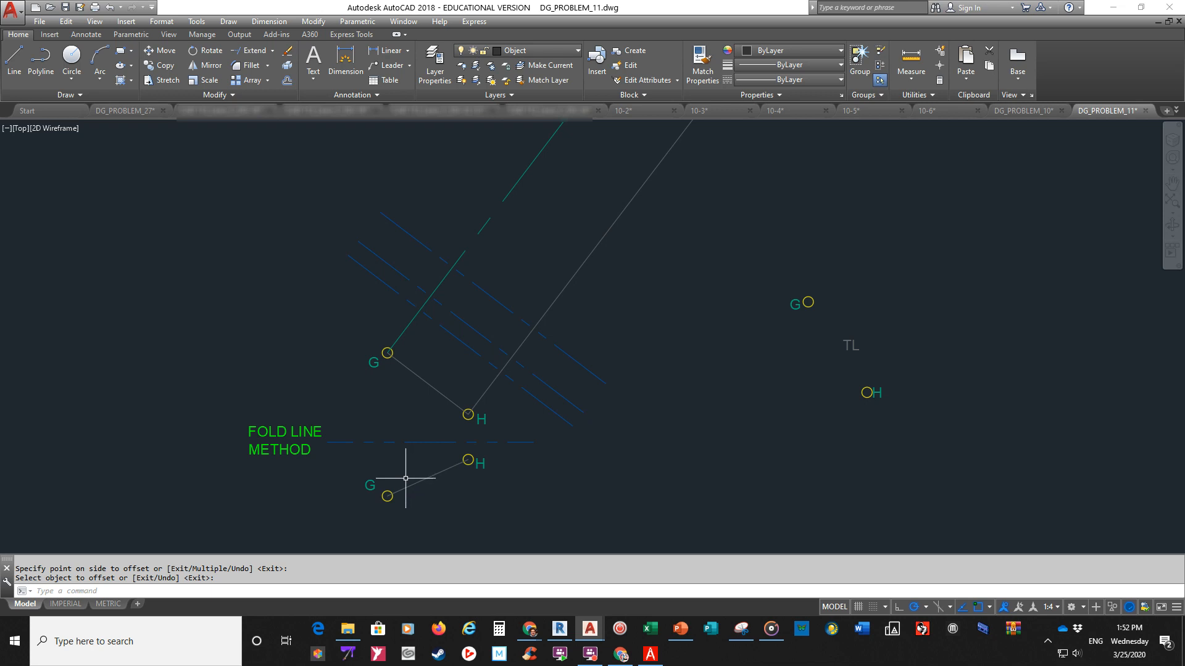
mouse_move(424, 454)
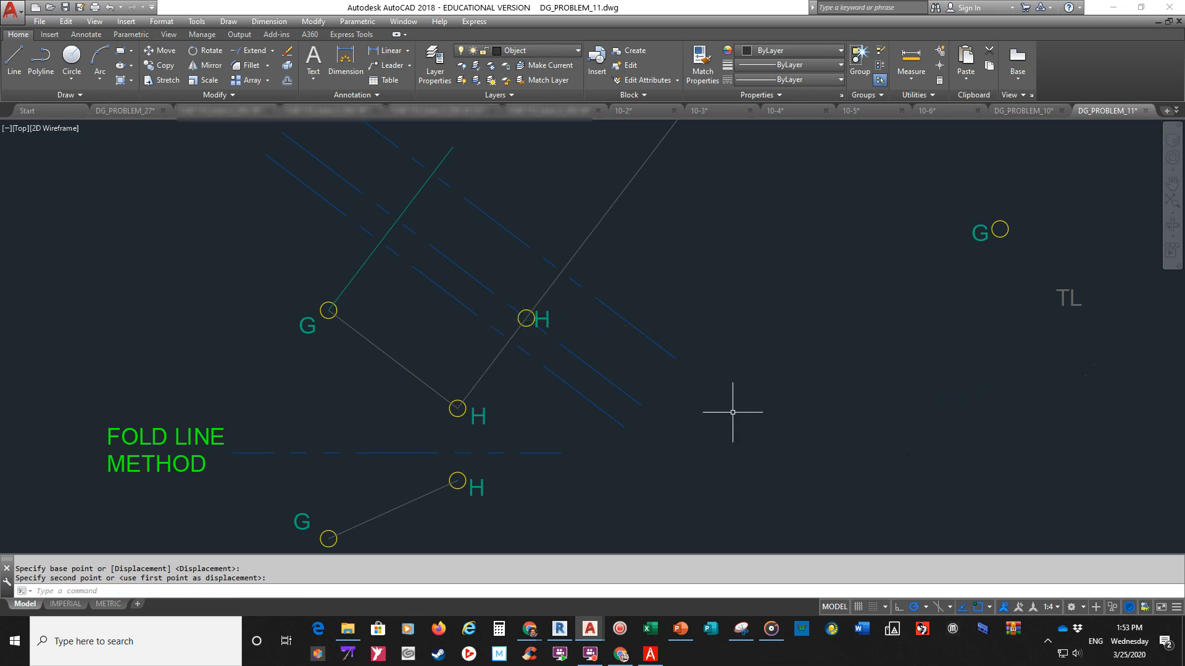
mouse_move(950, 185)
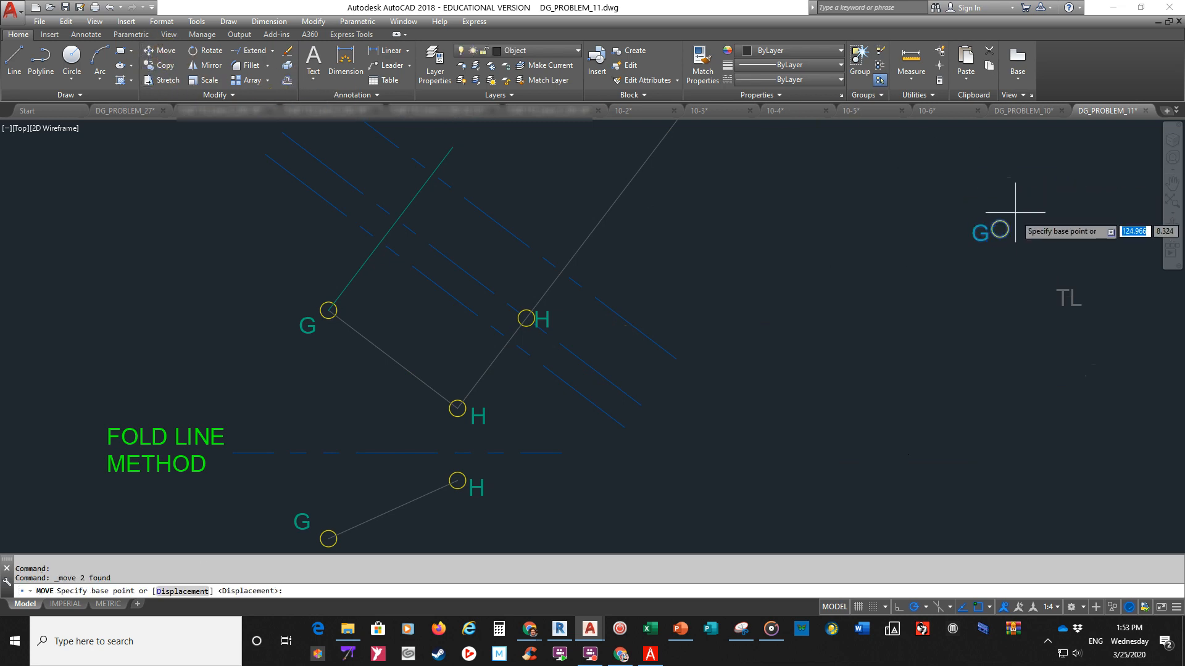
mouse_move(998, 228)
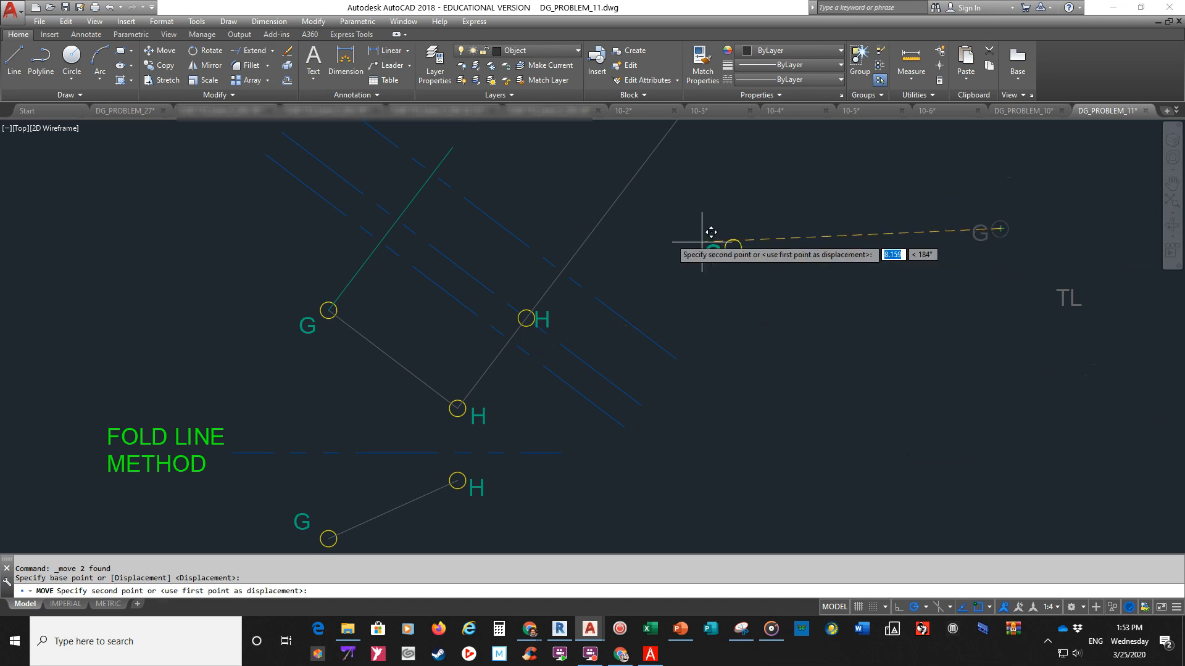
Drop point G and its label onto its green projection line above the first G.
click(432, 174)
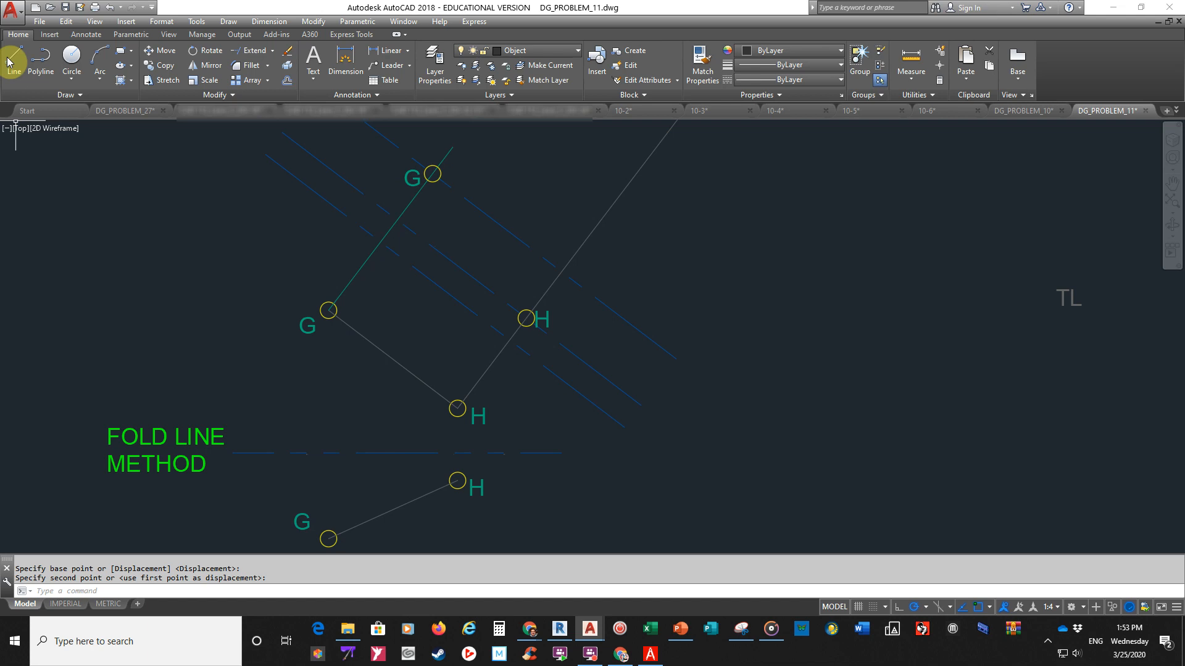
Draw the true-length line from the new G to the new H and place the TL label beside it.
click(13, 62)
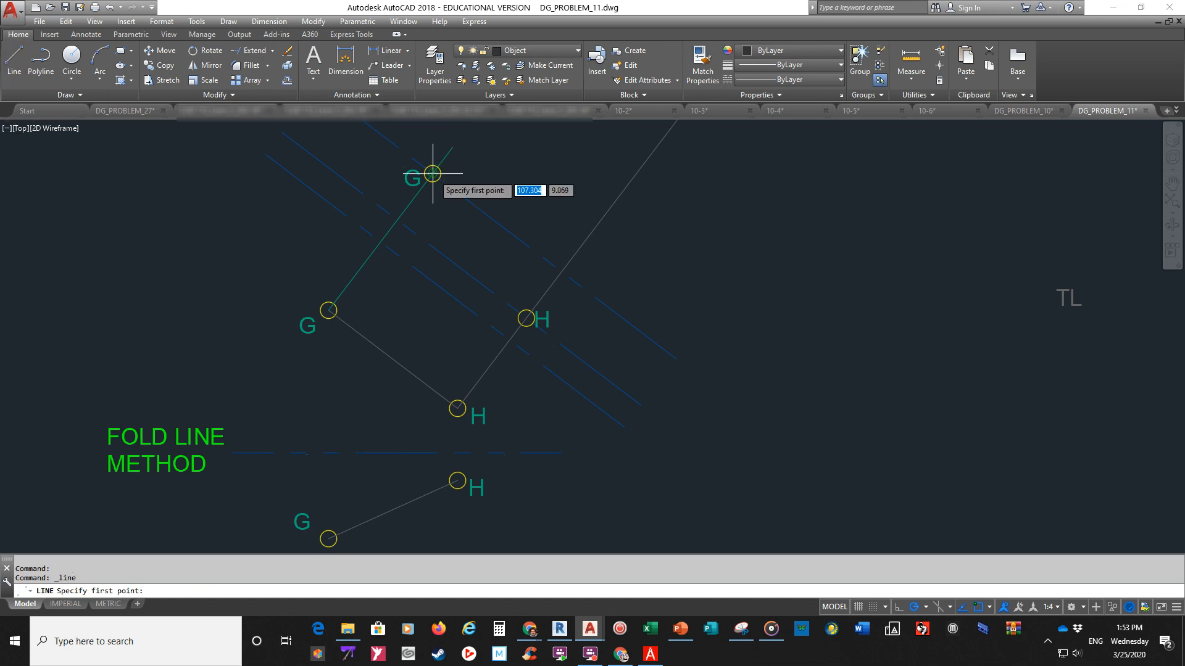
click(432, 174)
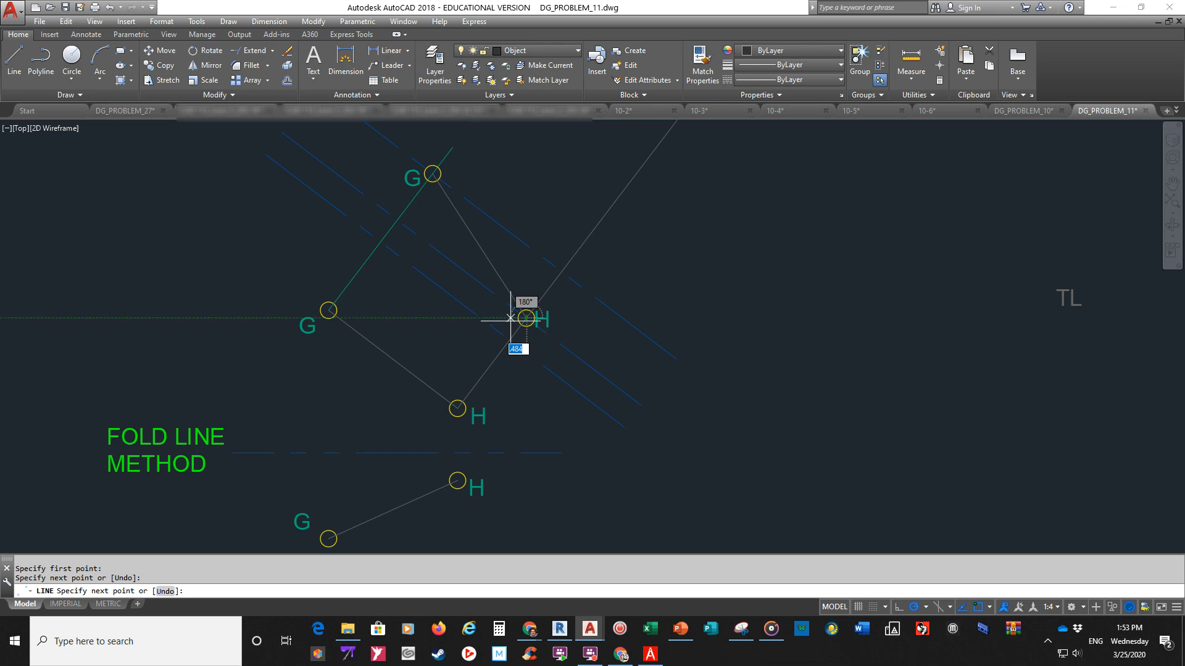
click(526, 318)
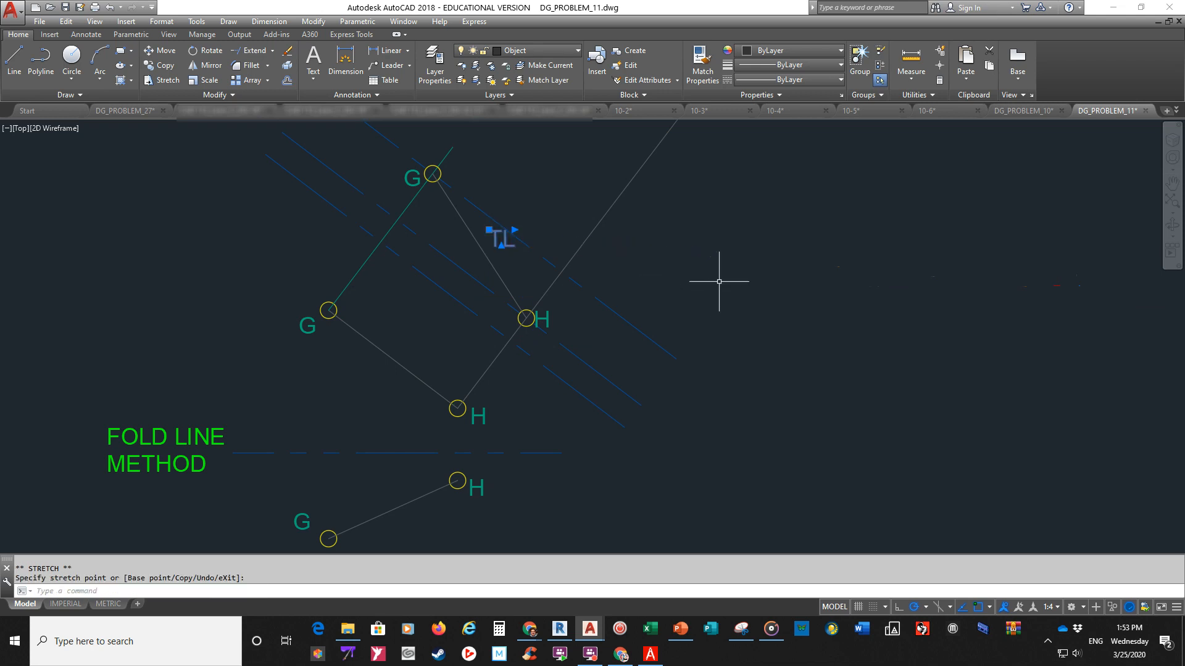
key(Escape)
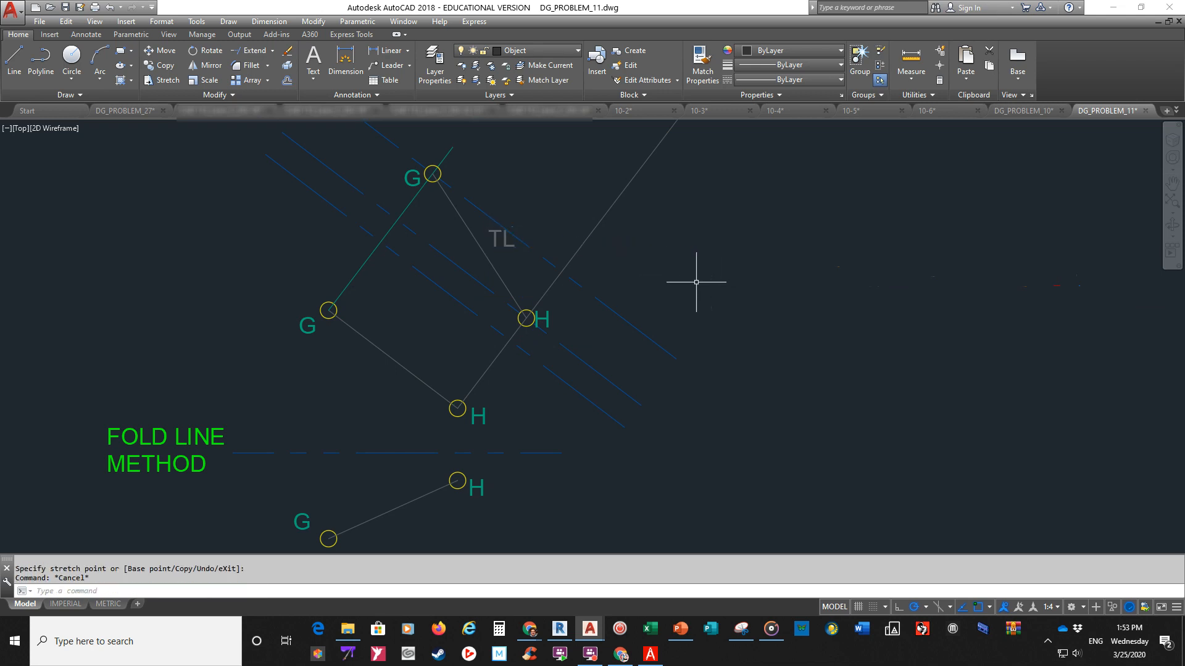
mouse_move(698, 286)
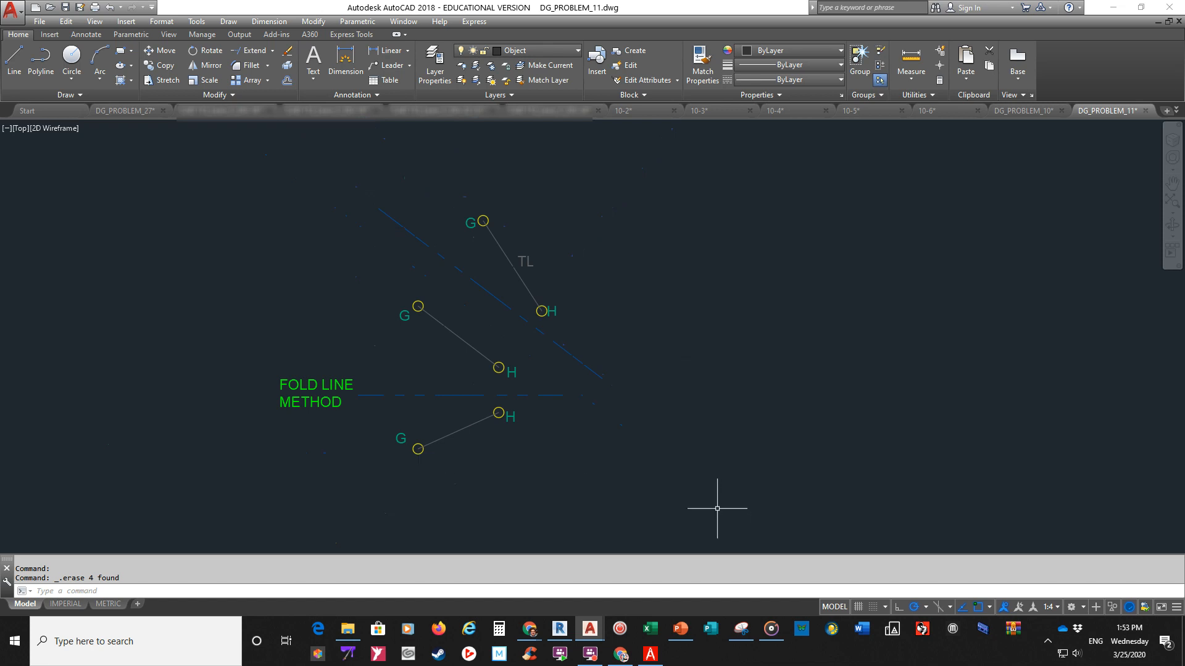
mouse_move(648, 469)
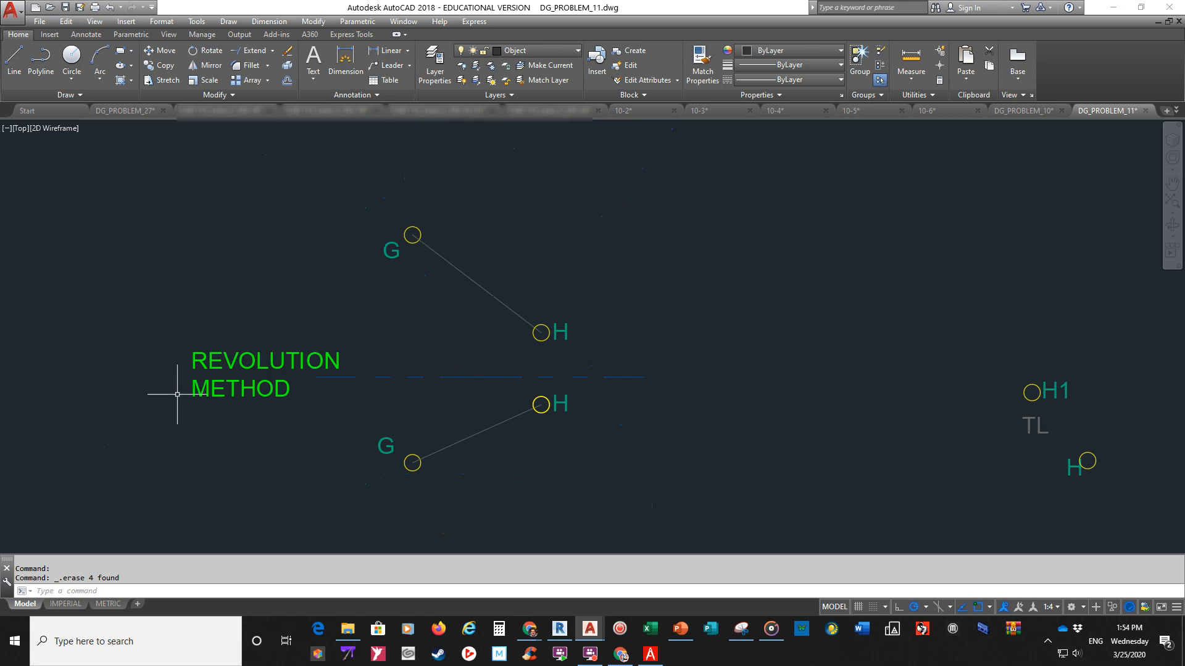
mouse_move(412, 329)
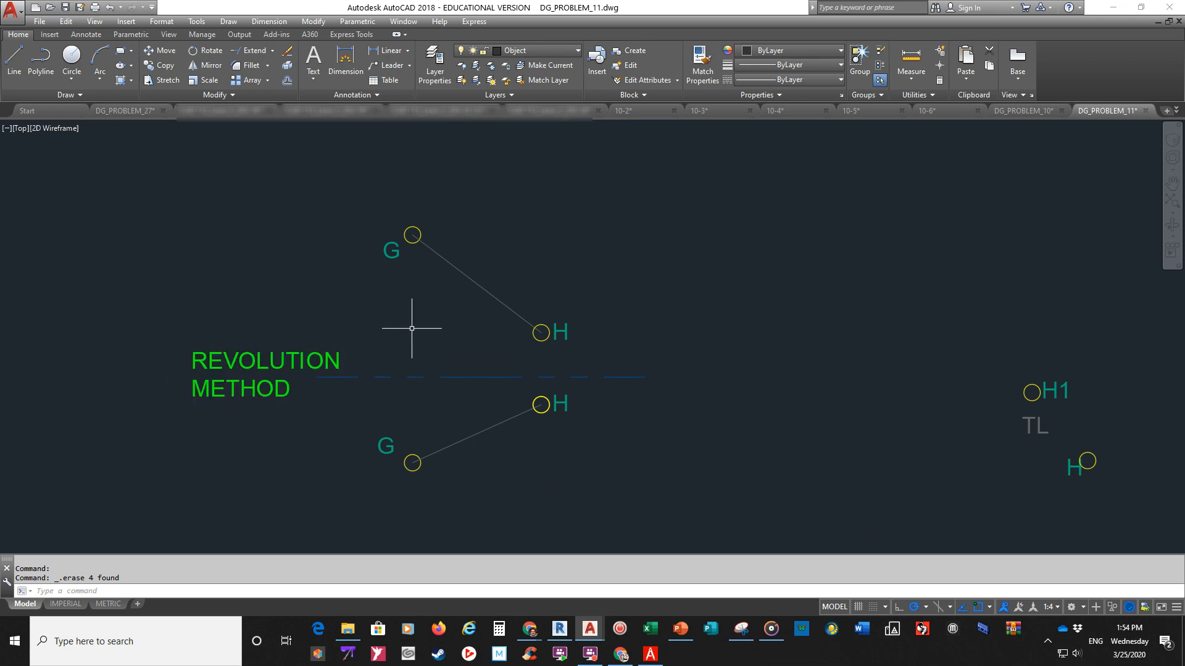
mouse_move(420, 327)
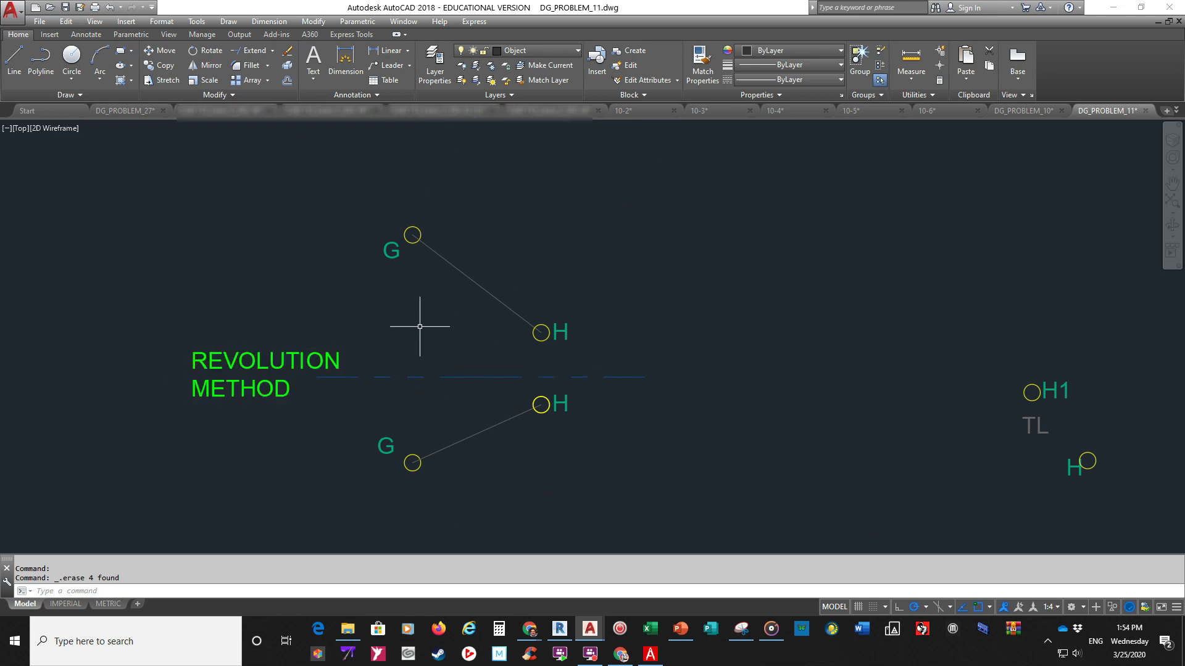
mouse_move(428, 319)
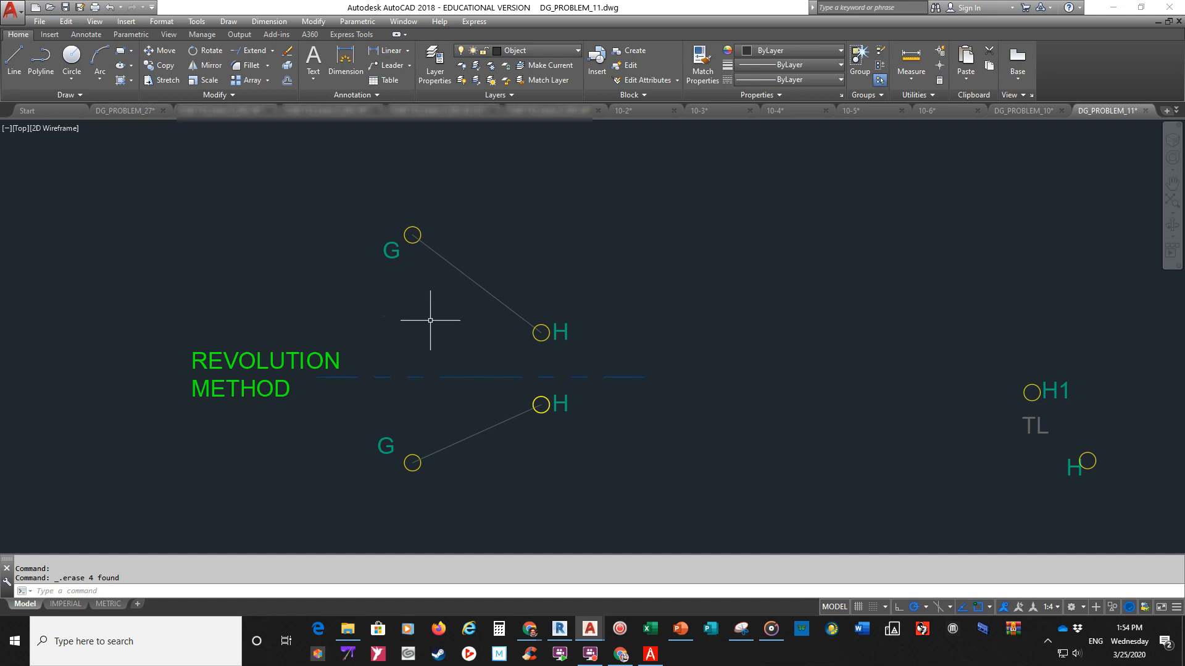
mouse_move(440, 355)
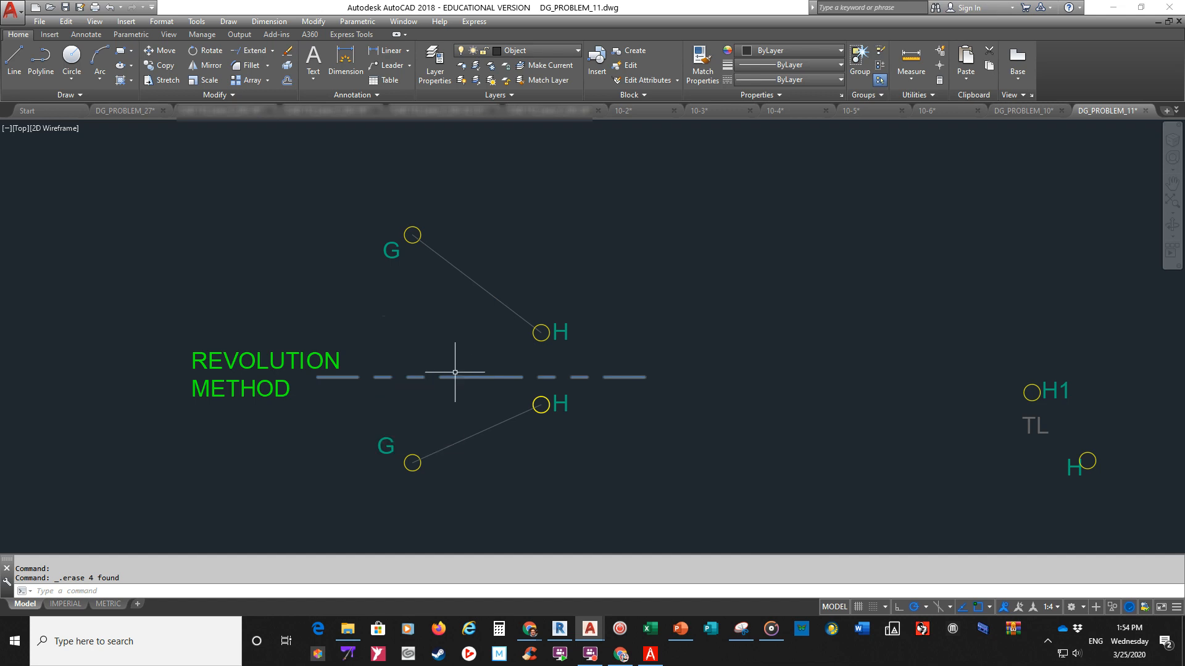
mouse_move(457, 377)
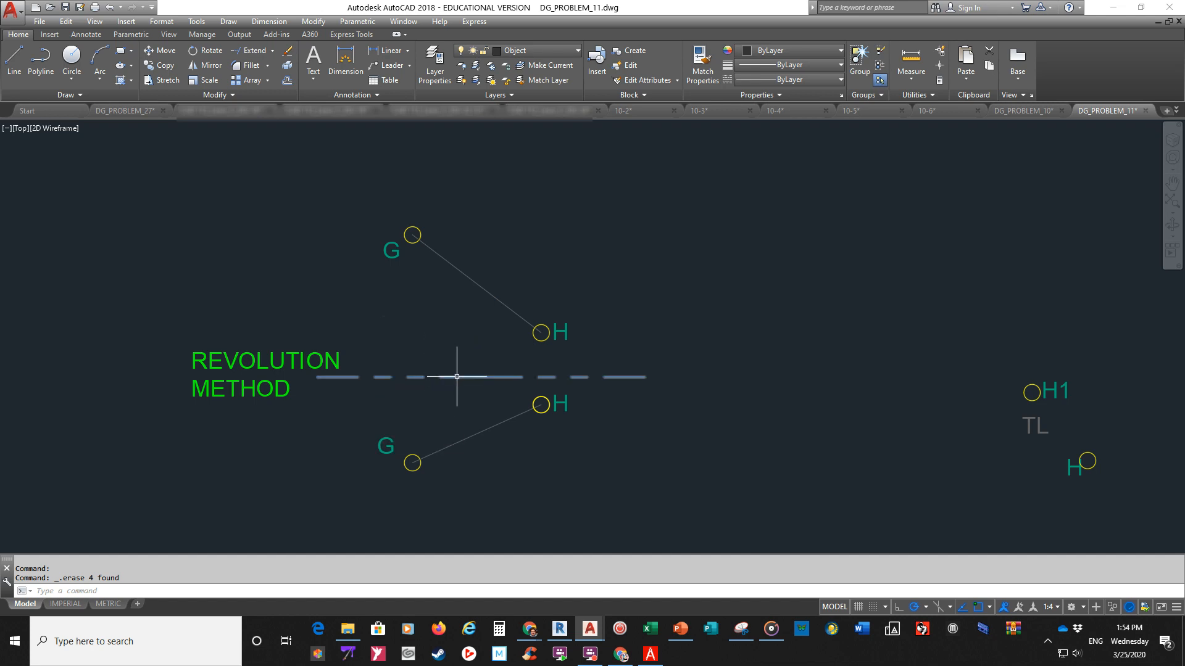
mouse_move(445, 290)
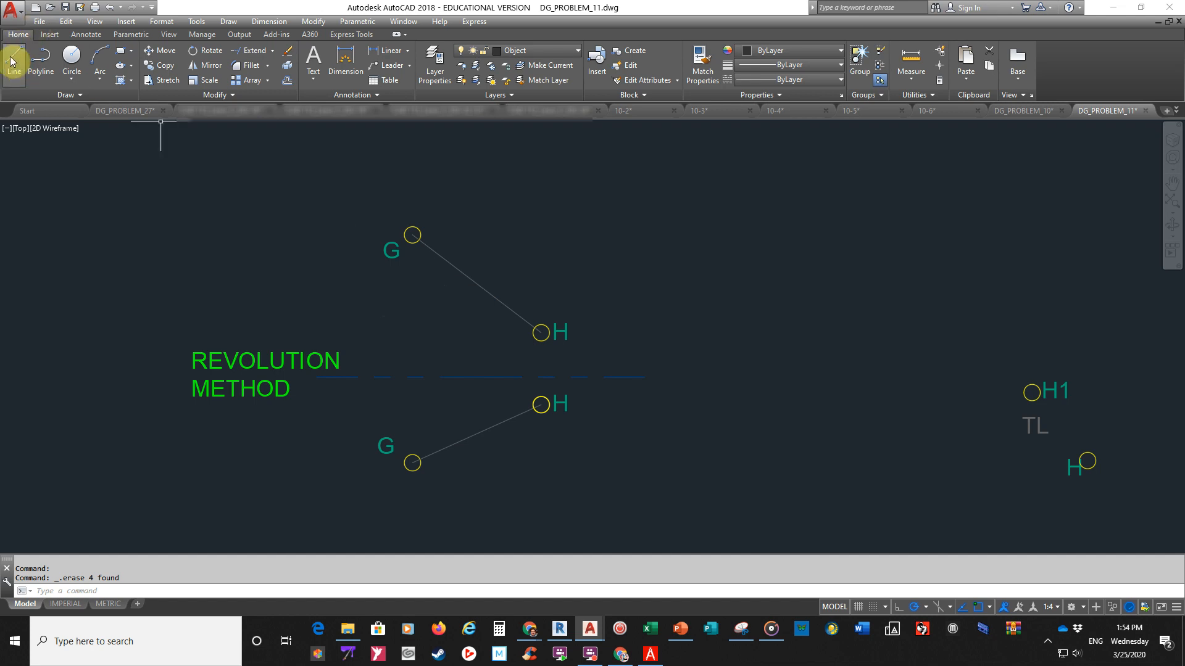
mouse_move(13, 62)
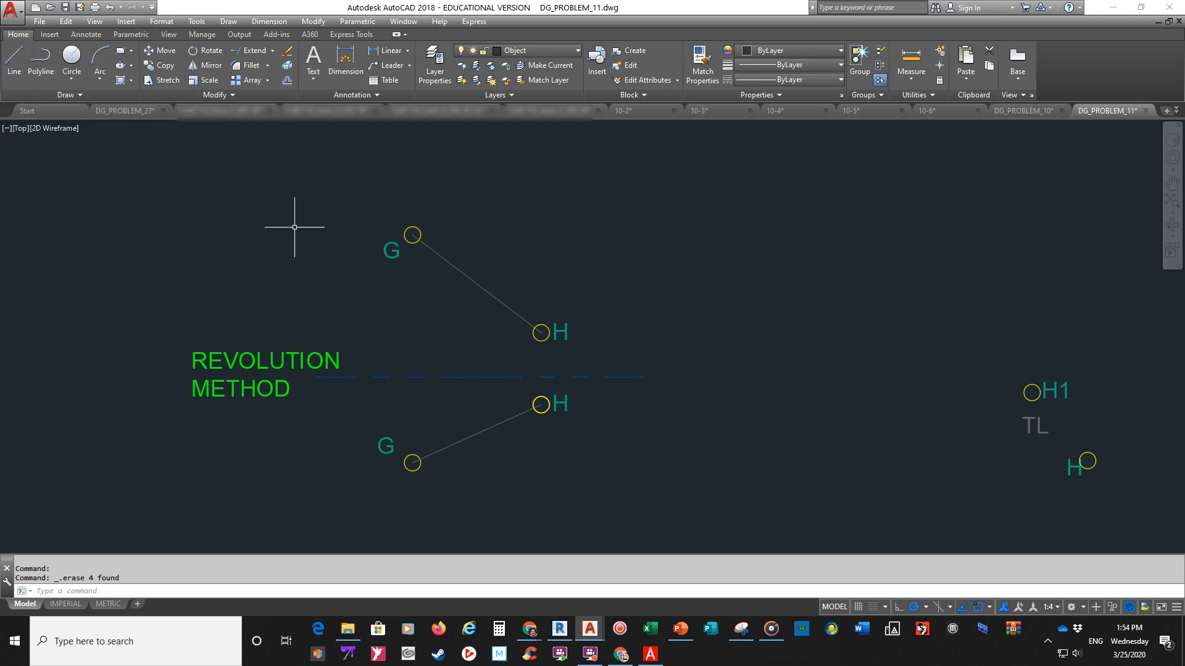
mouse_move(300, 212)
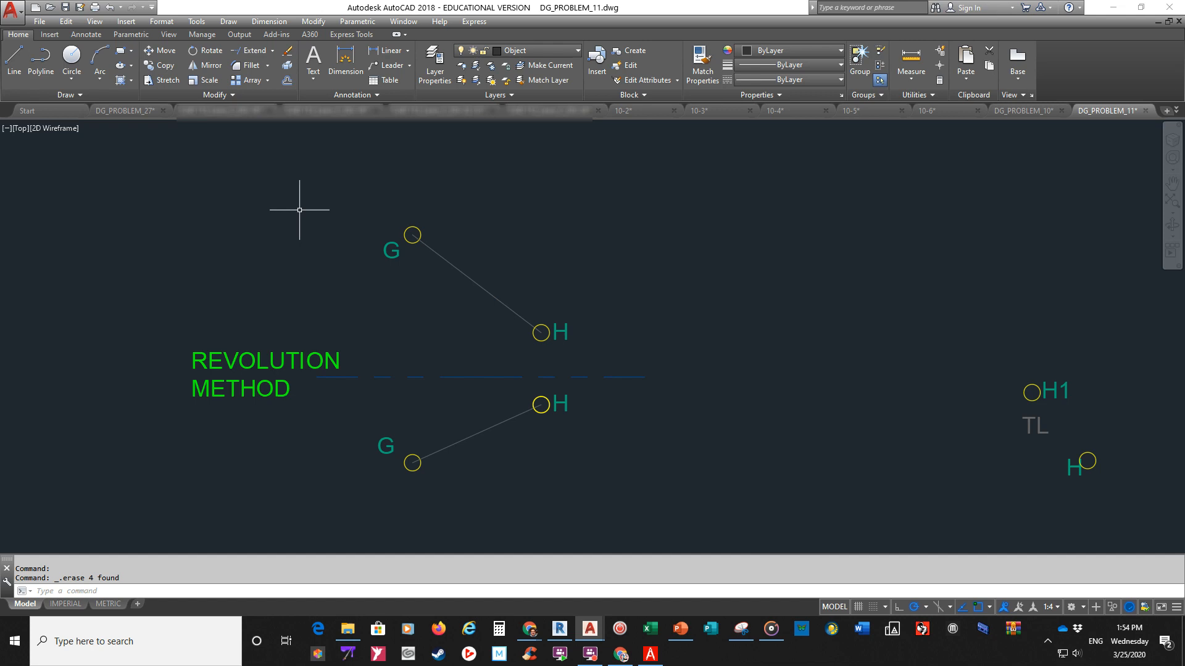
mouse_move(488, 277)
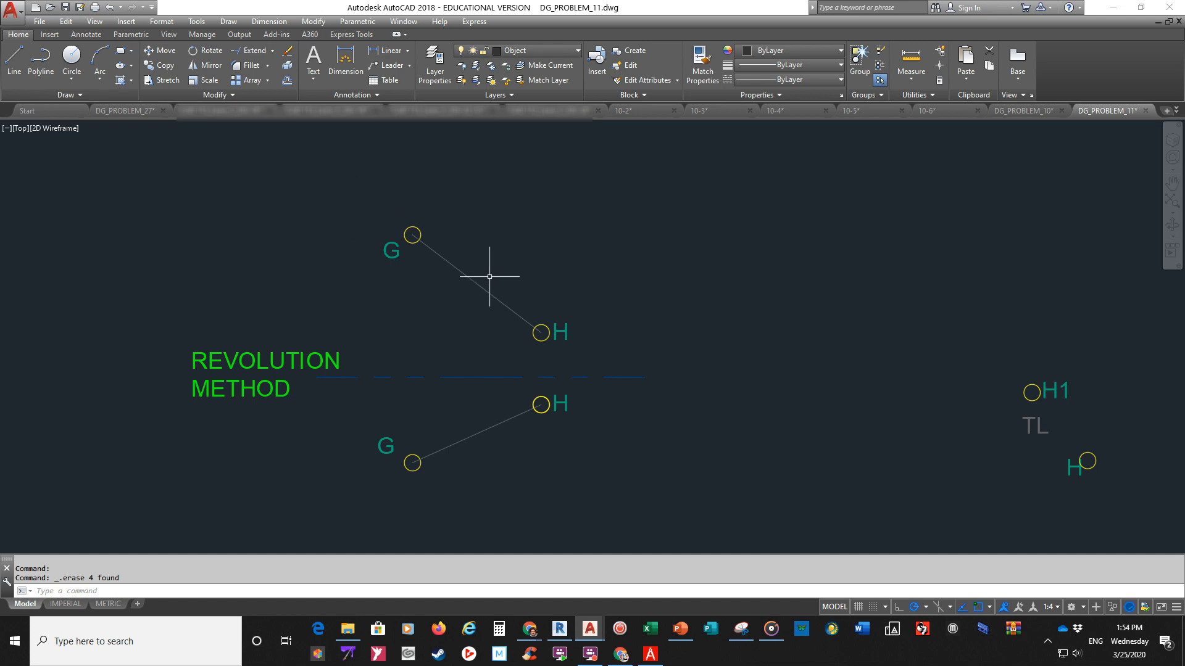
mouse_move(333, 226)
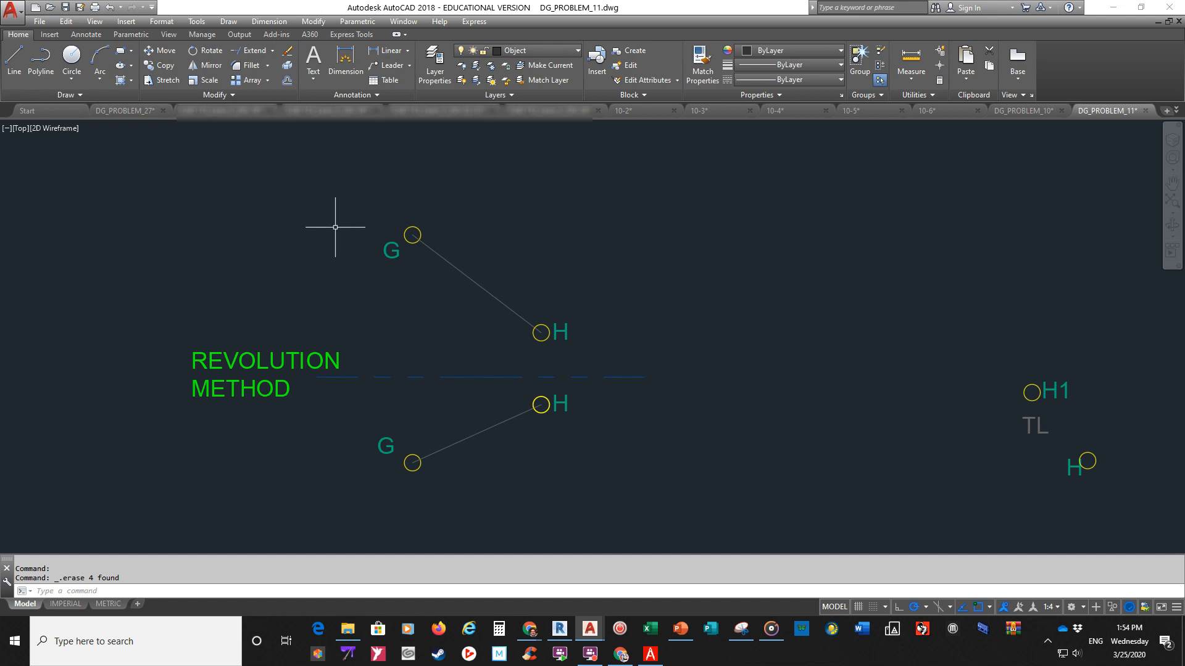
mouse_move(477, 303)
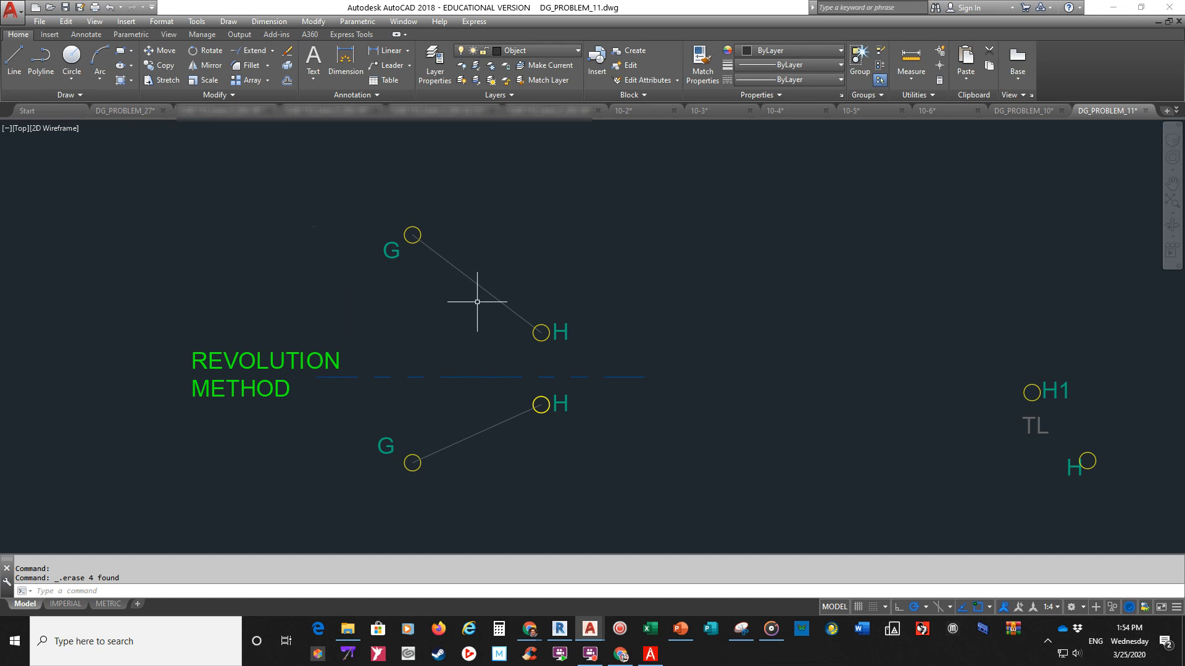
mouse_move(477, 318)
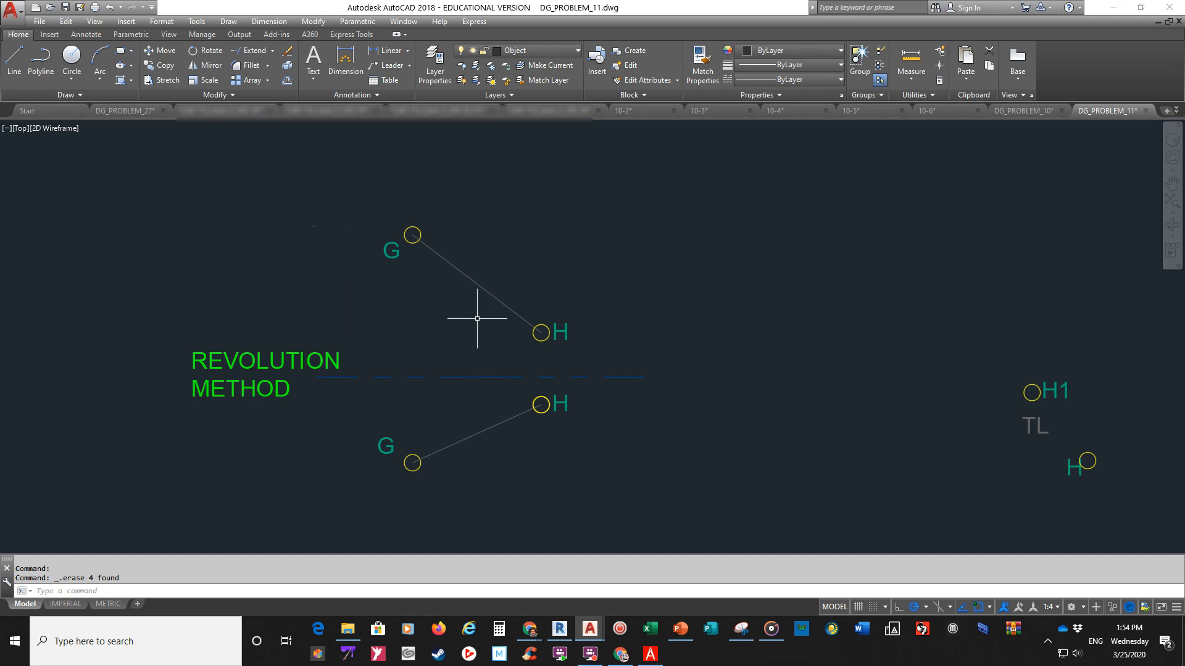
mouse_move(541, 332)
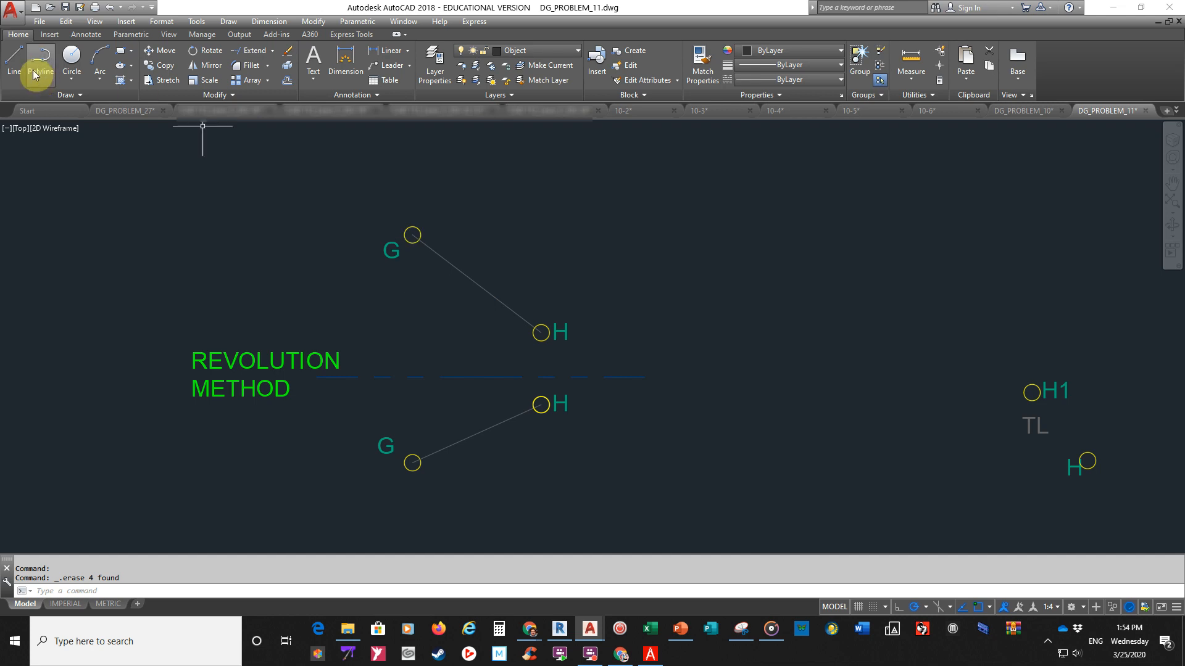
Draw a horizontal line running left from the top-view H.
click(13, 72)
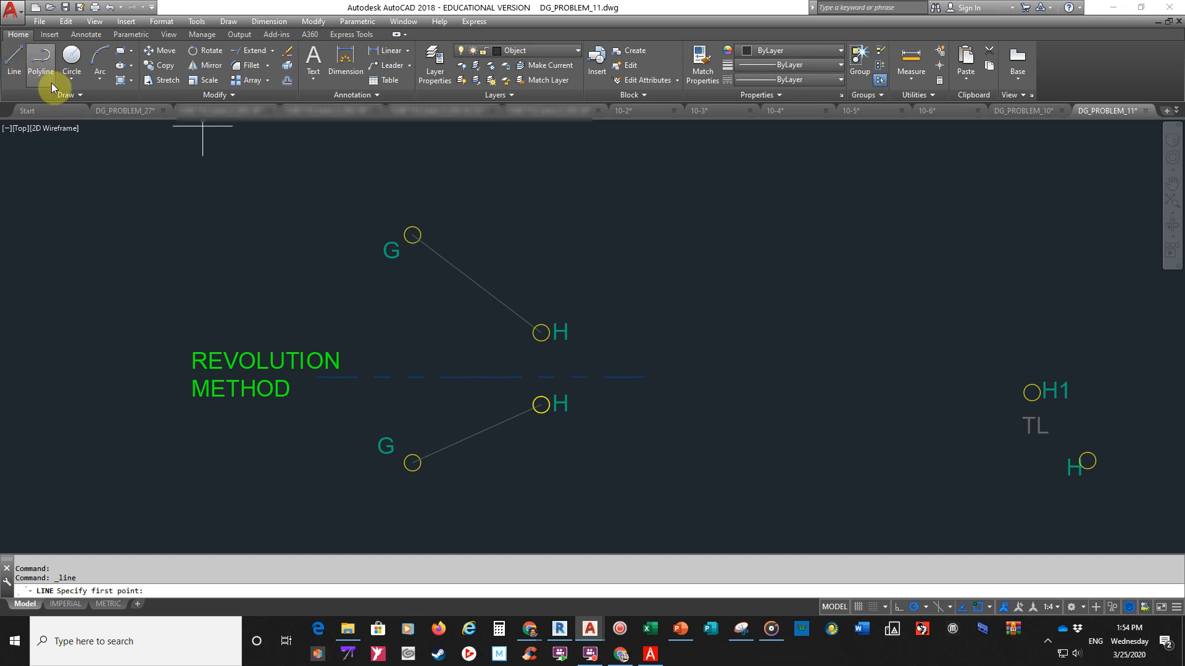
mouse_move(541, 333)
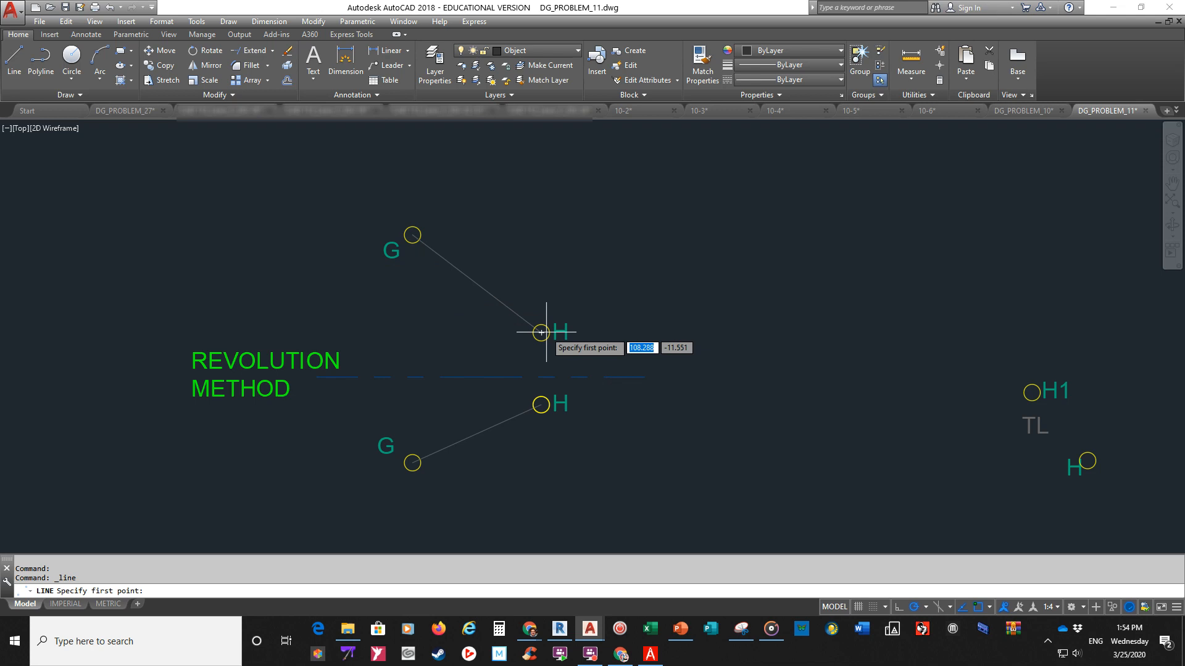
click(541, 333)
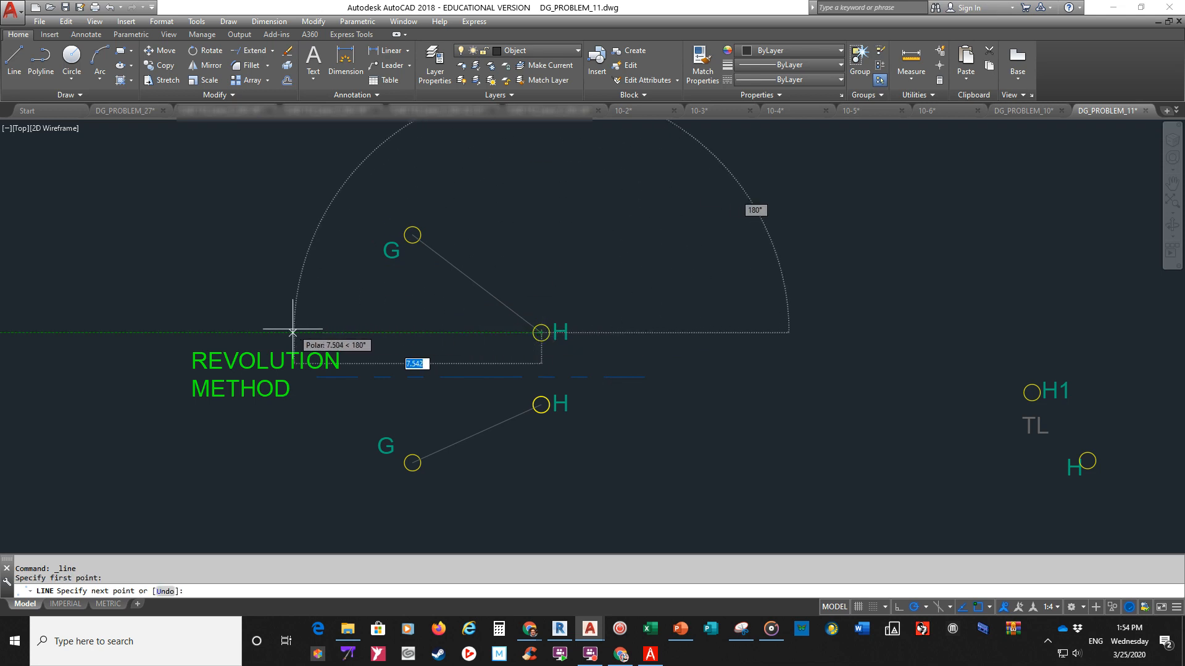
key(Escape)
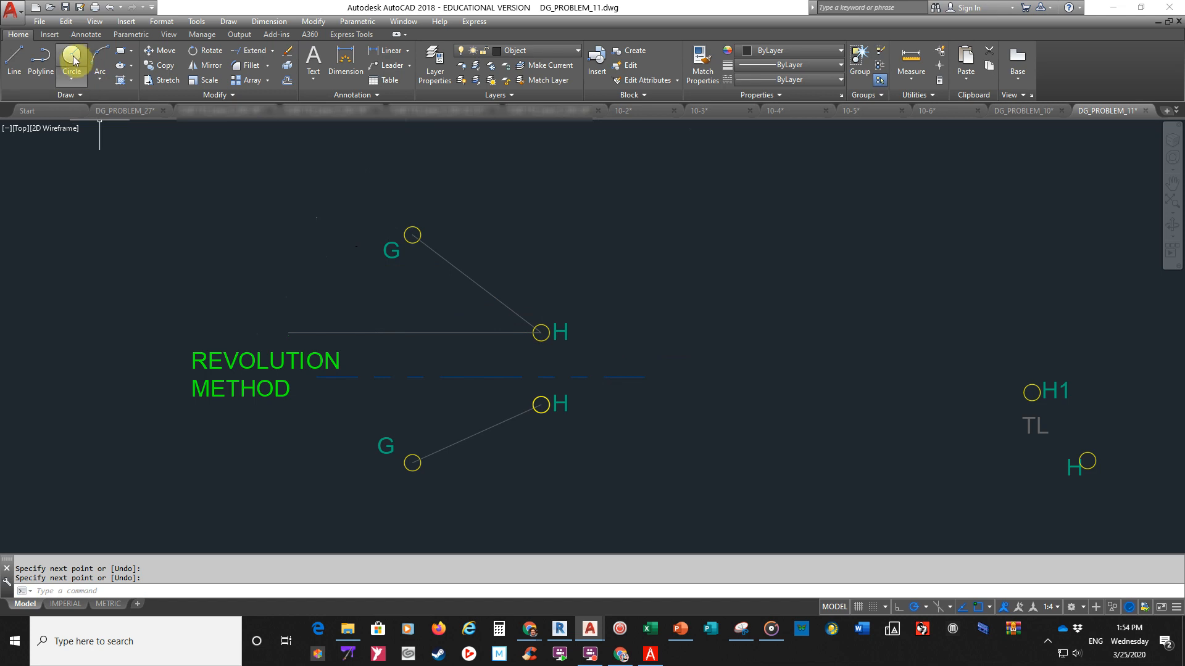
Draw a circle centred on H passing through G for the revolution method.
click(71, 62)
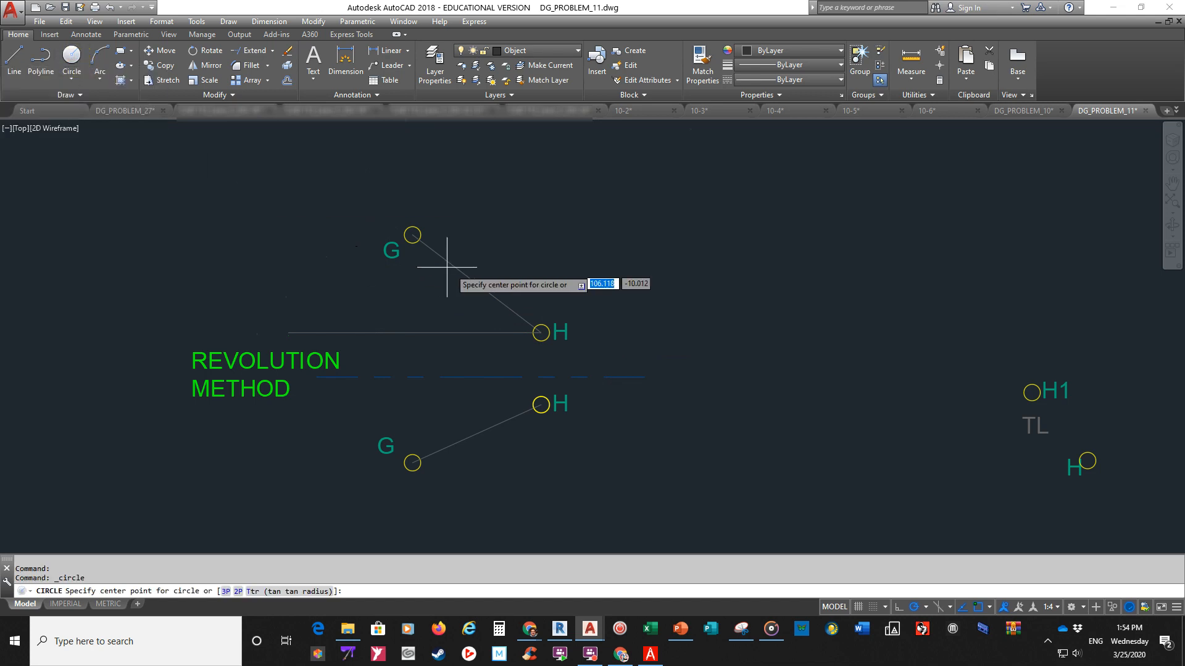
click(413, 236)
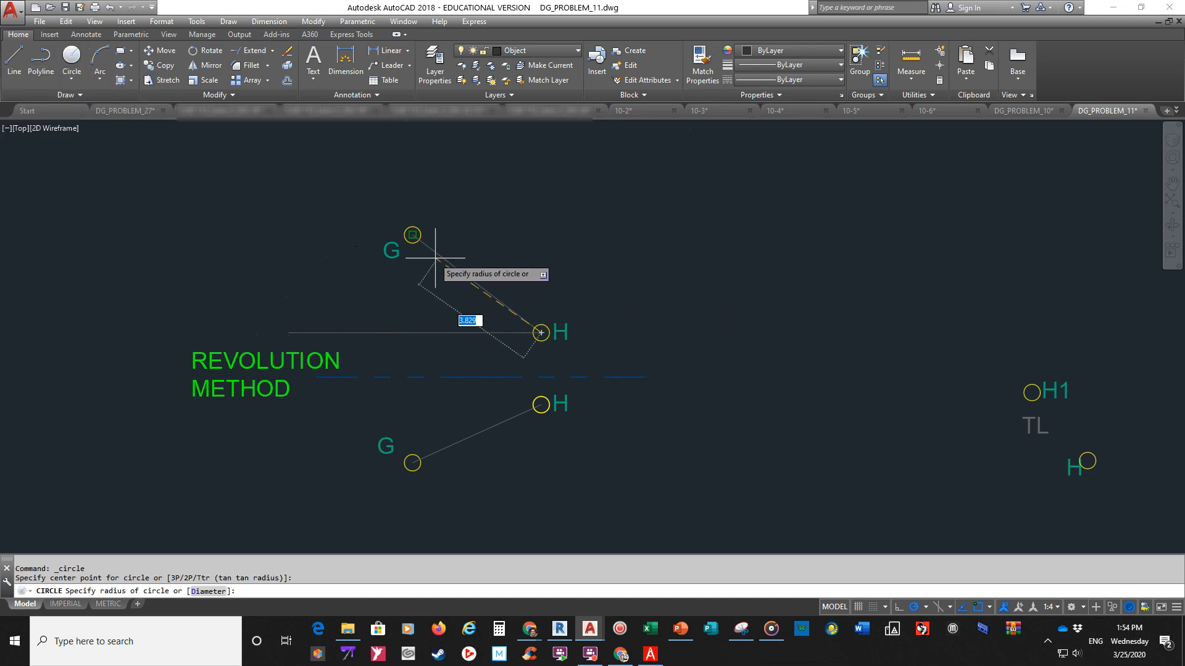
click(541, 333)
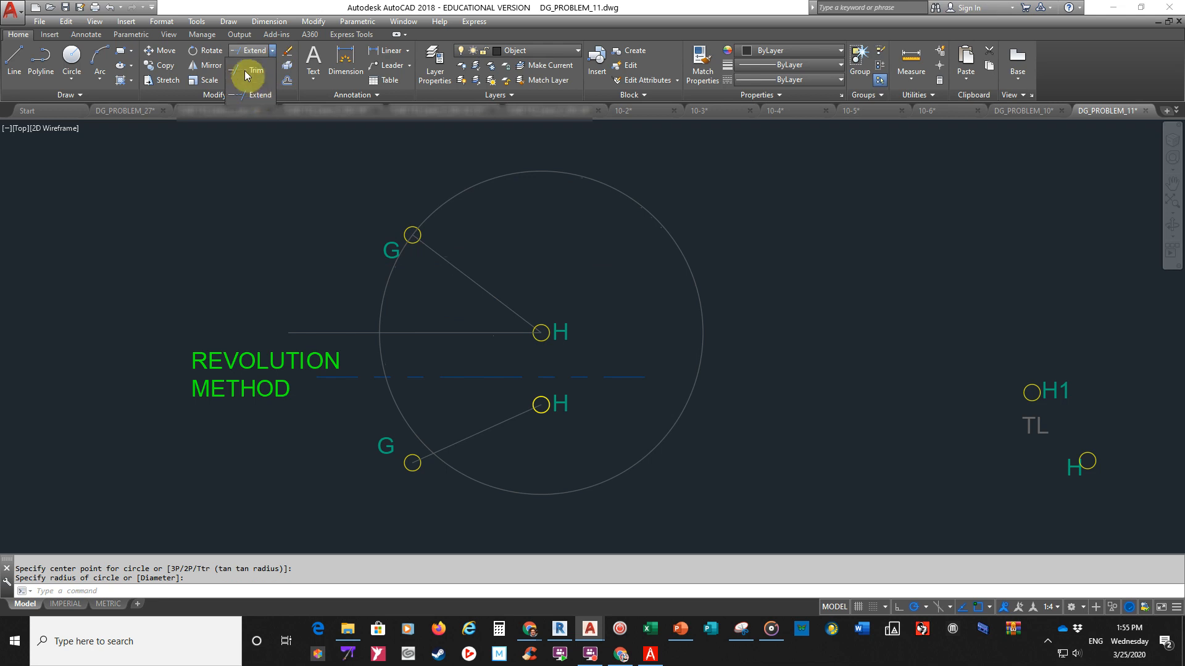
Trim the horizontal line from H at the circle's edge and erase the construction circle.
click(255, 70)
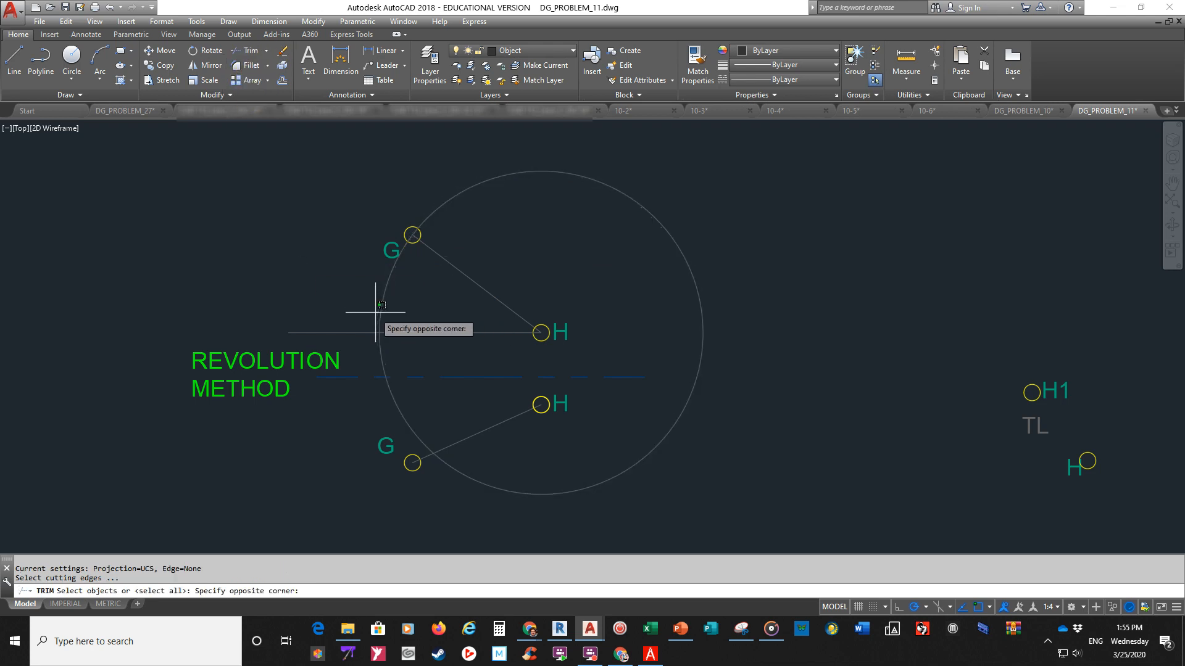
click(538, 332)
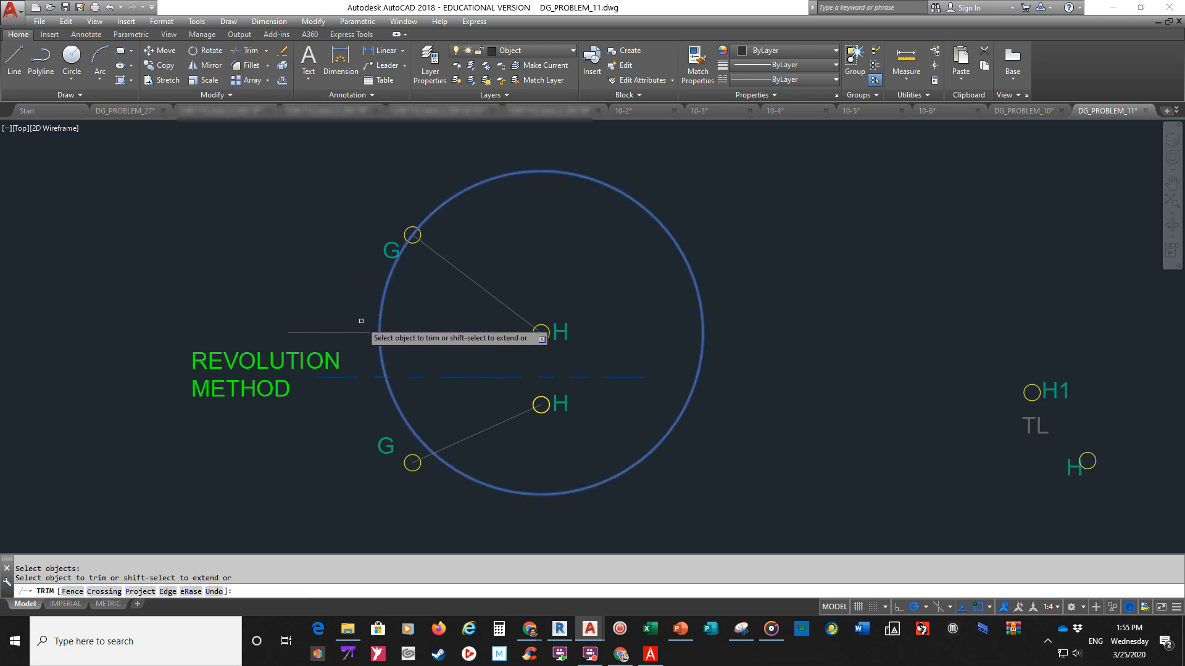
right_click(370, 302)
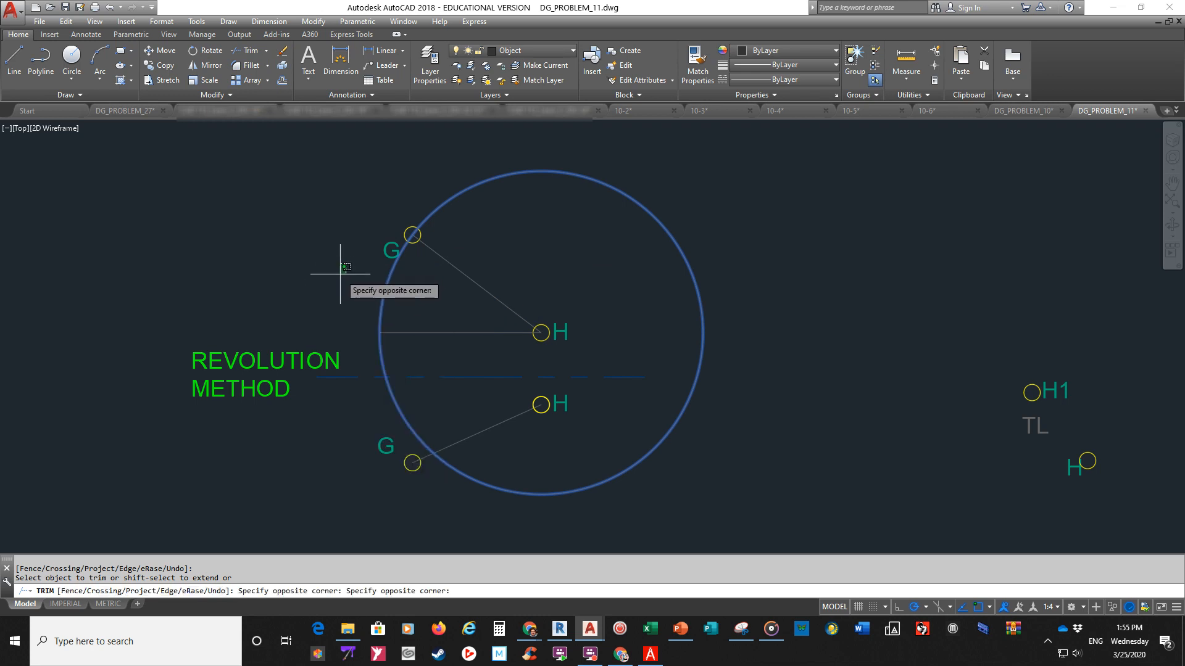
key(escape)
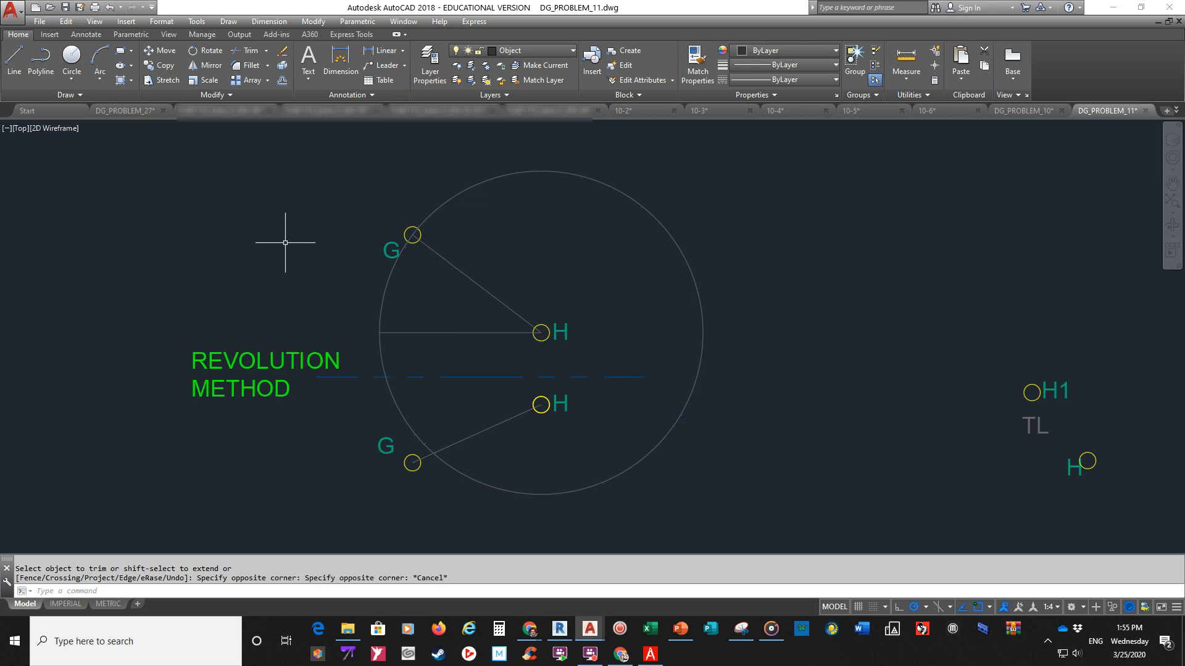
mouse_move(525, 172)
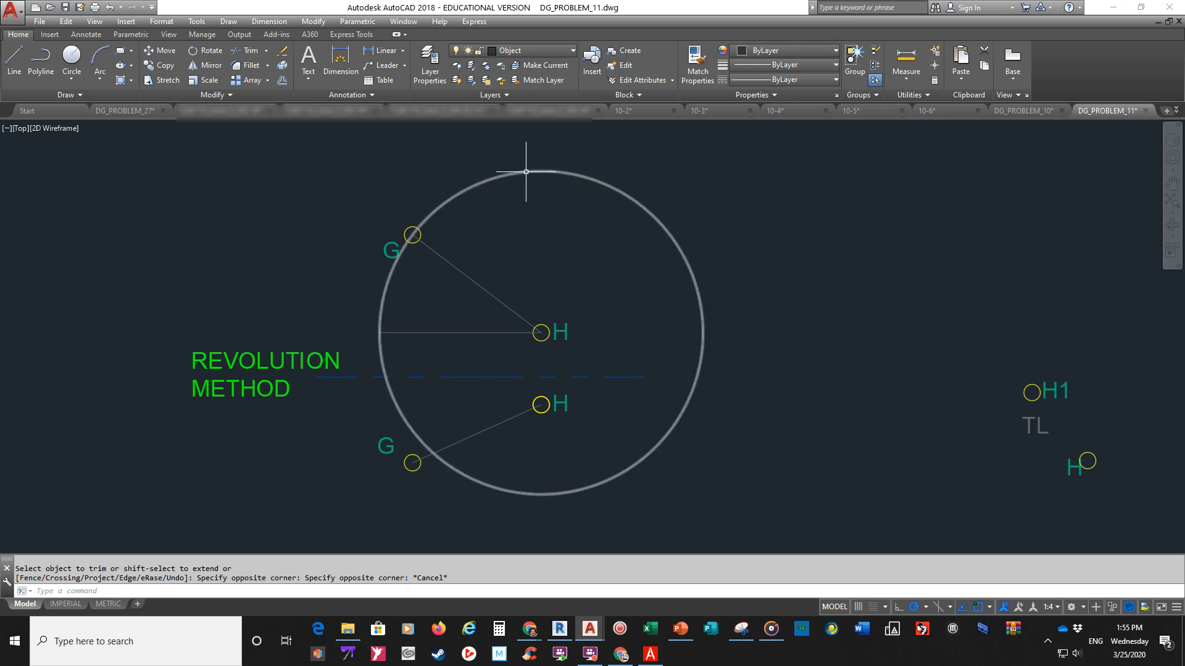
click(526, 172)
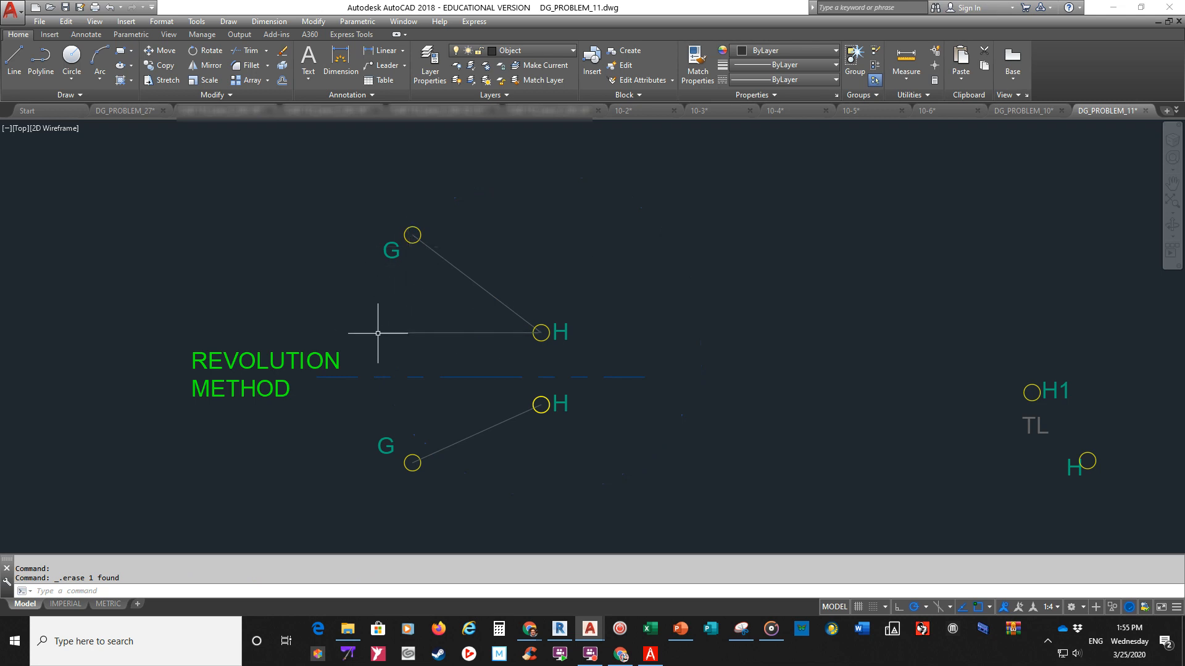
mouse_move(691, 350)
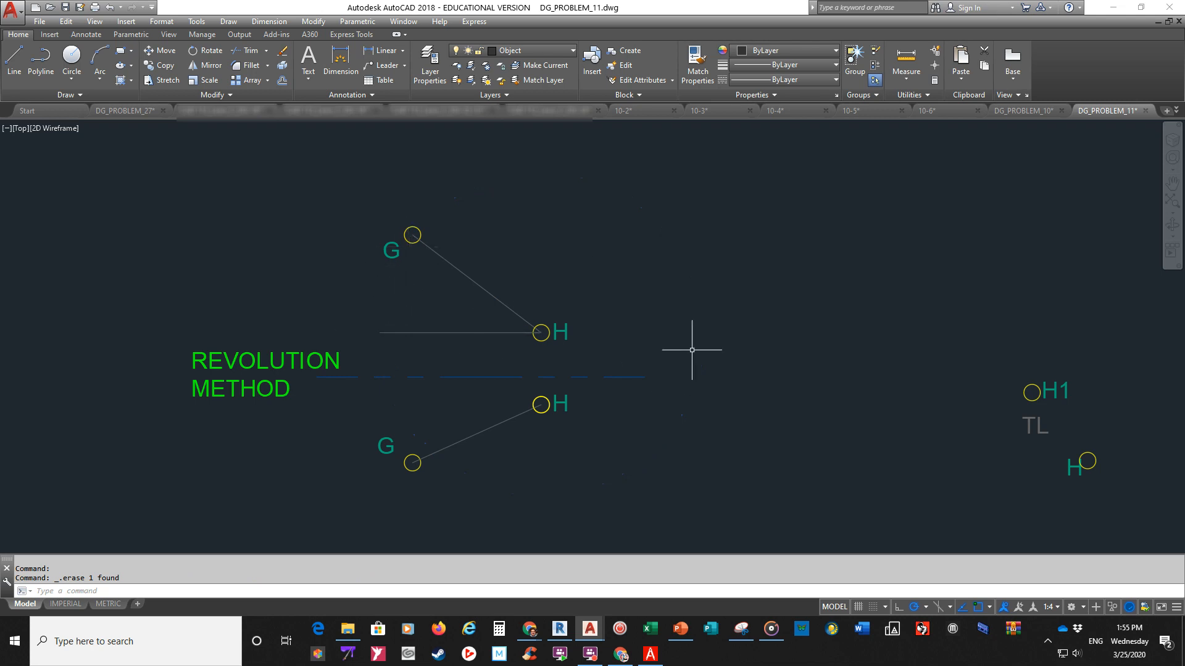
mouse_move(979, 454)
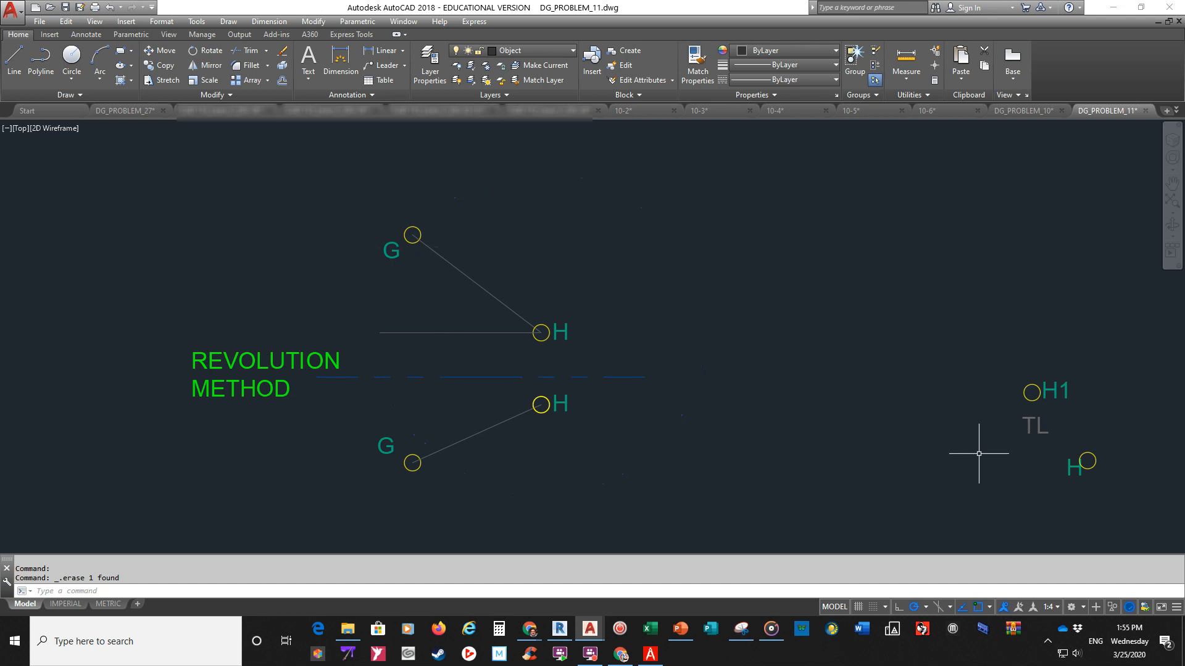
mouse_move(982, 446)
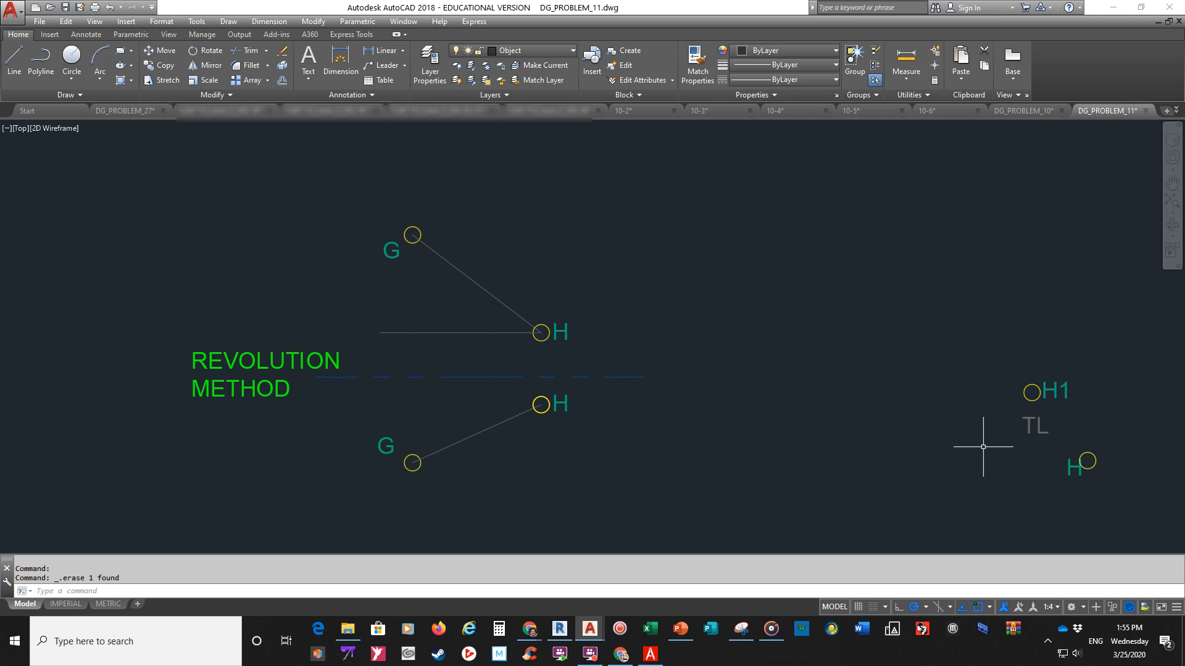
mouse_move(986, 351)
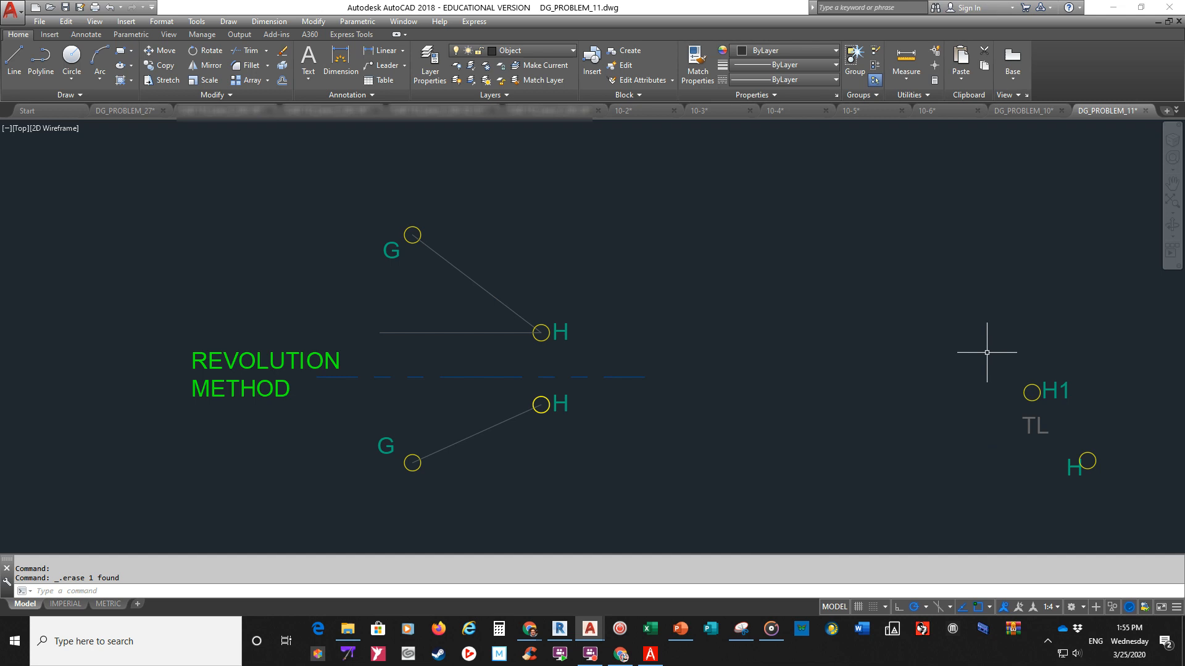
Place the point marker at the left end of the line from H and relabel it G1.
click(1029, 393)
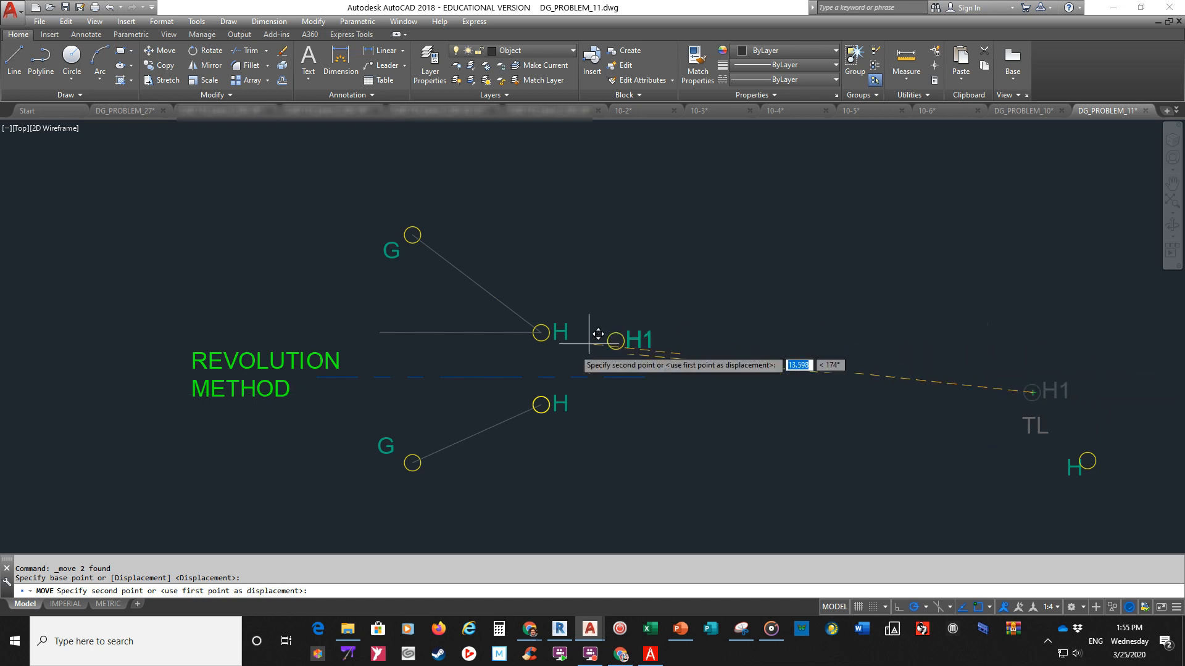
click(380, 333)
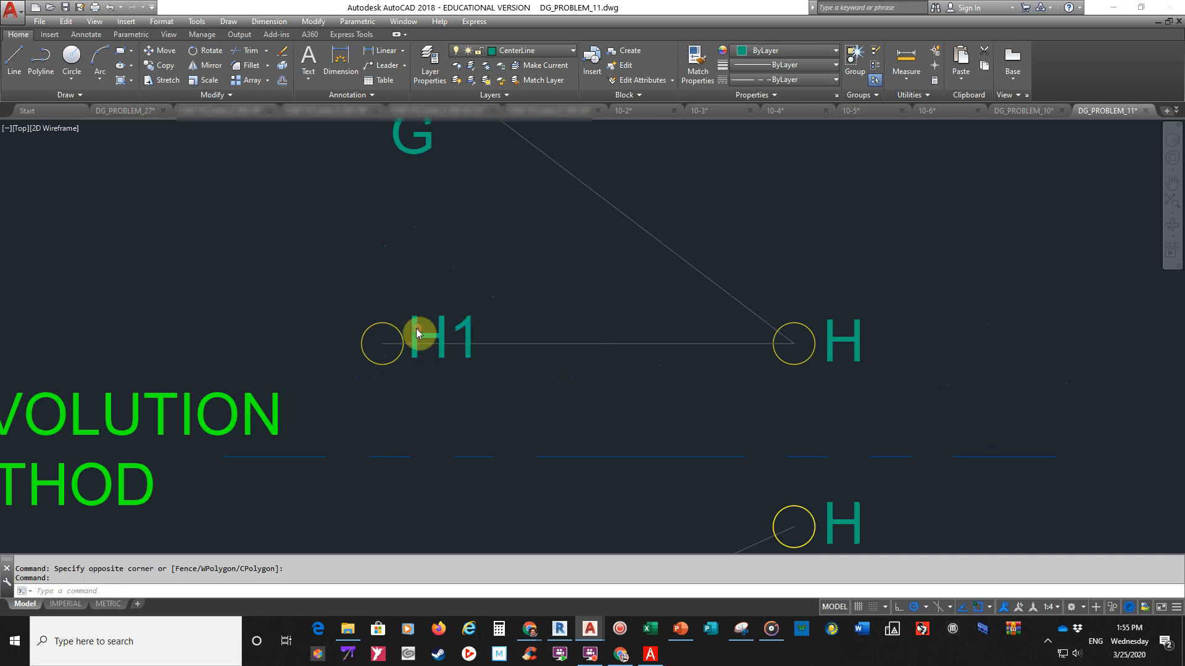
double_click(450, 336)
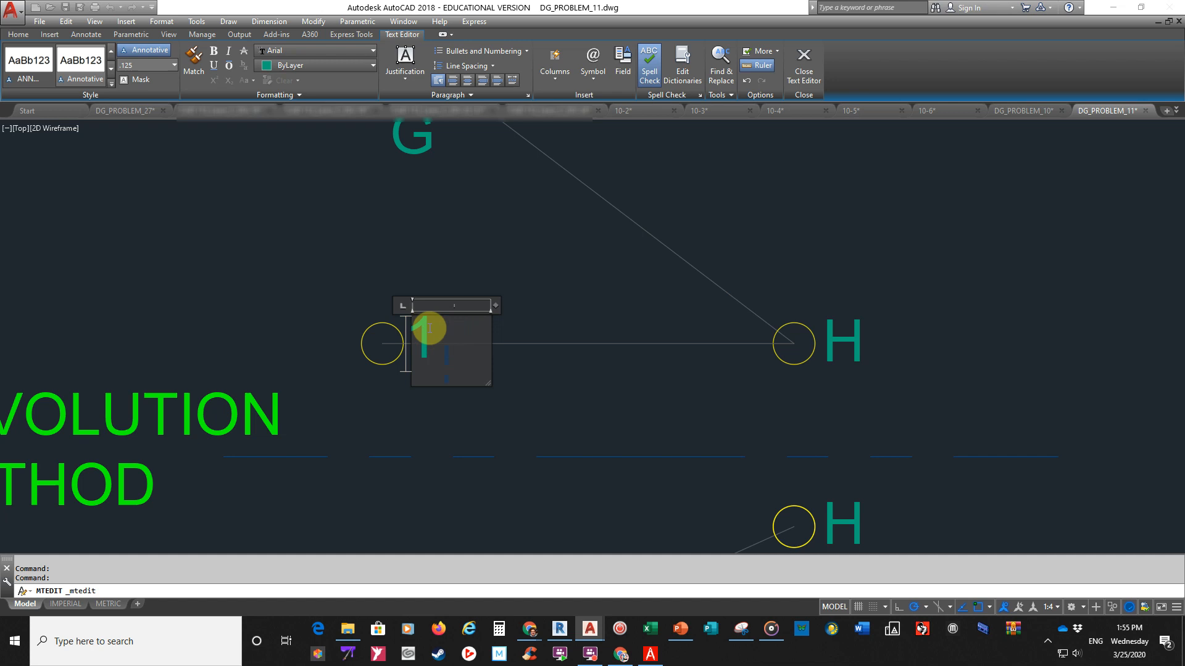
text(G)
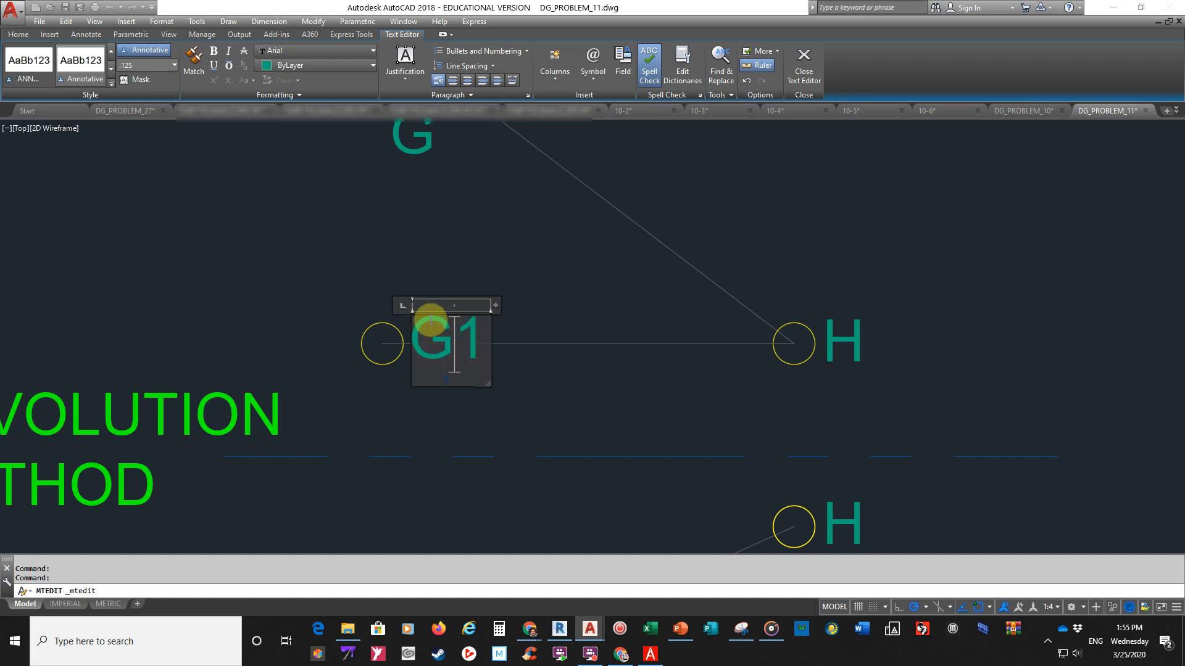
click(803, 61)
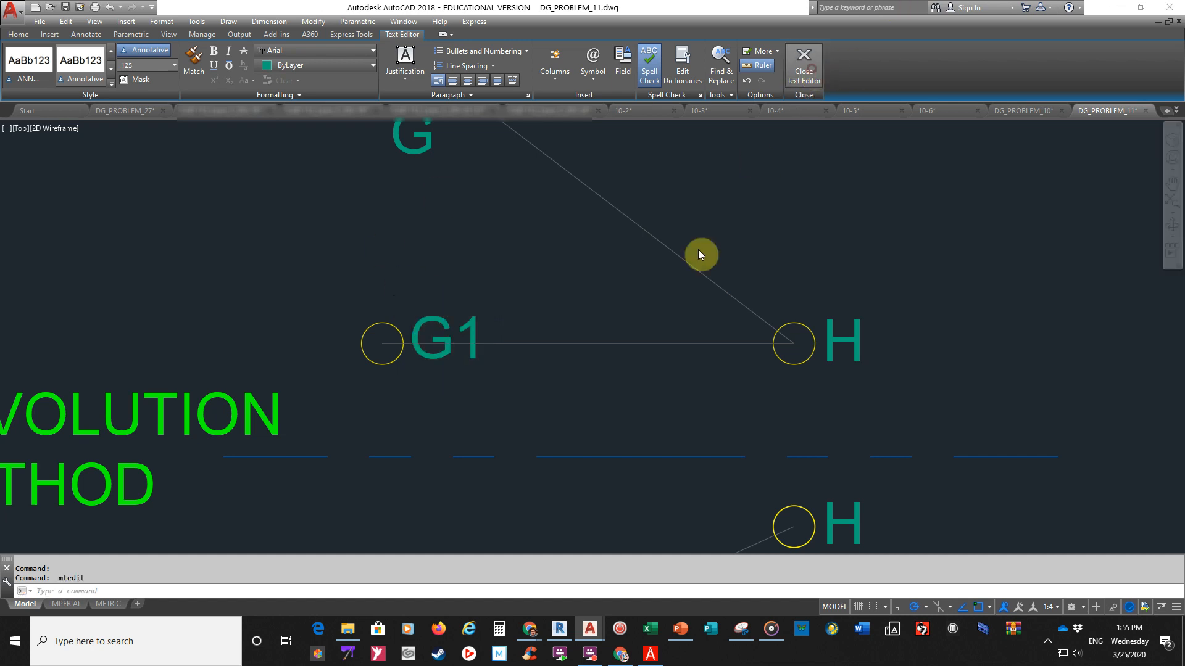
click(804, 62)
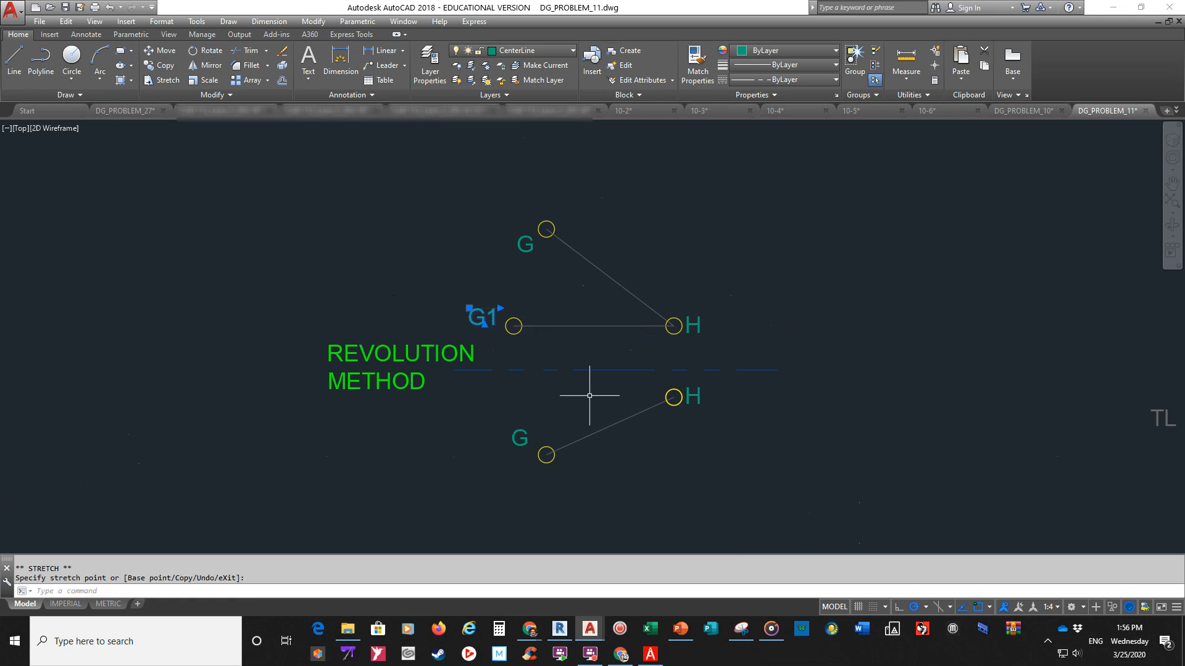
mouse_move(578, 401)
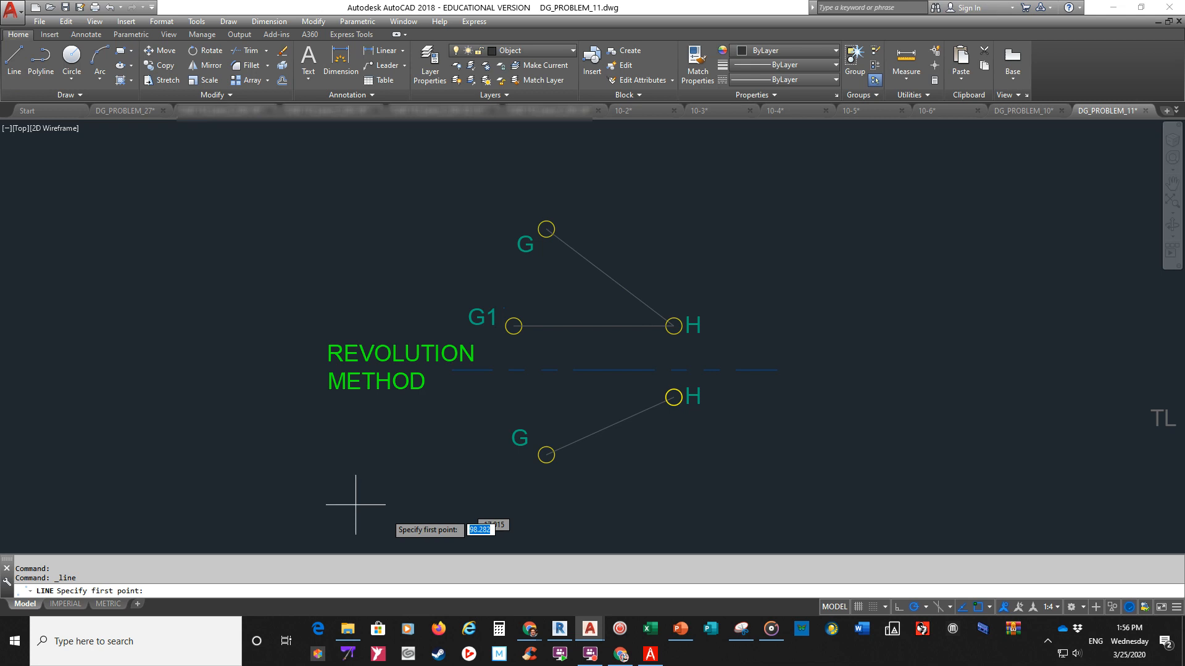
Draw a horizontal projector from G, a vertical projector from G1, and a line from front-view H to their intersection.
click(544, 454)
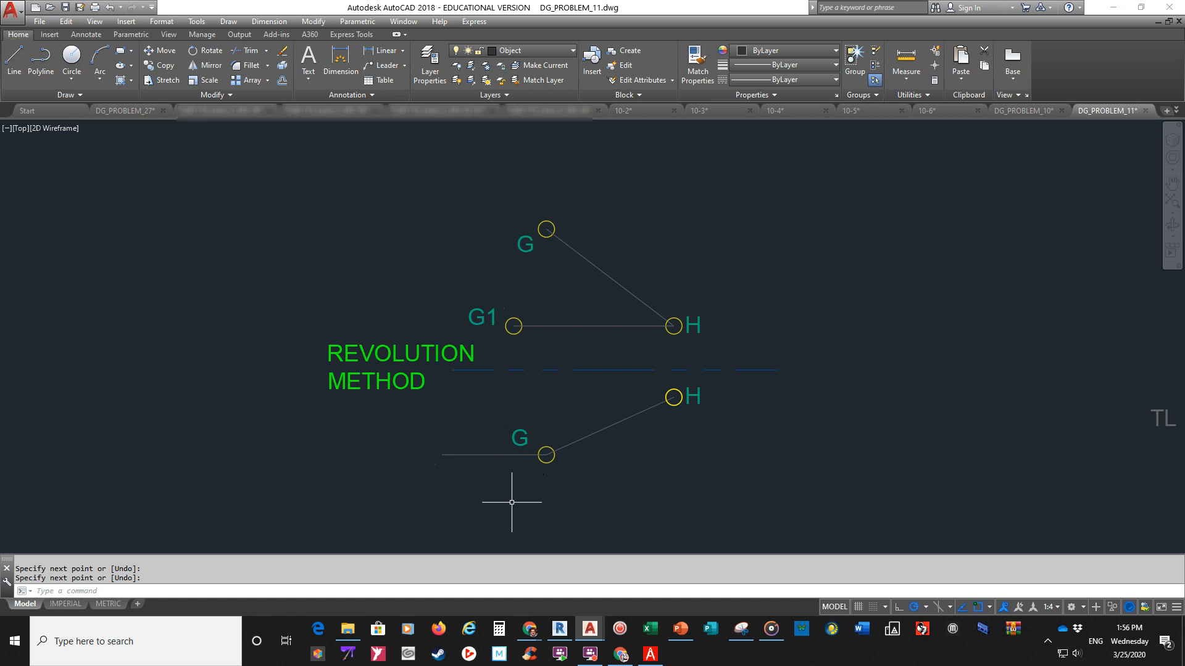
mouse_move(13, 61)
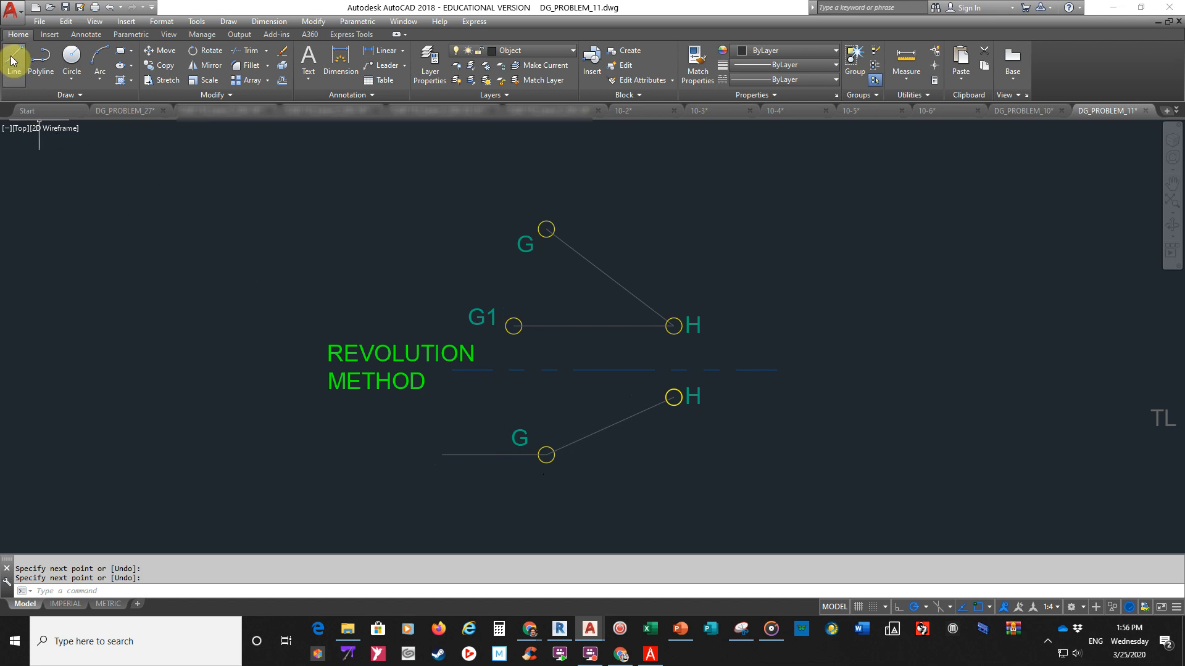
click(14, 62)
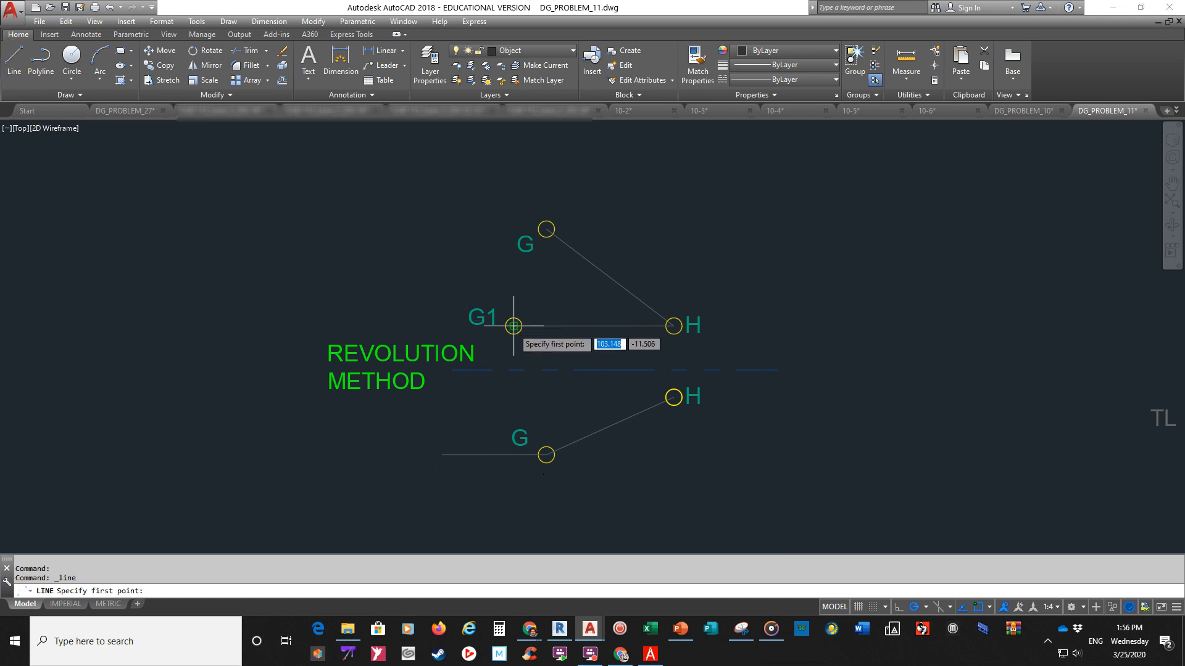
click(514, 325)
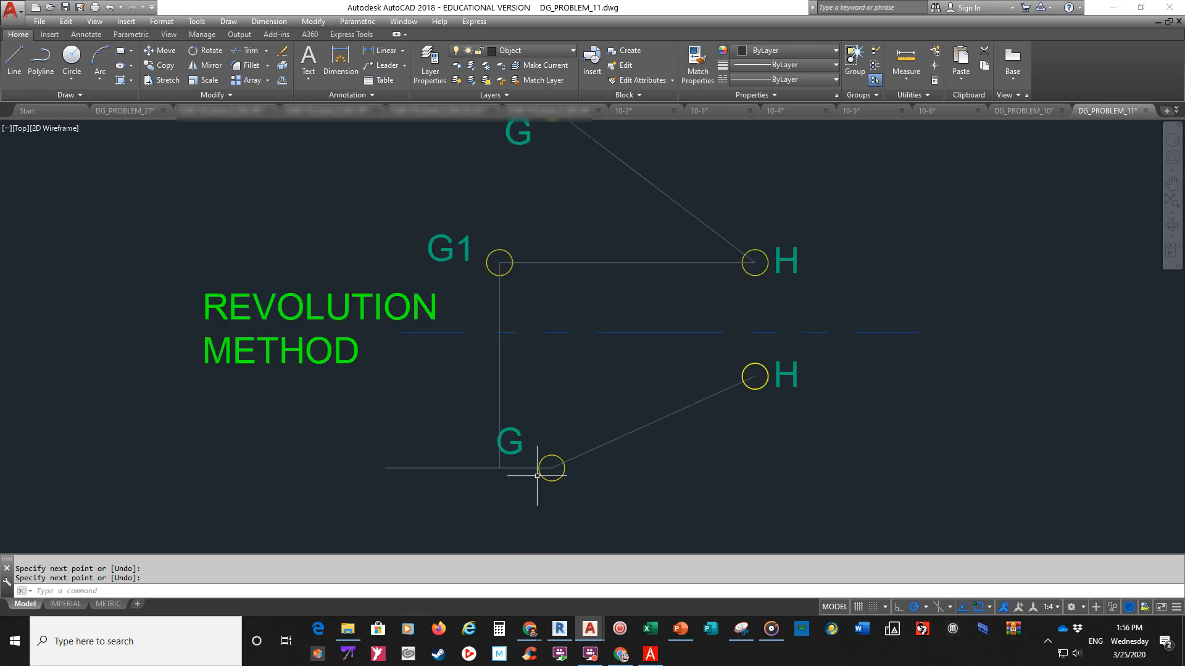
mouse_move(385, 464)
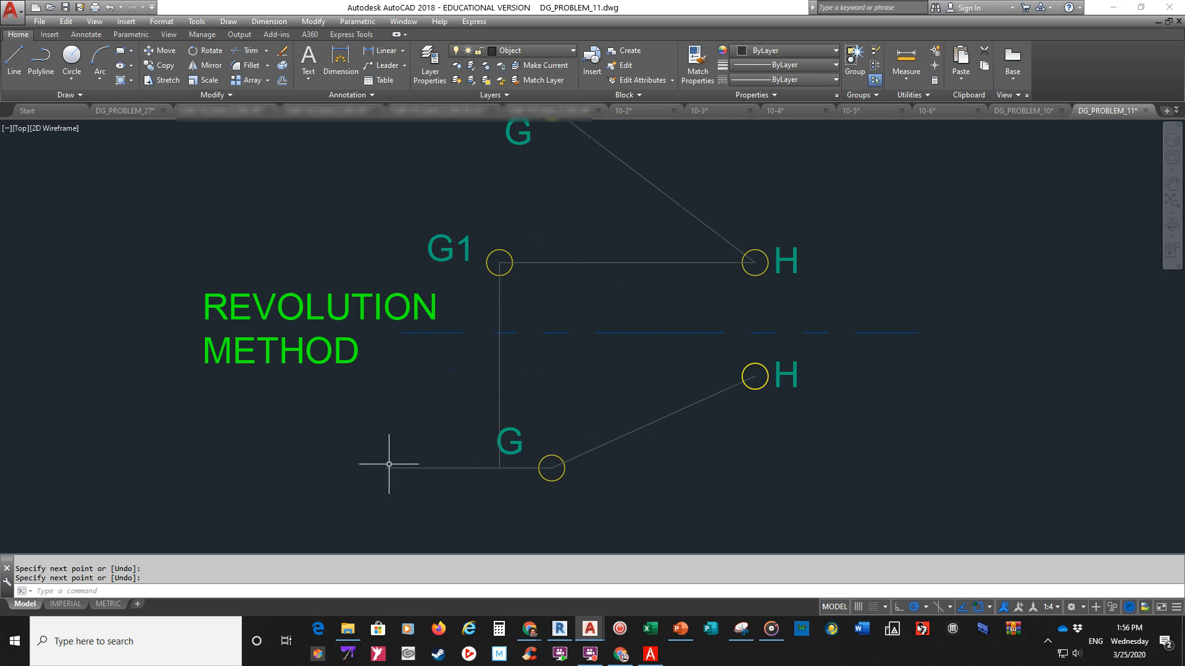
mouse_move(398, 465)
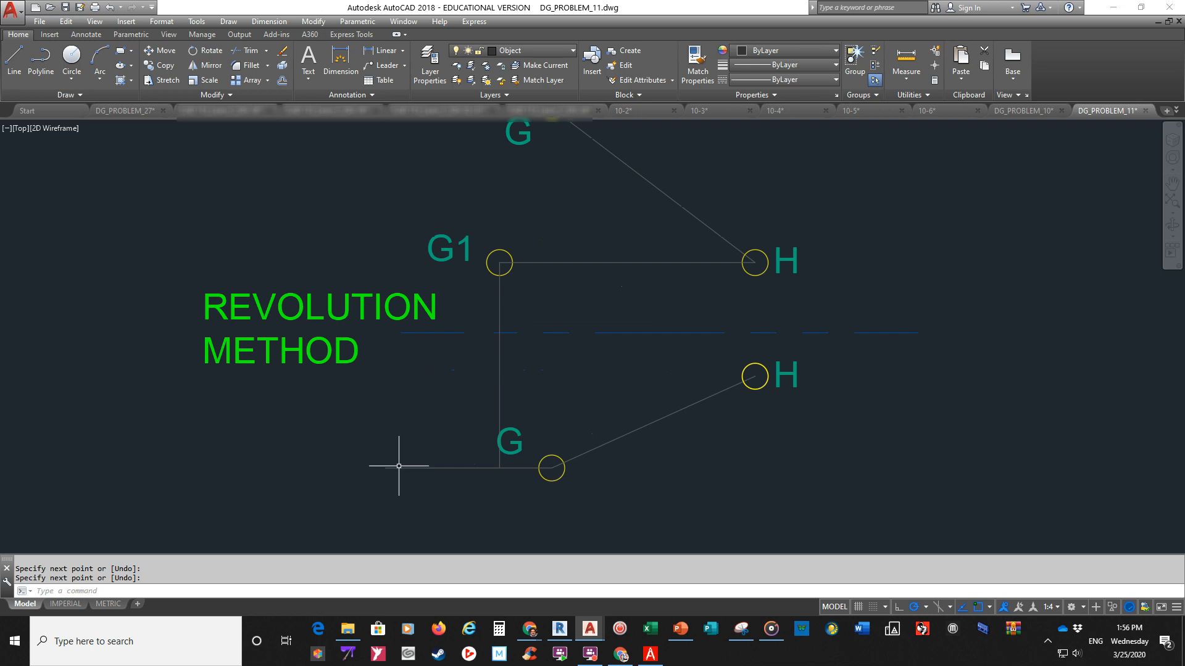
mouse_move(498, 390)
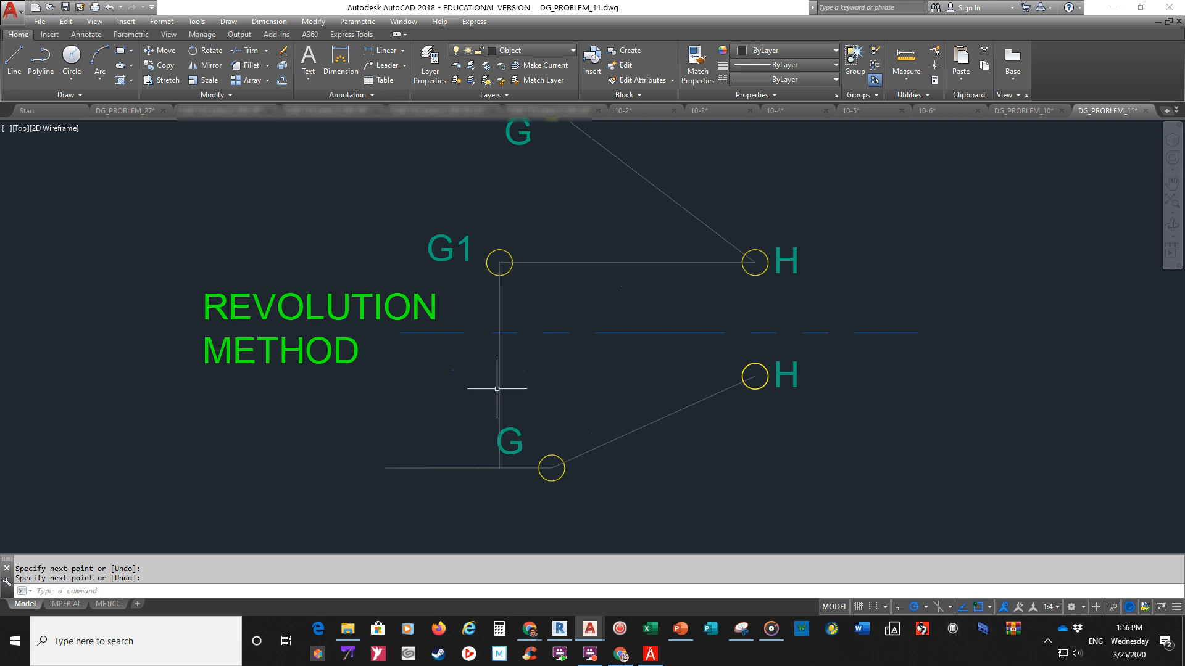
mouse_move(489, 481)
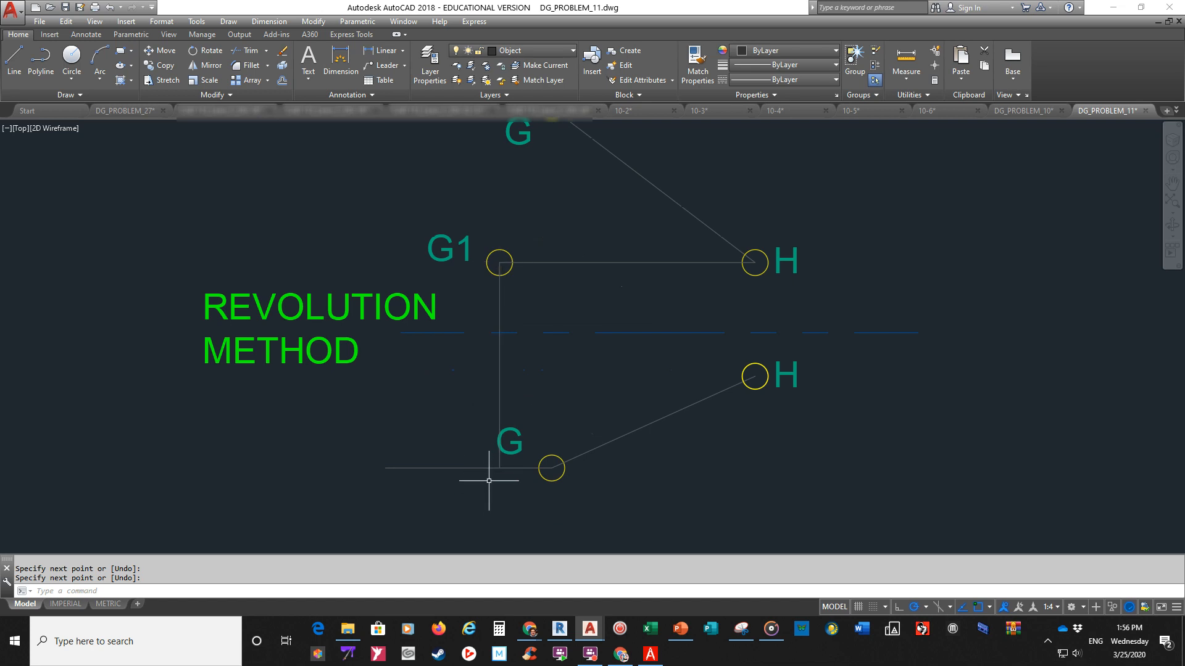
mouse_move(609, 260)
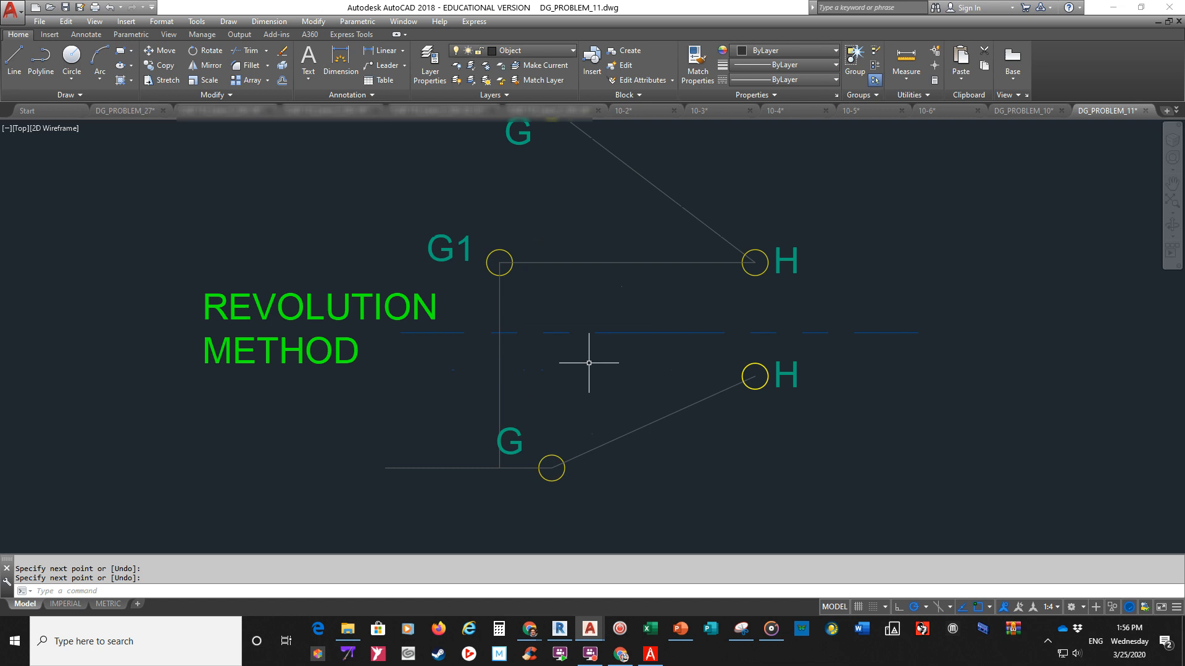
mouse_move(573, 425)
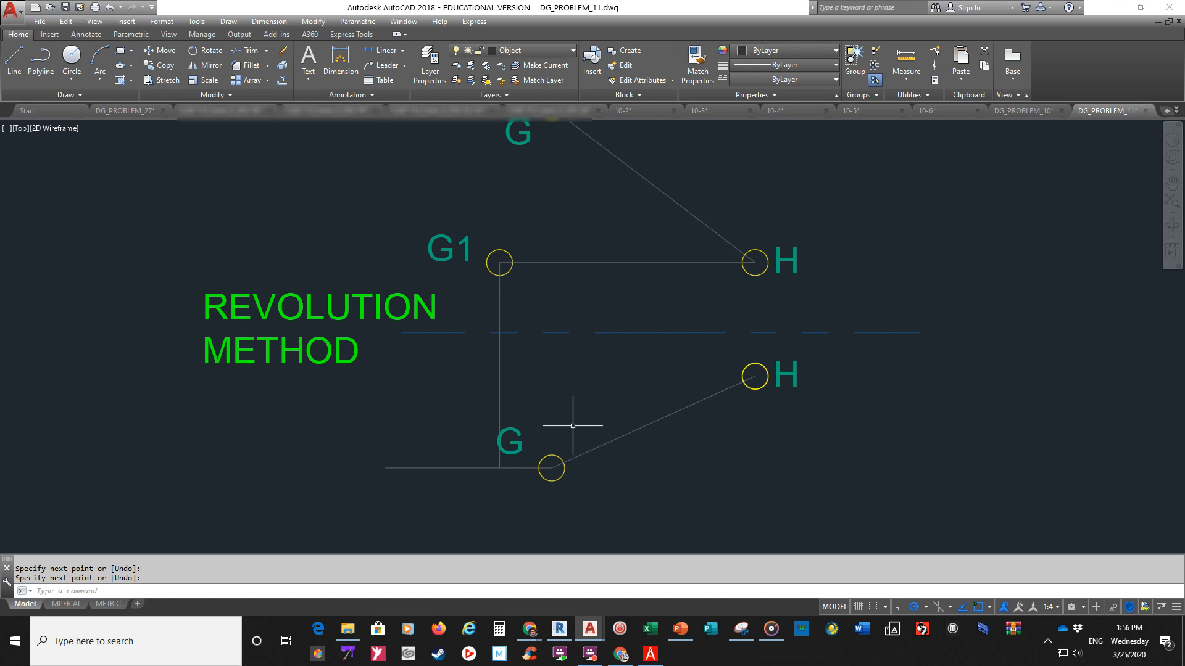
mouse_move(582, 407)
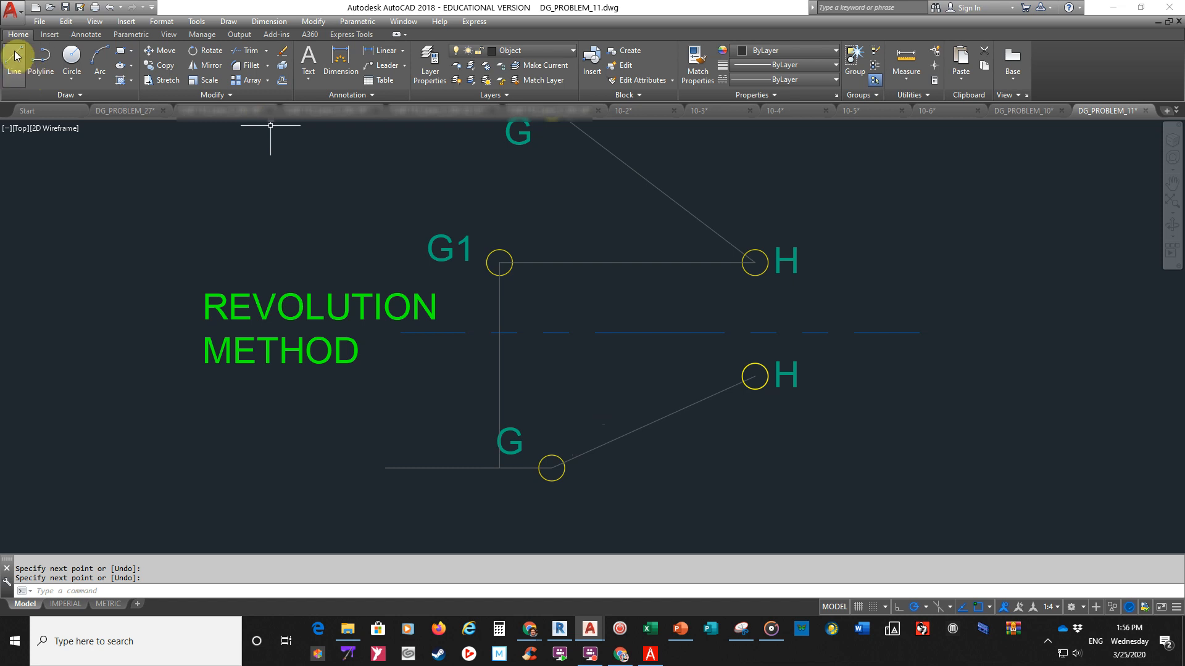
click(13, 63)
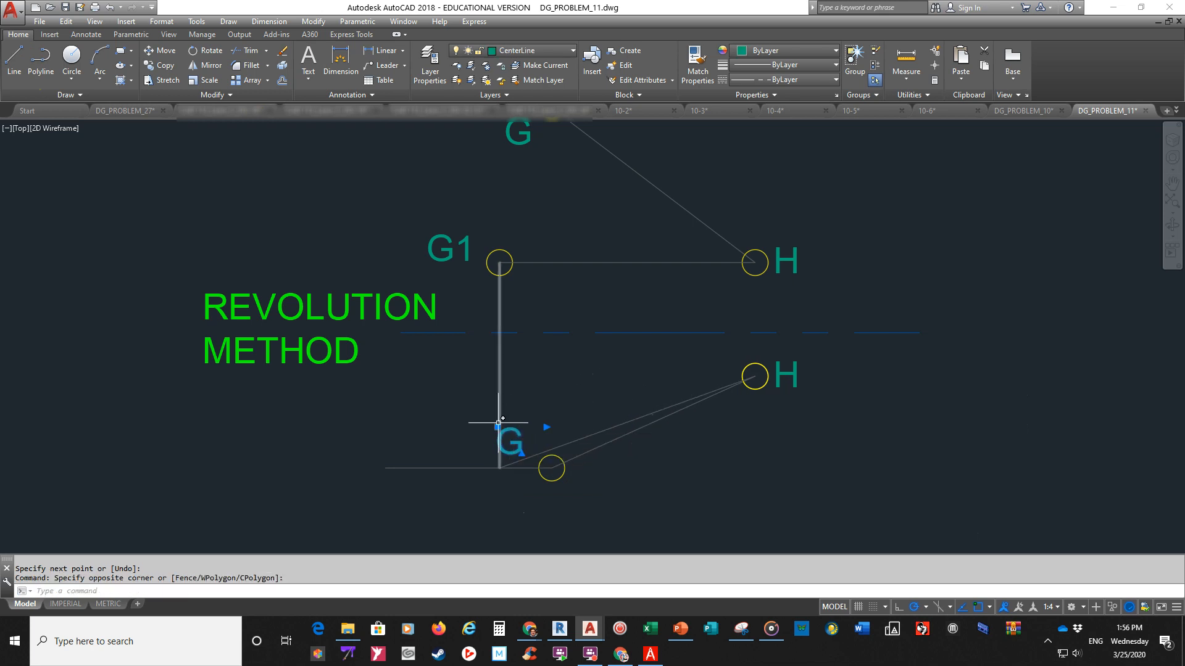
Grip-stretch the G label to sit below point G.
click(552, 468)
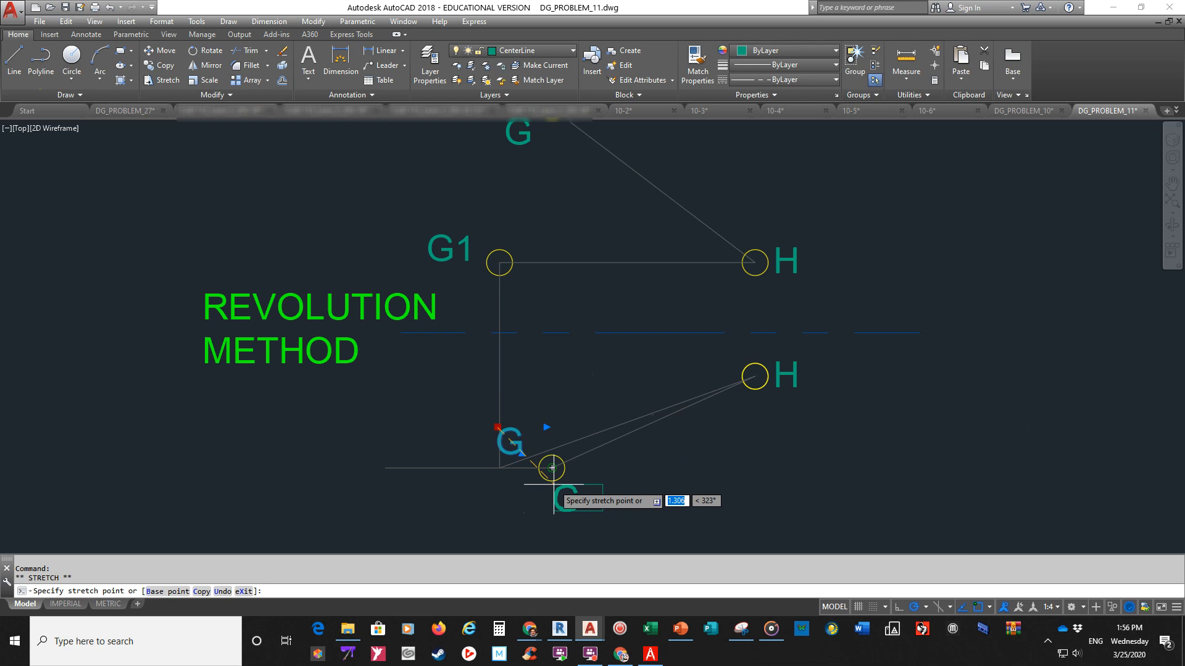
click(550, 468)
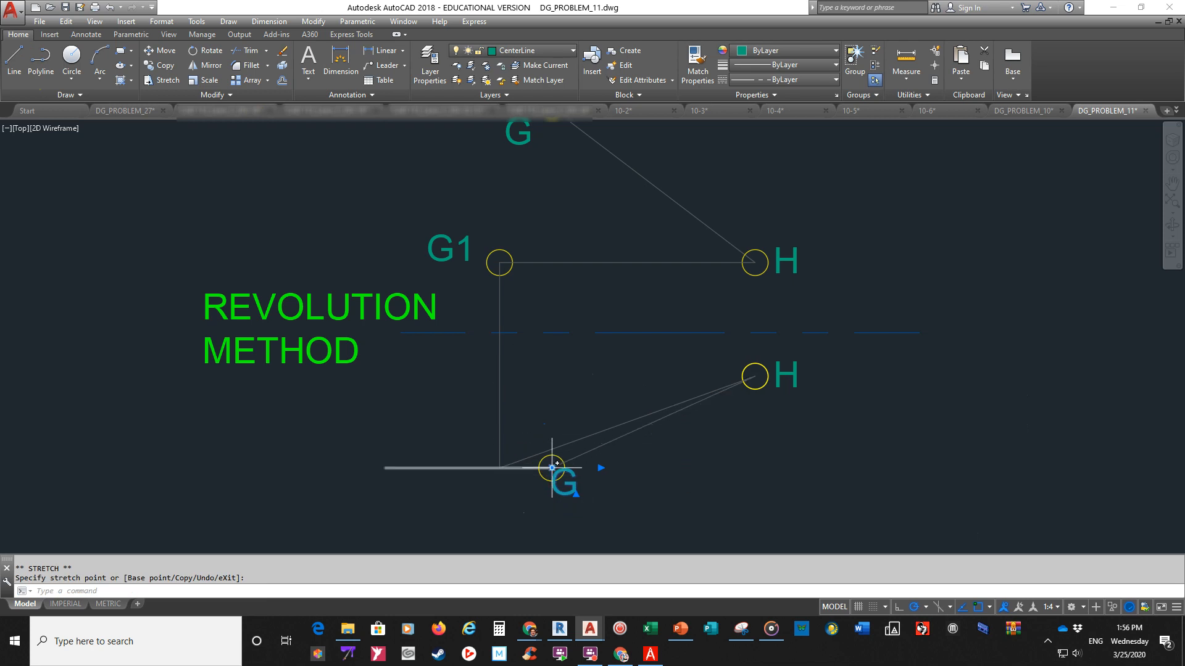
key(Escape)
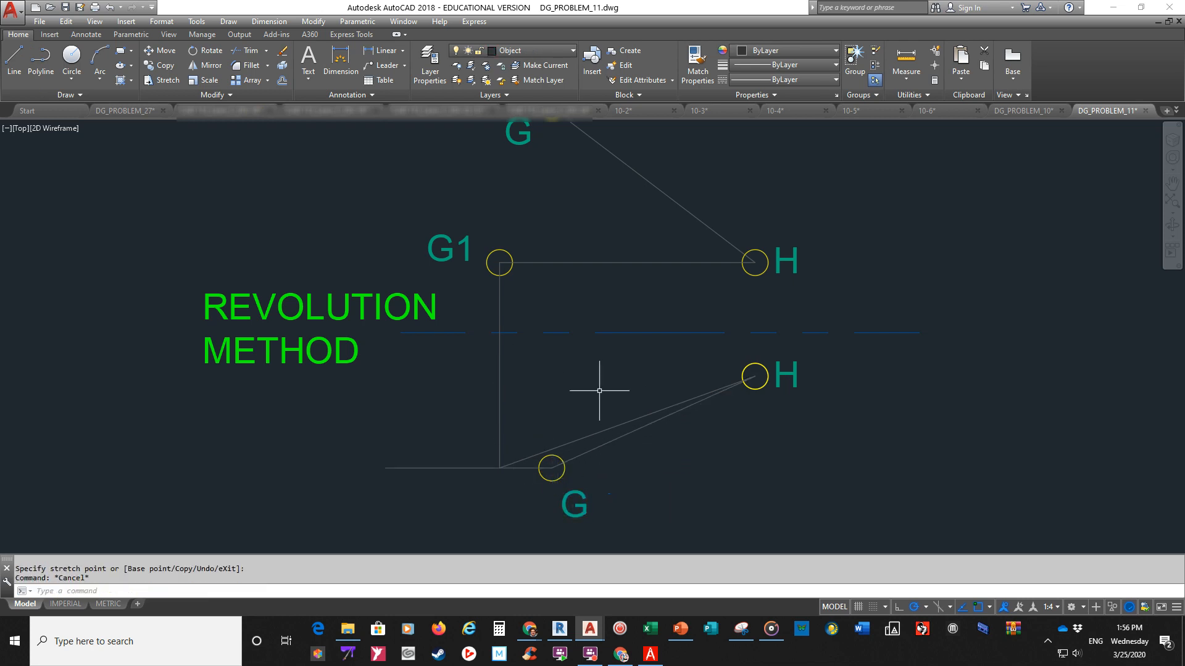
Copy the G1 marker and label to the projected intersection point in the front view.
click(445, 250)
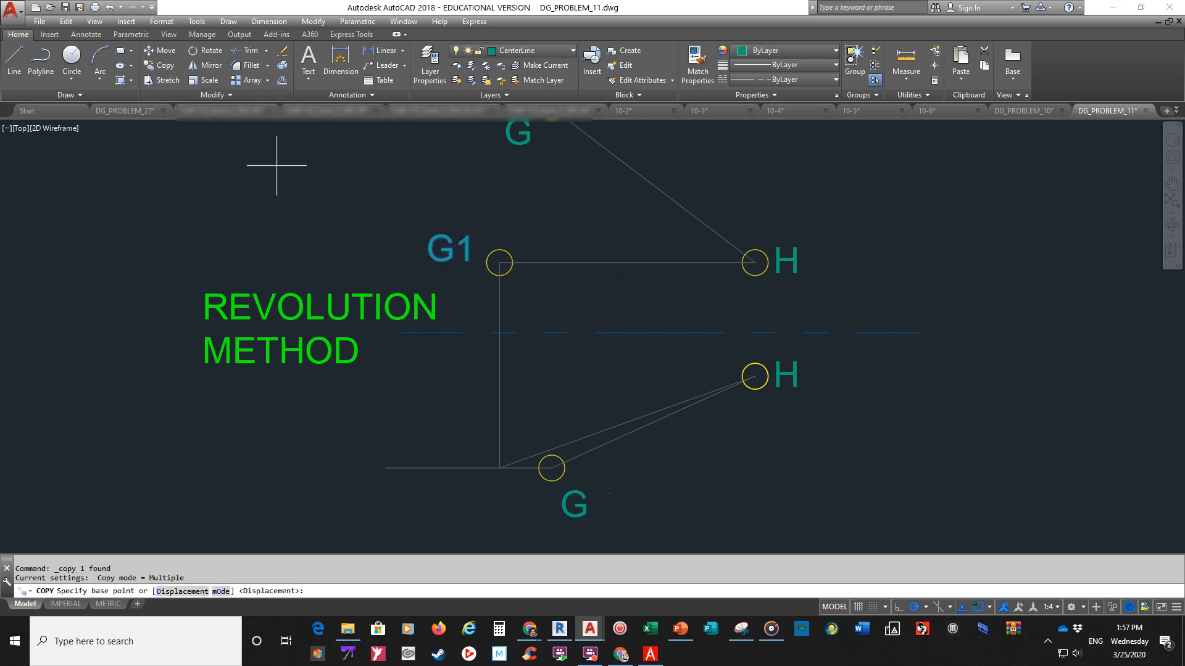
click(498, 264)
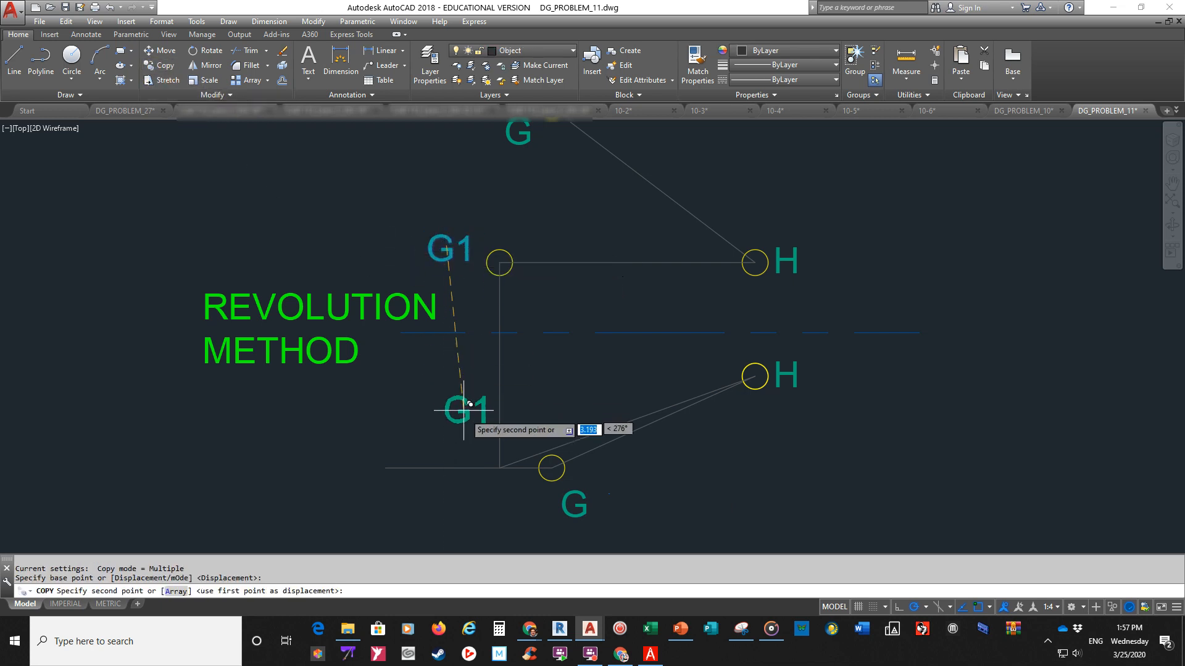
mouse_move(468, 488)
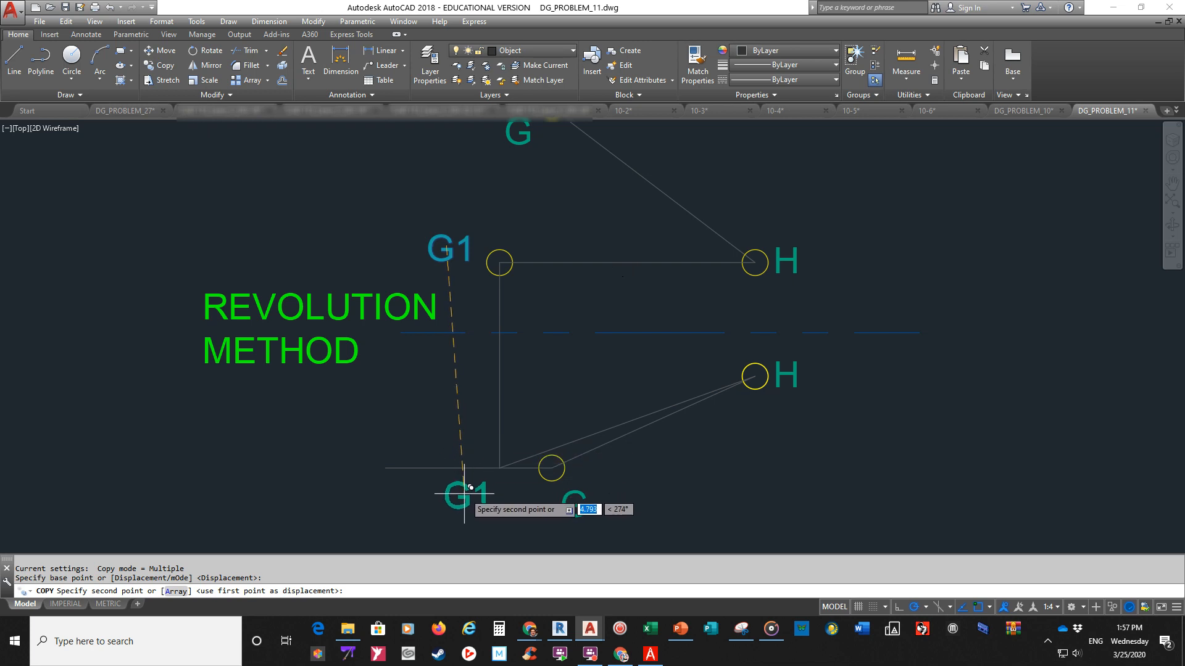
click(461, 488)
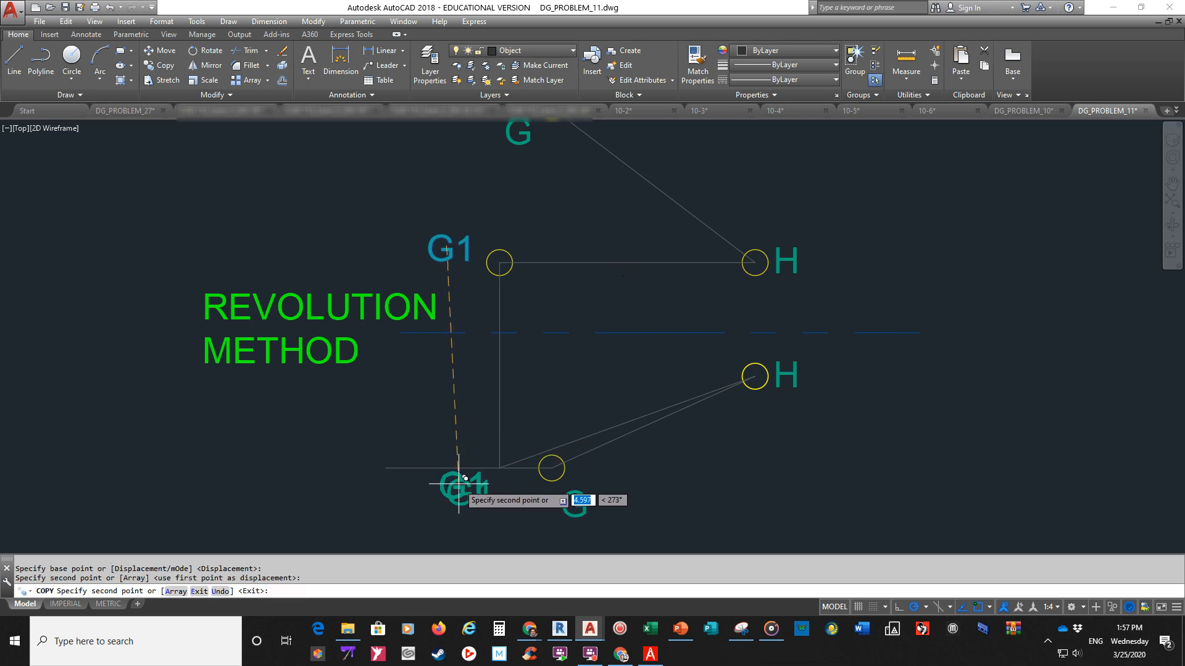
click(498, 265)
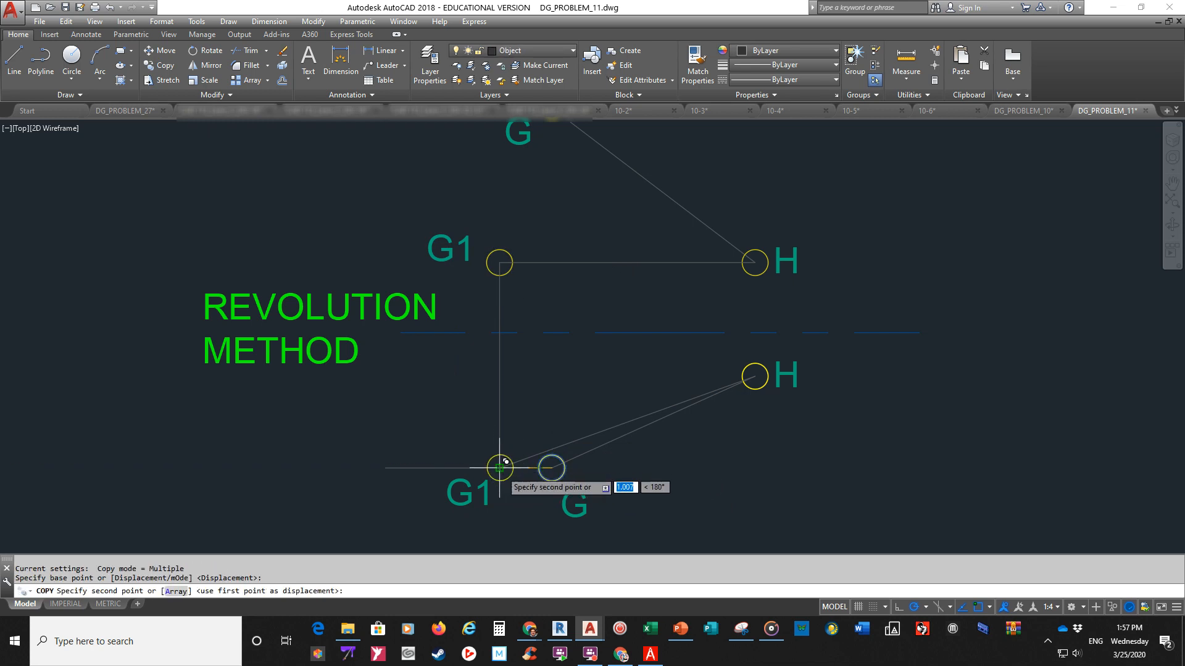
click(500, 466)
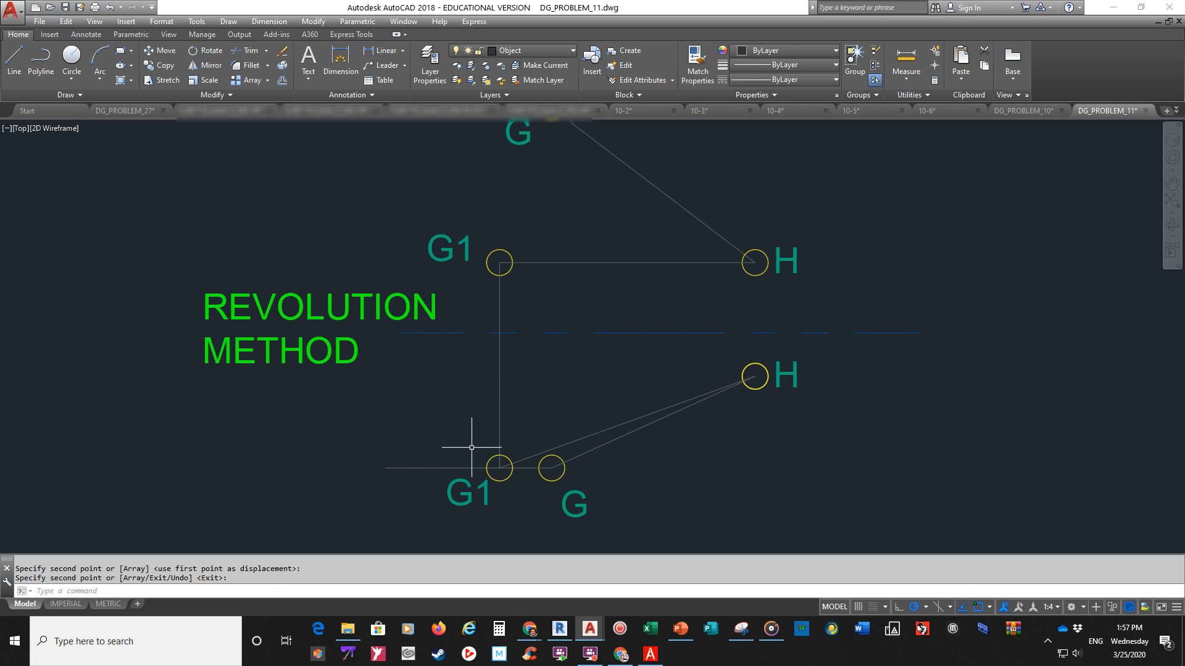
mouse_move(591, 269)
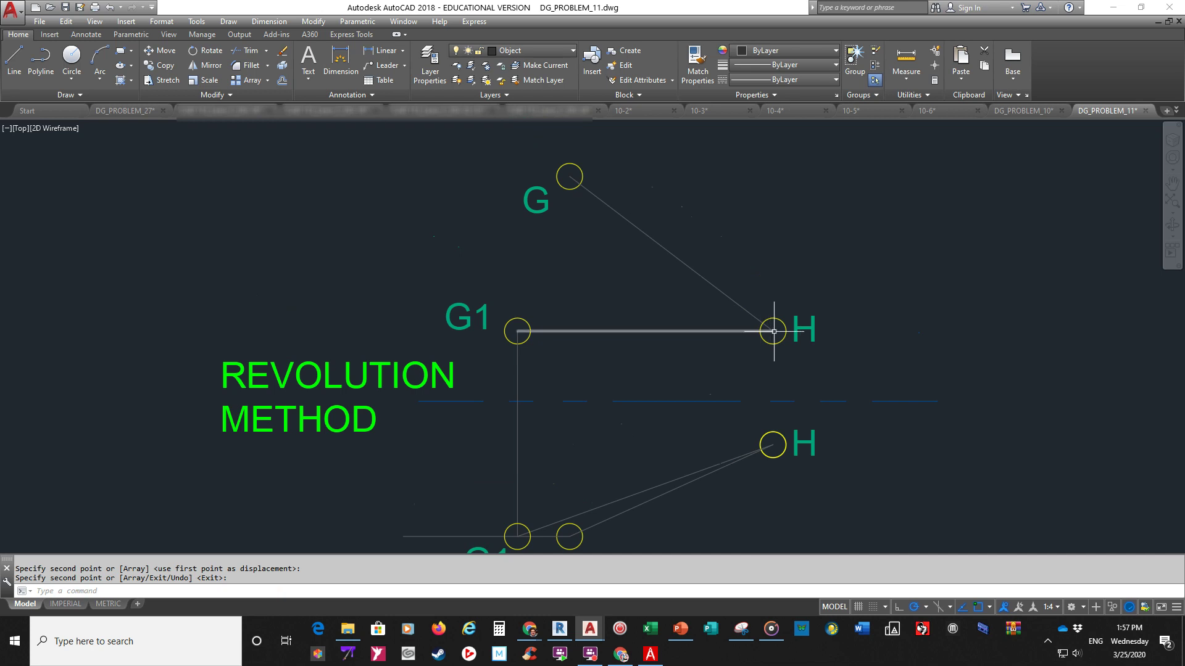
mouse_move(154, 319)
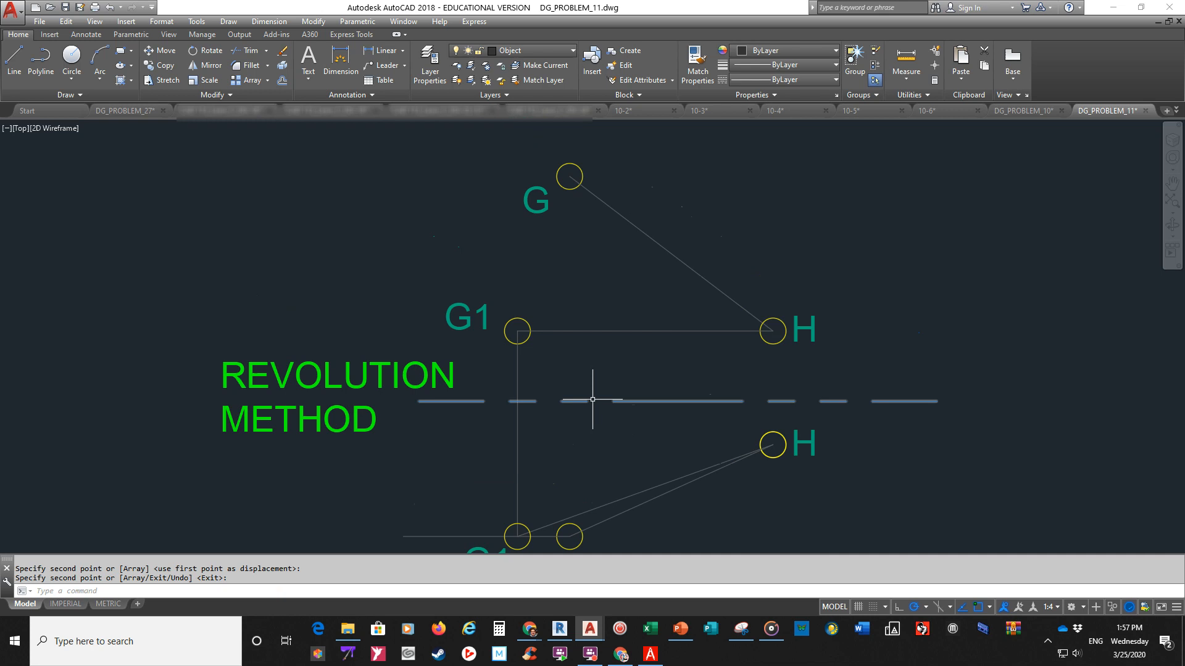
mouse_move(580, 401)
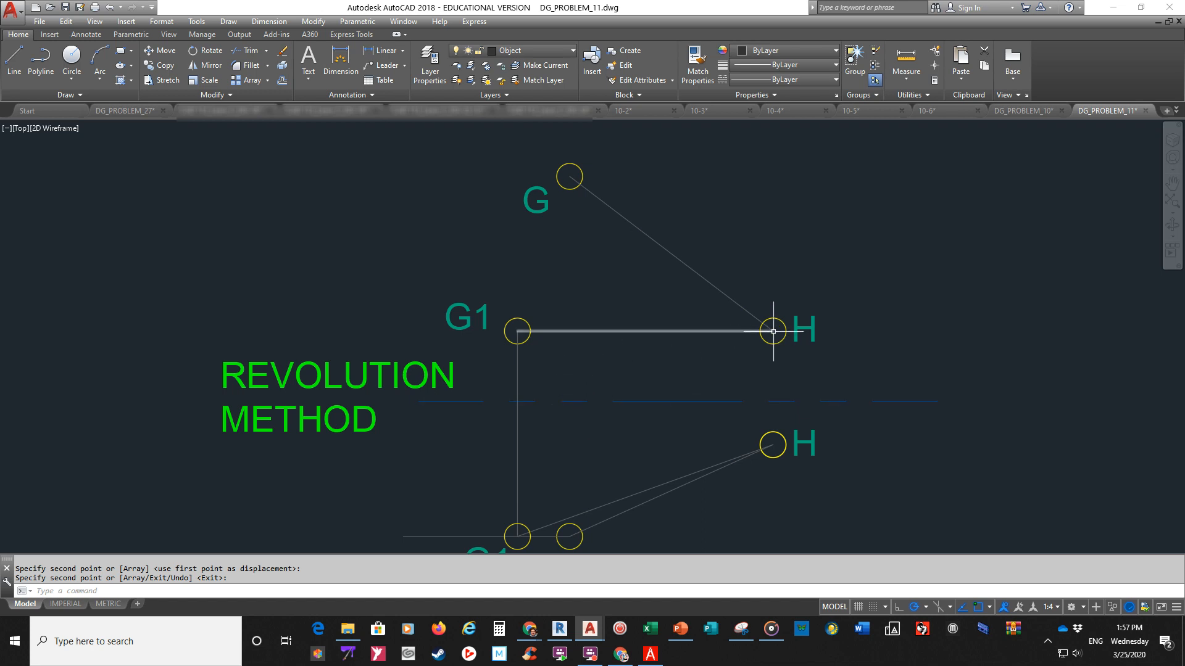
mouse_move(168, 303)
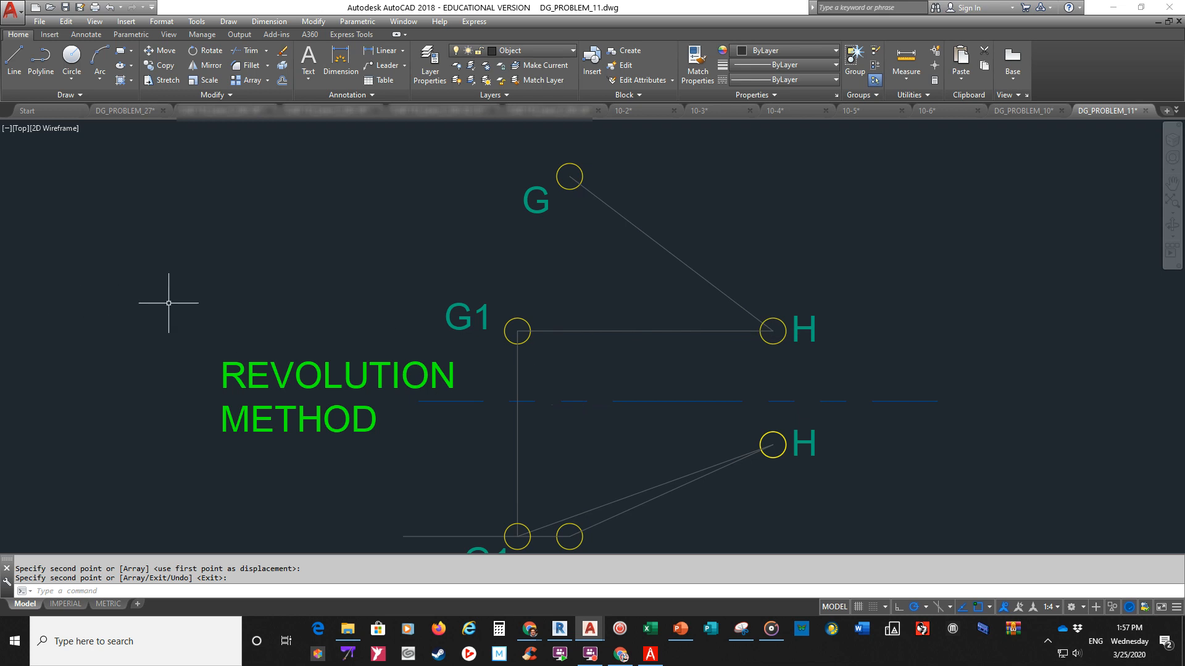
mouse_move(219, 283)
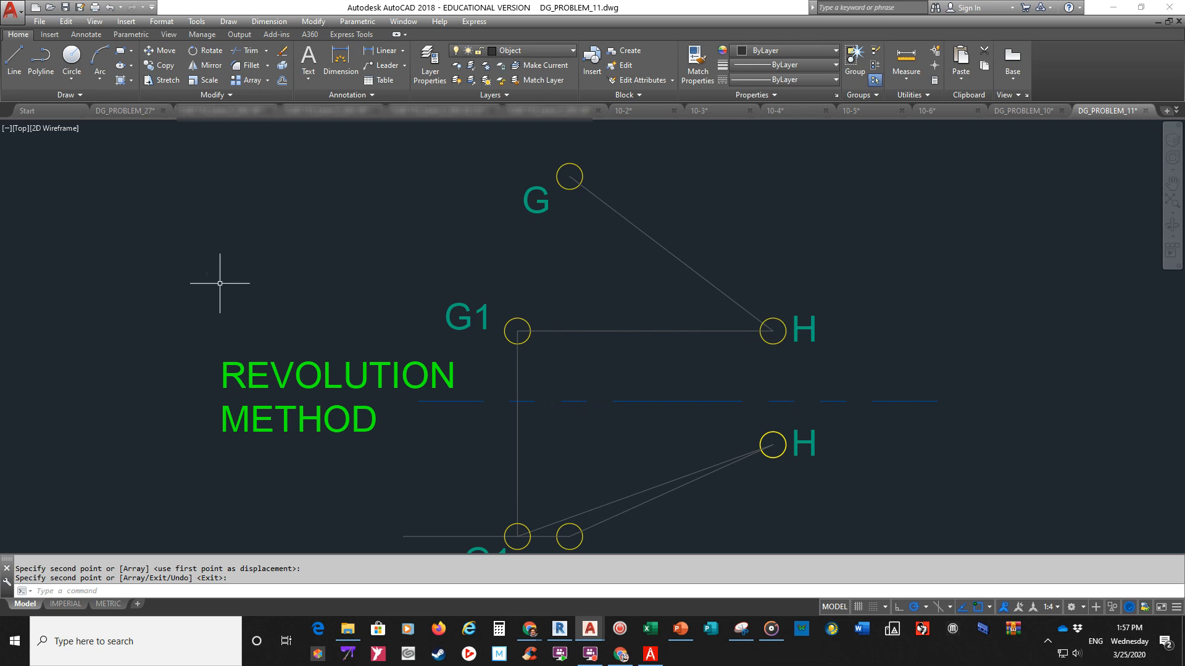
mouse_move(770, 333)
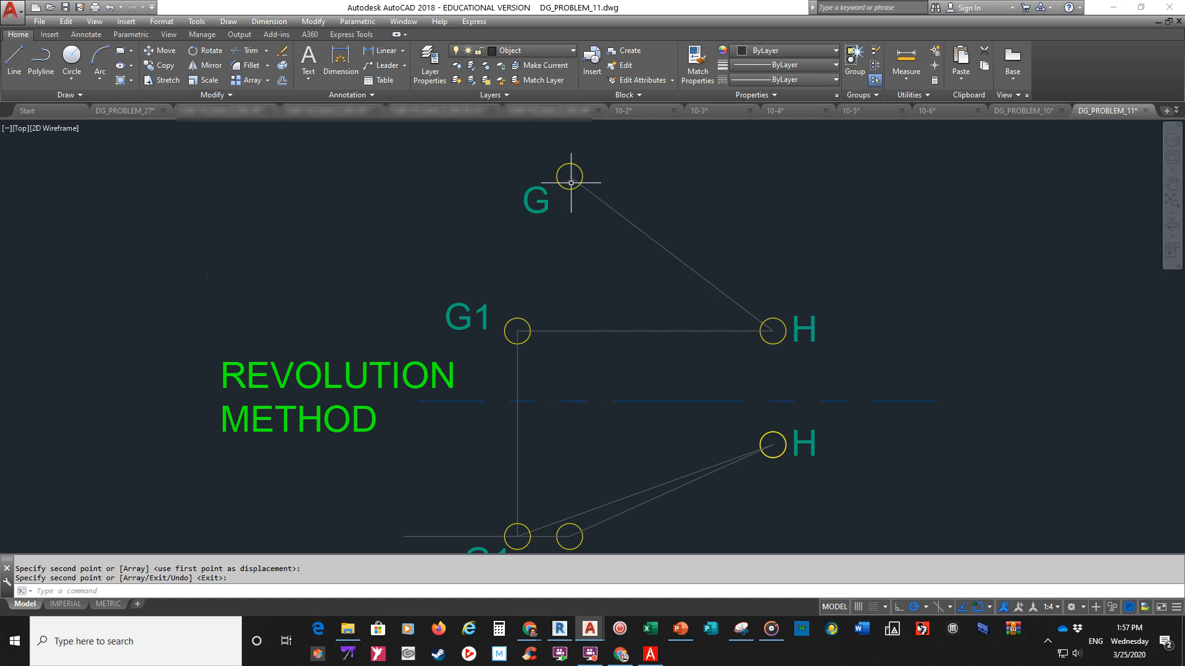
mouse_move(515, 334)
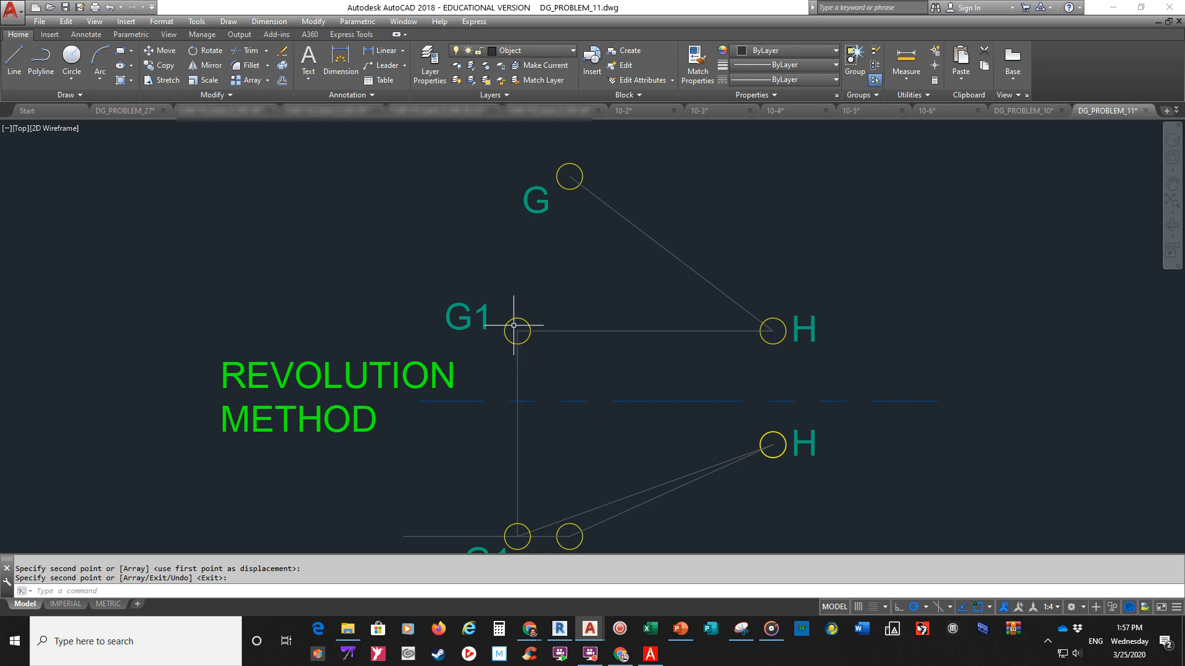
mouse_move(516, 540)
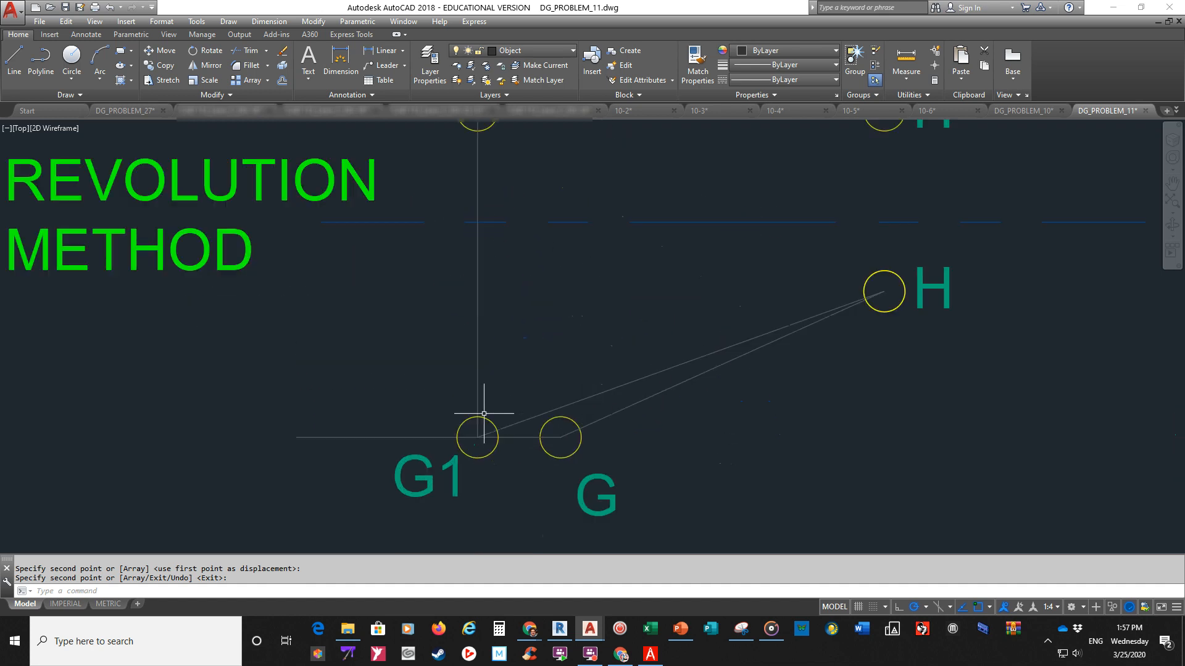
mouse_move(561, 438)
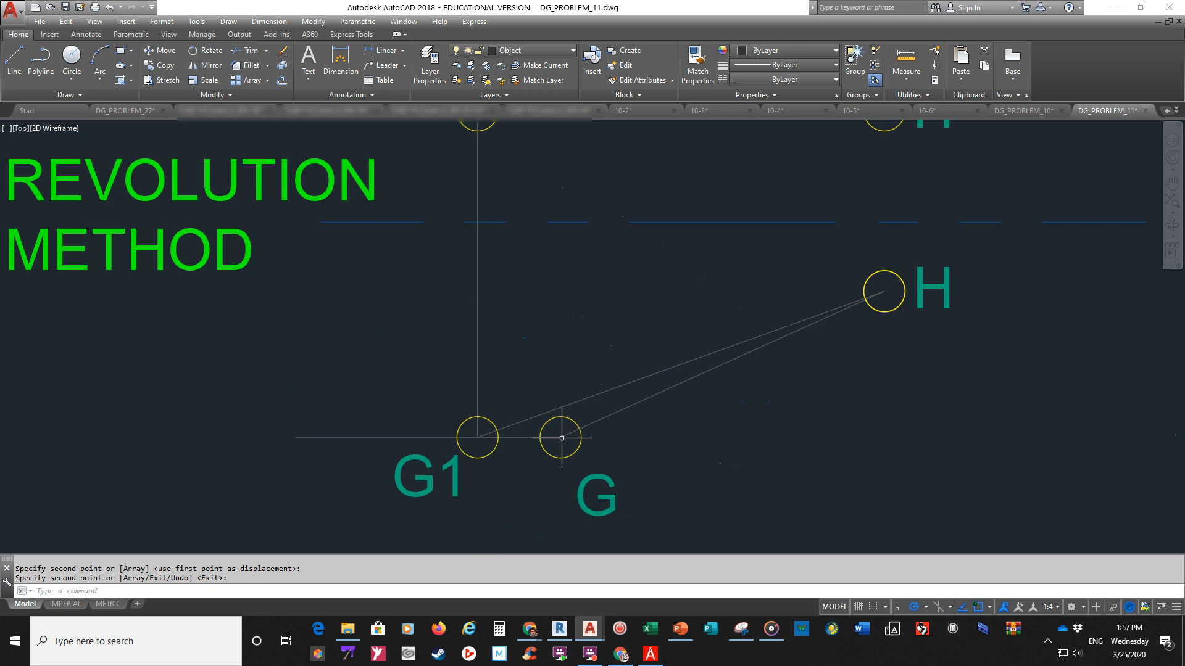
mouse_move(260, 438)
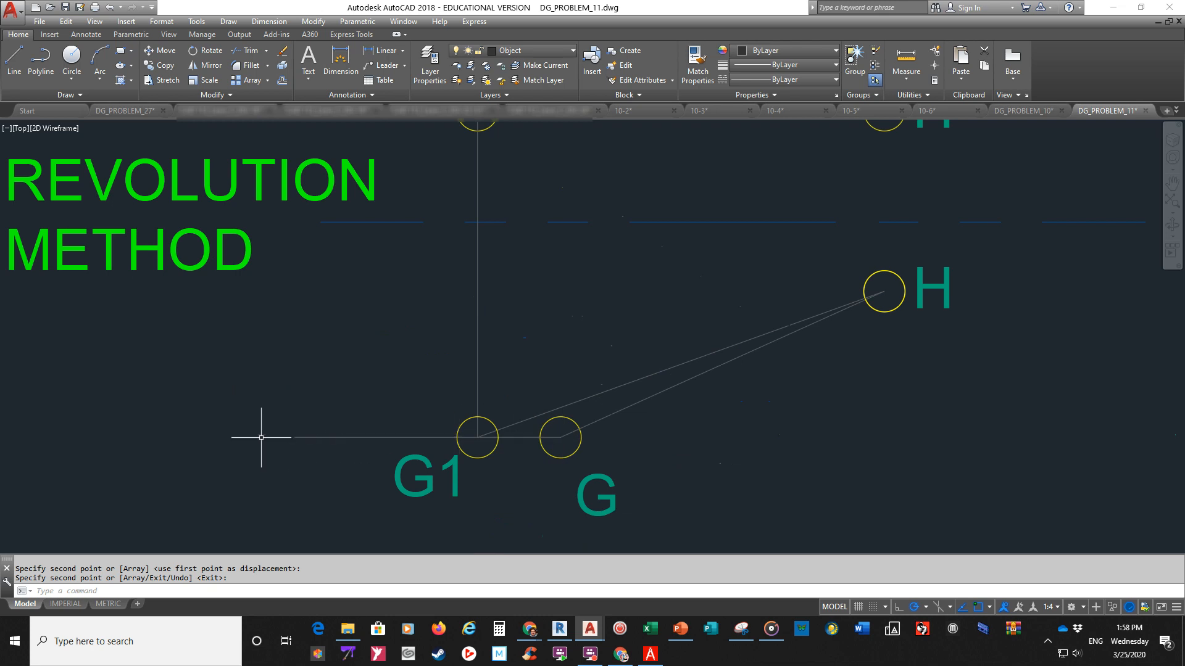
mouse_move(477, 439)
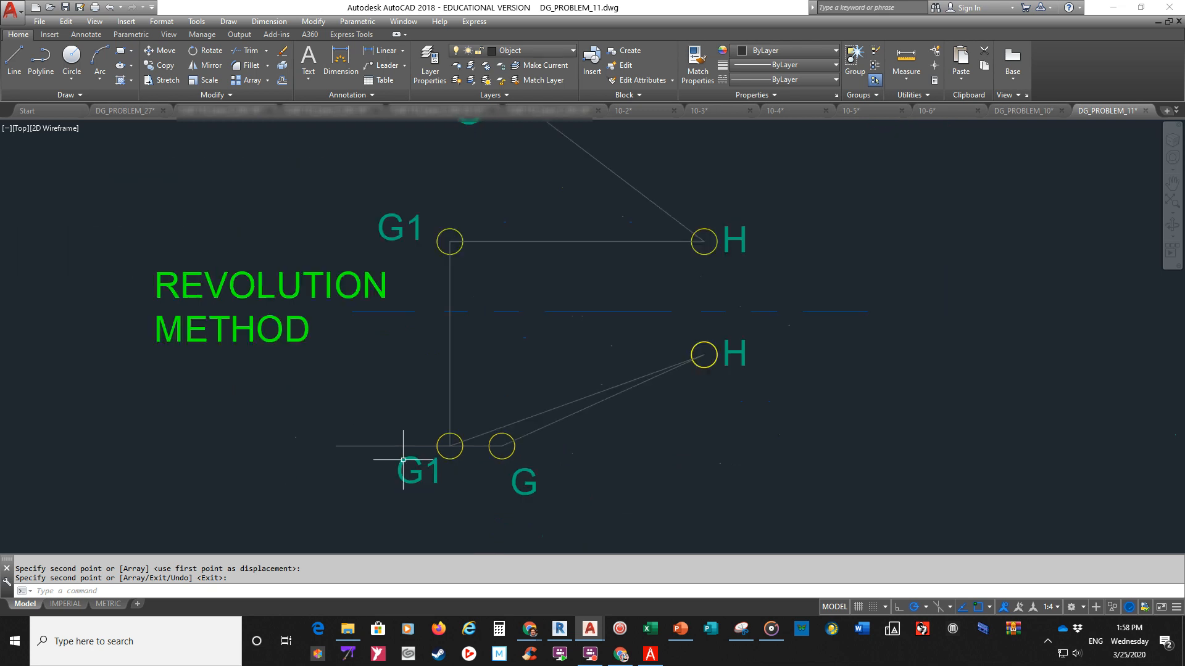
Erase the horizontal construction line under G1 and G and move the TL label beside line G1–H.
click(378, 445)
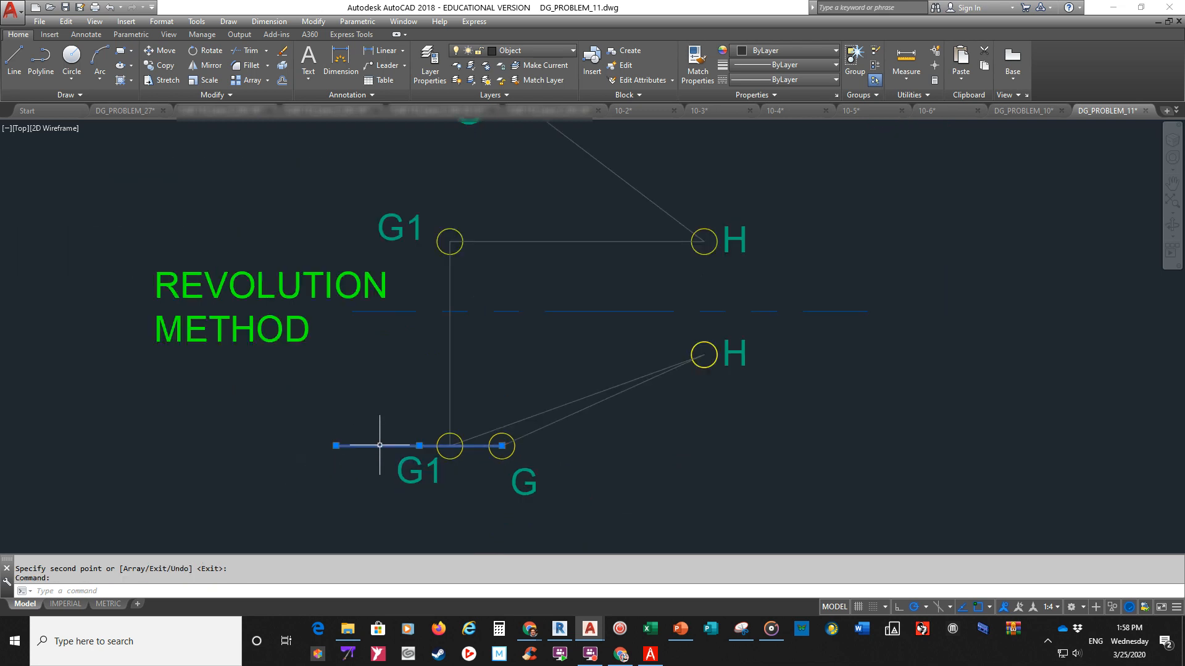
mouse_move(363, 387)
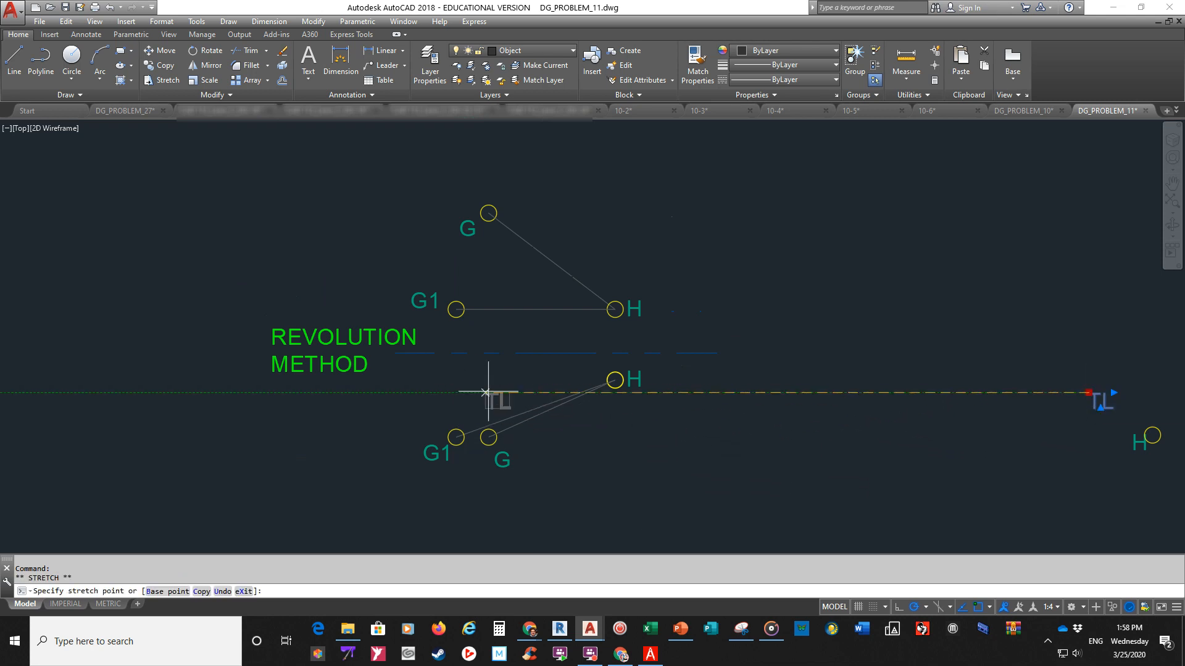
key(Escape)
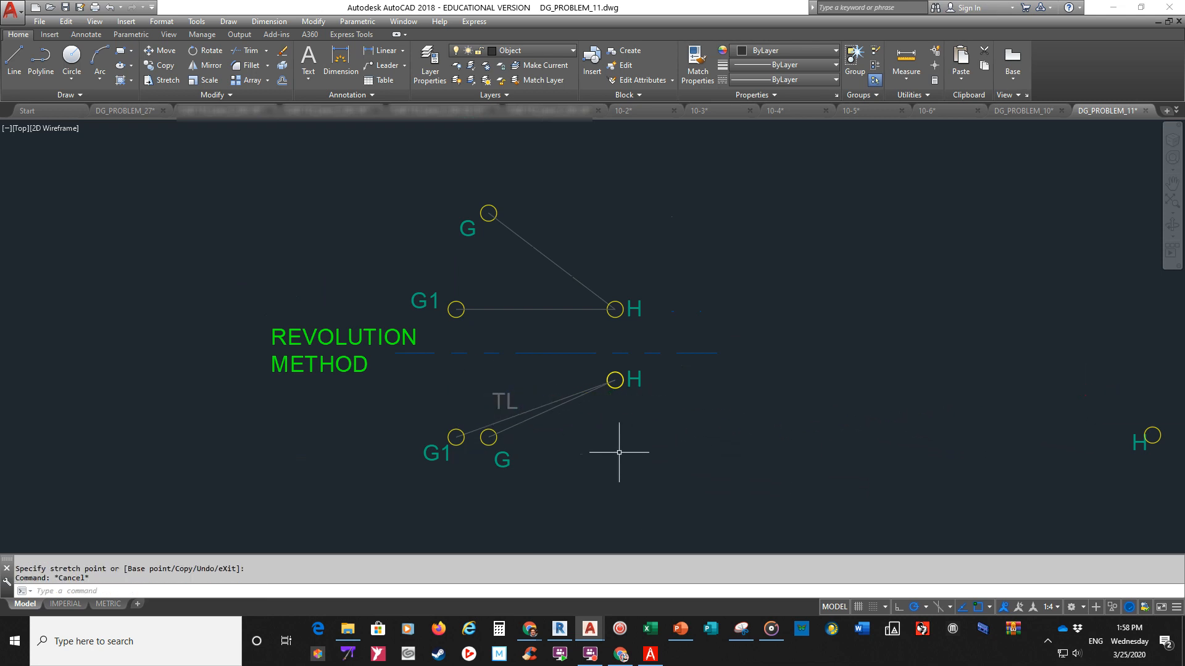
click(1147, 436)
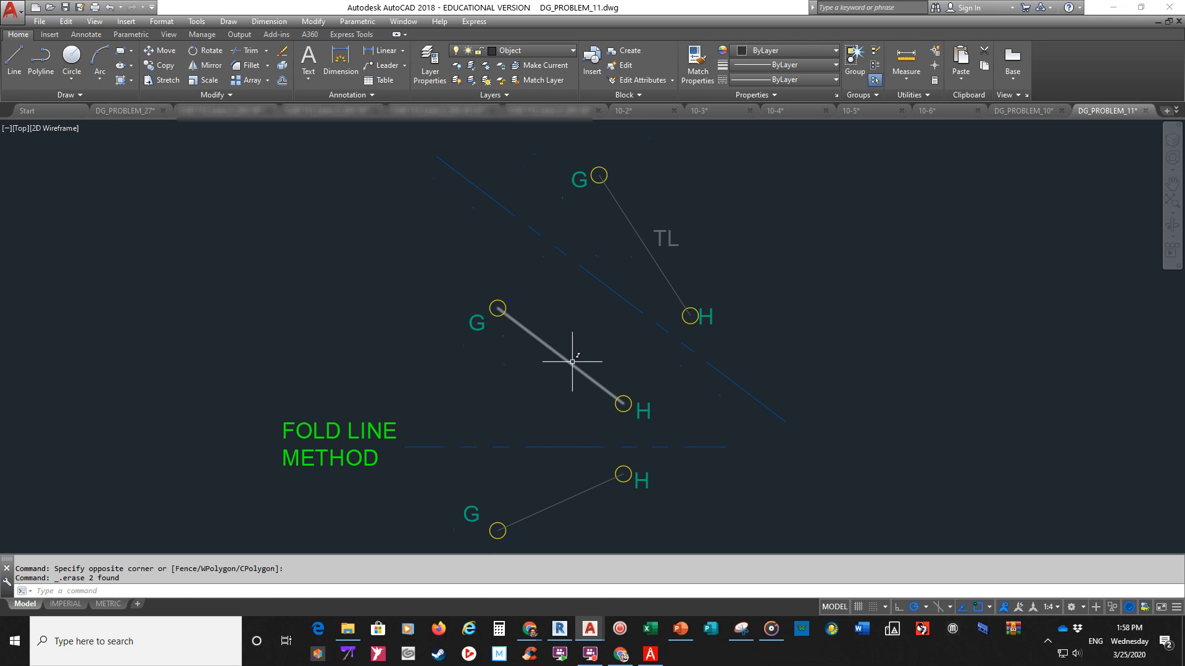
mouse_move(567, 356)
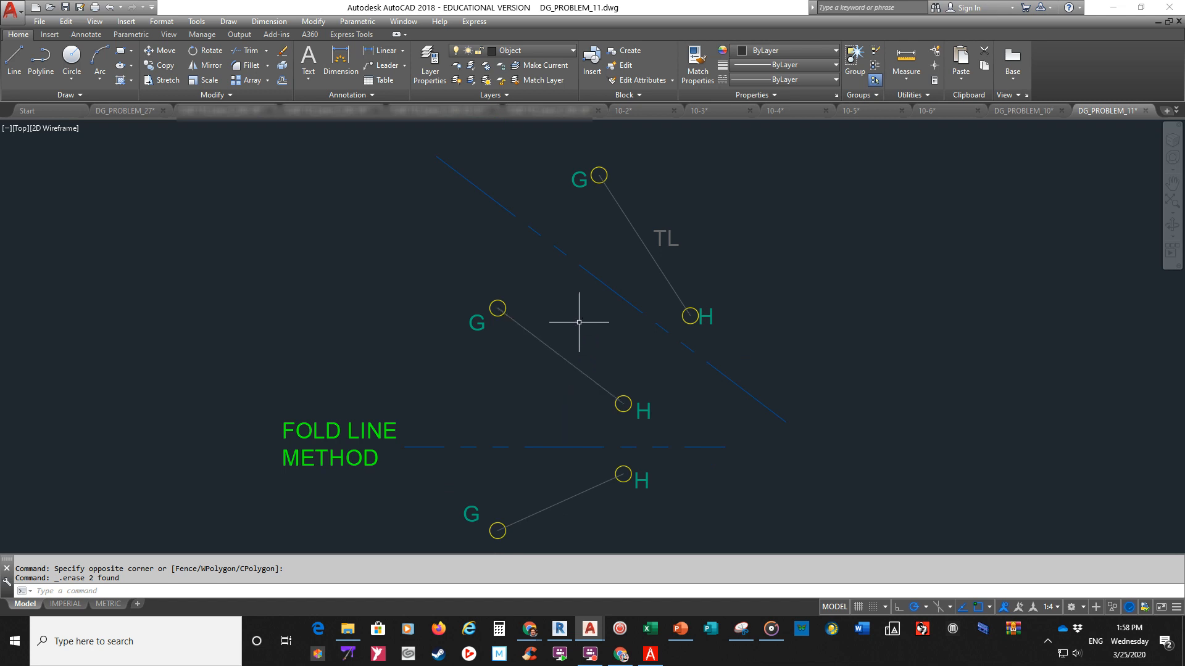
mouse_move(519, 465)
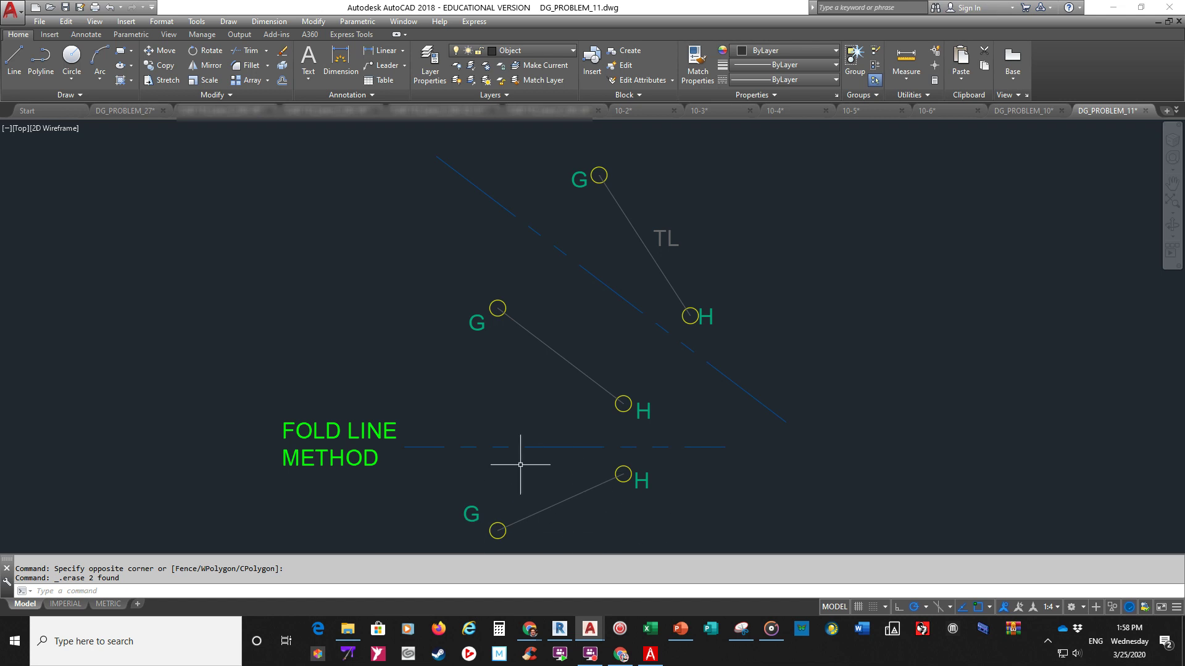
mouse_move(649, 363)
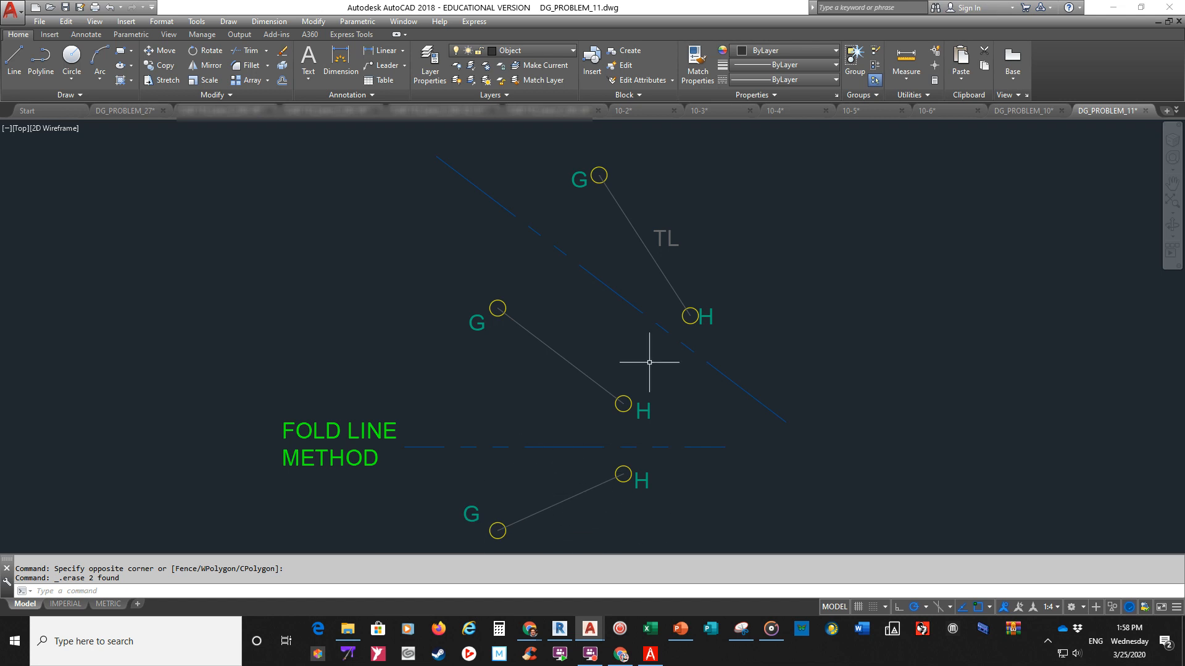
mouse_move(570, 208)
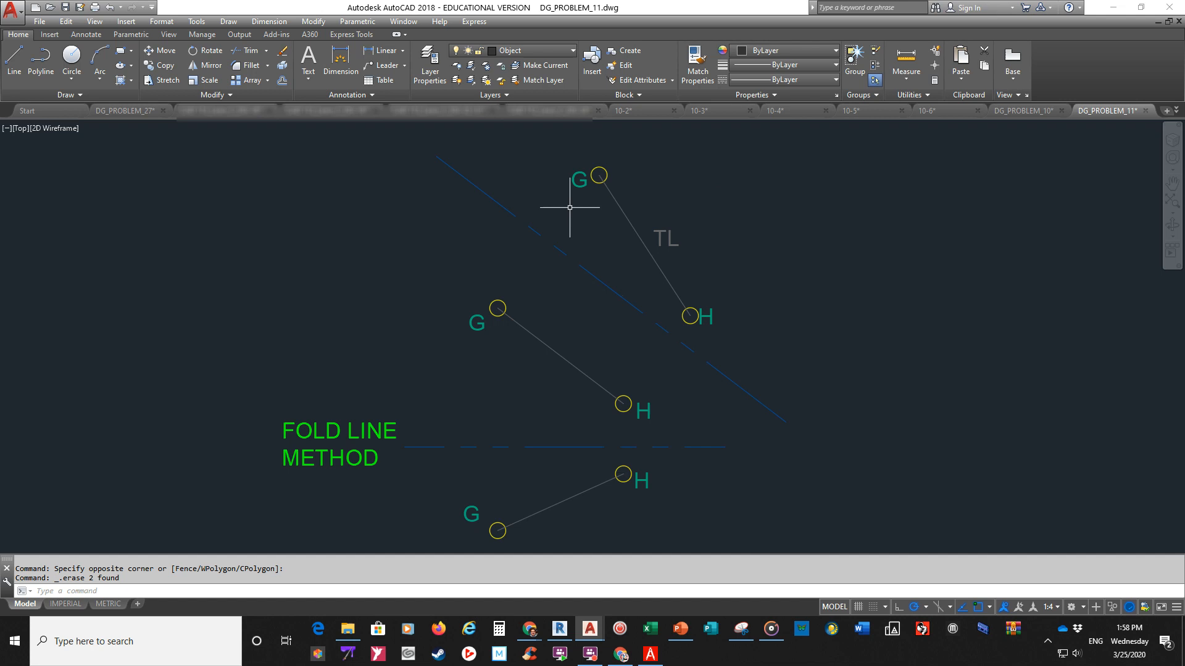
mouse_move(594, 191)
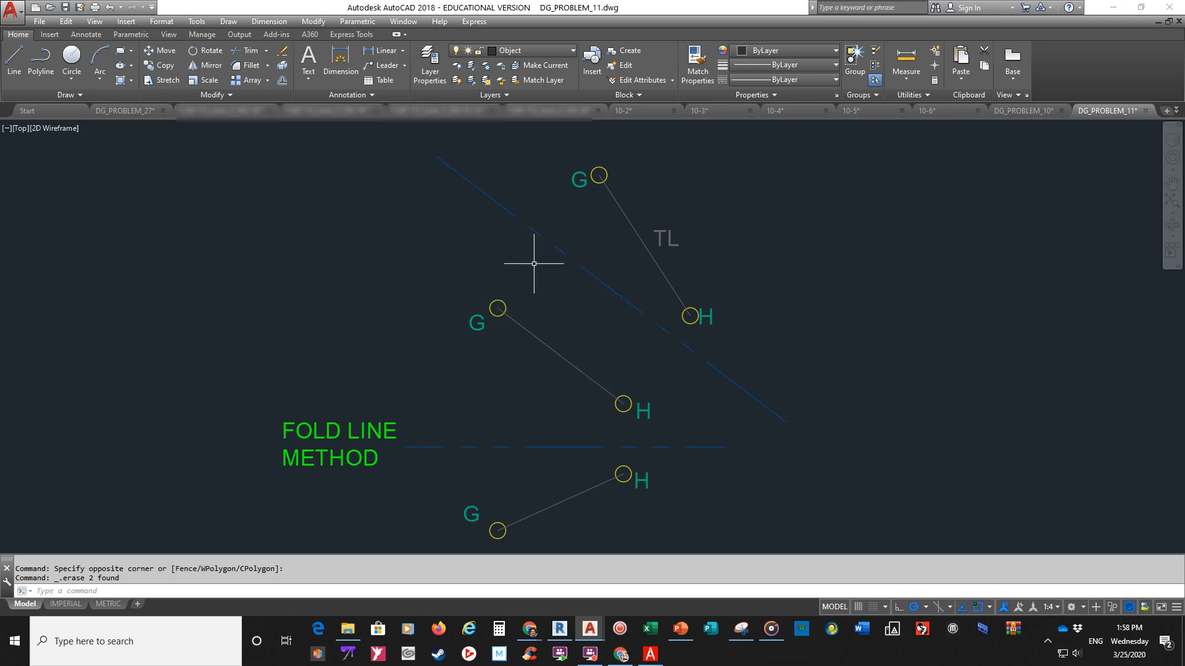
mouse_move(625, 405)
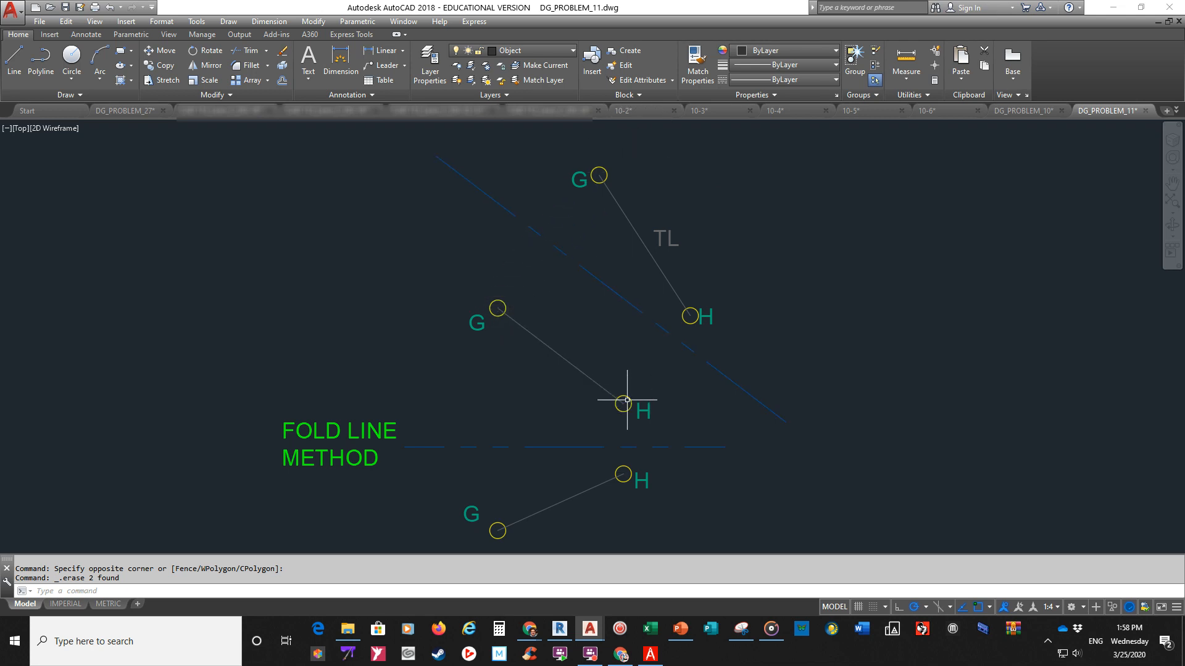
mouse_move(785, 201)
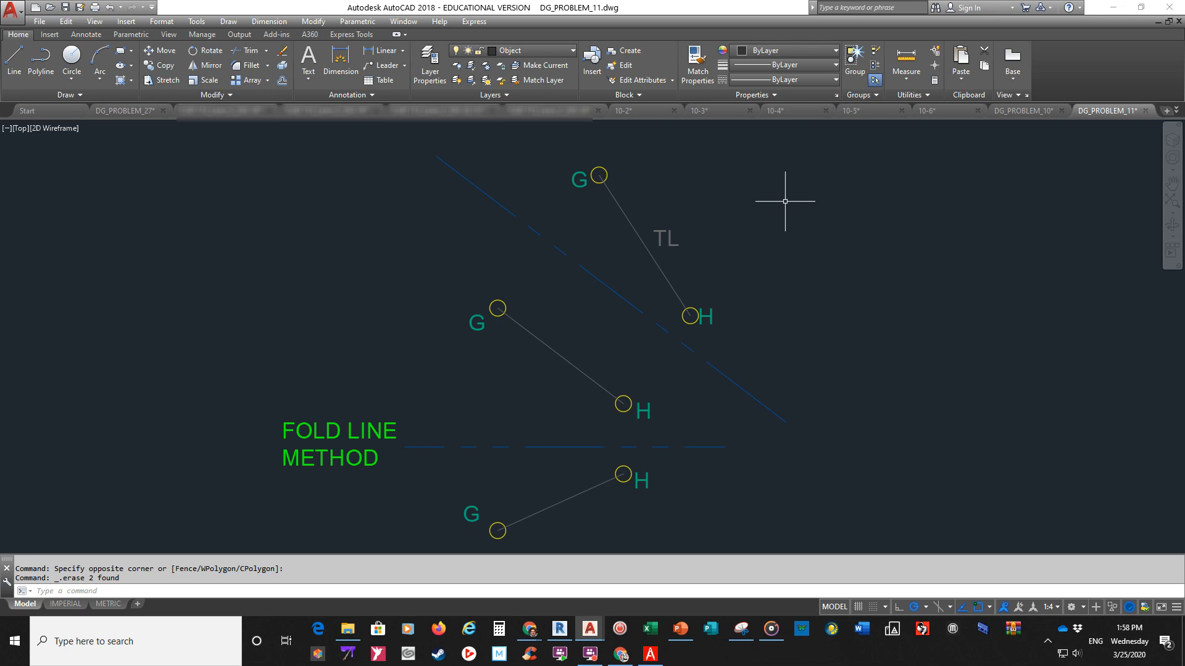
mouse_move(622, 444)
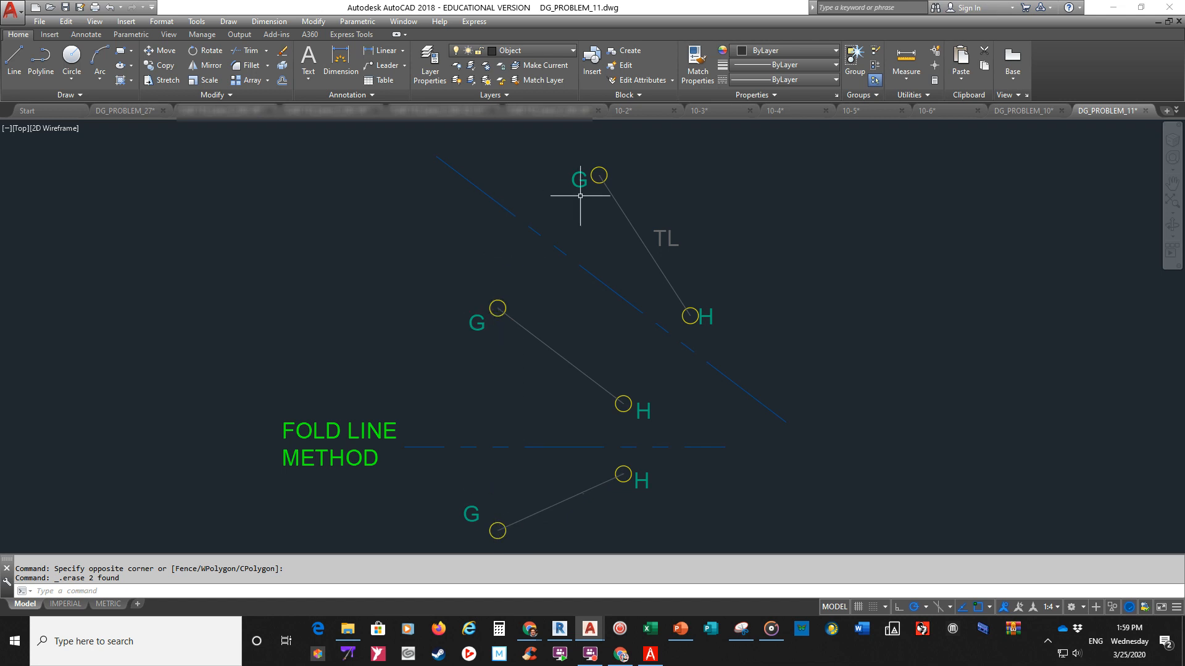
mouse_move(689, 320)
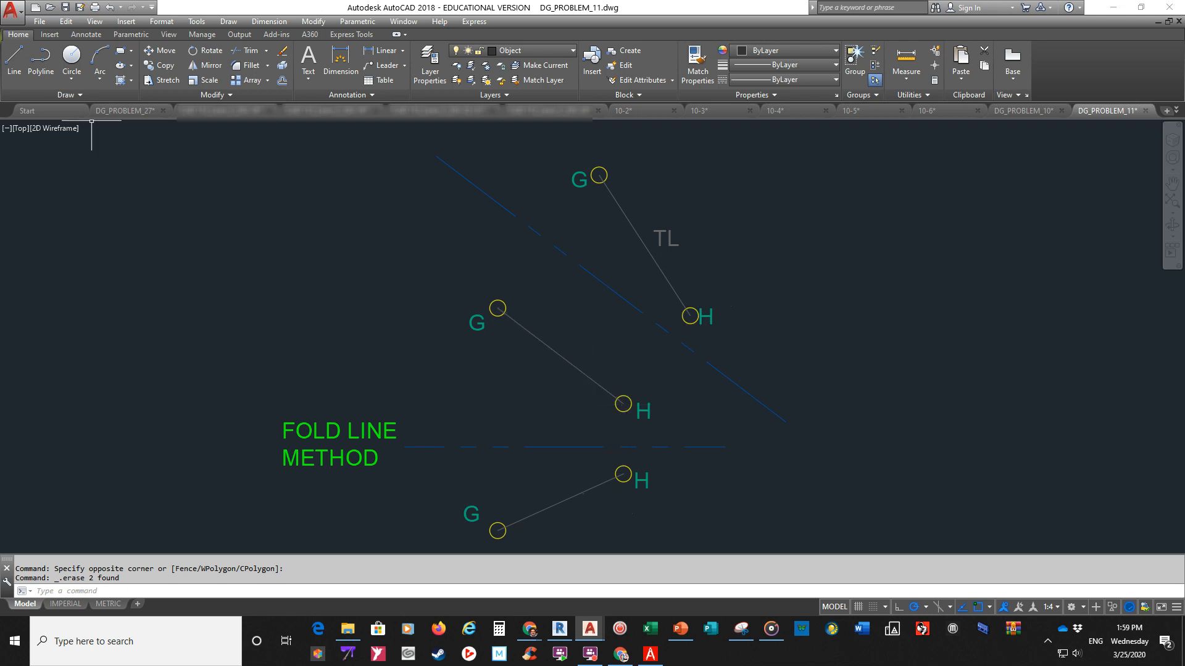
Start a LINE anchored at the lower view's H in the fold-line method drawing.
click(13, 62)
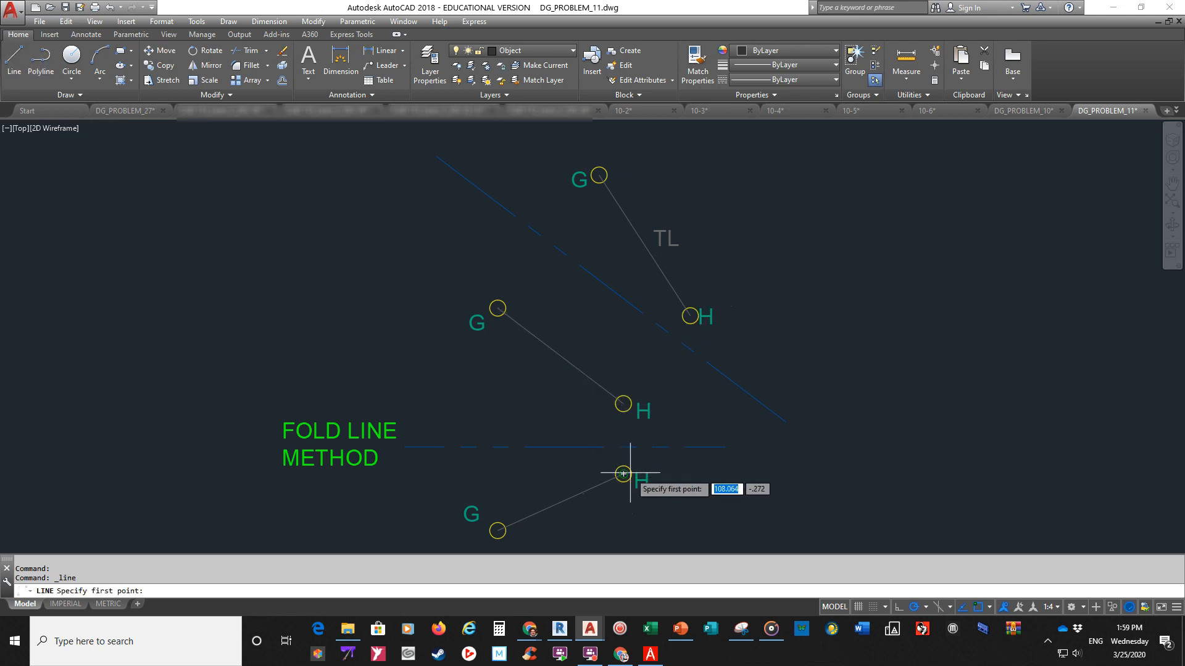
click(622, 475)
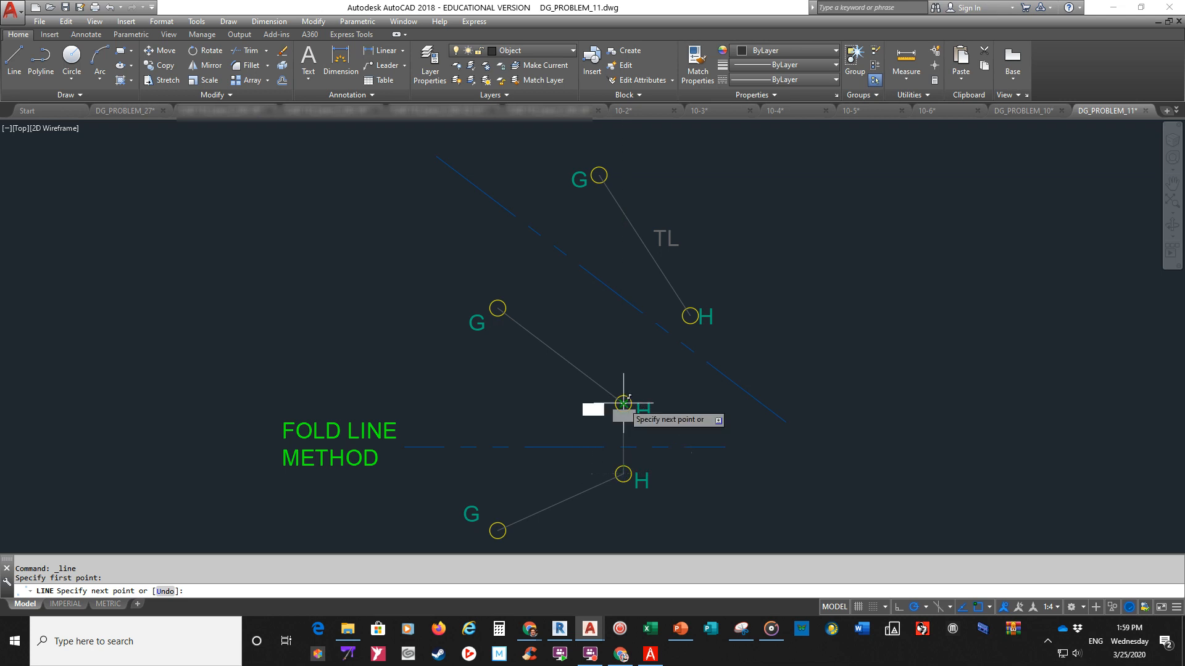
Continue the projection line to the middle H and end the command.
click(690, 316)
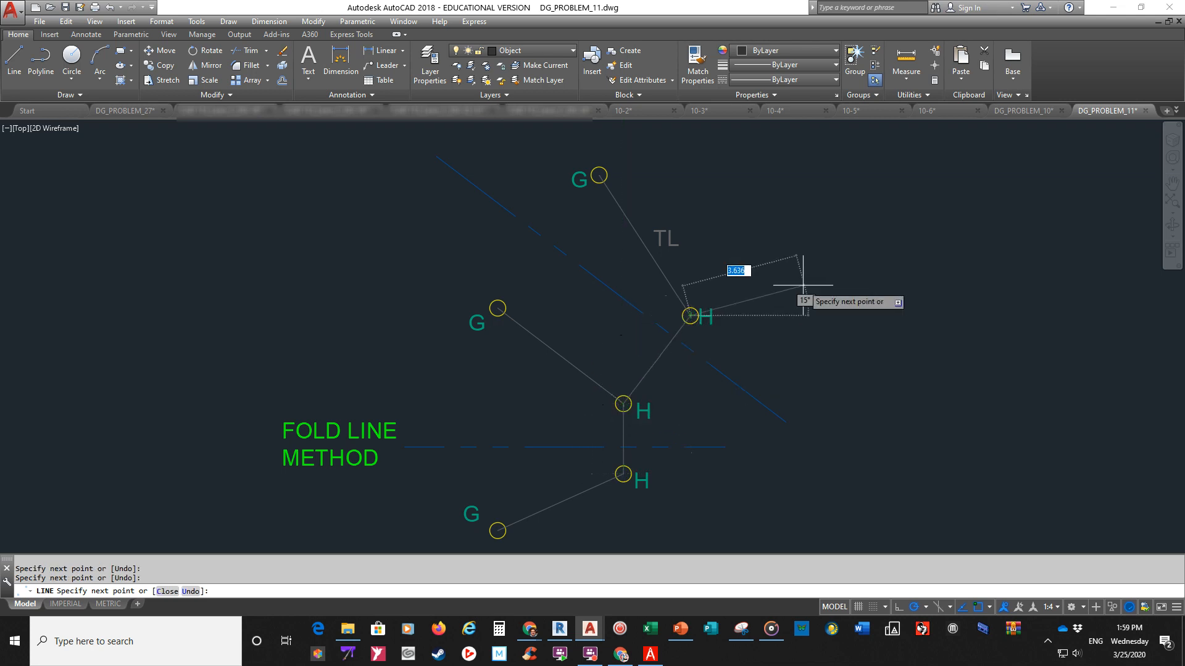
key(Escape)
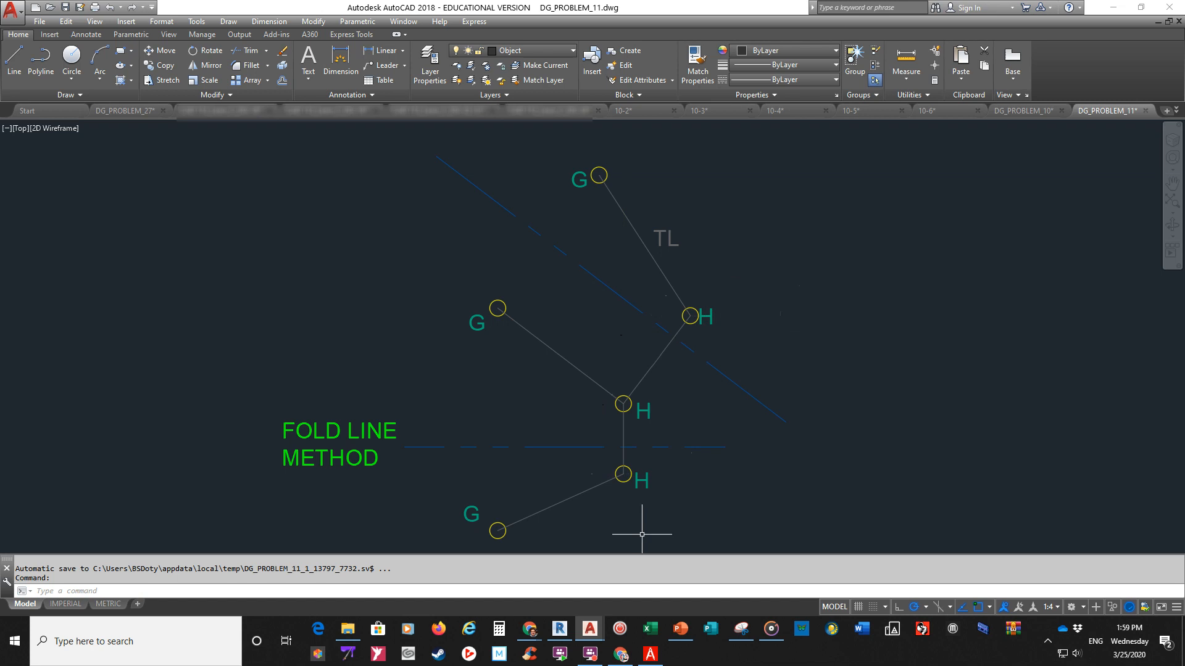
mouse_move(623, 474)
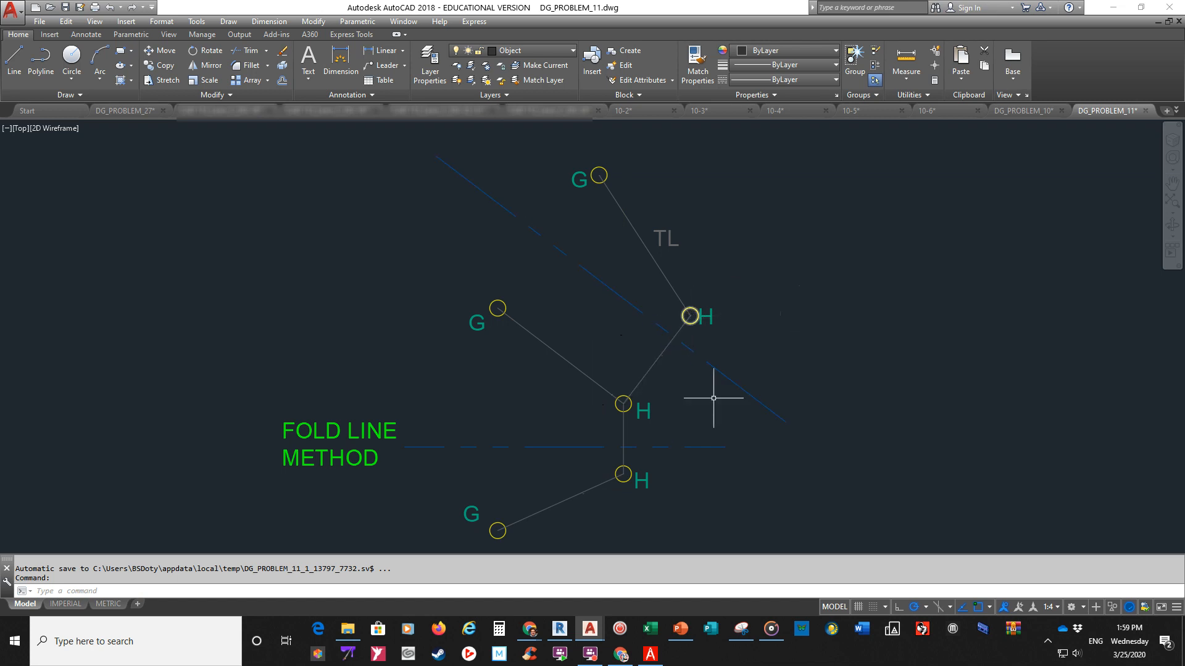
mouse_move(619, 406)
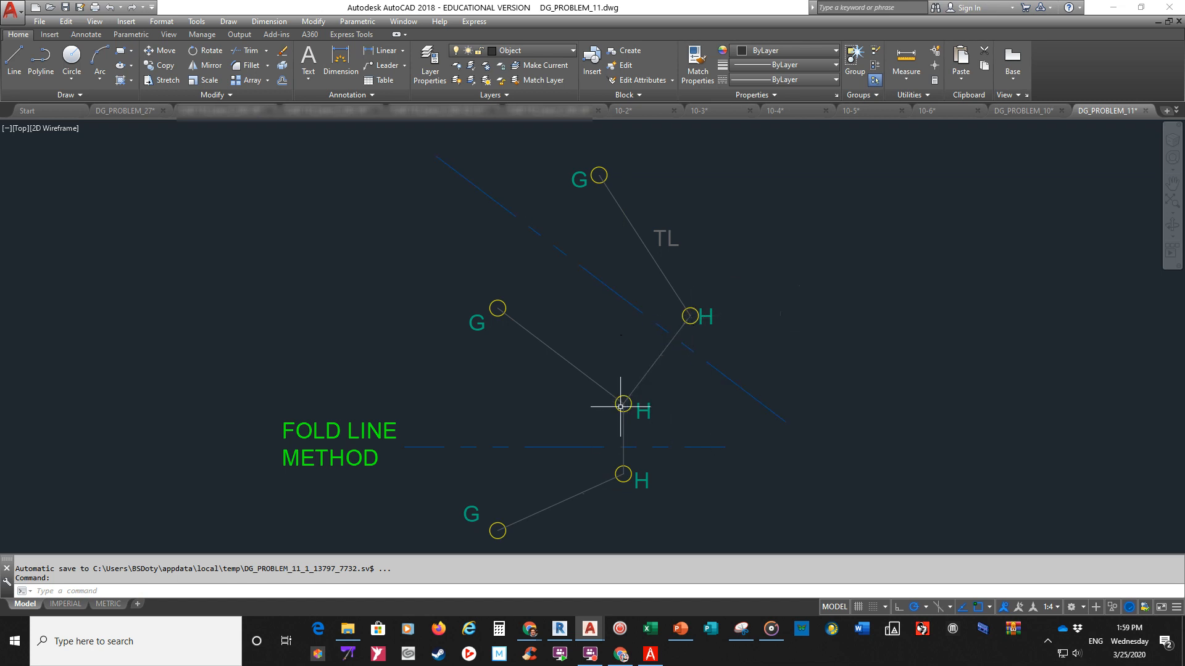
mouse_move(625, 457)
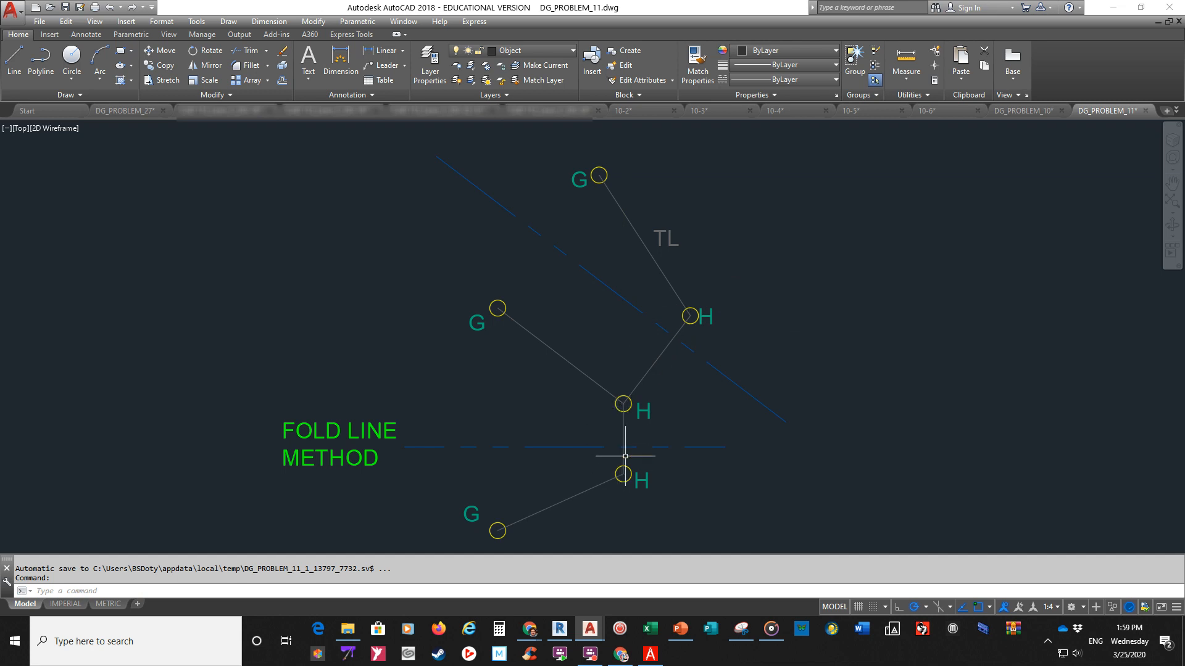
mouse_move(822, 286)
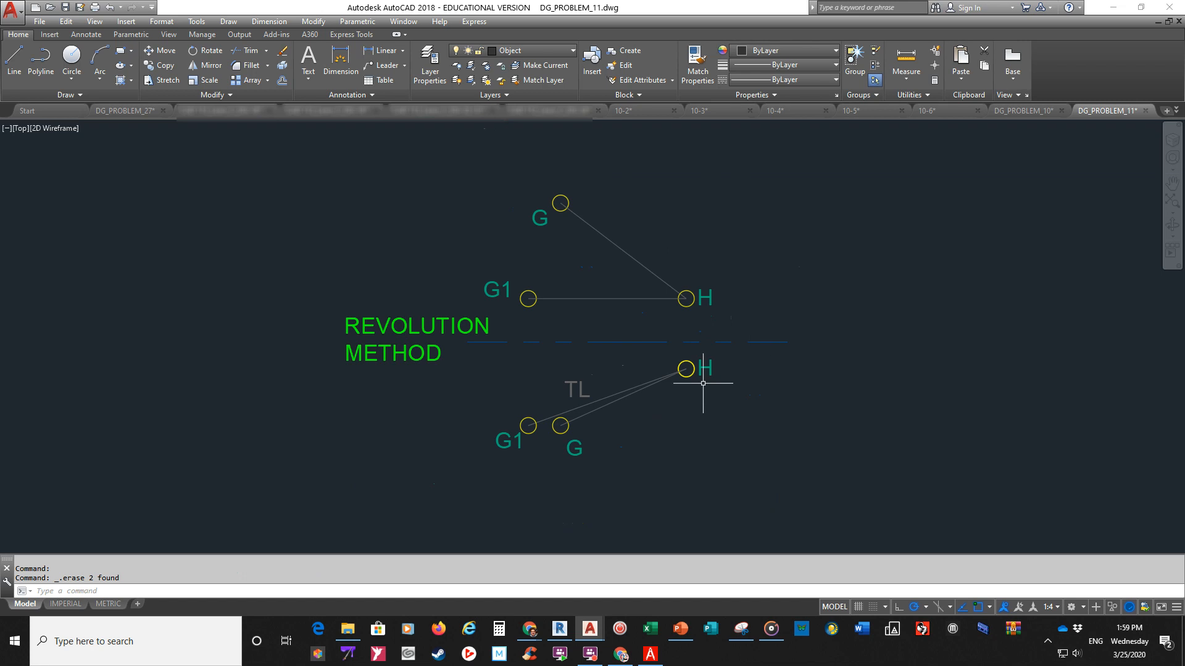
mouse_move(600, 329)
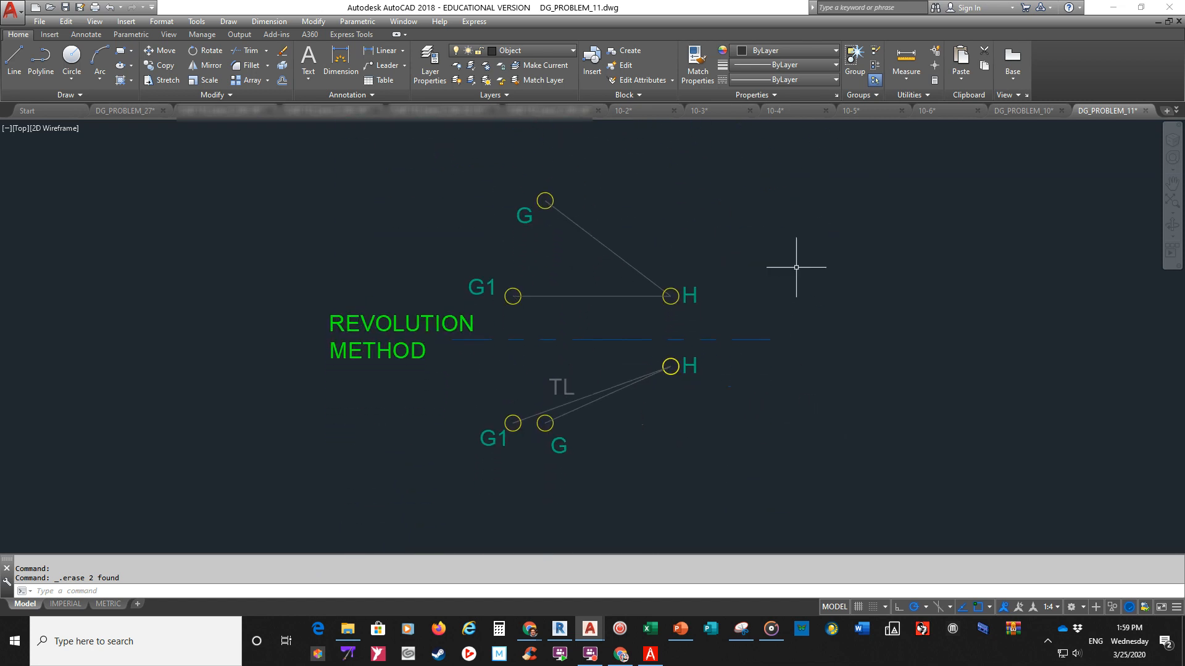
mouse_move(787, 288)
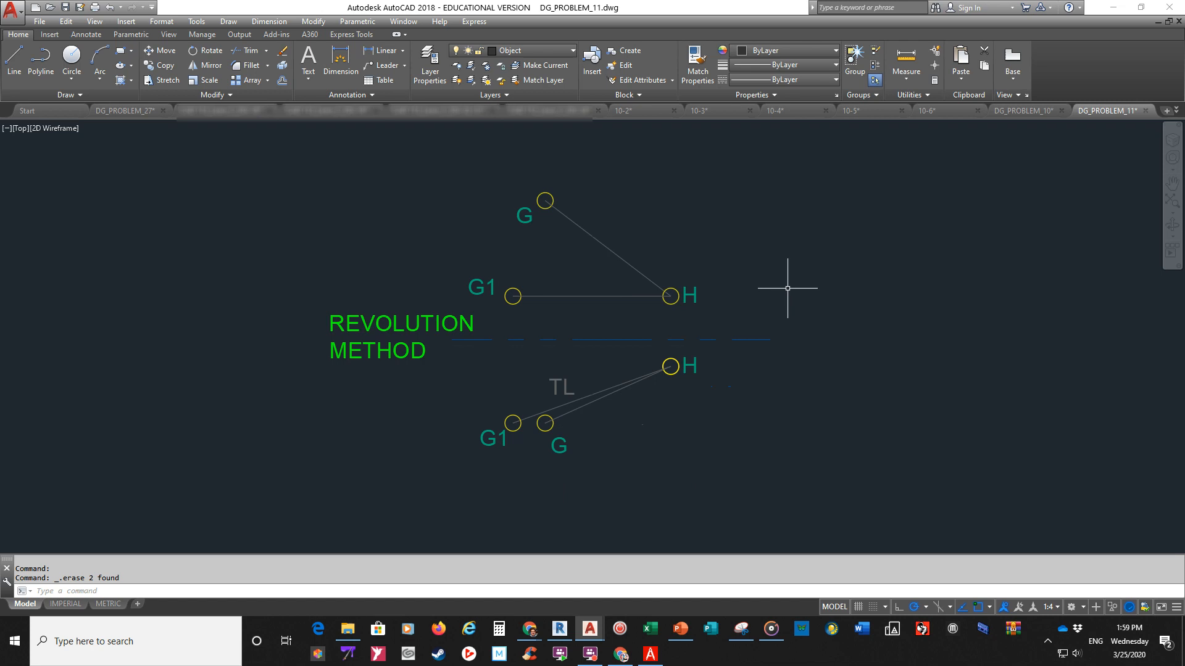
mouse_move(561, 304)
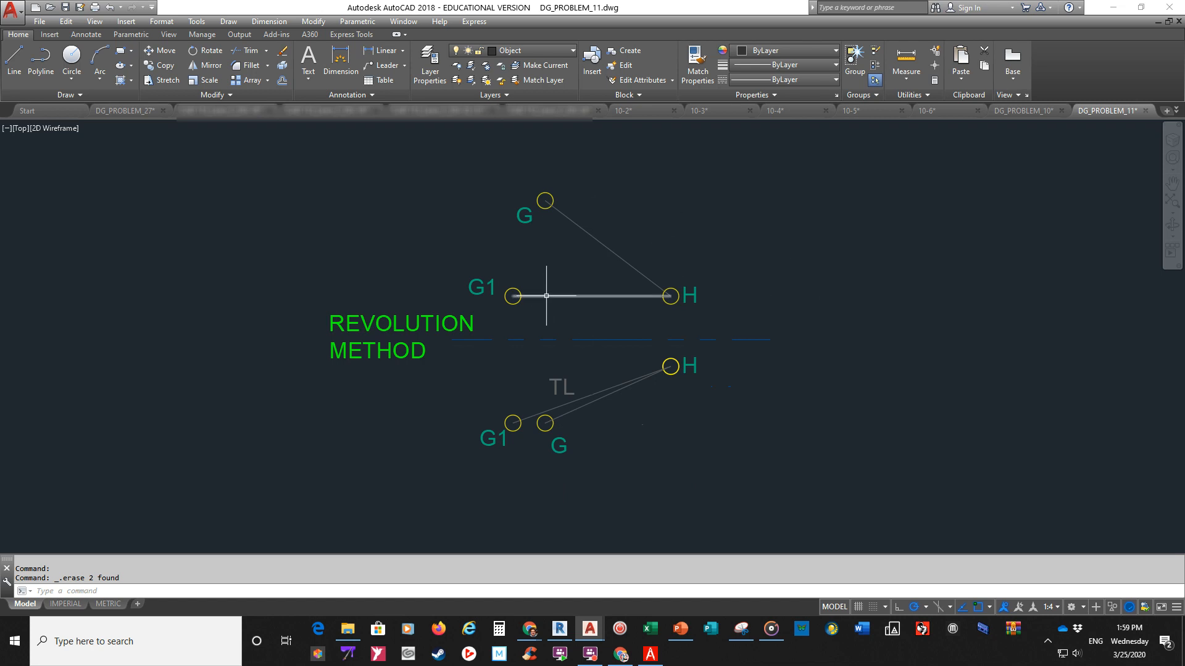
mouse_move(669, 296)
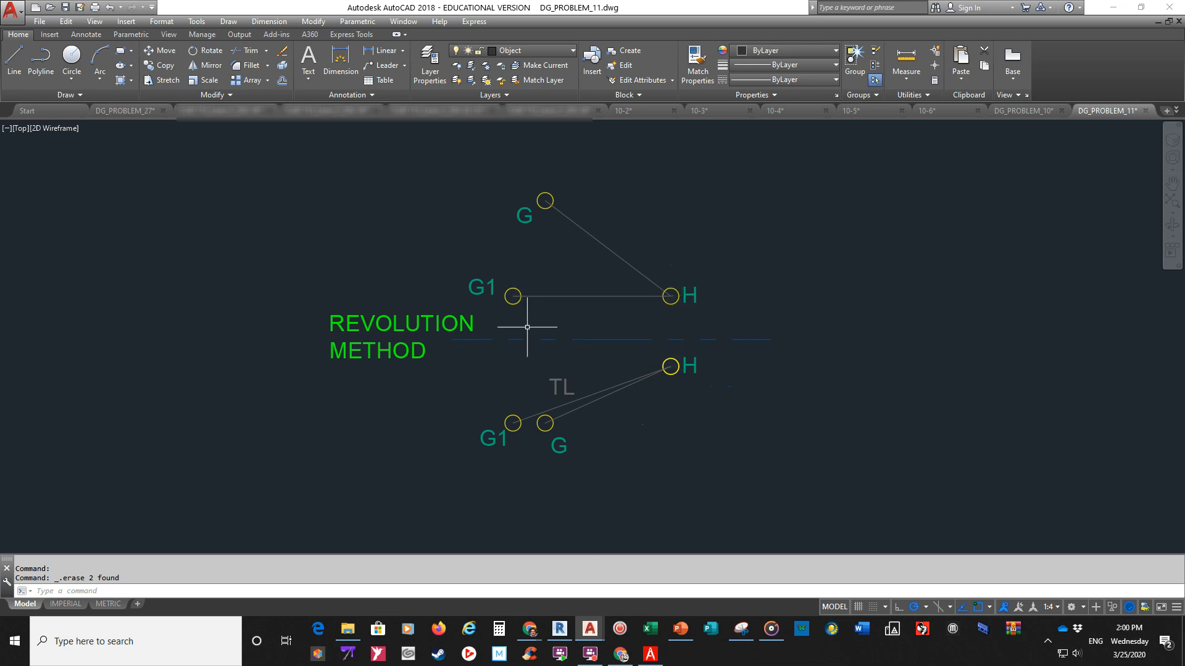
mouse_move(348, 300)
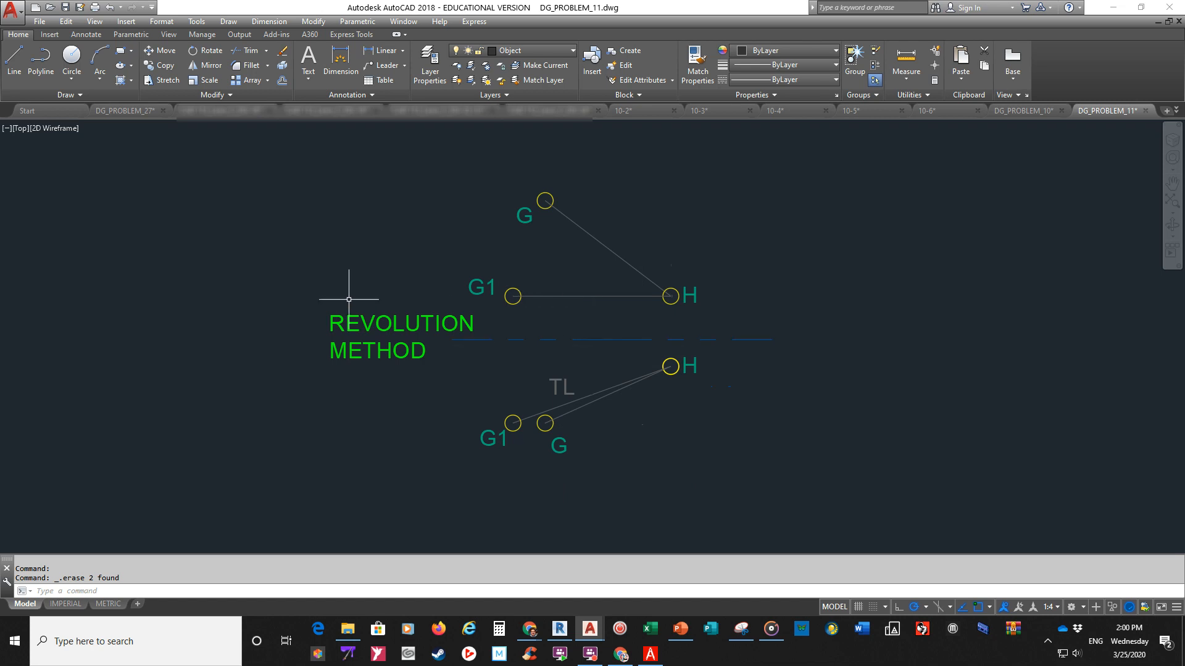
mouse_move(595, 318)
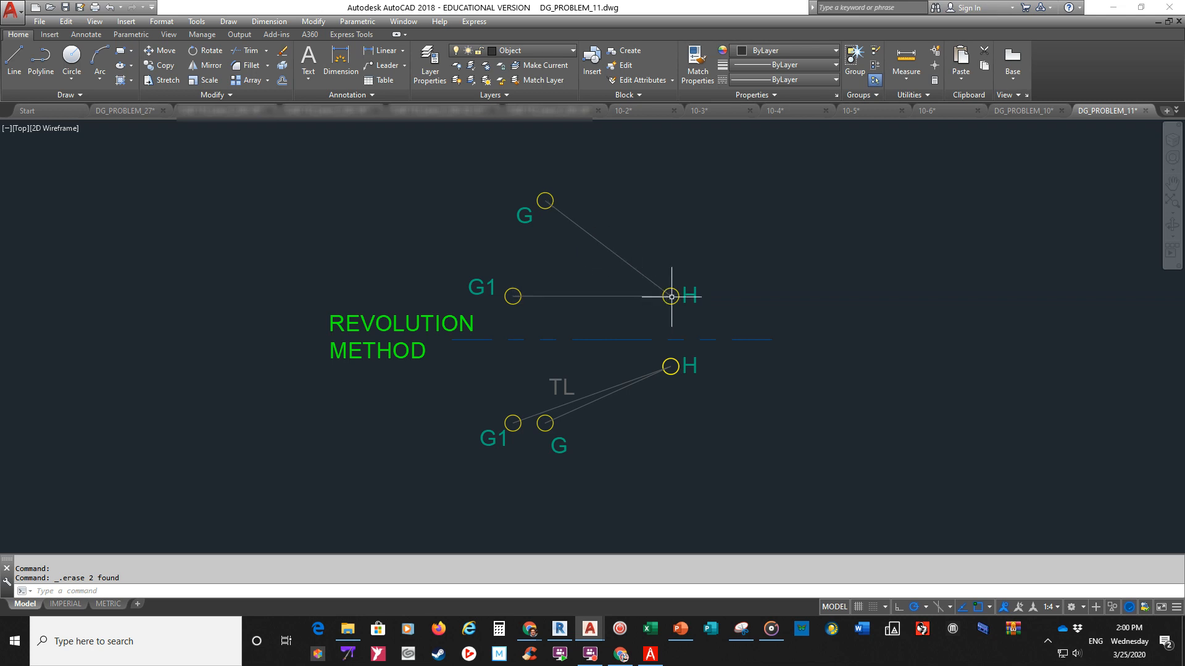
mouse_move(566, 267)
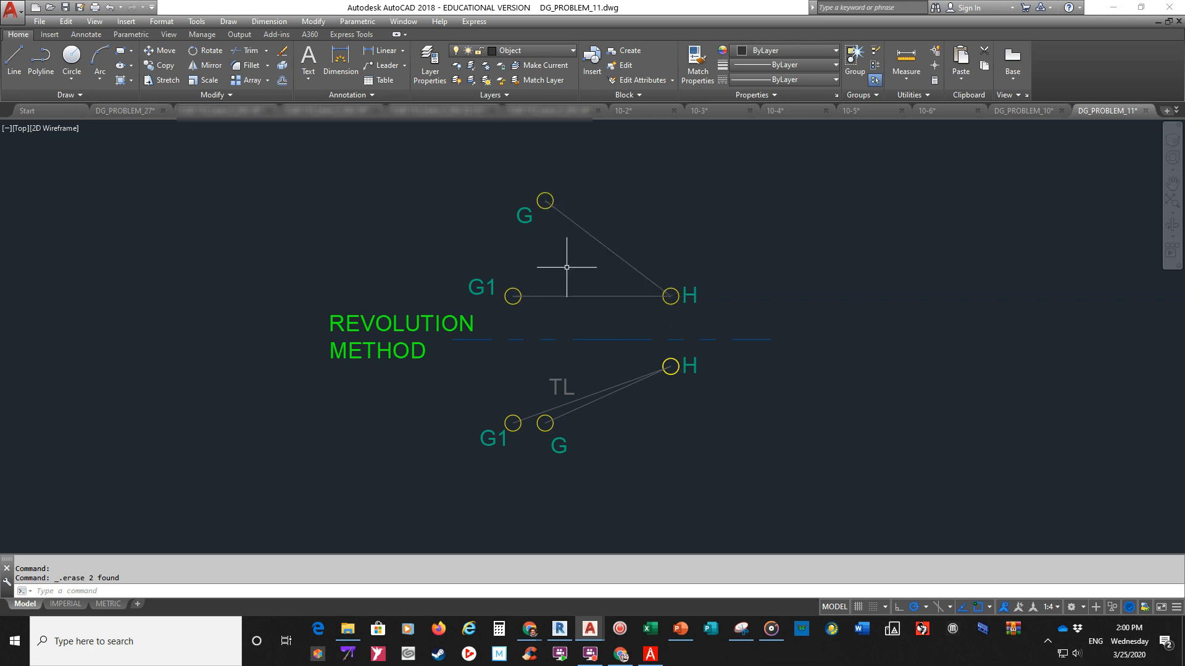
mouse_move(566, 273)
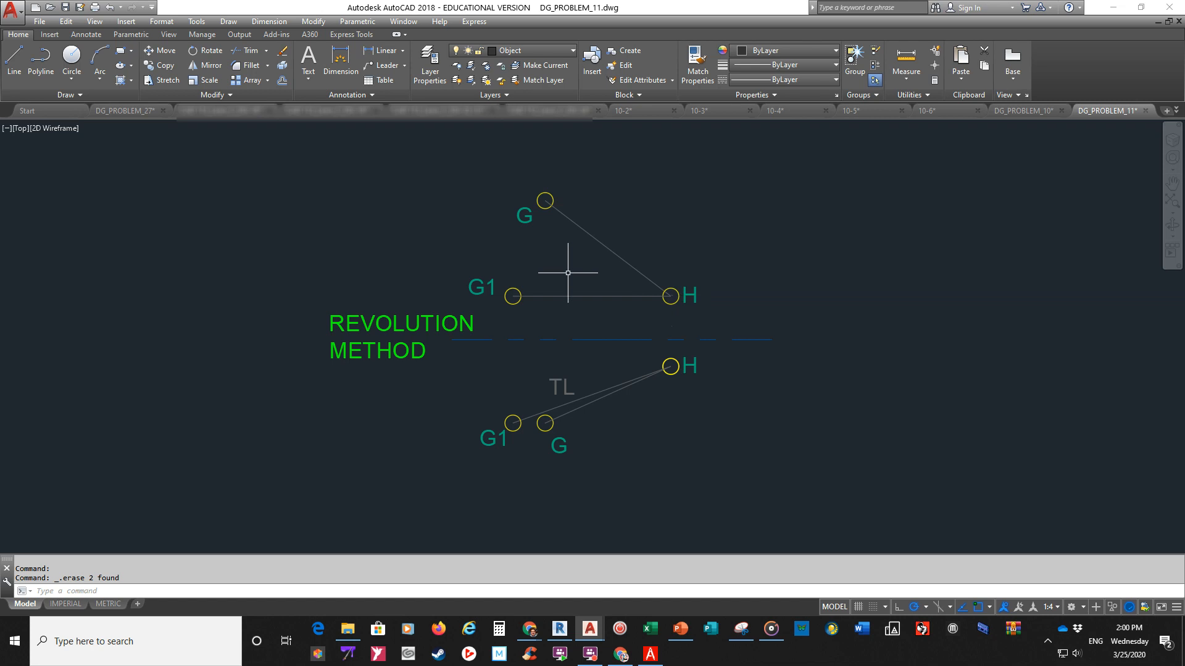
mouse_move(555, 284)
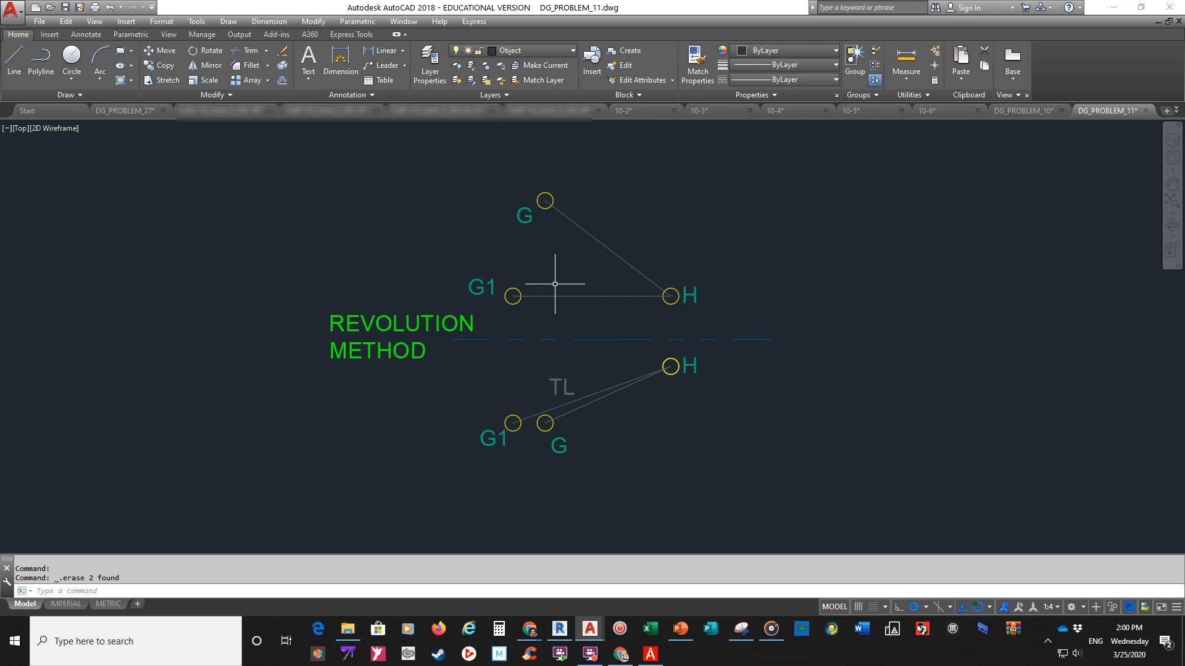
mouse_move(551, 283)
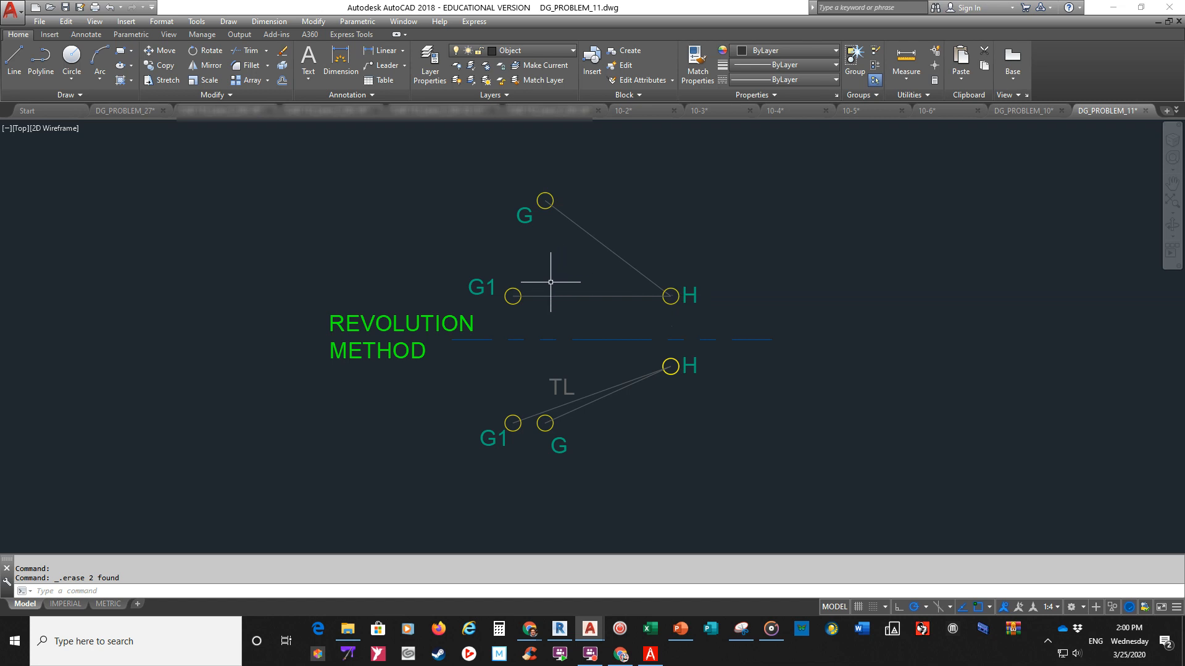
mouse_move(605, 255)
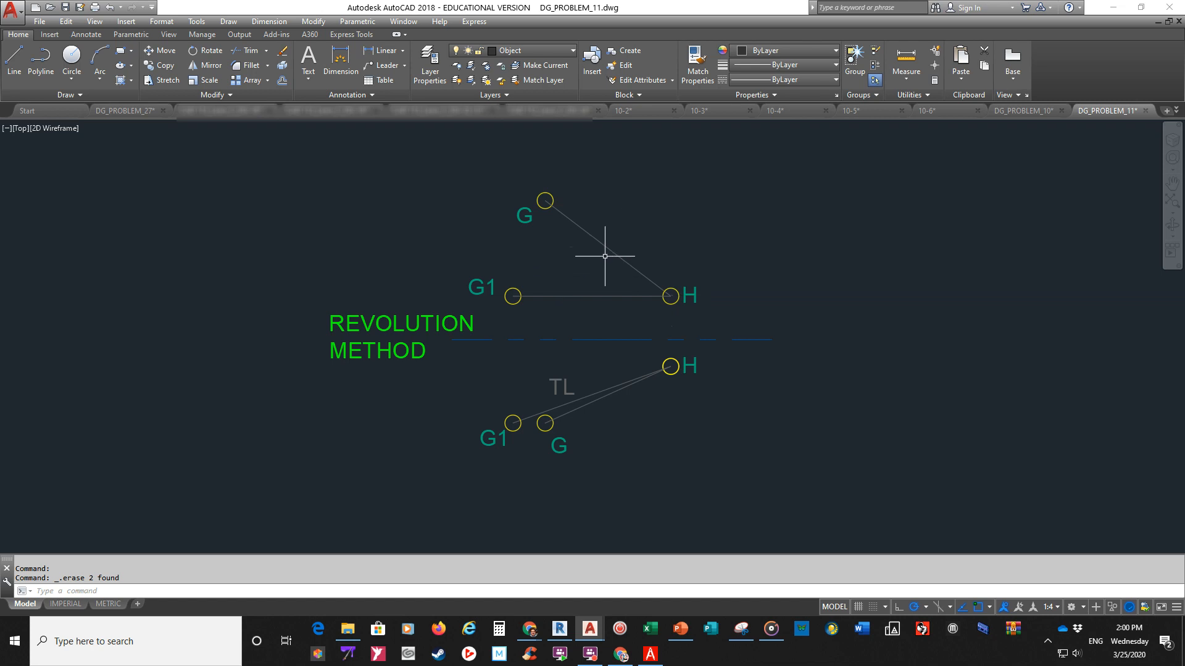
mouse_move(568, 277)
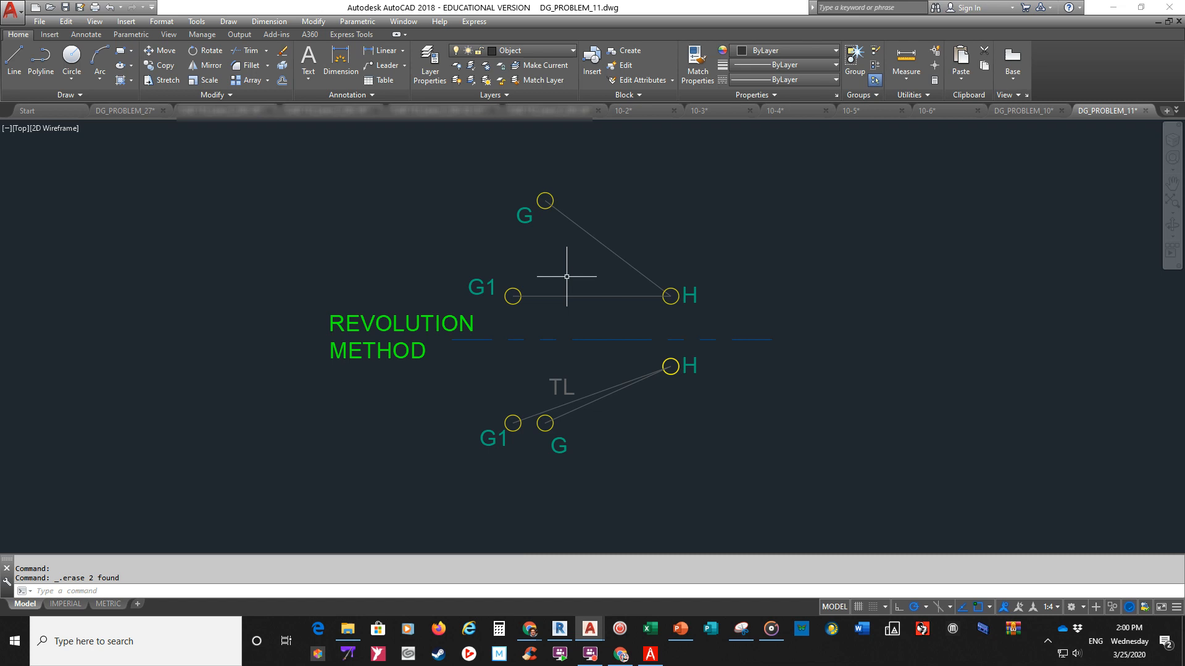
mouse_move(686, 311)
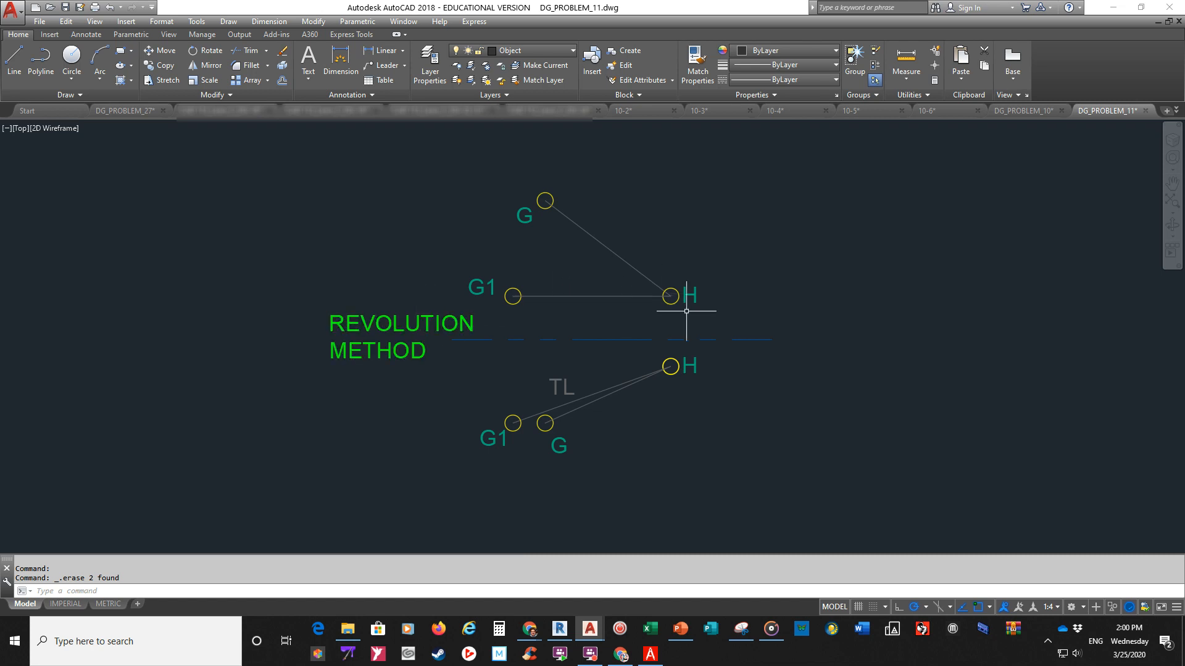
mouse_move(671, 295)
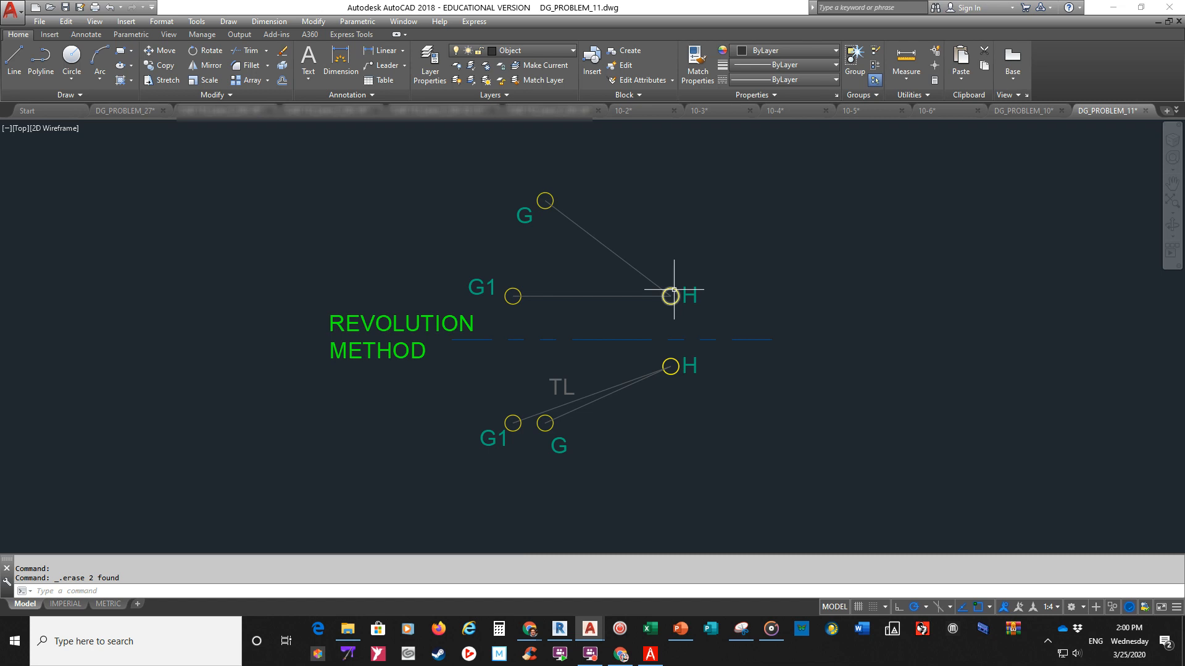
mouse_move(665, 274)
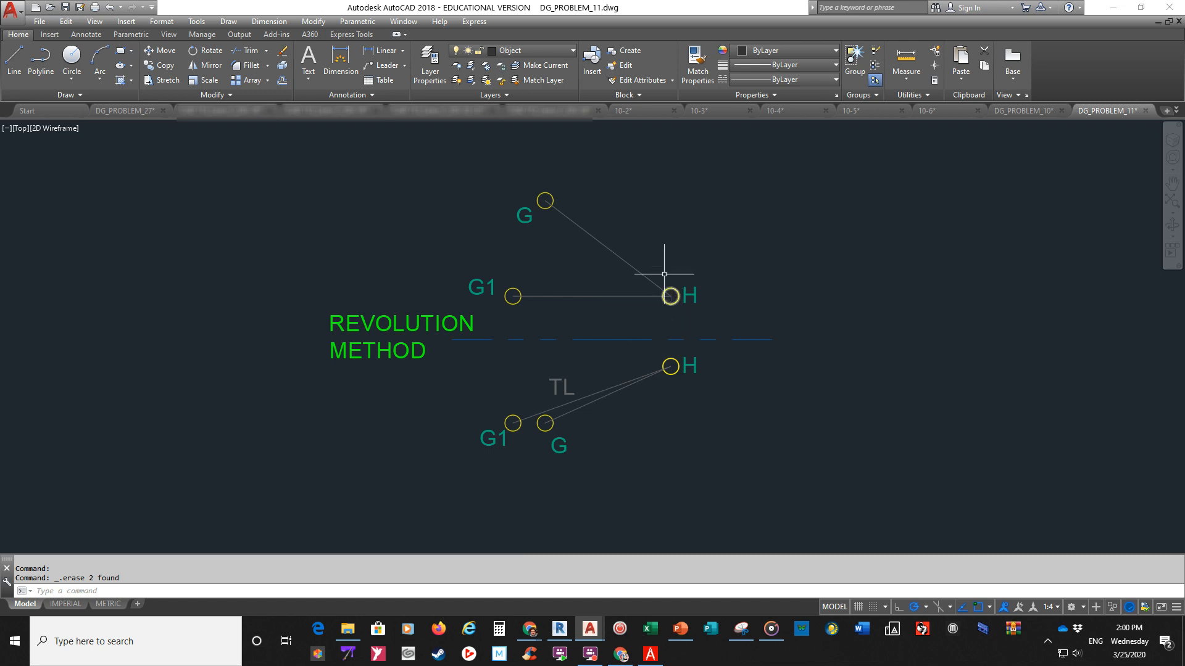
mouse_move(663, 245)
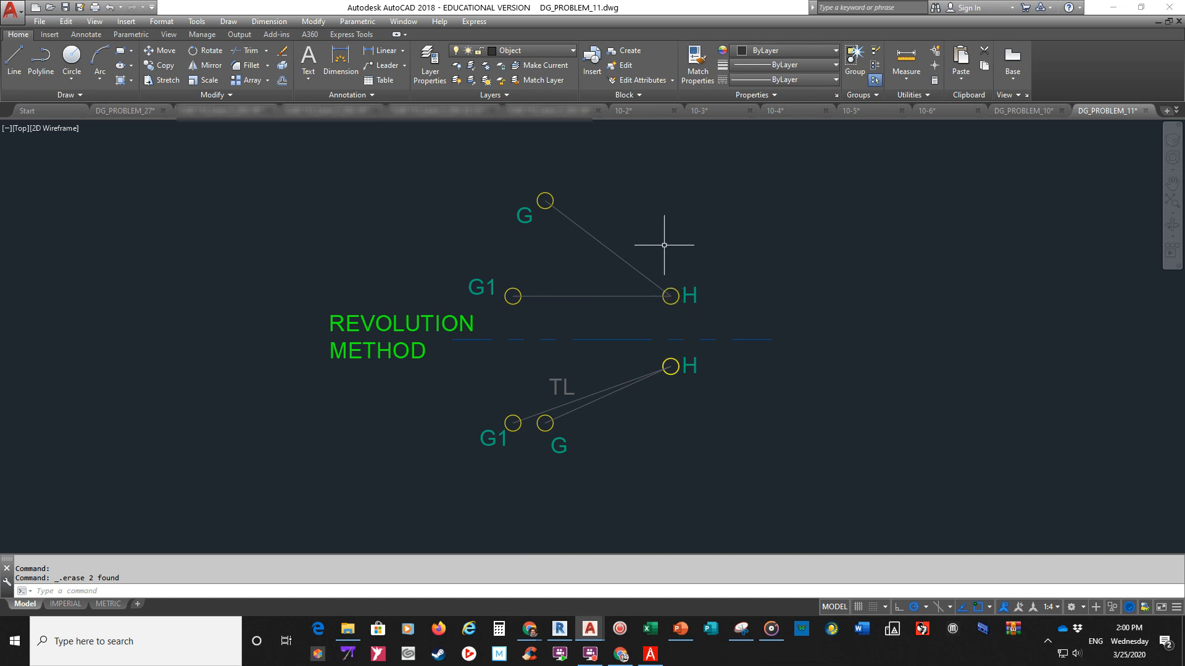
mouse_move(544, 202)
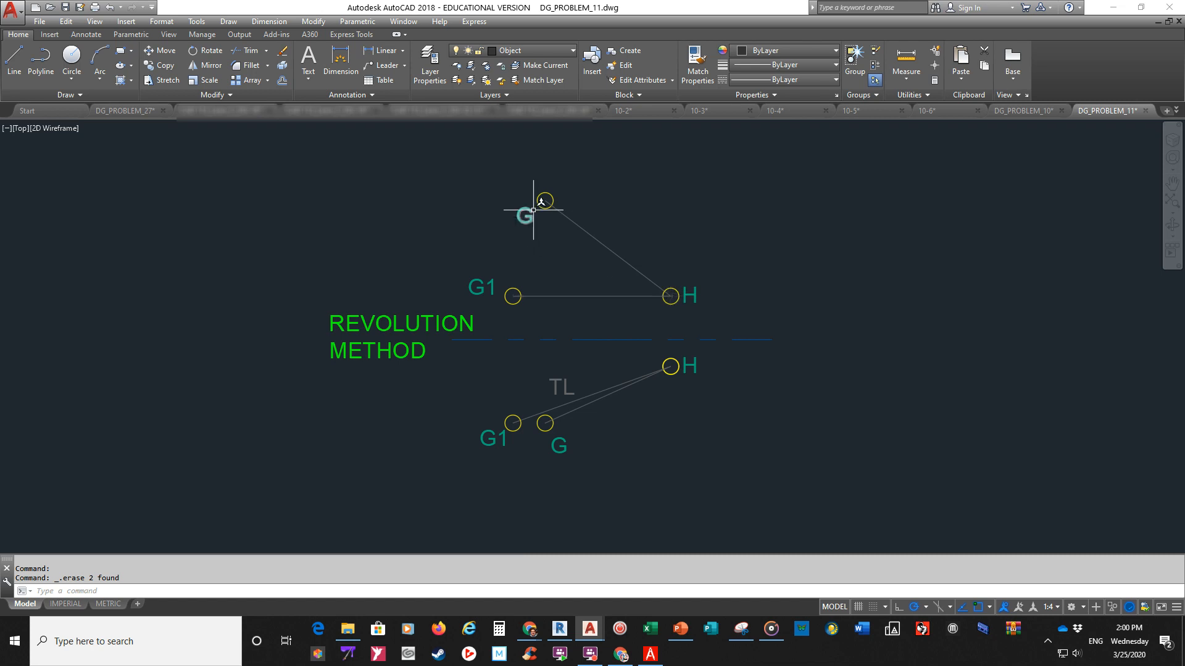
mouse_move(542, 201)
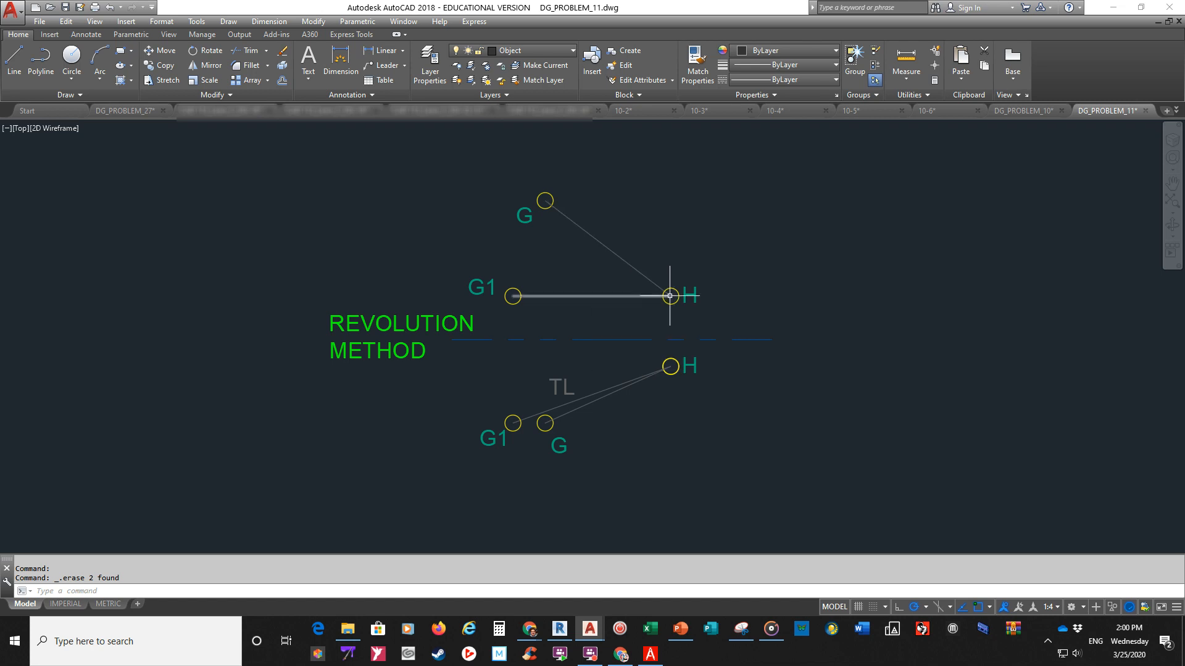
mouse_move(524, 289)
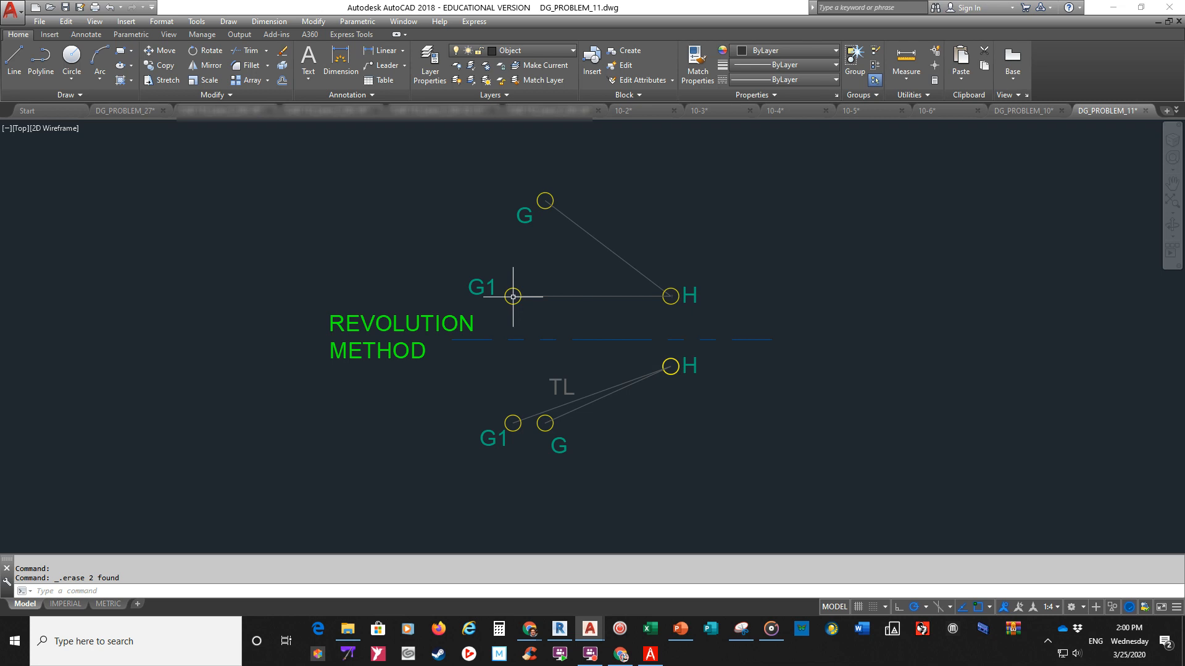
mouse_move(510, 336)
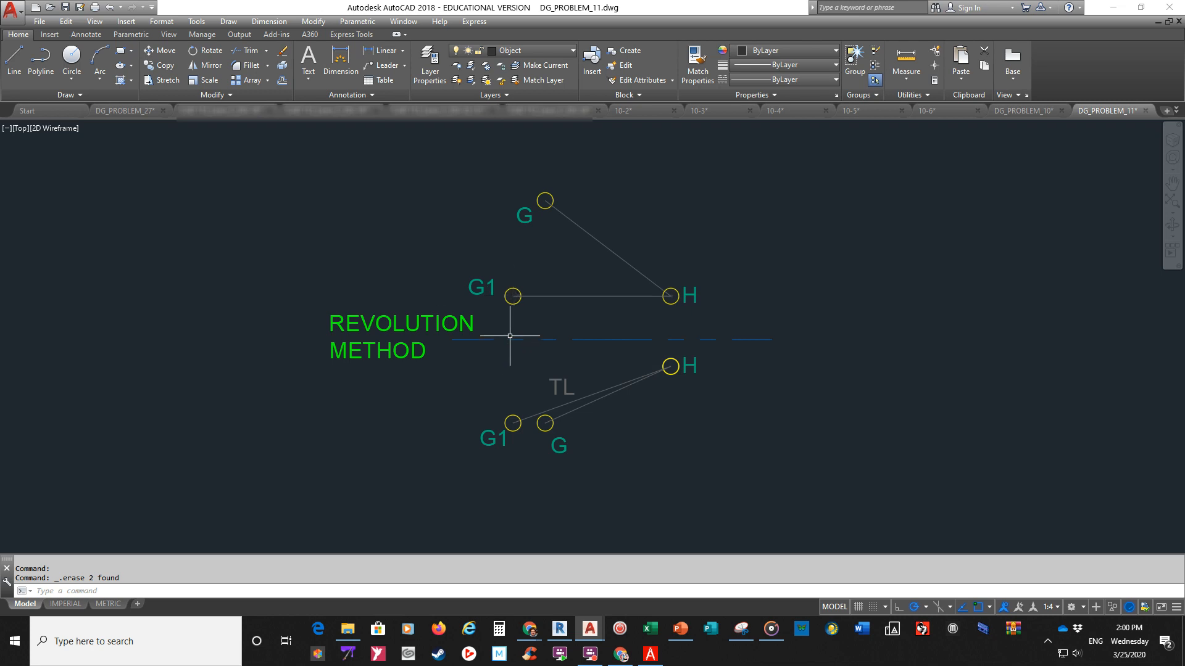
mouse_move(573, 314)
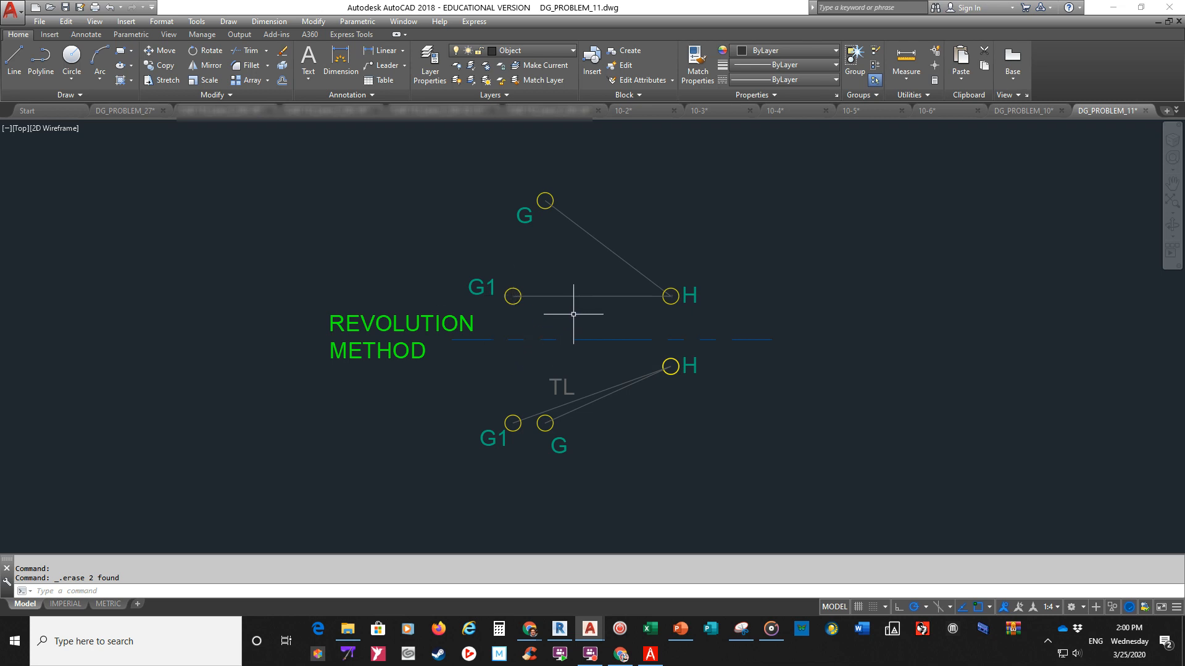
mouse_move(515, 296)
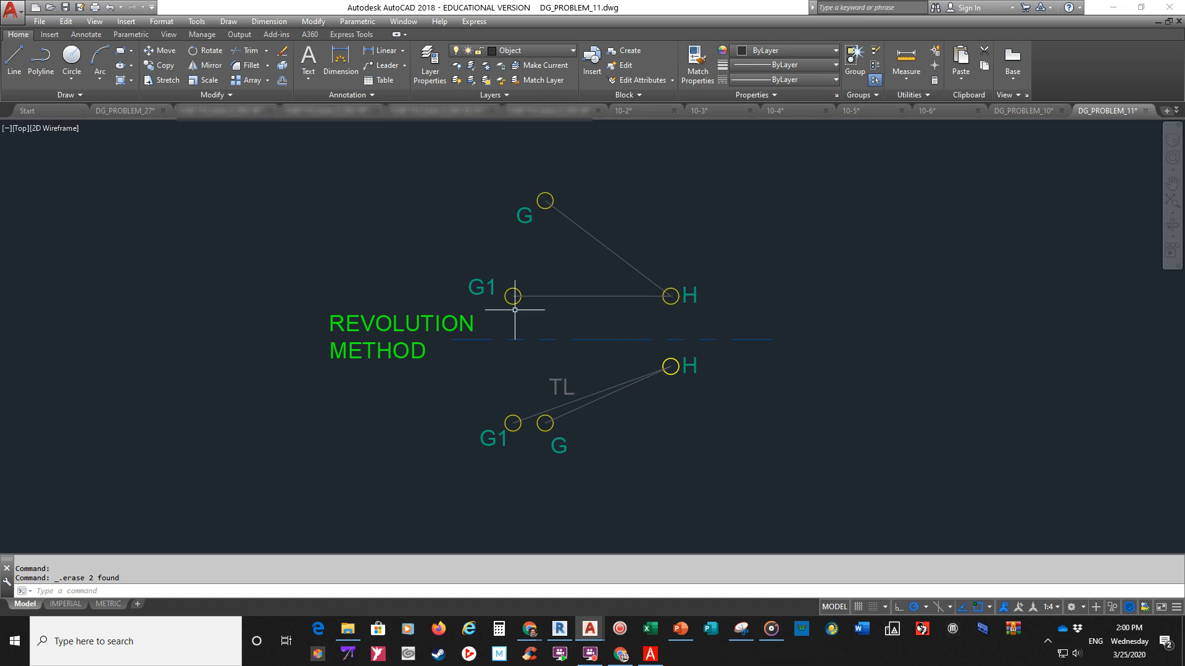
mouse_move(525, 279)
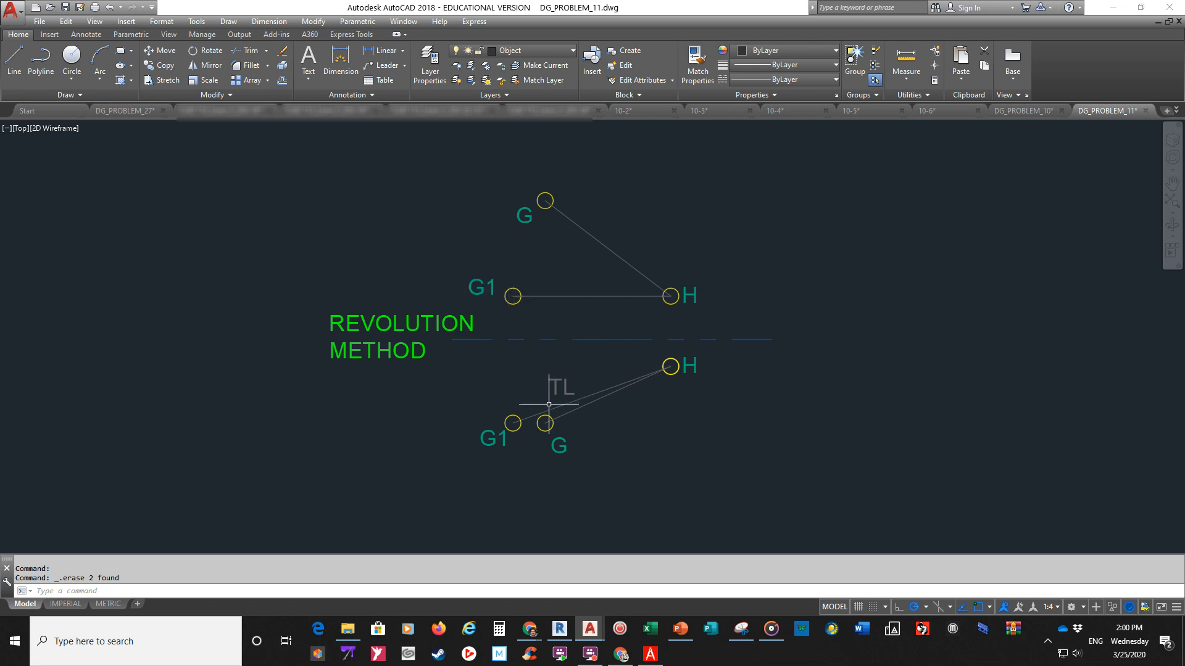
mouse_move(531, 440)
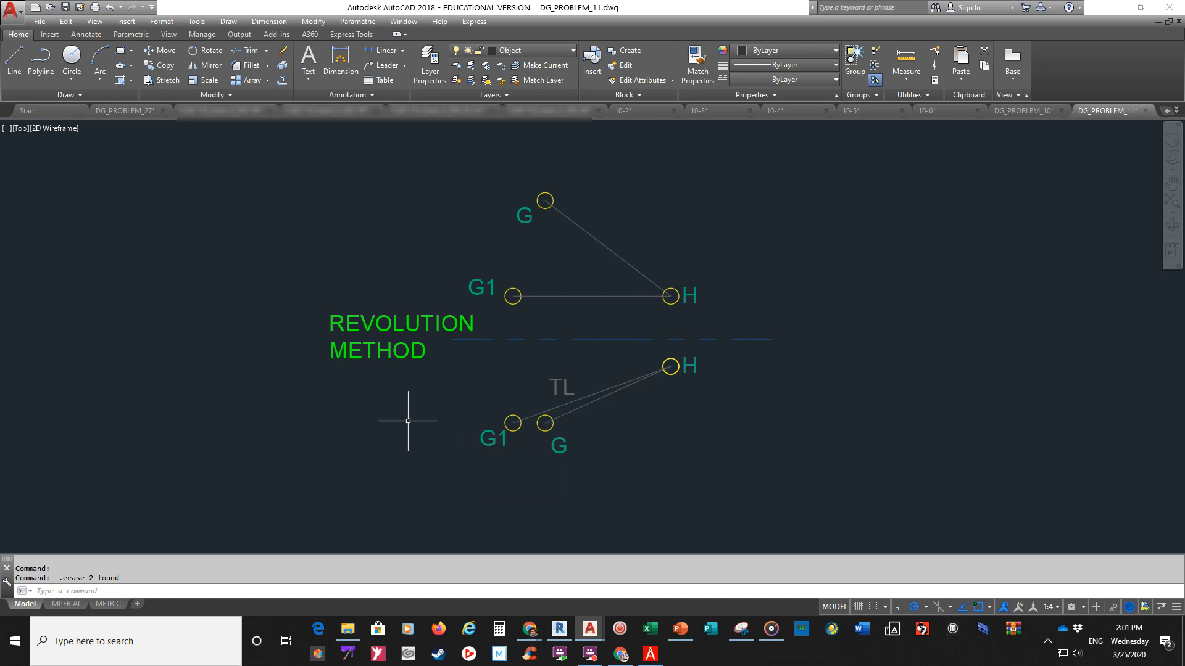
mouse_move(507, 397)
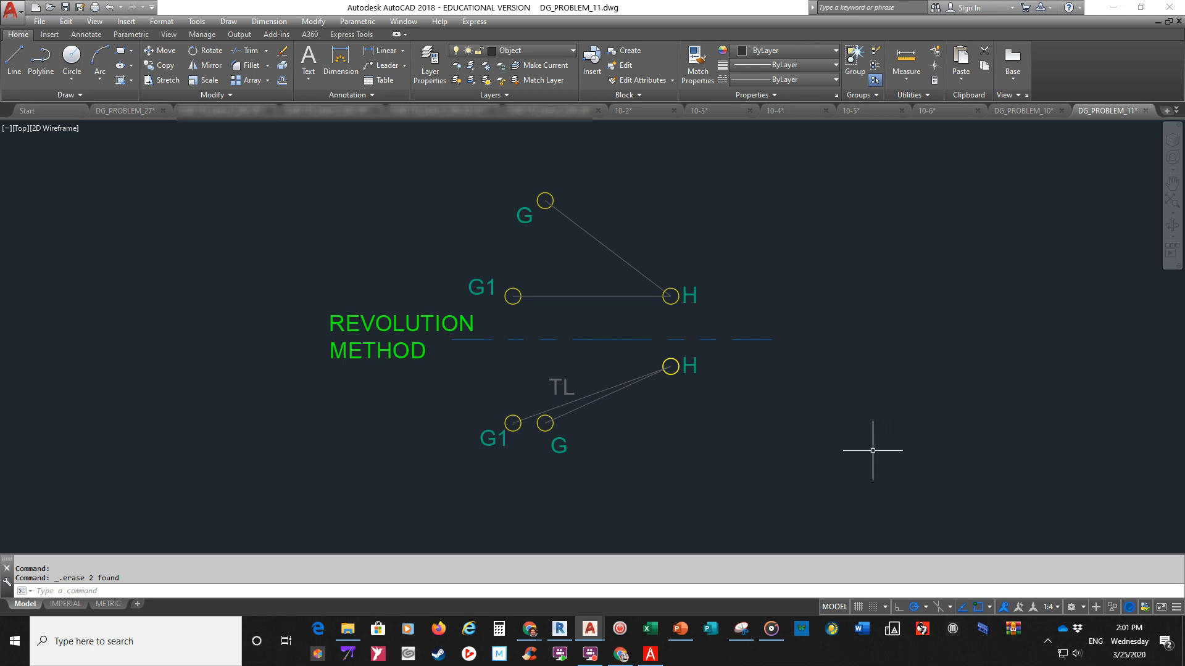
mouse_move(866, 431)
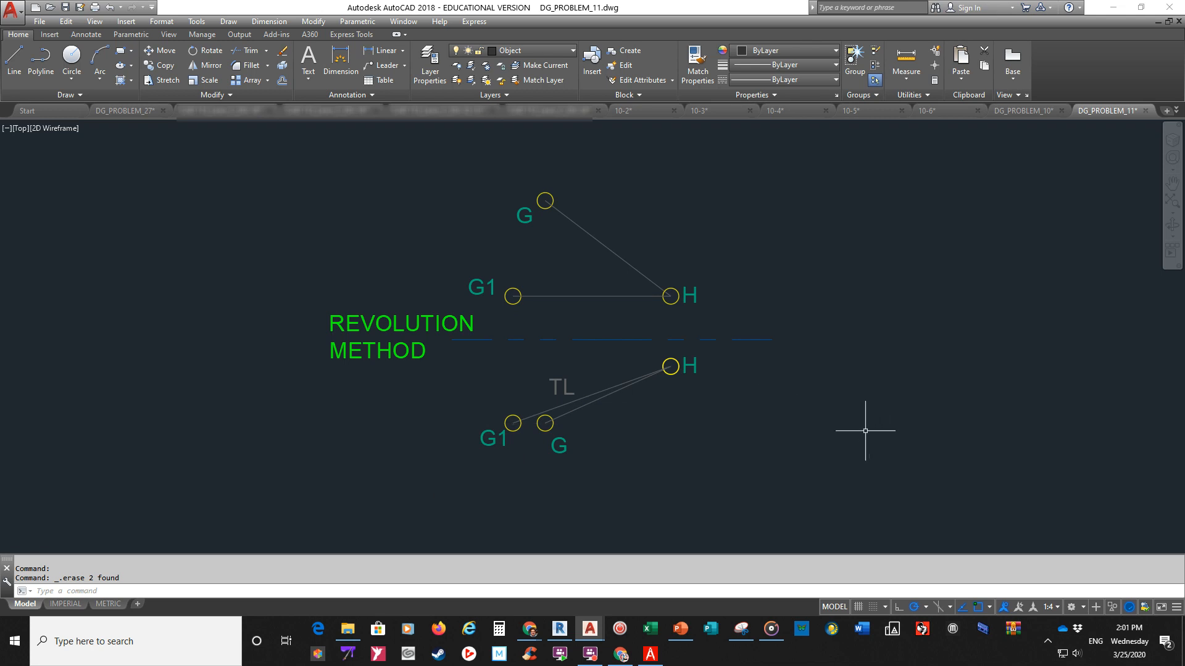
mouse_move(863, 426)
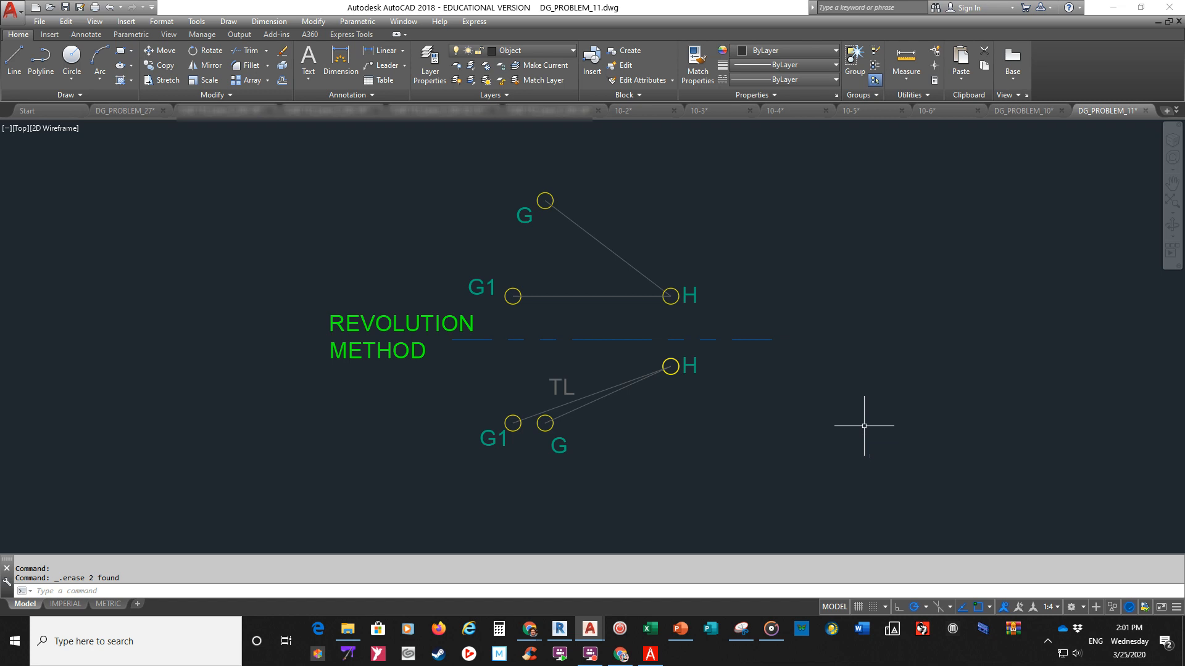
mouse_move(862, 423)
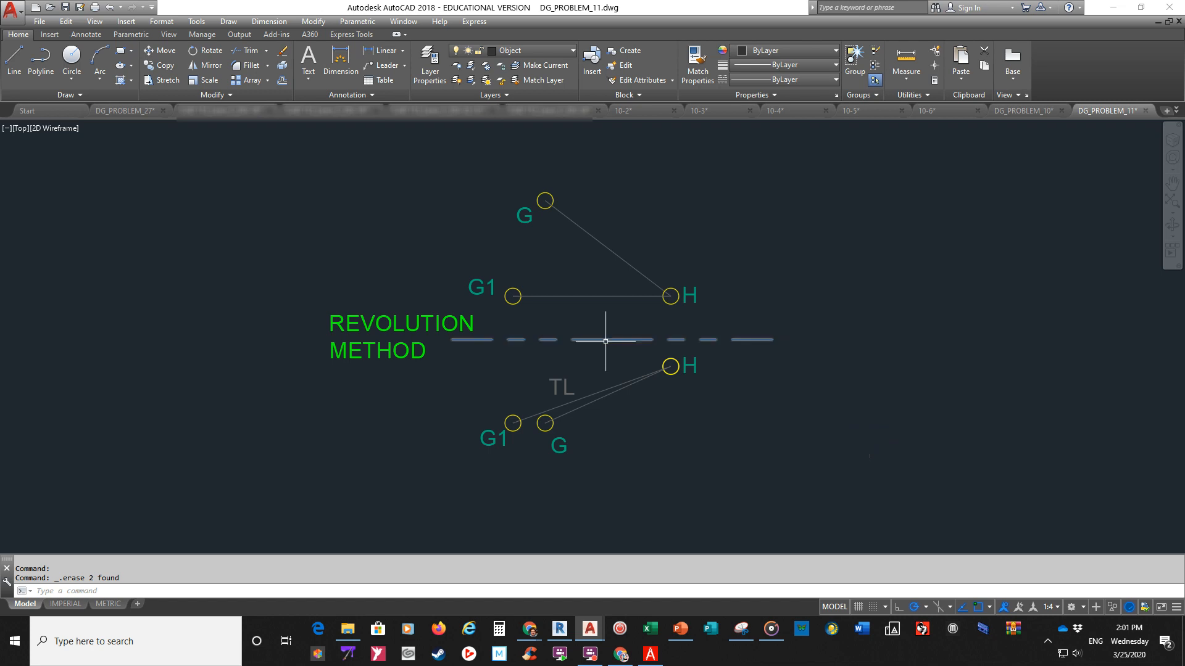
mouse_move(609, 340)
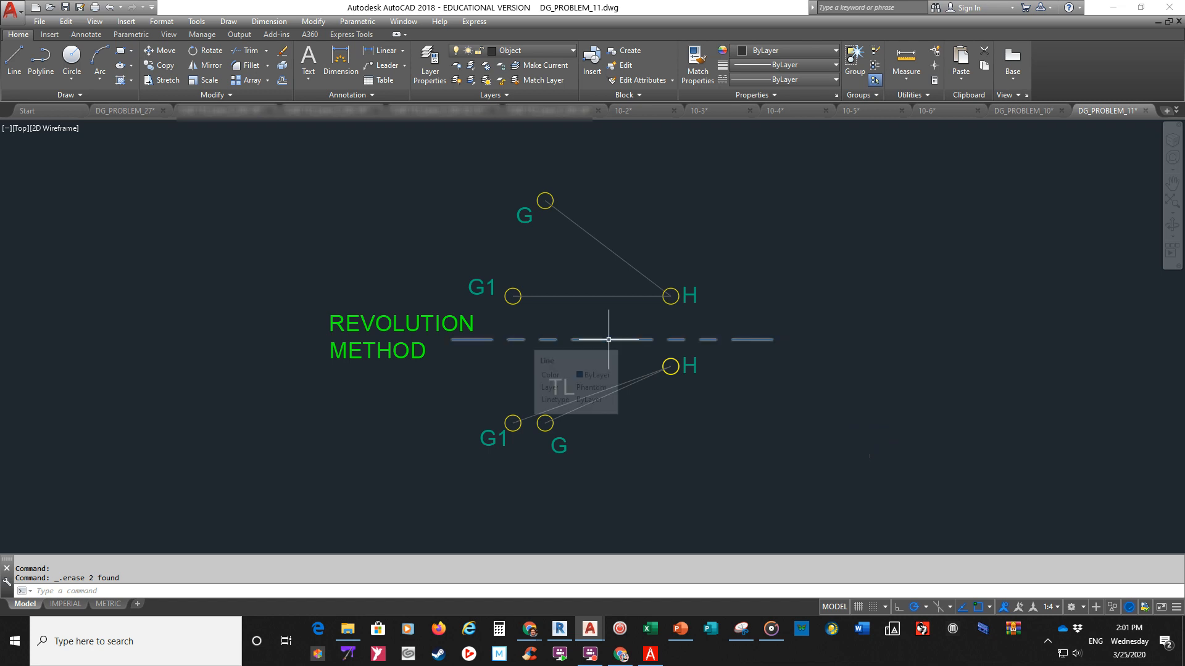
mouse_move(880, 361)
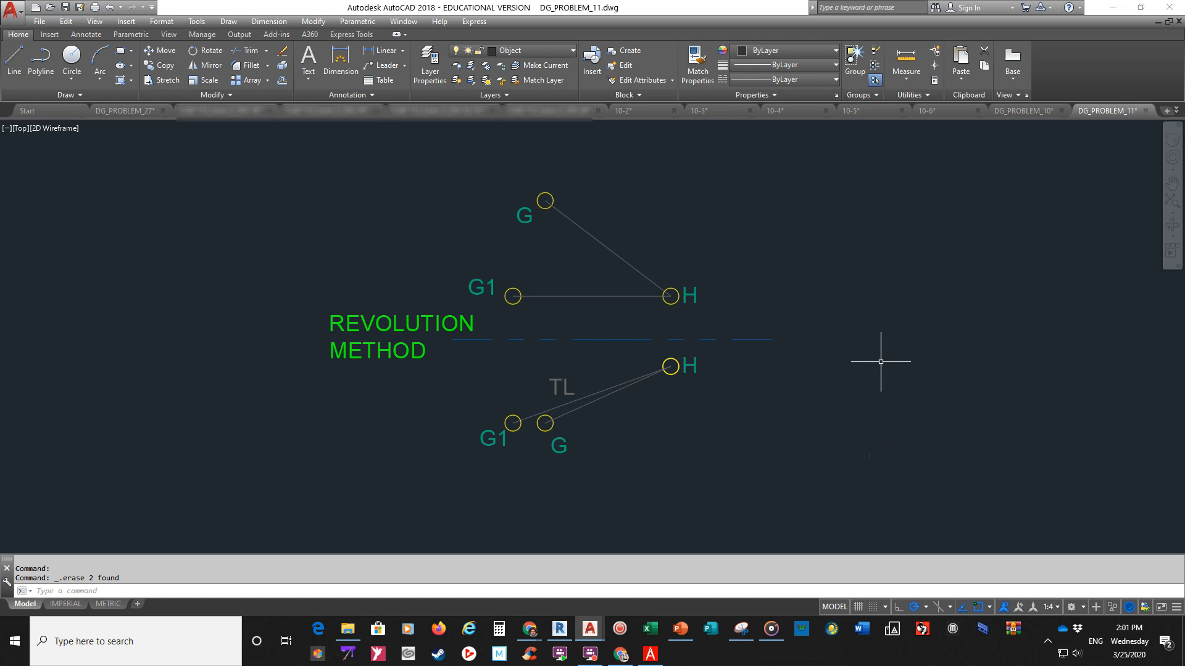
mouse_move(875, 350)
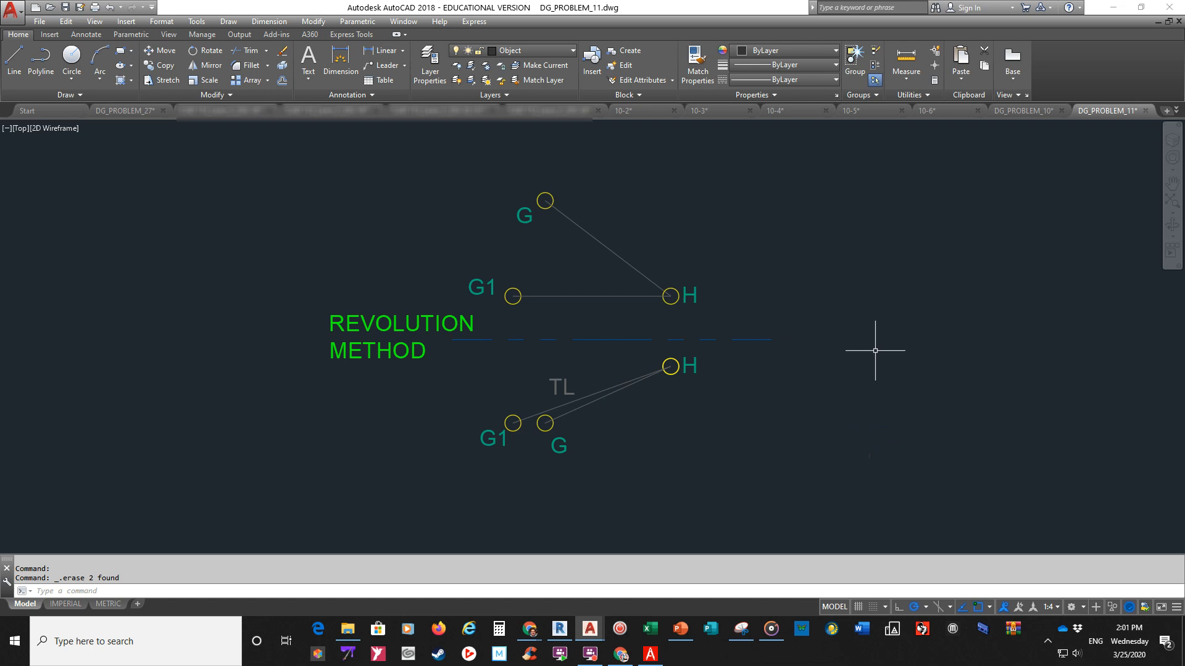
mouse_move(881, 337)
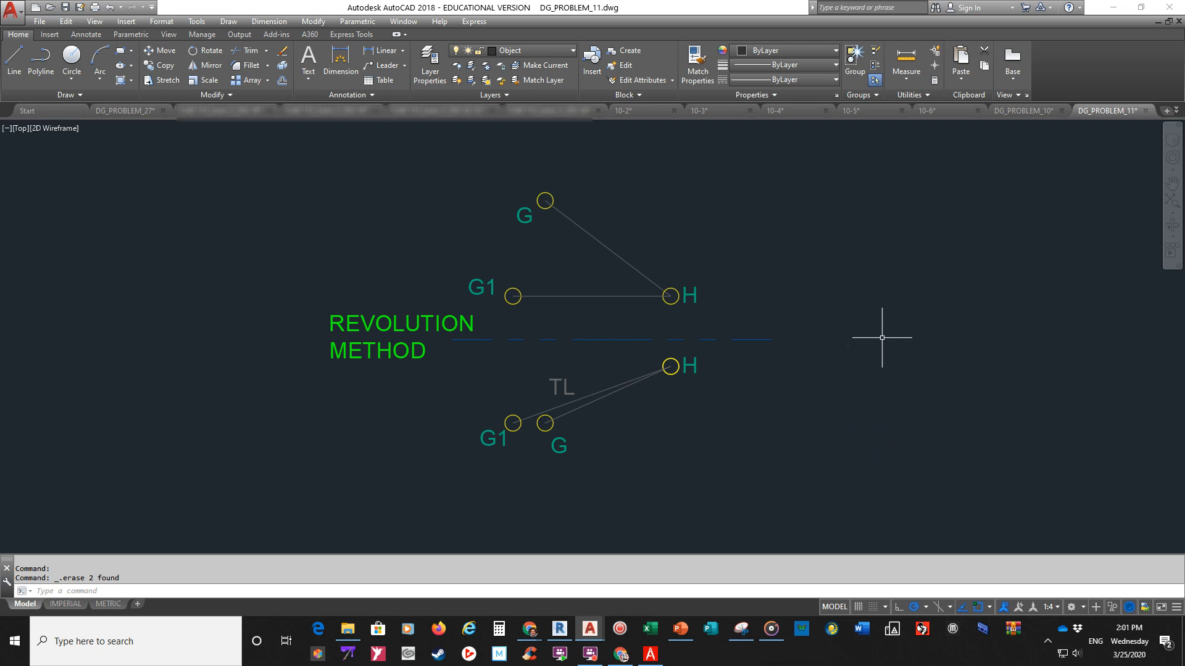
mouse_move(862, 320)
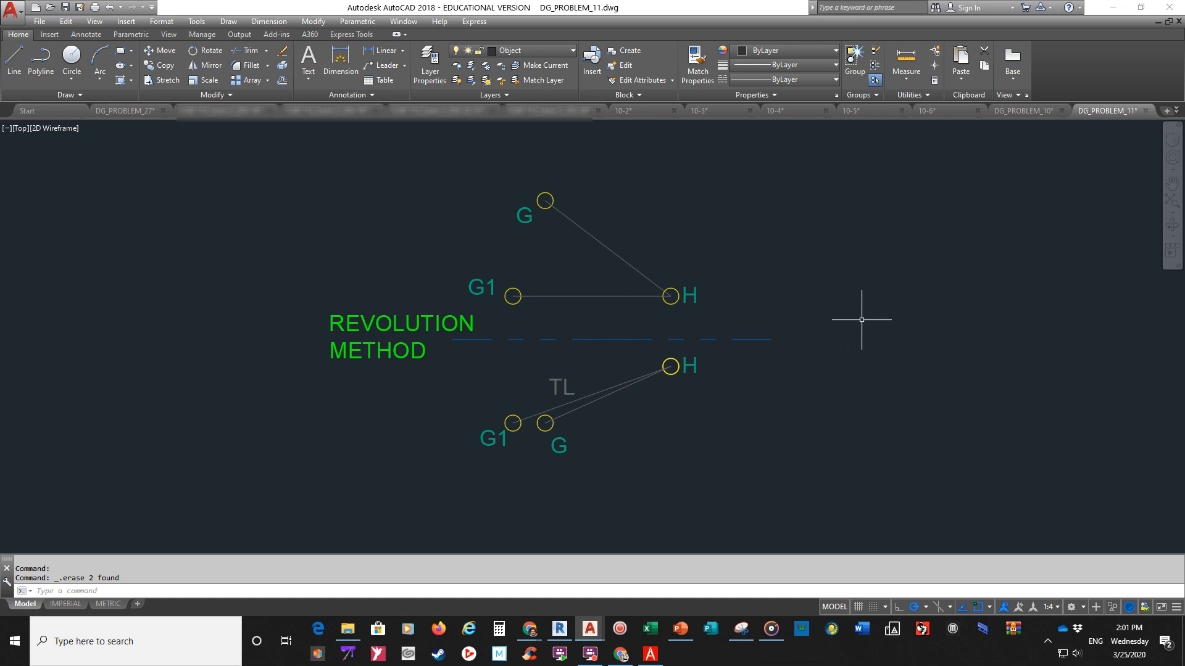
mouse_move(864, 317)
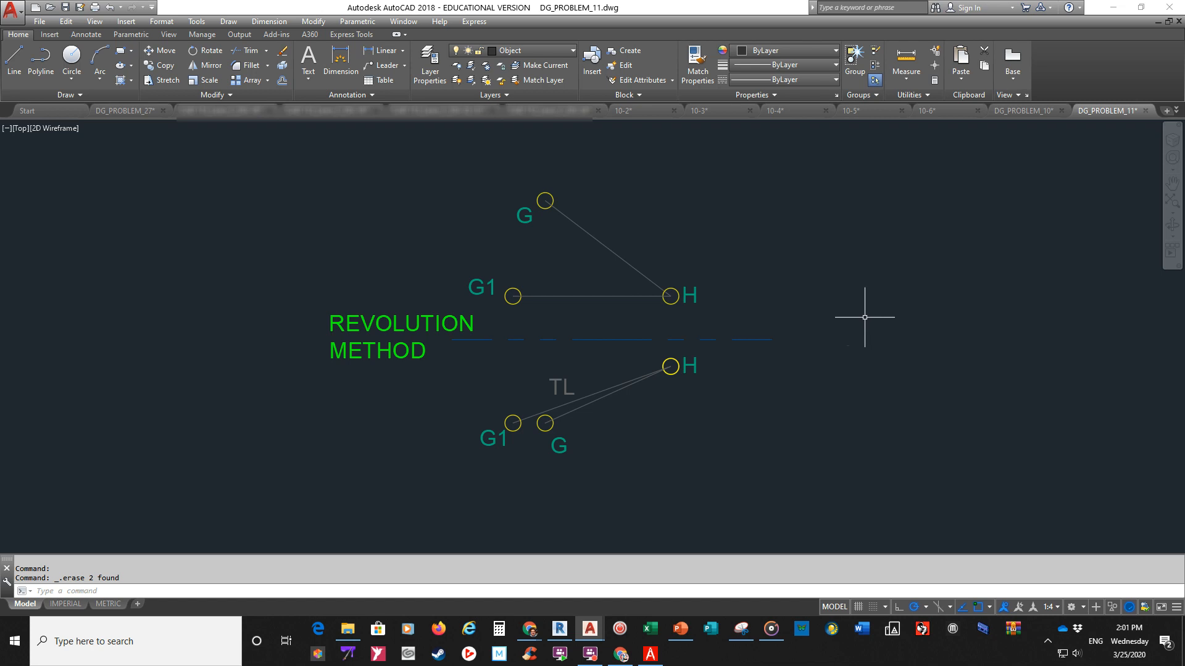
mouse_move(848, 323)
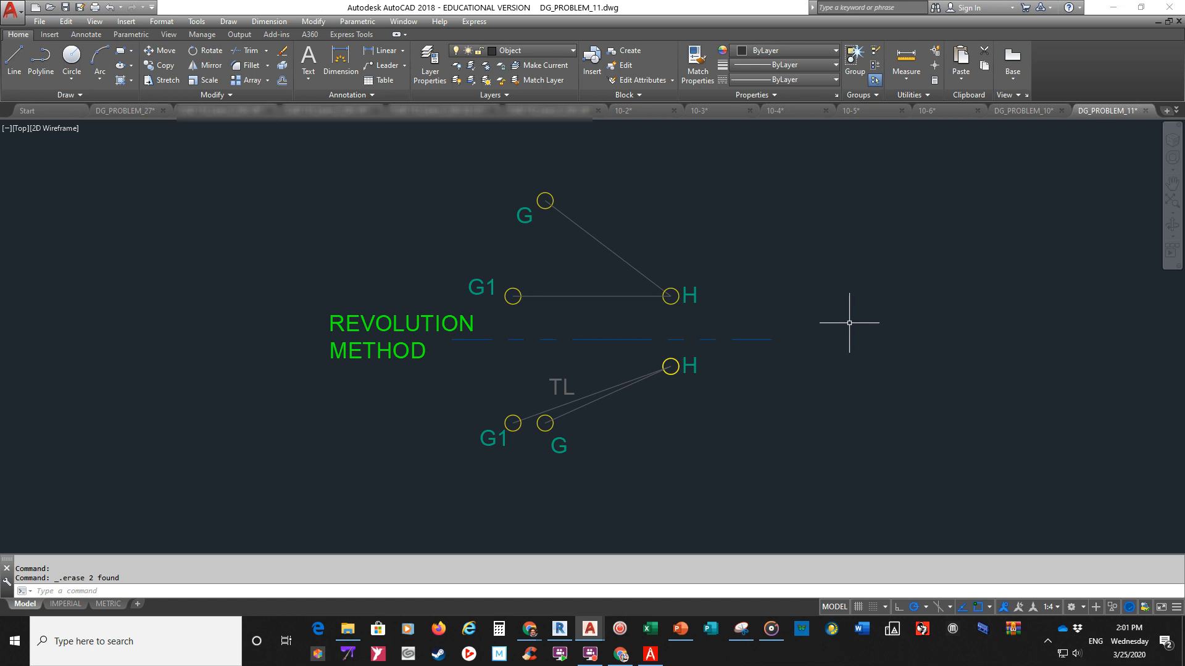